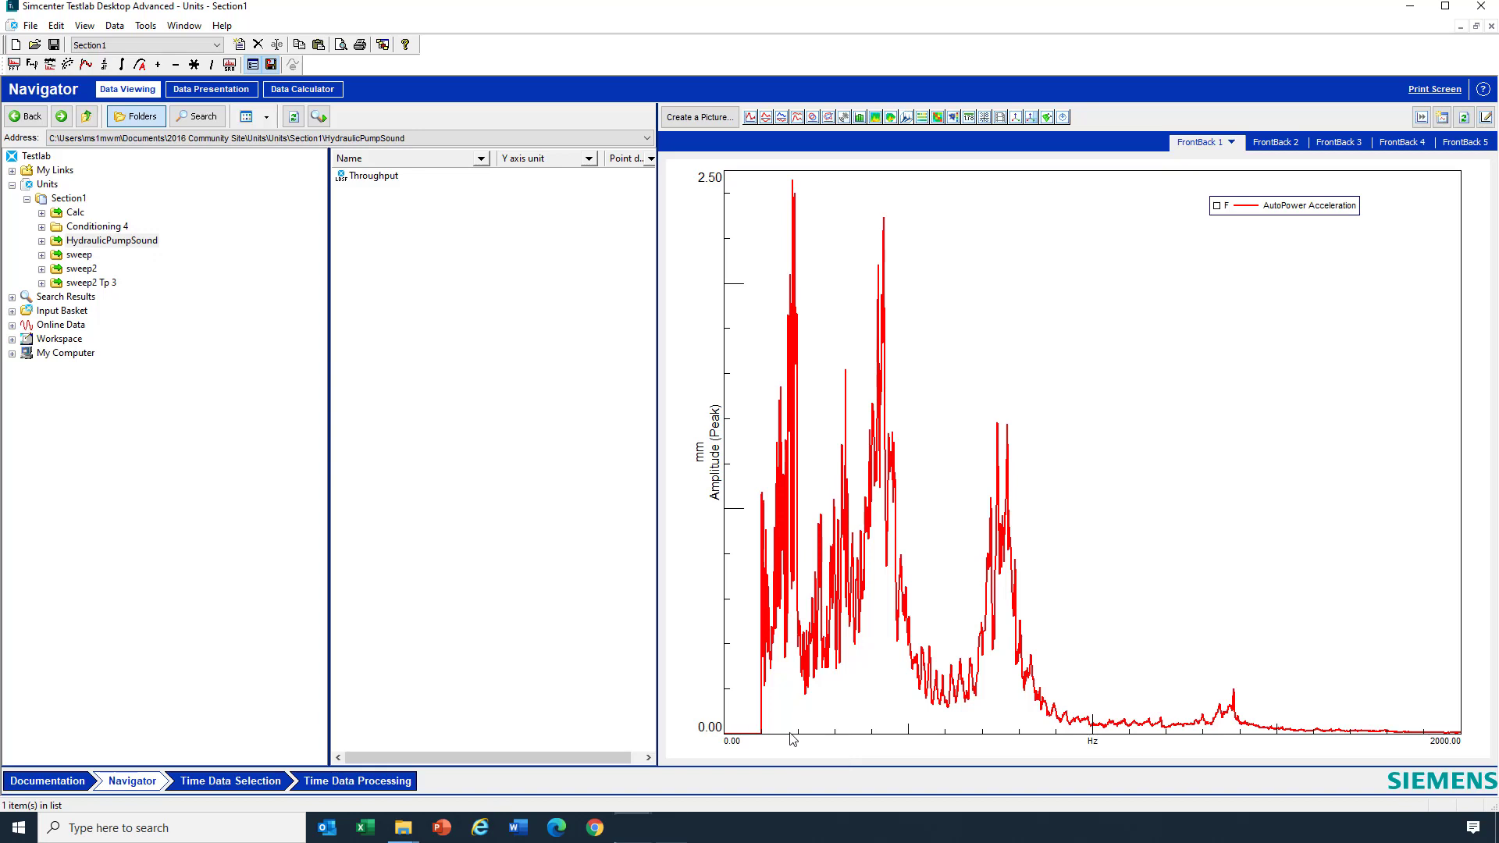
{"action": "mouse_move", "coordinate": [792, 737]}
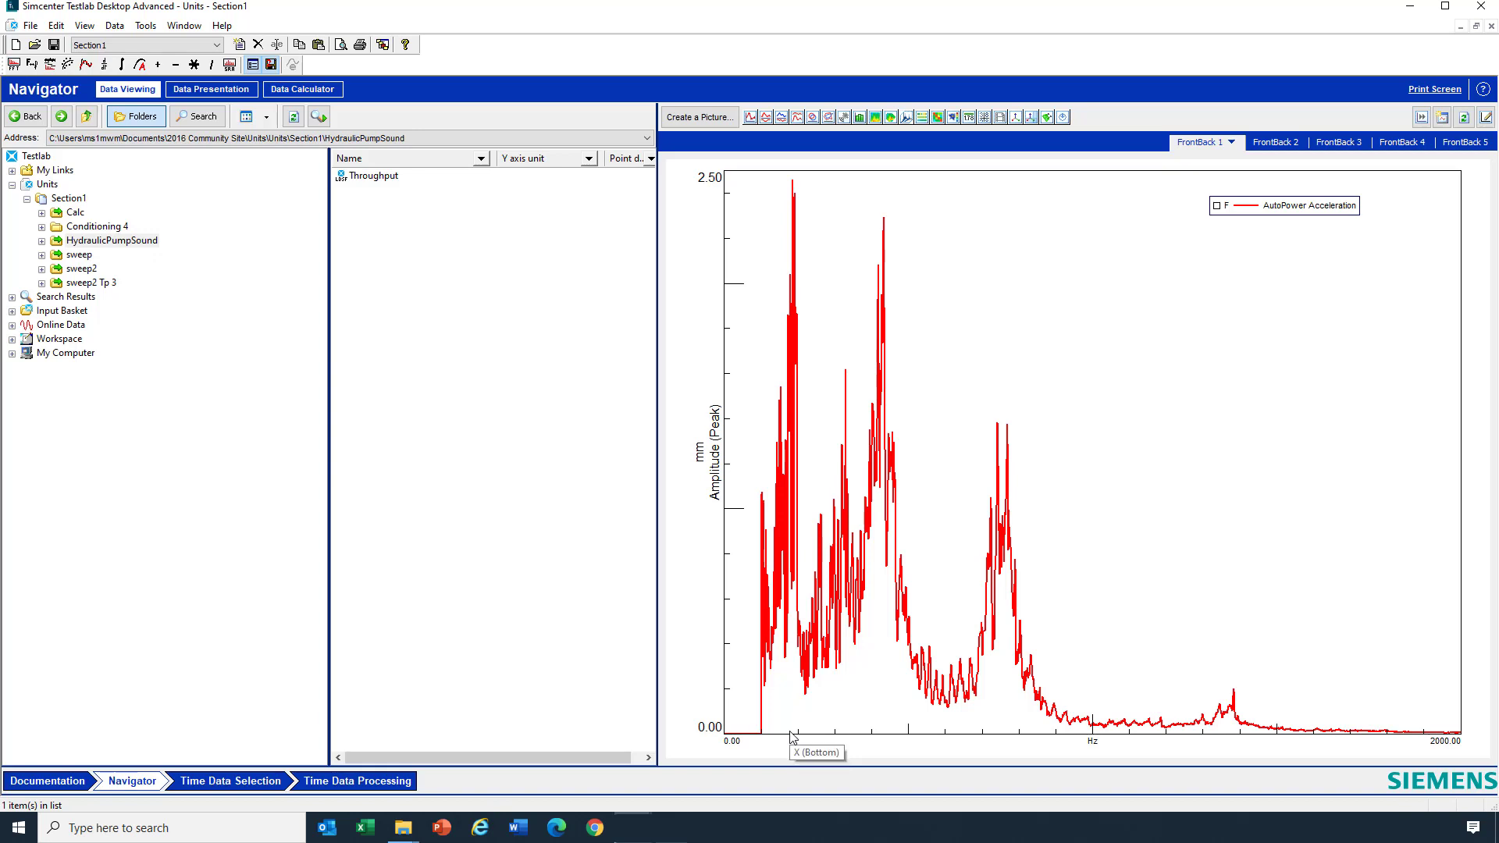
{"action": "mouse_move", "coordinate": [723, 465]}
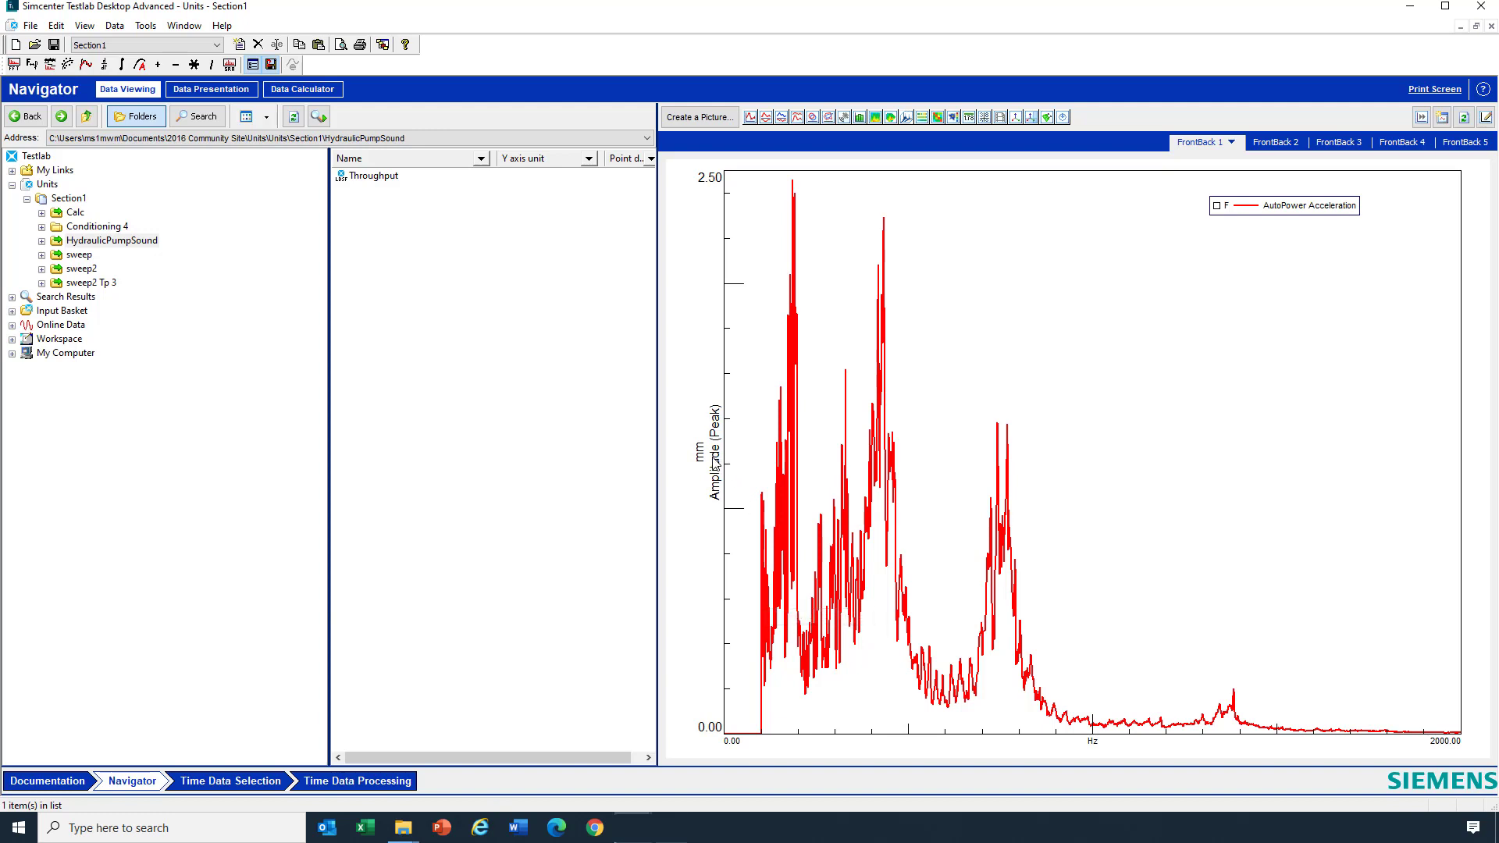
{"action": "mouse_move", "coordinate": [704, 498]}
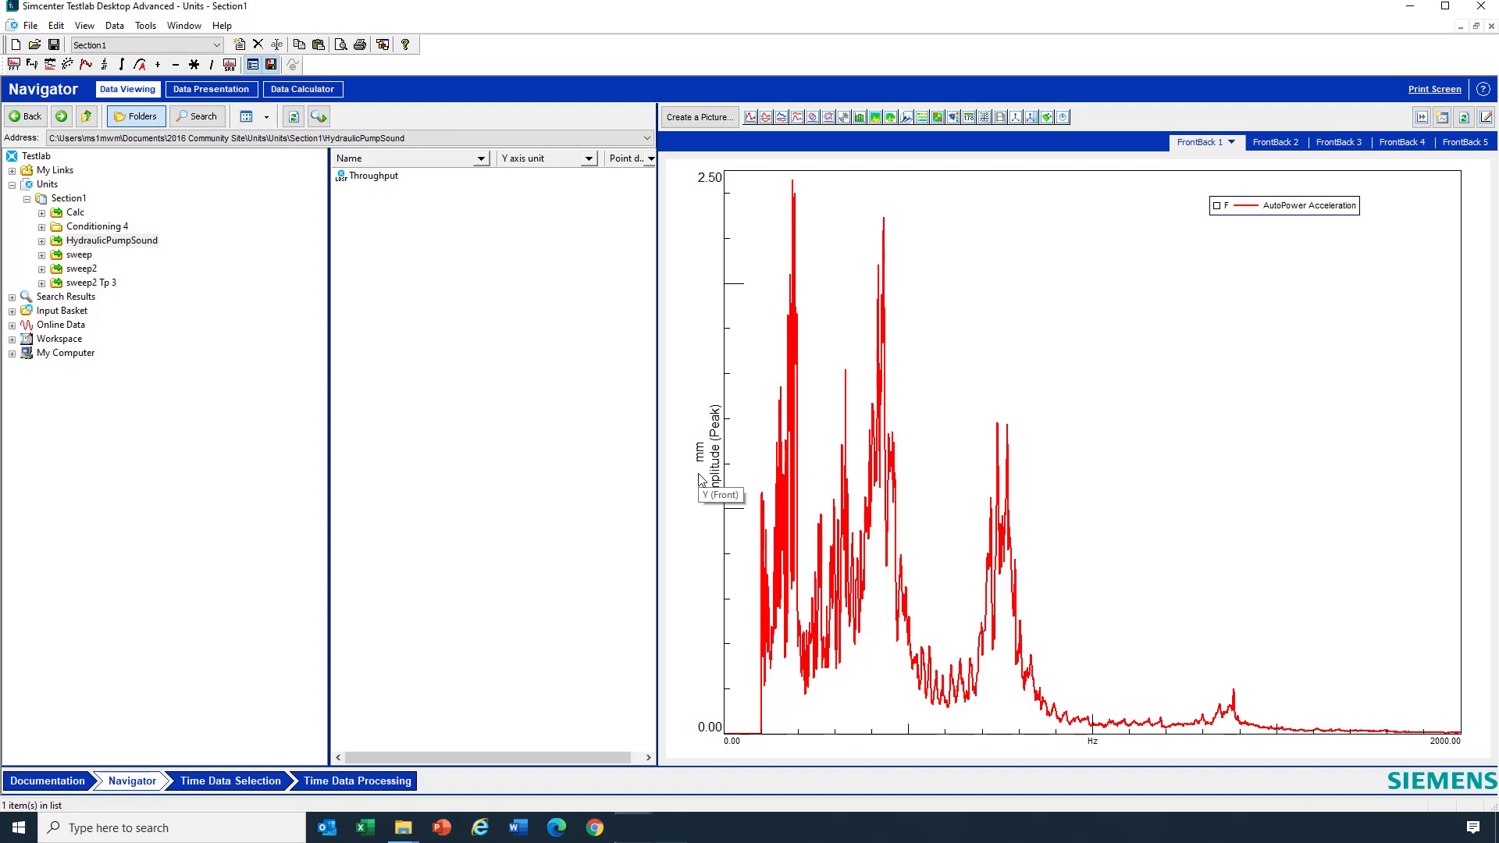
Switch the spectrum's amplitude axis unit from mm to cm, then km, then inches.
{"action": "right_click", "coordinate": [703, 478]}
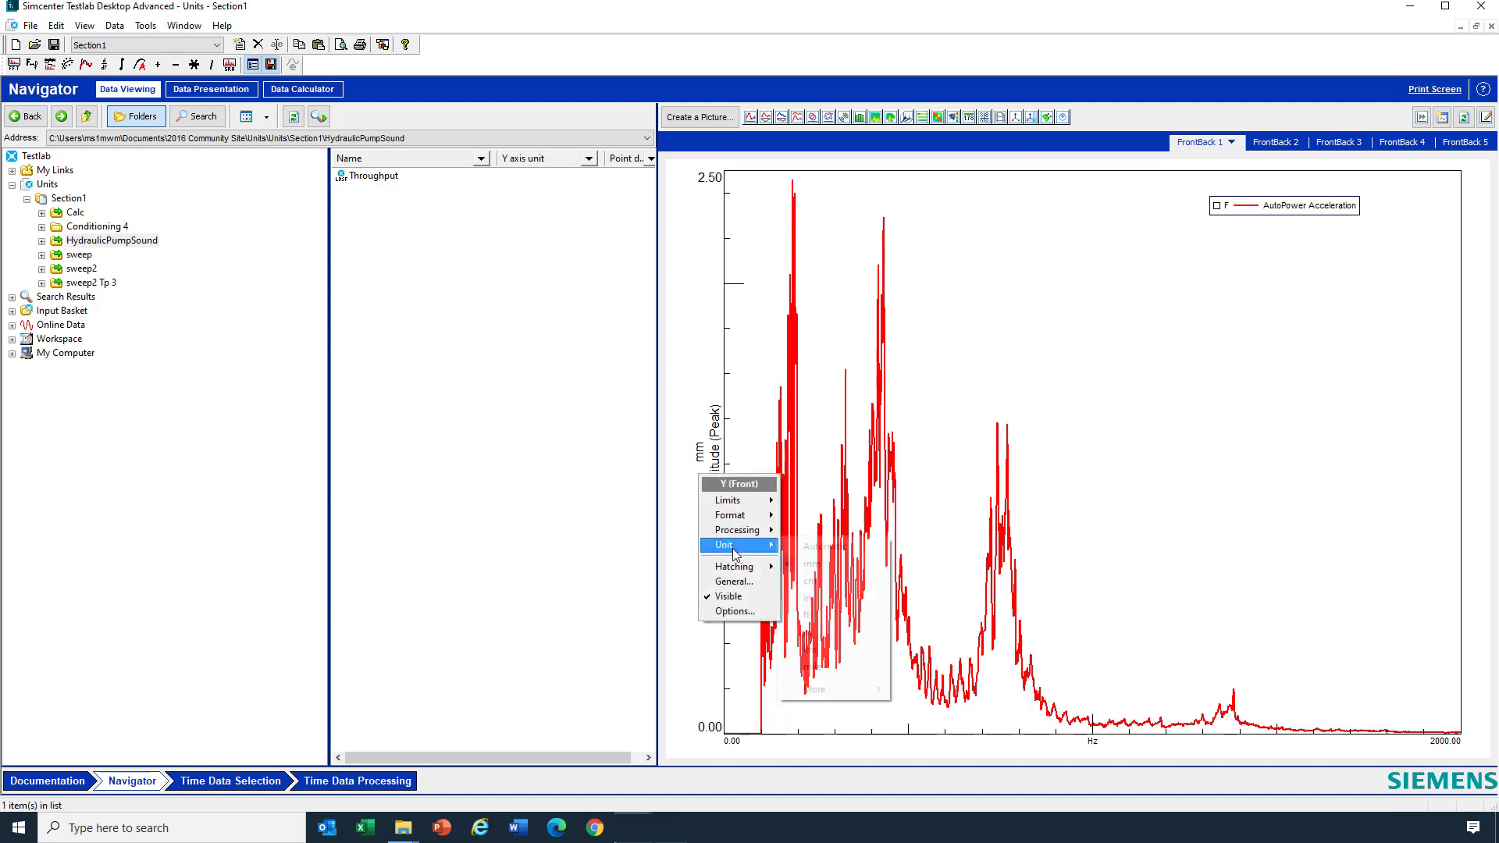
{"action": "left_click", "coordinate": [735, 544]}
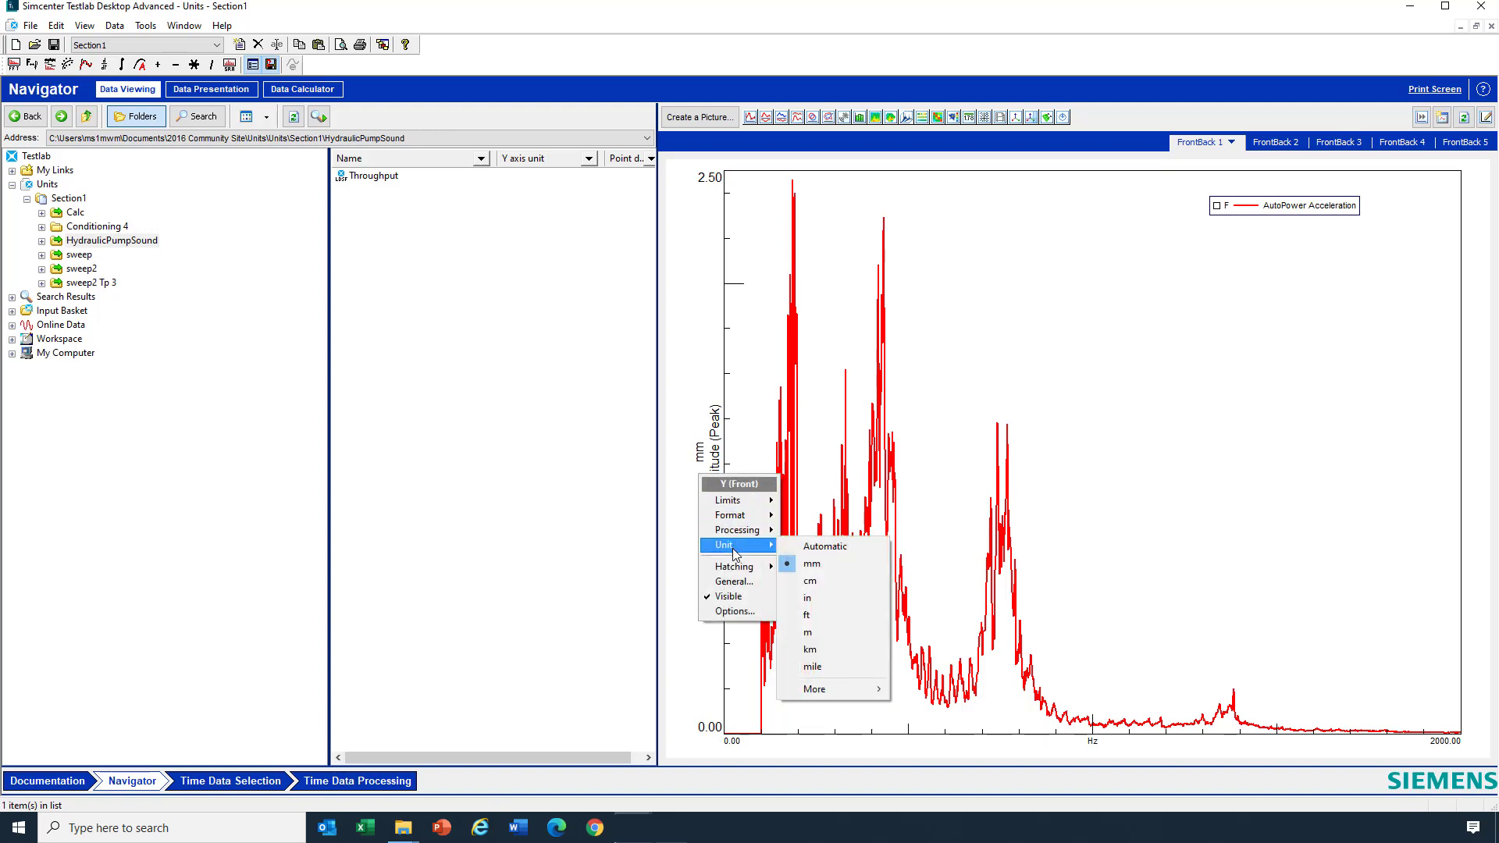
{"action": "mouse_move", "coordinate": [741, 550]}
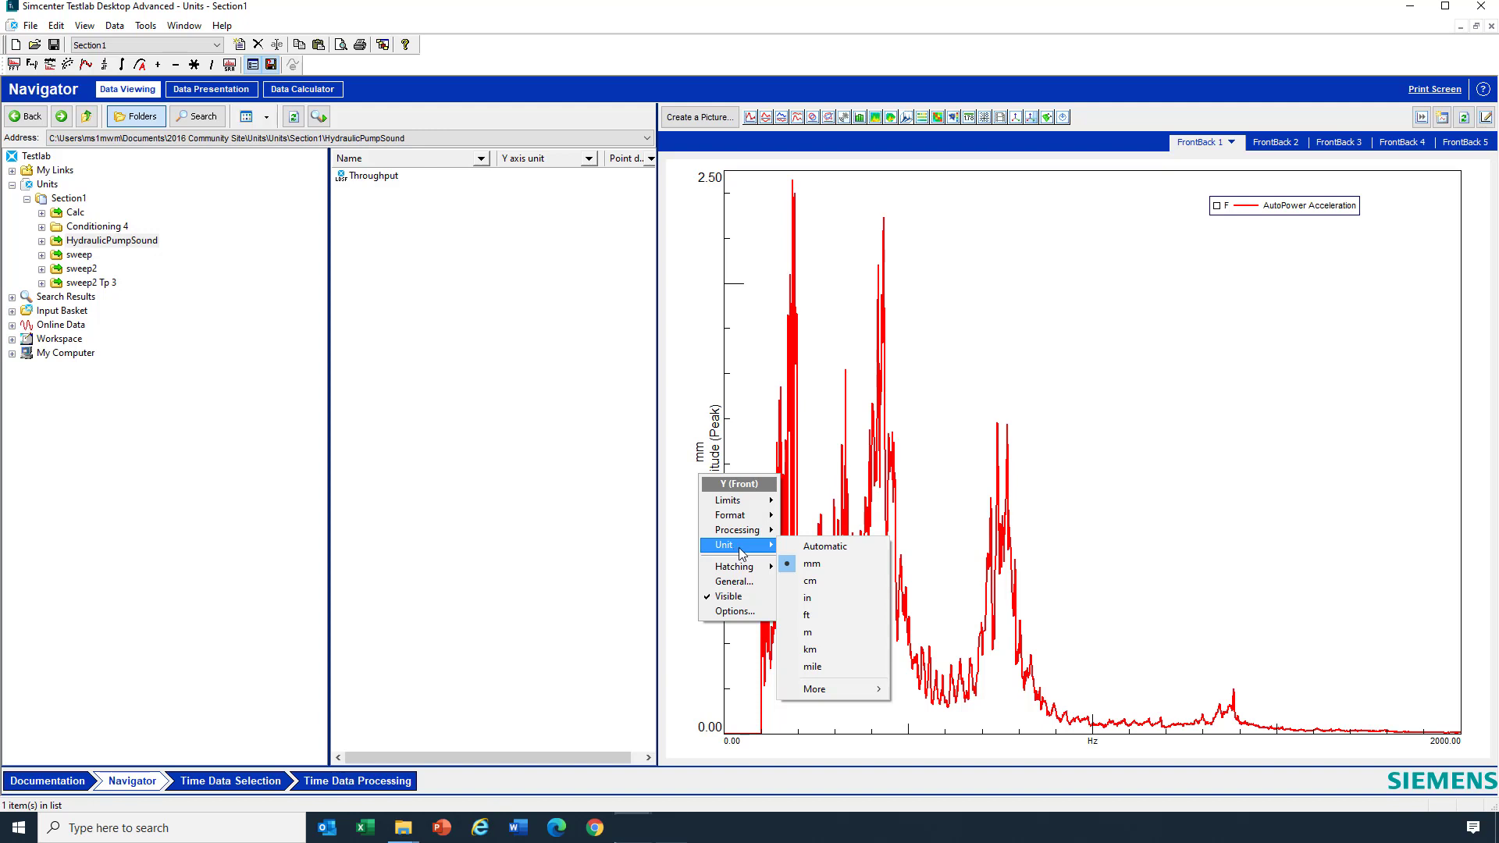
{"action": "mouse_move", "coordinate": [819, 585]}
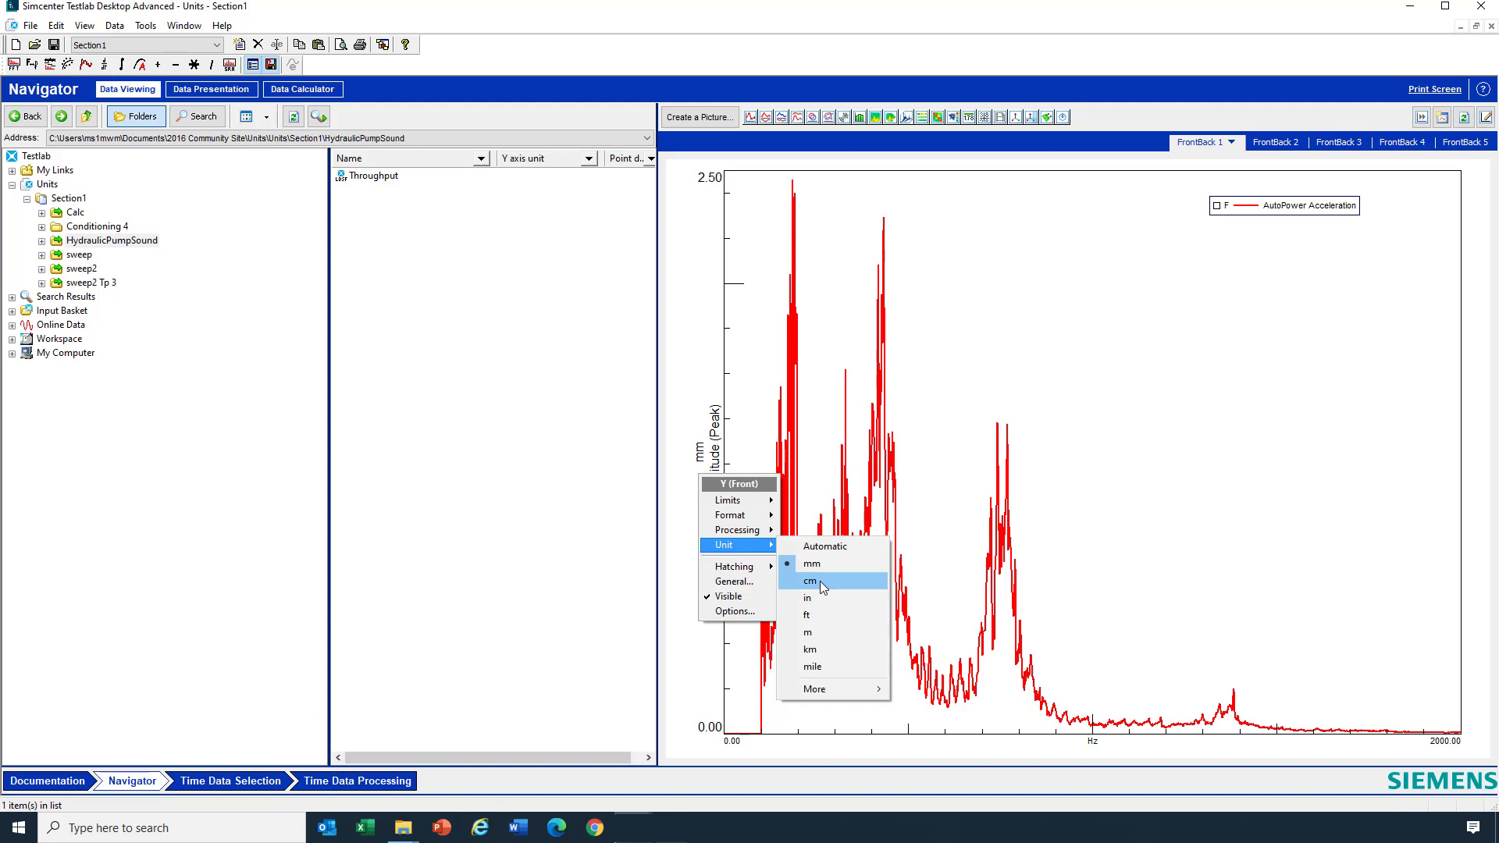
{"action": "mouse_move", "coordinate": [833, 587]}
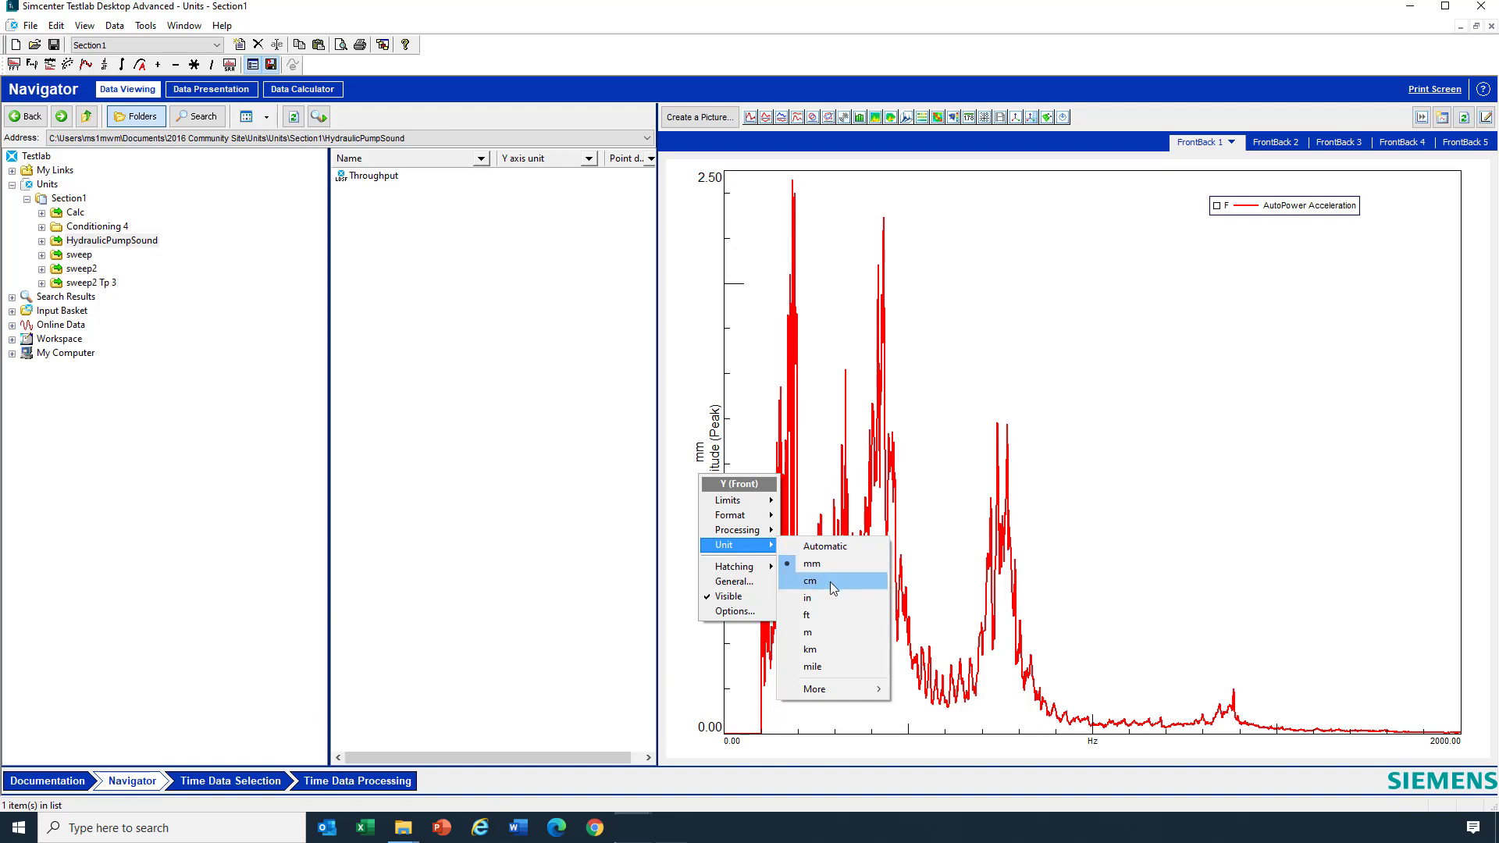
{"action": "left_click", "coordinate": [810, 580]}
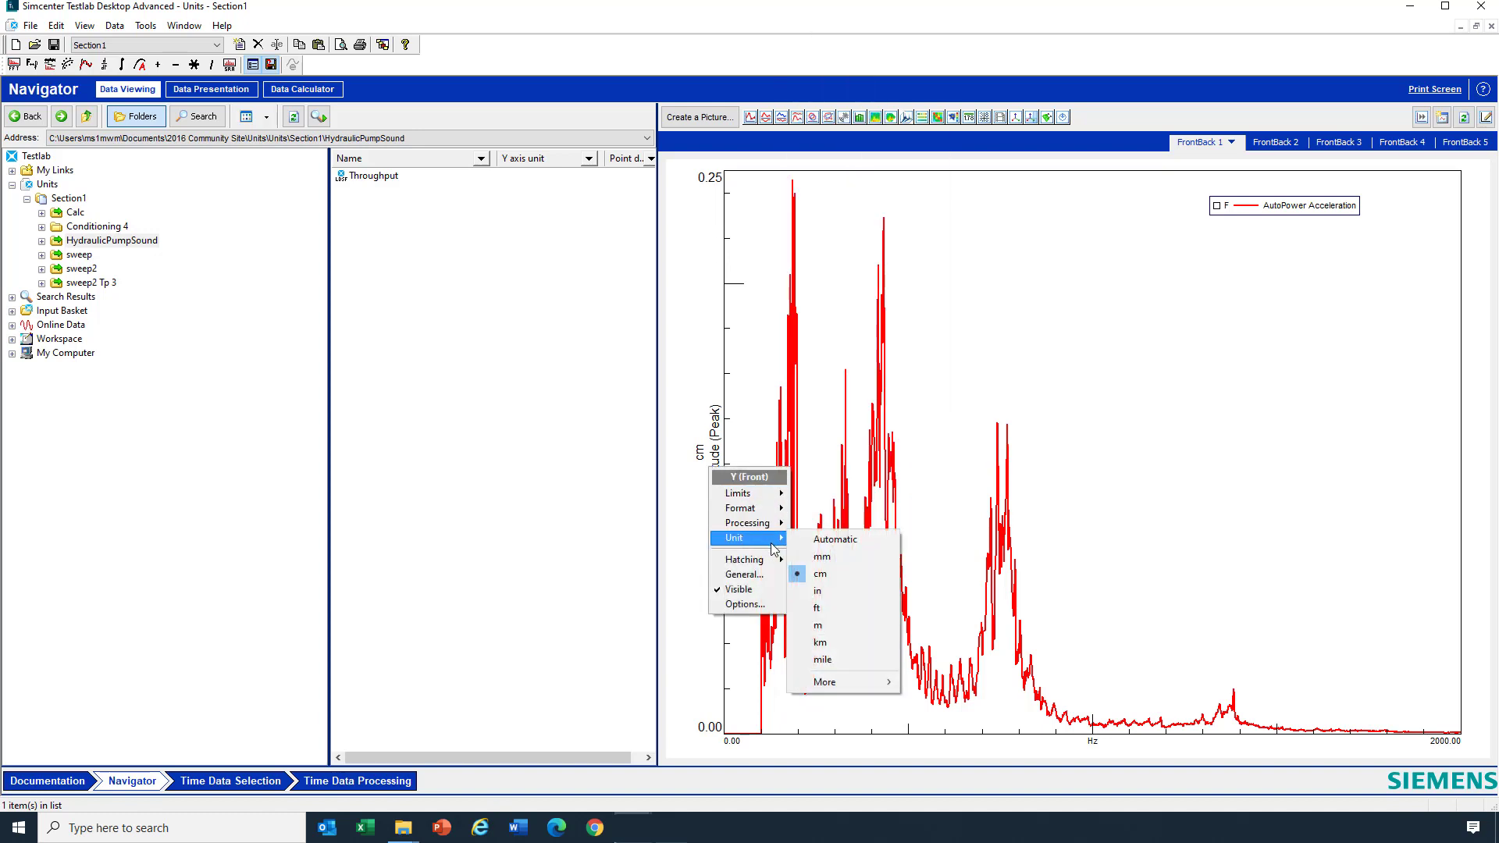
{"action": "left_click", "coordinate": [820, 642]}
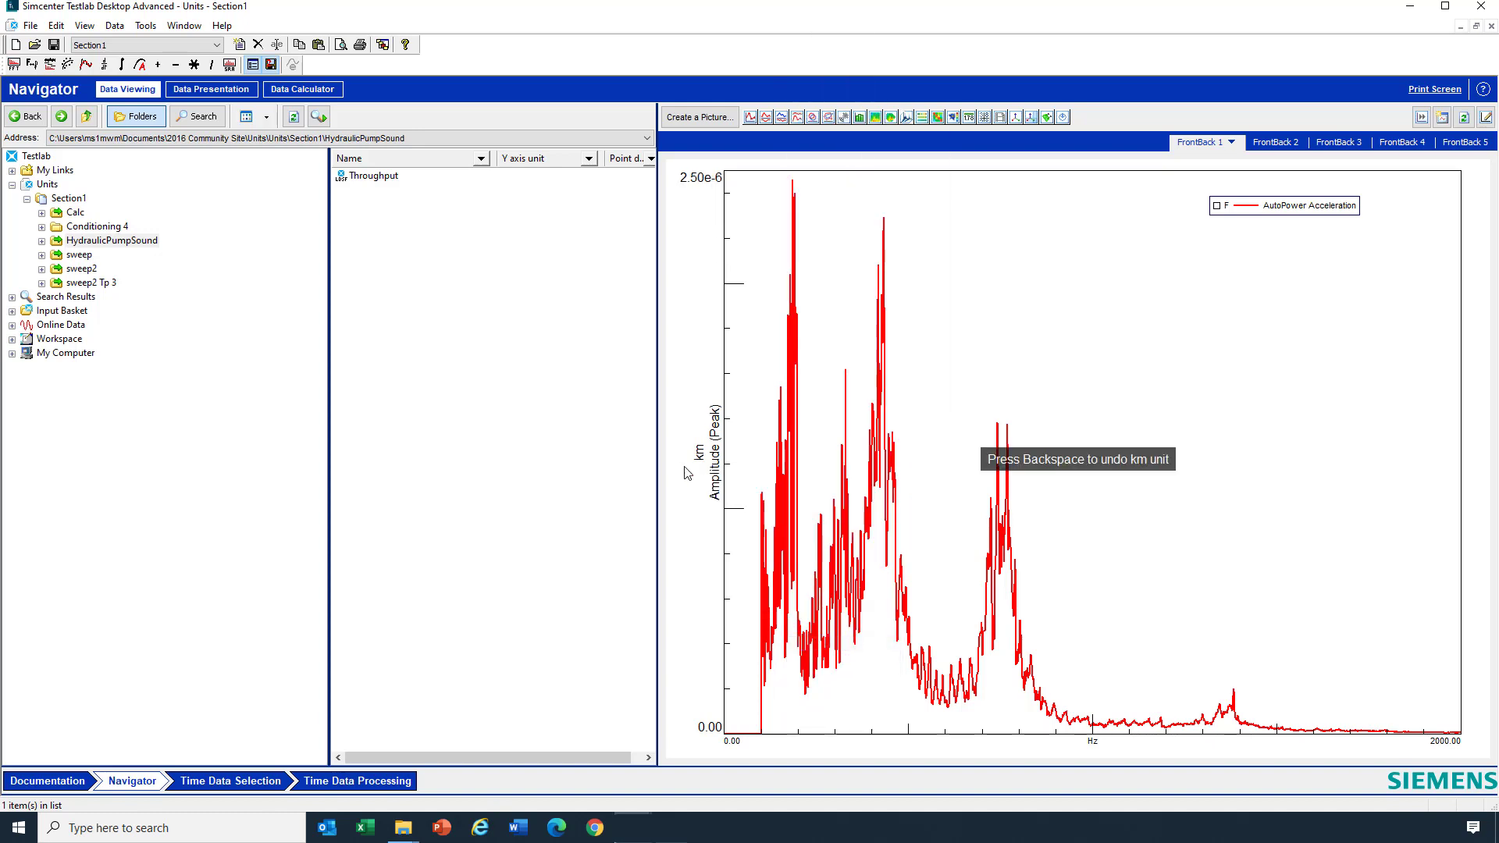
{"action": "right_click", "coordinate": [694, 449]}
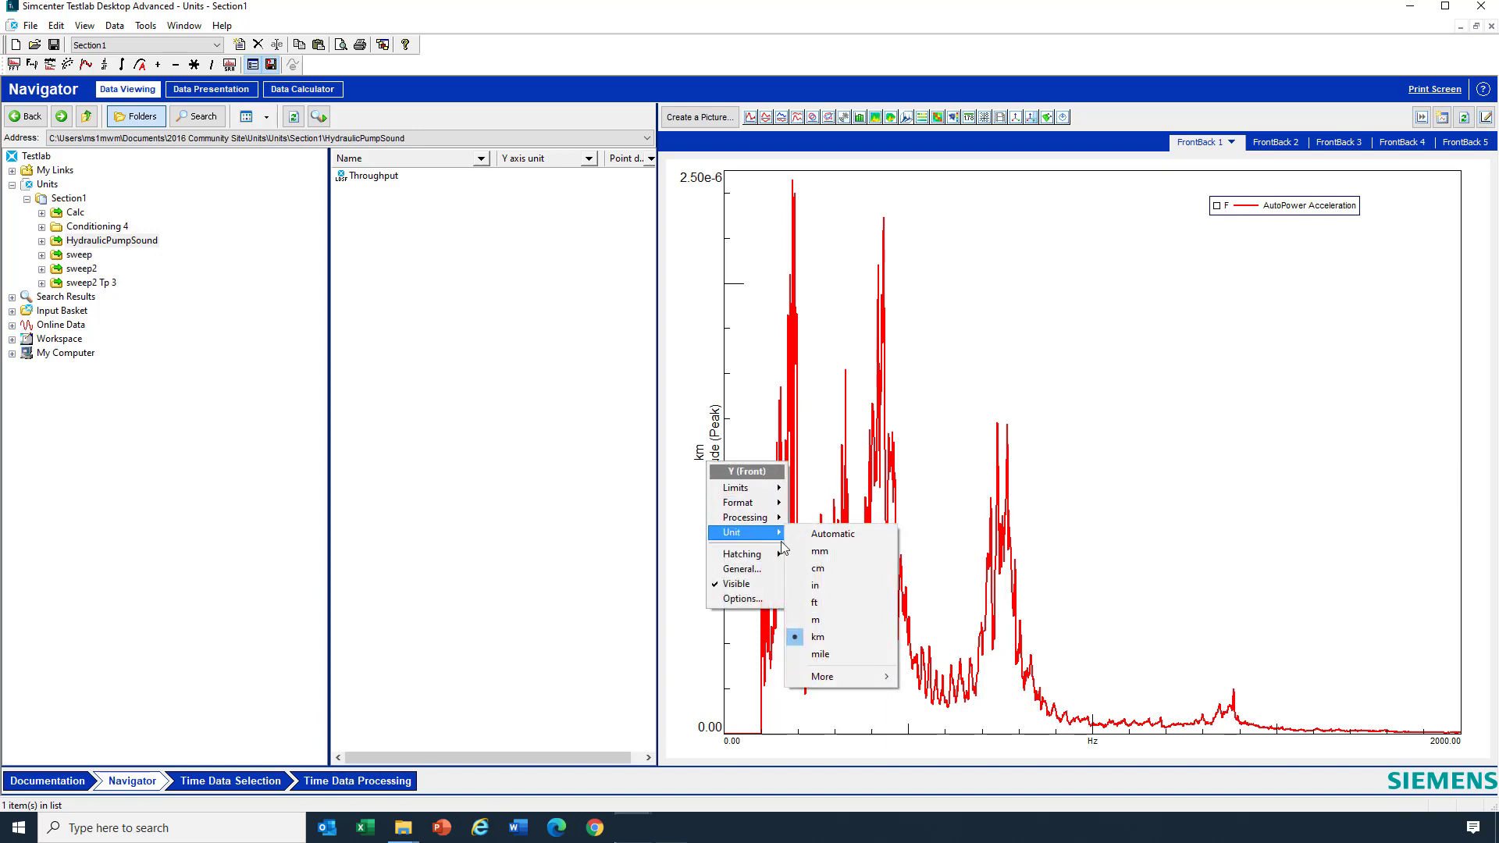
{"action": "left_click", "coordinate": [815, 585]}
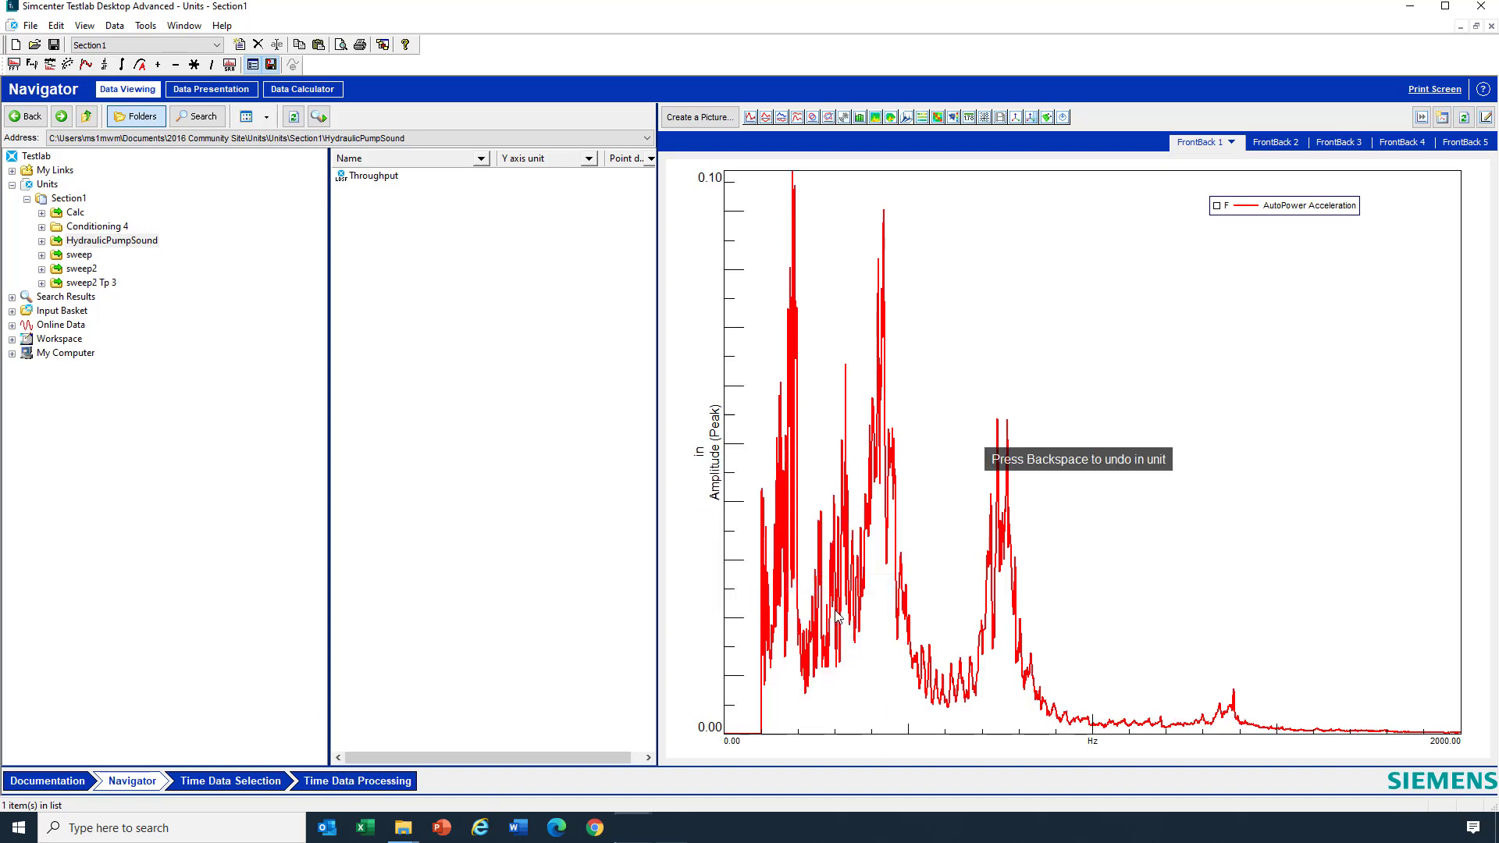
{"action": "mouse_move", "coordinate": [711, 493]}
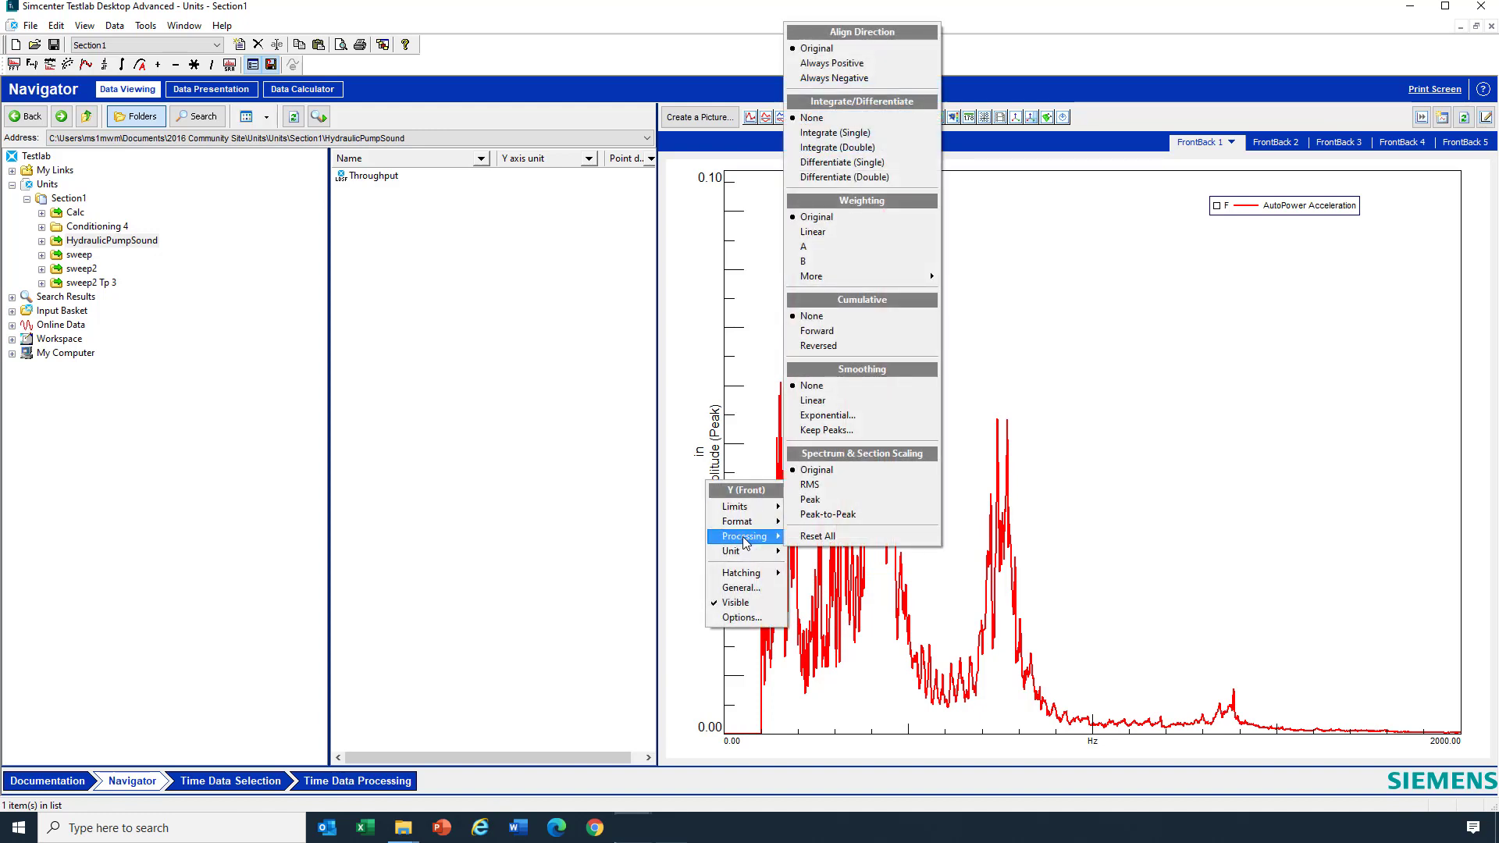
{"action": "mouse_move", "coordinate": [864, 177]}
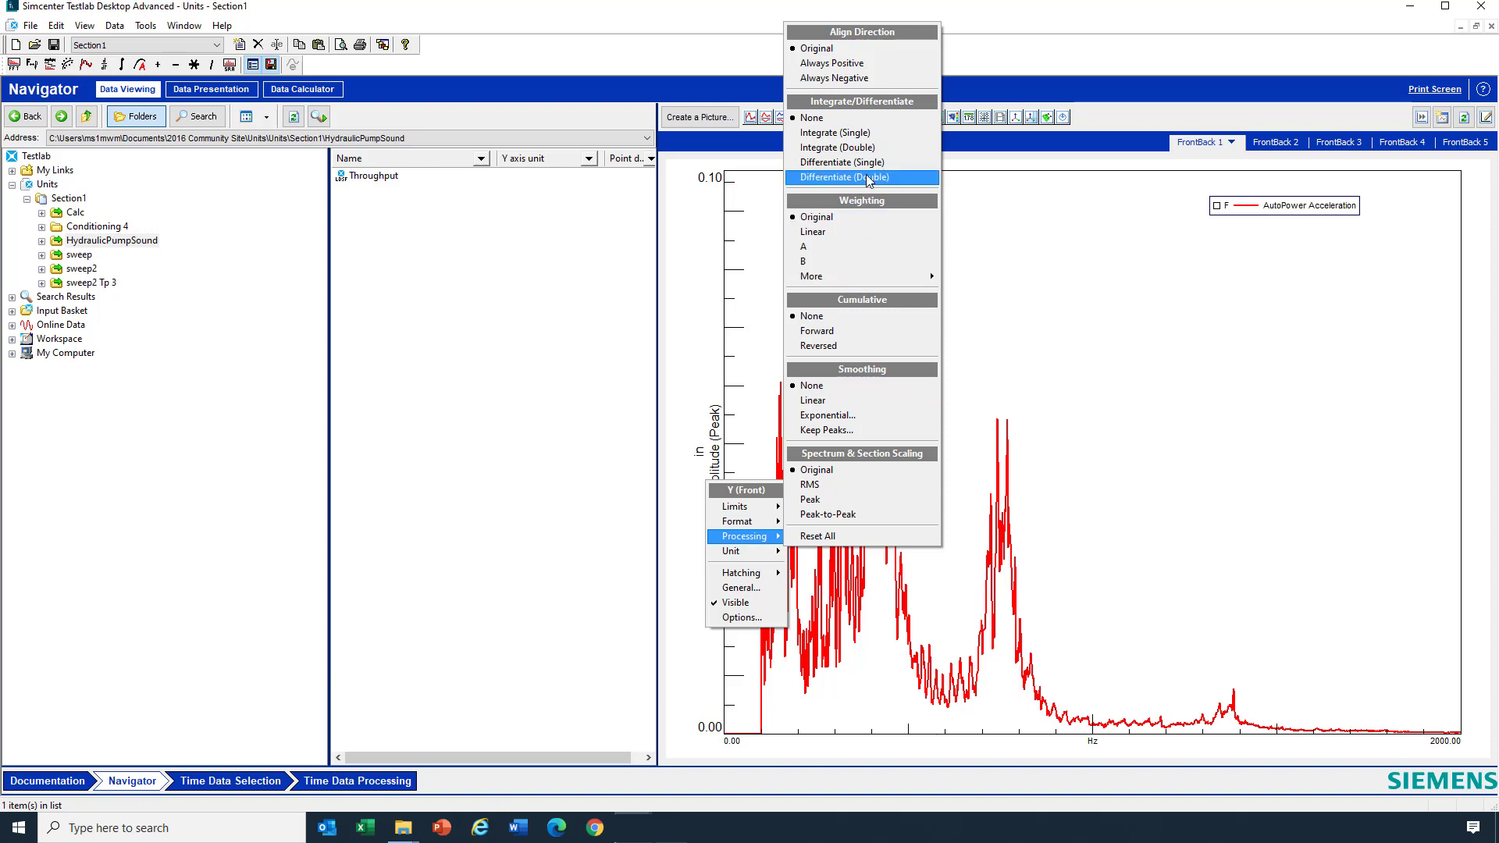
Double-differentiate the acceleration spectrum and show its amplitude axis in g.
{"action": "left_click", "coordinate": [840, 177]}
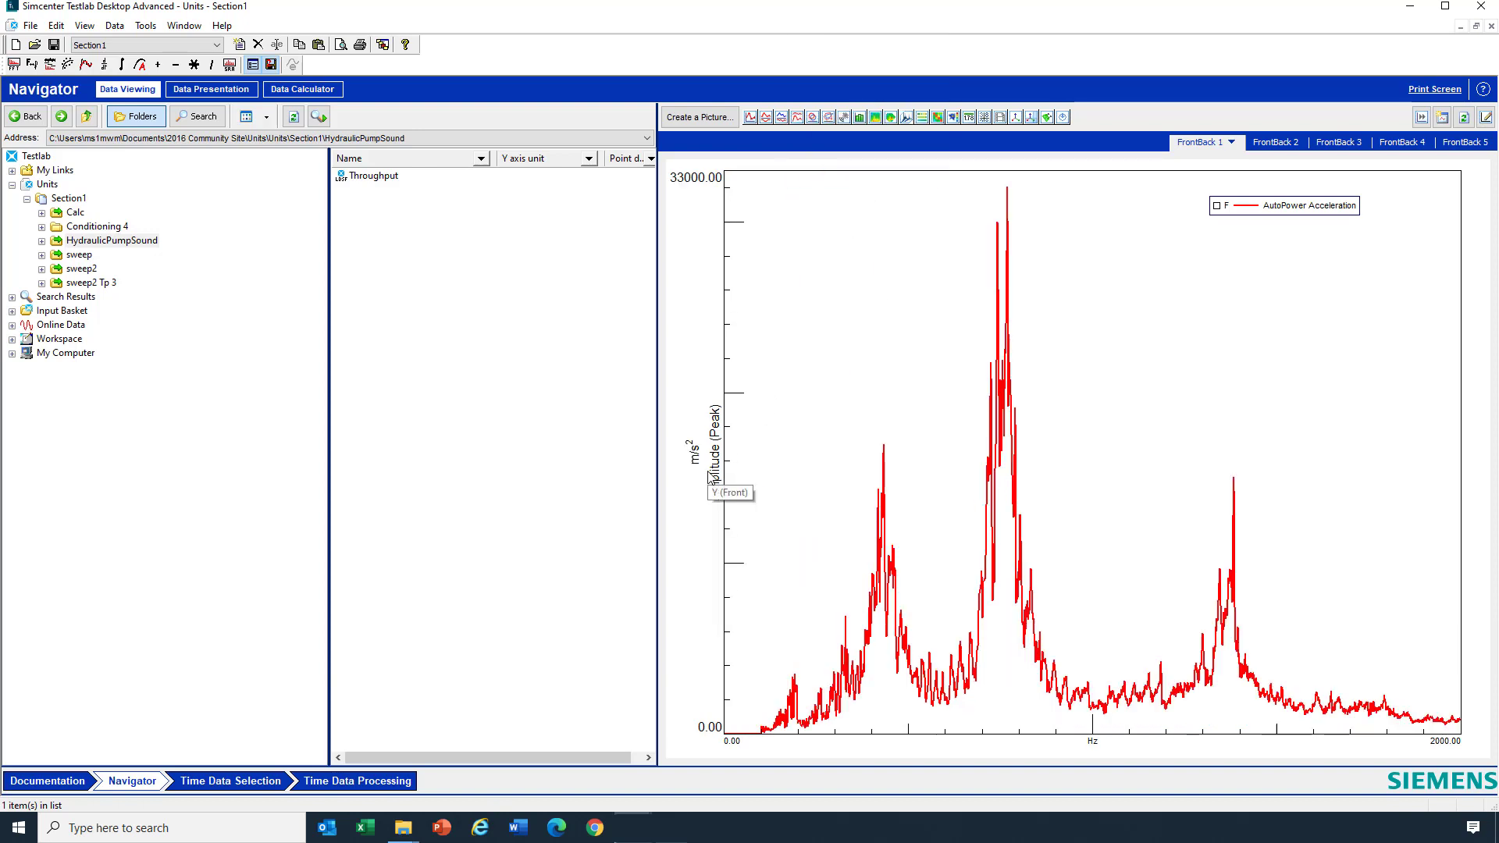
{"action": "right_click", "coordinate": [718, 491]}
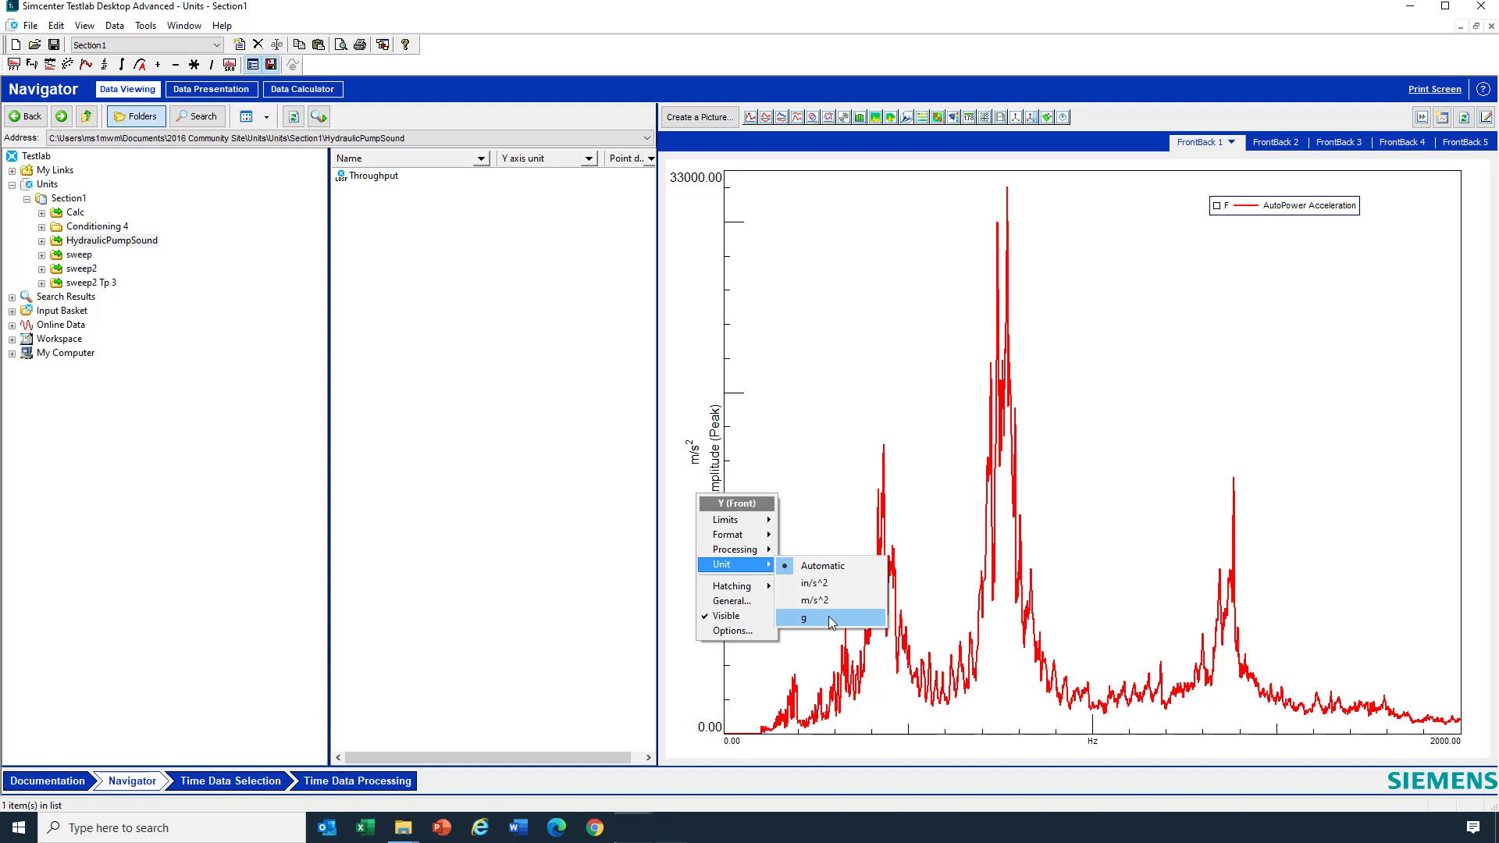
{"action": "left_click", "coordinate": [819, 618]}
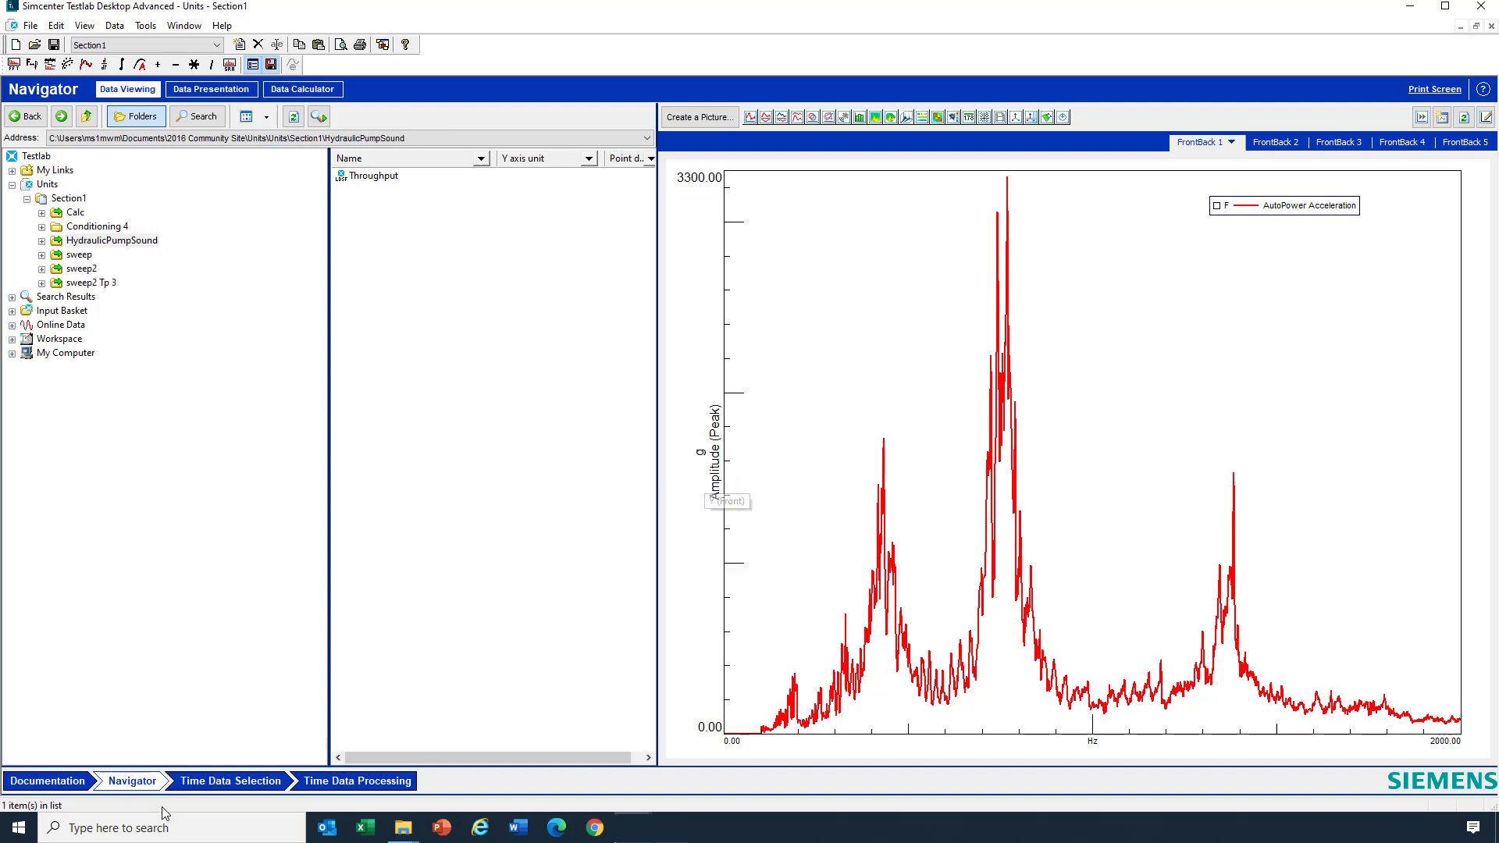
Search Windows for 'configuration' to find Simcenter Configuration and Unit System 3.1.
{"action": "left_click", "coordinate": [18, 828]}
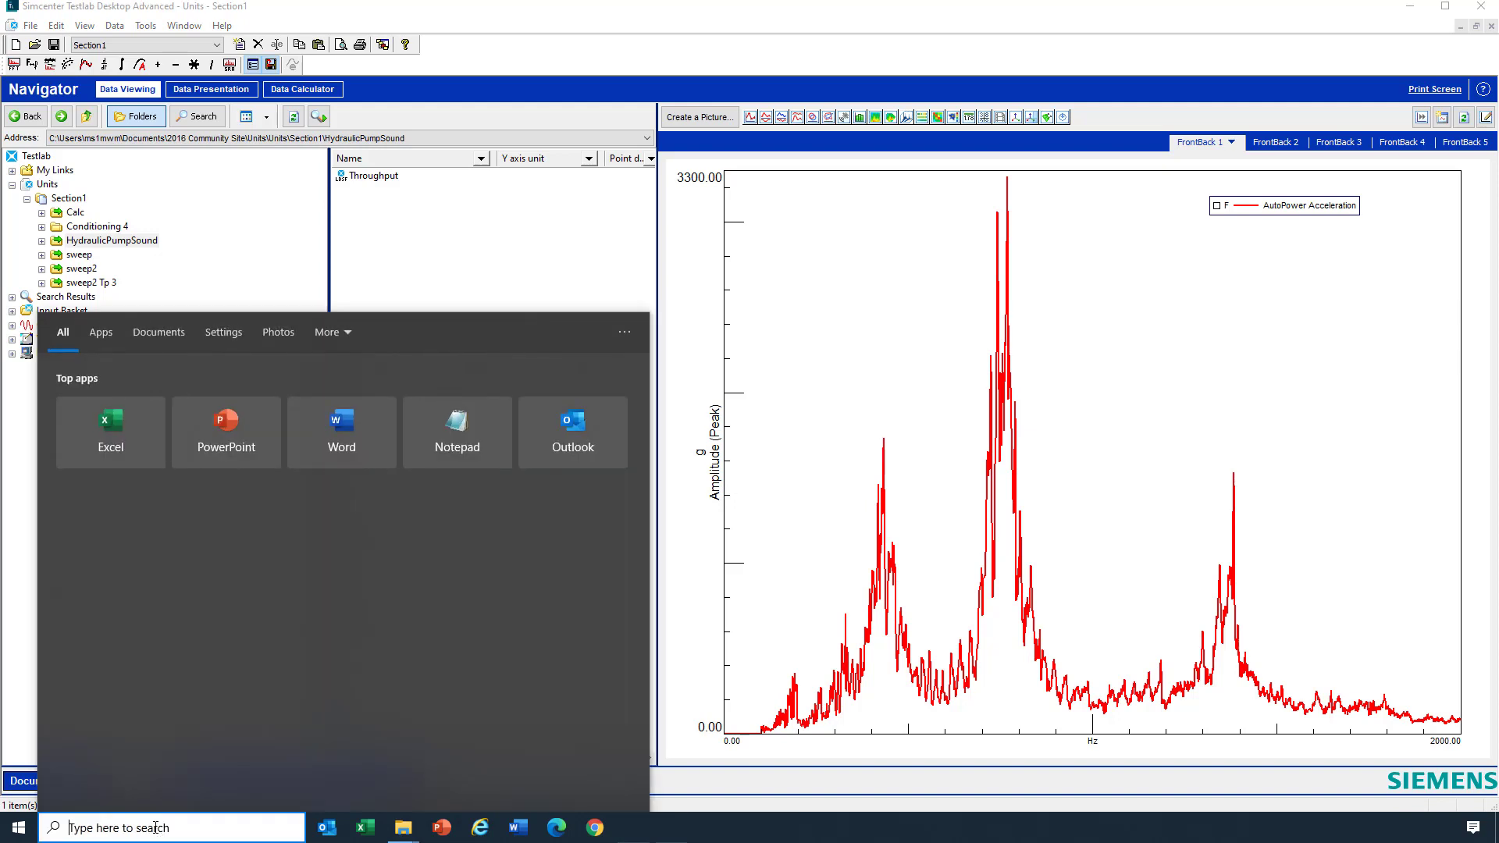
{"action": "type", "text": "control Panel"}
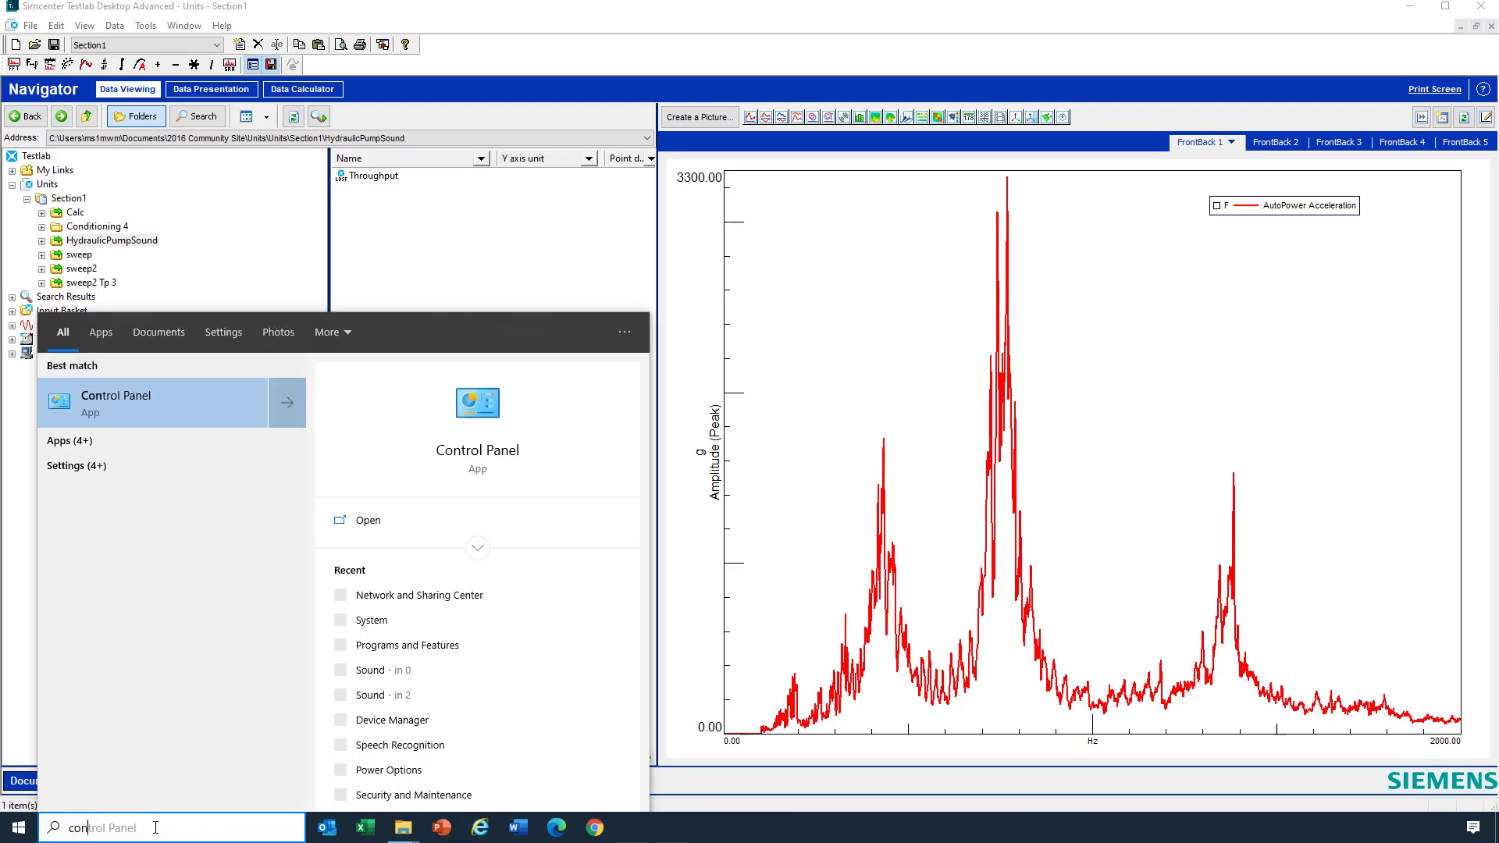
{"action": "type", "text": "configure Office For Printing"}
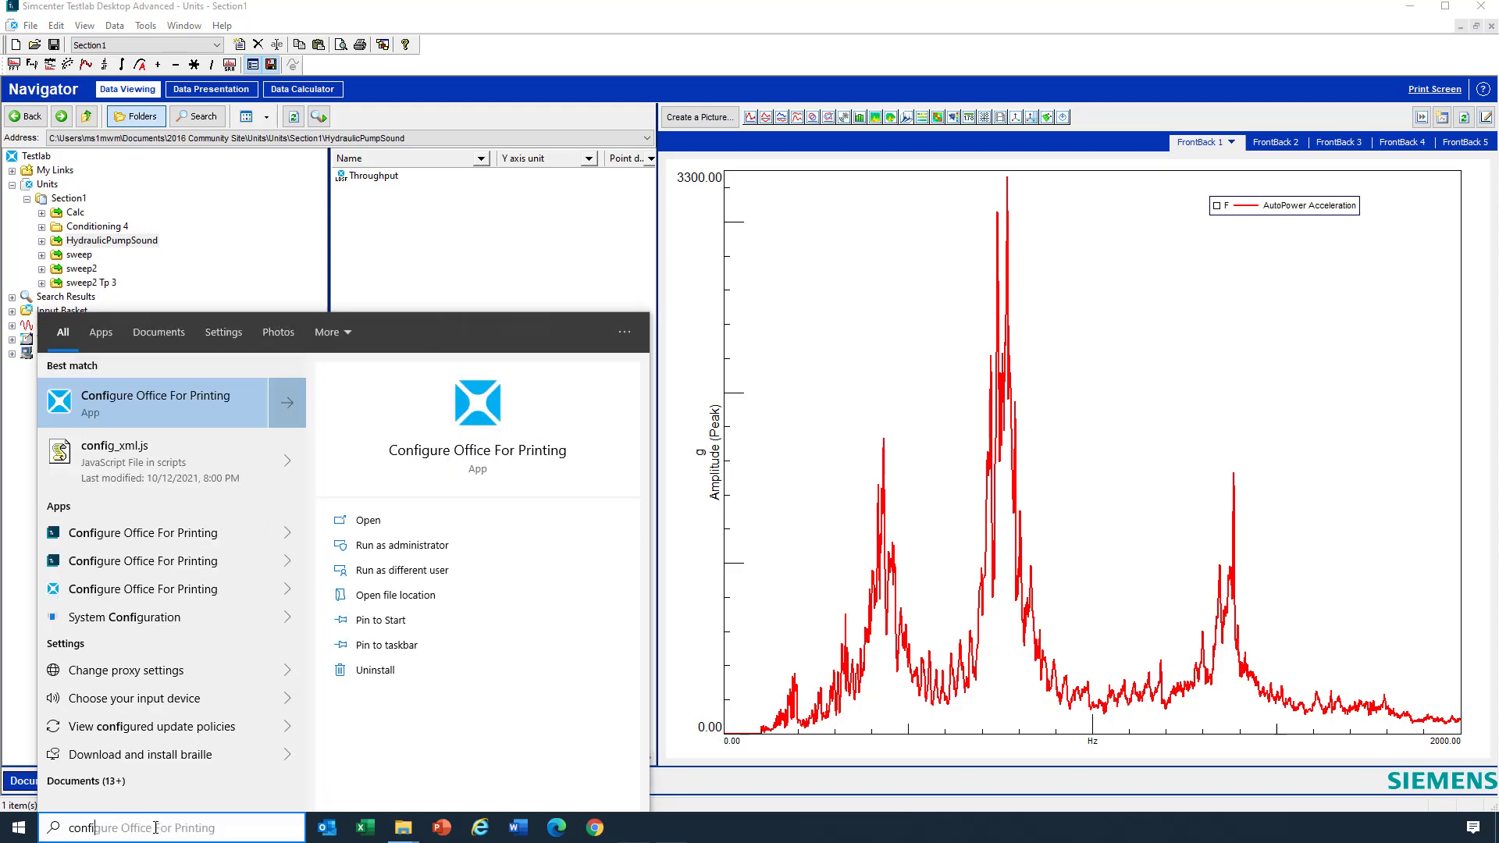
{"action": "type", "text": "configuration"}
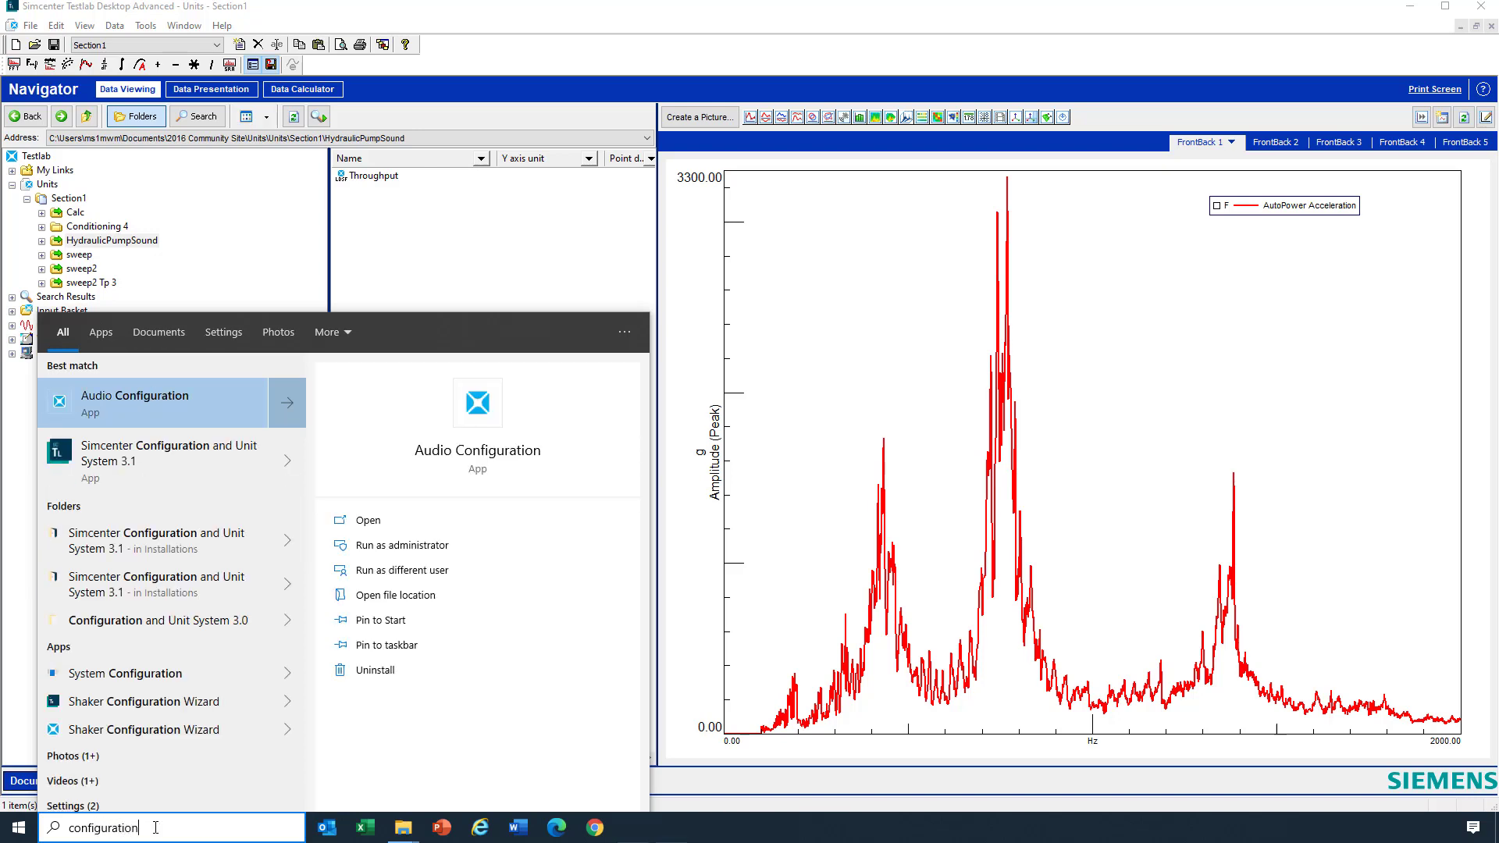
{"action": "mouse_move", "coordinate": [191, 468]}
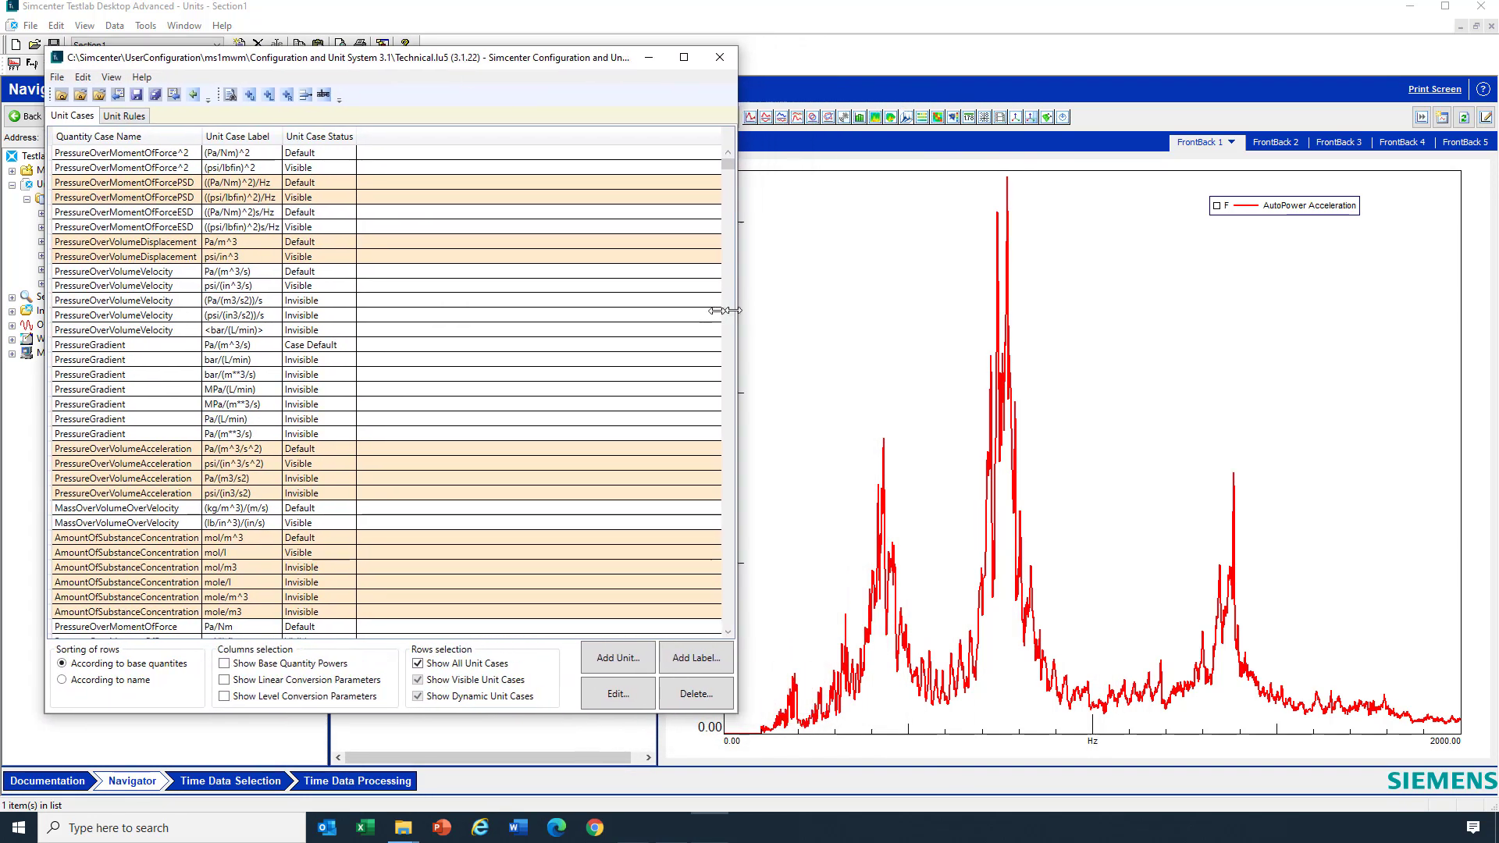
Open File > Select active unit system to view the Technical, English, ISO and SI files.
{"action": "left_click", "coordinate": [59, 77]}
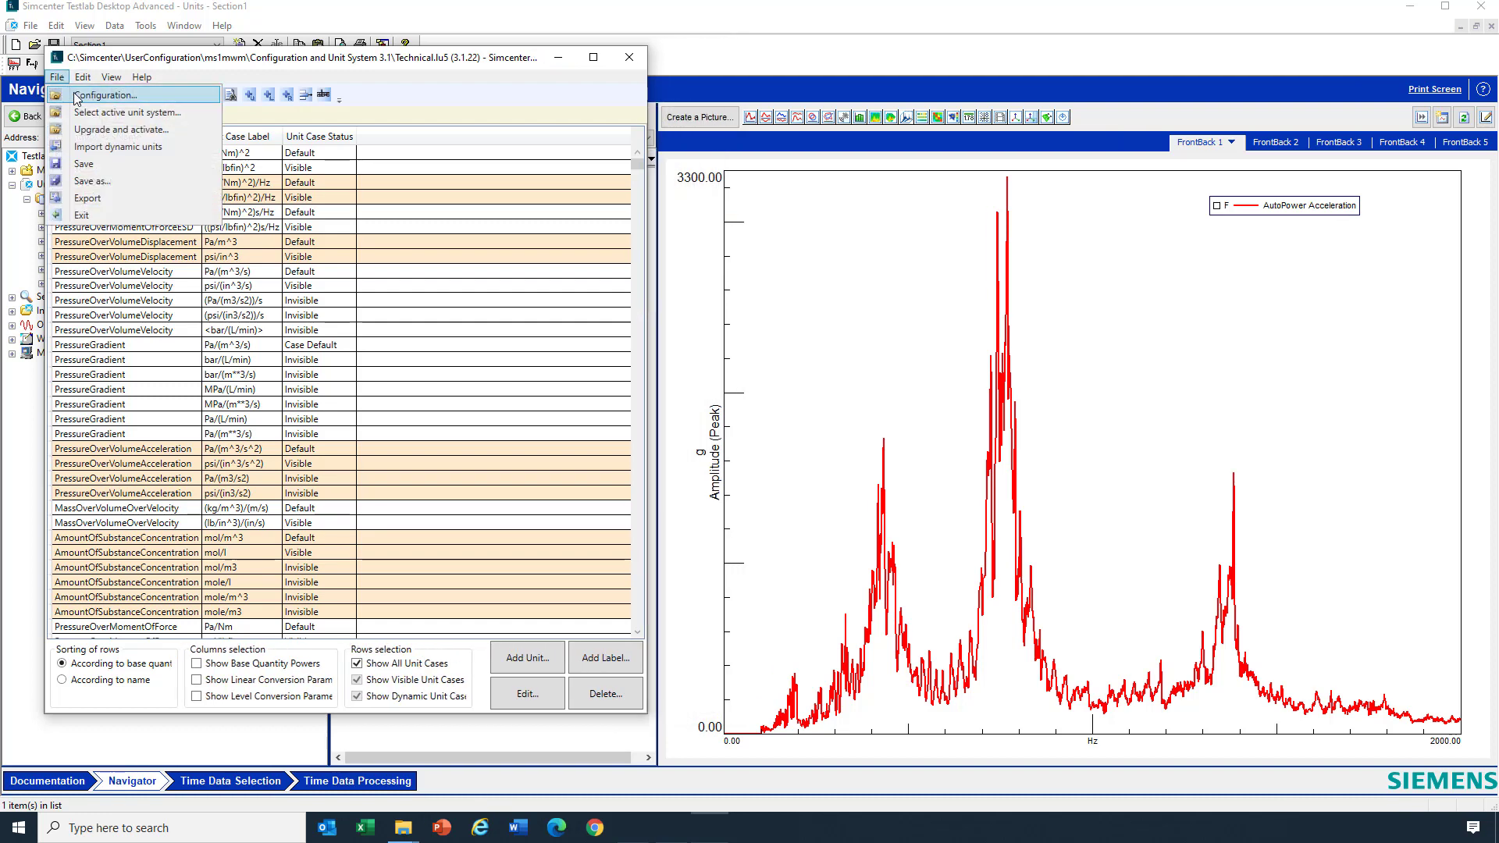
{"action": "mouse_move", "coordinate": [100, 116]}
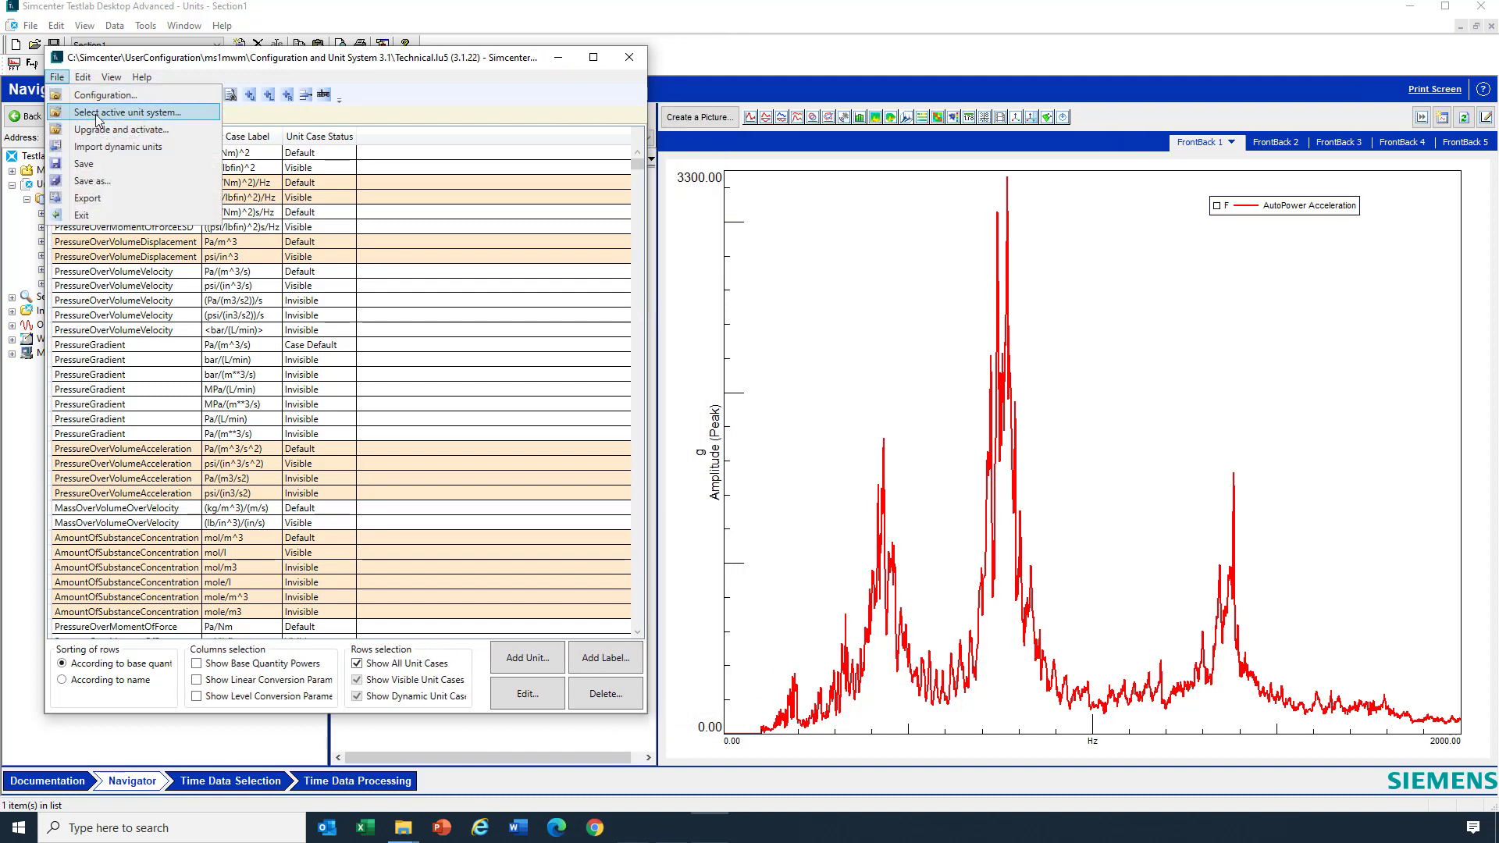
{"action": "left_click", "coordinate": [125, 112]}
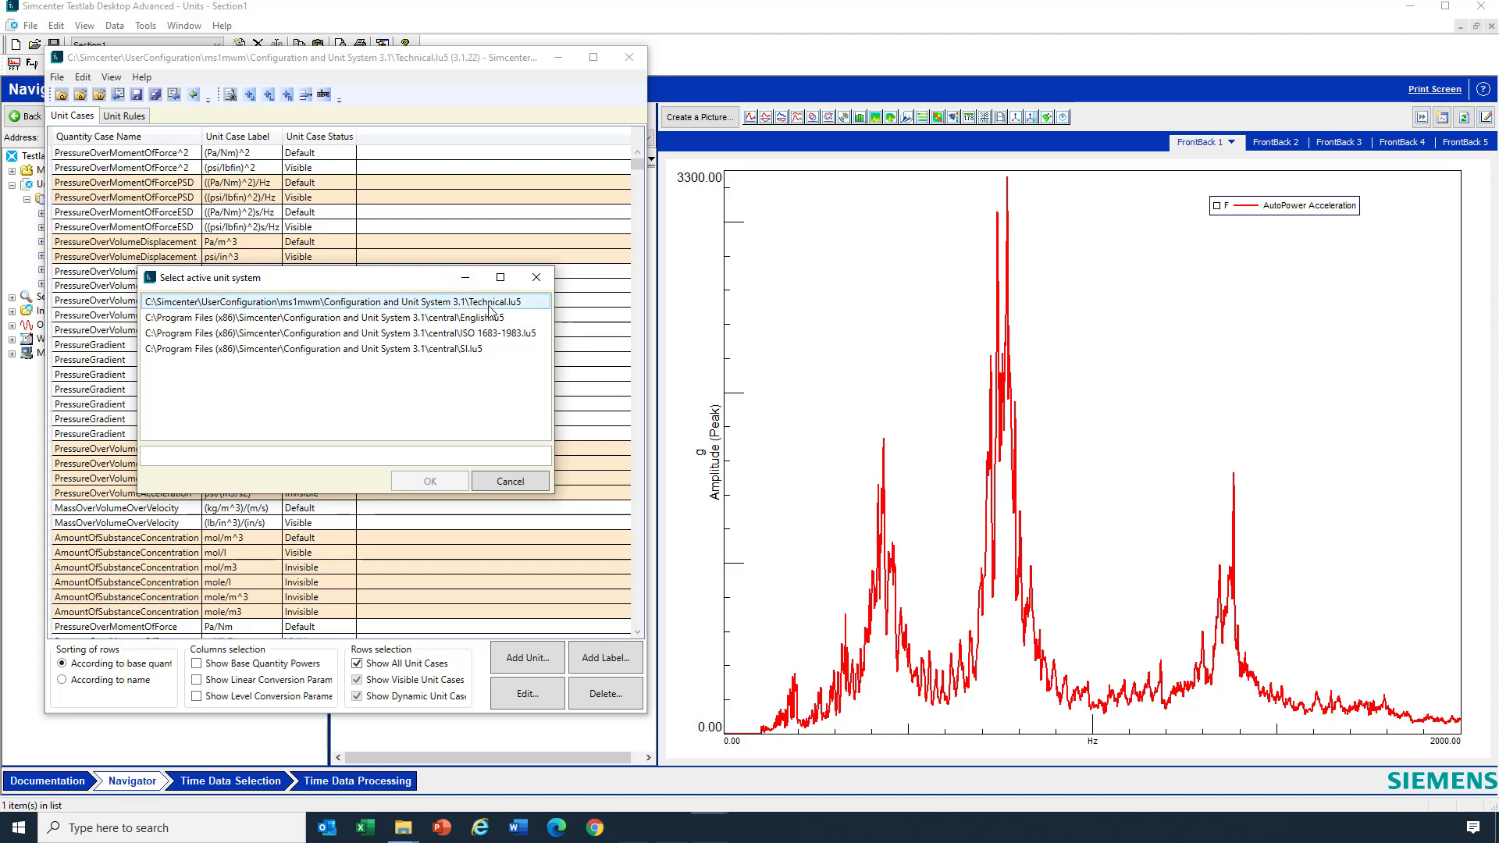
{"action": "left_click", "coordinate": [335, 348]}
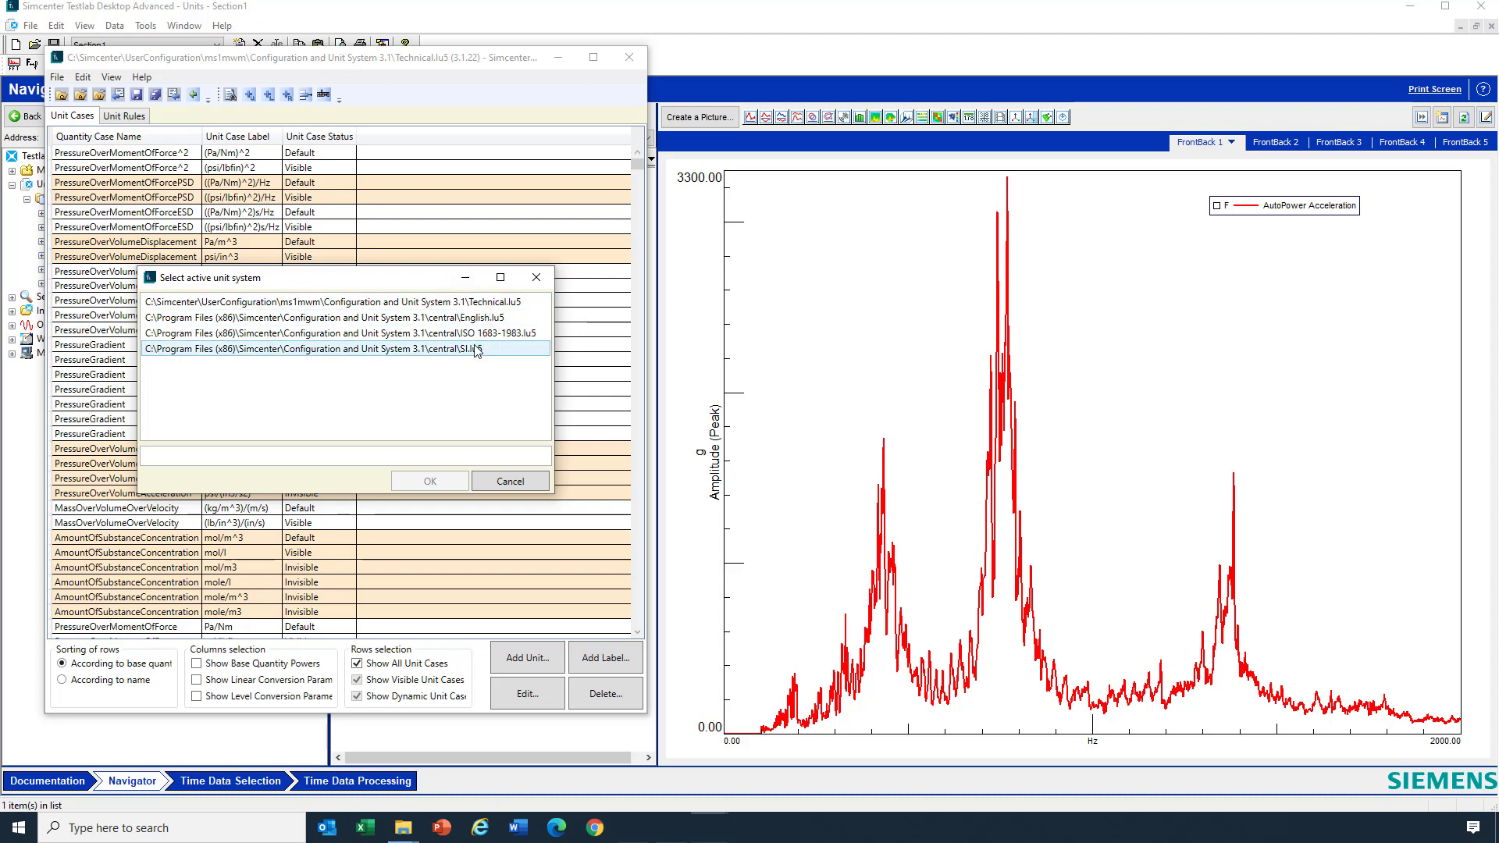
{"action": "mouse_move", "coordinate": [484, 350]}
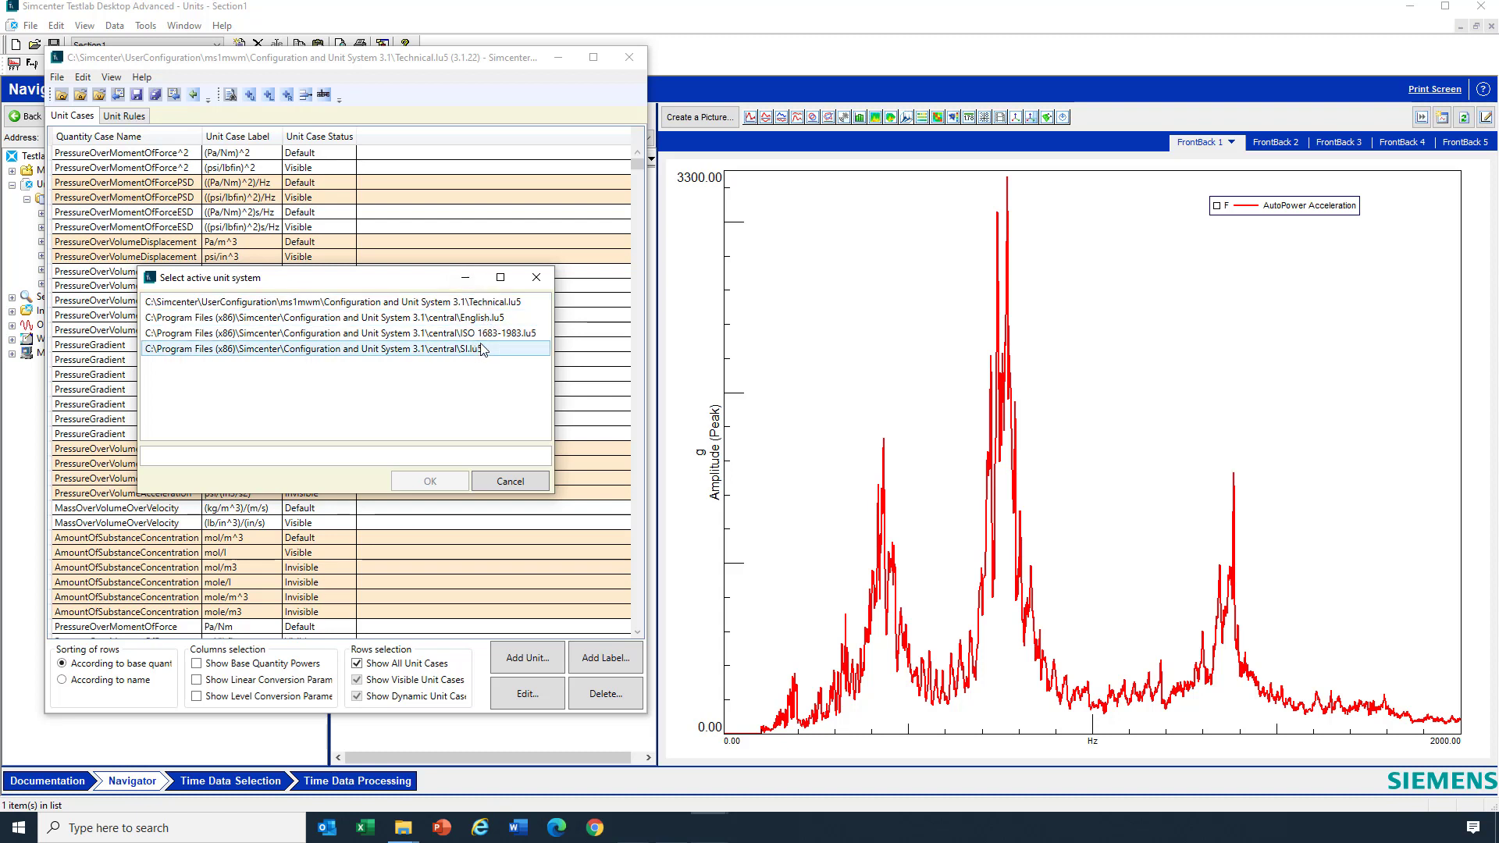
{"action": "left_click", "coordinate": [366, 317]}
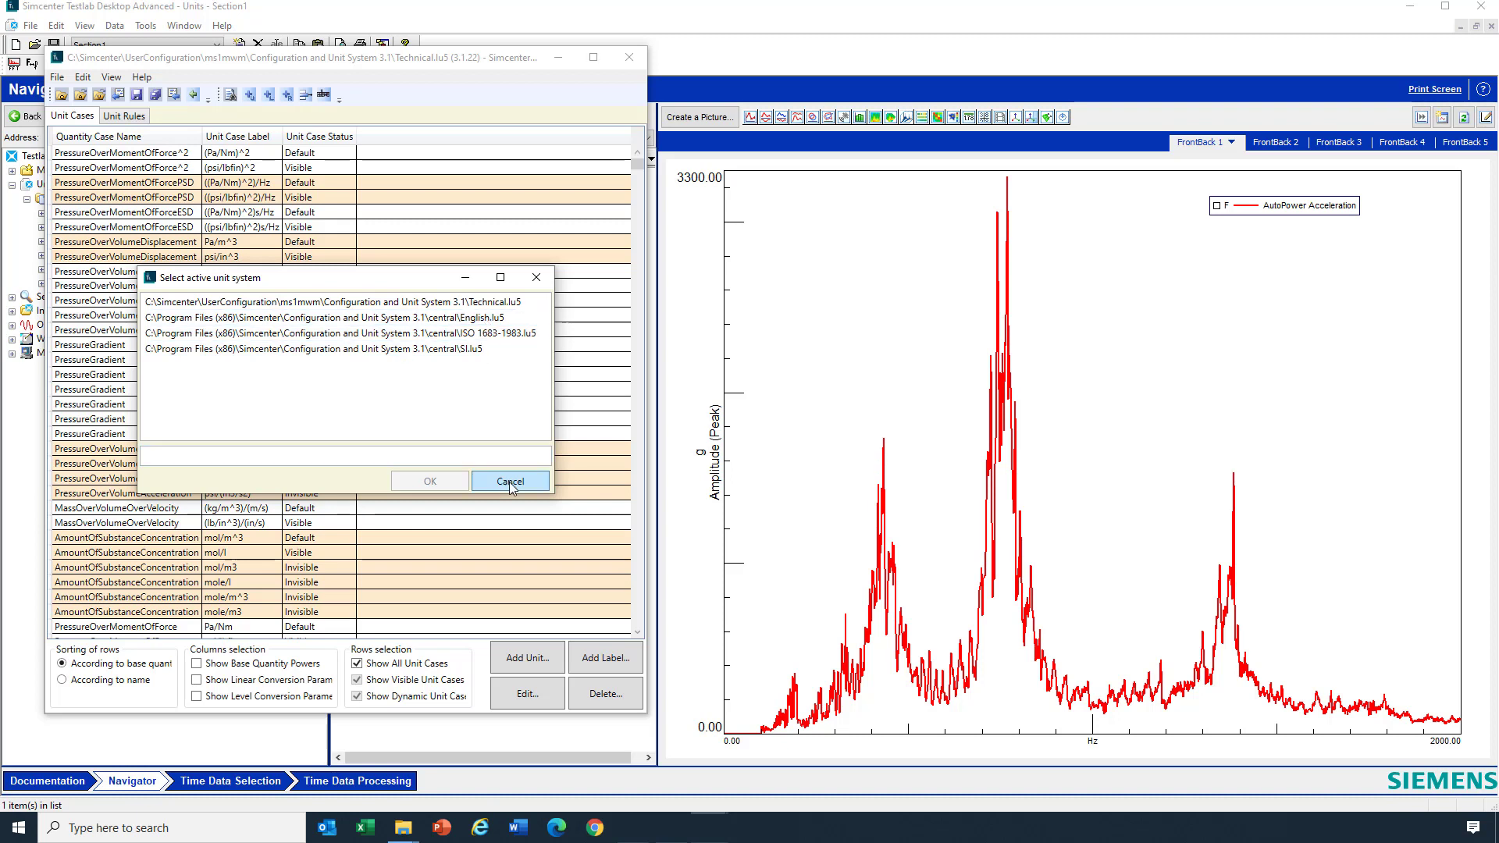
Cancel the unit system chooser and find 'accelerat' repeatedly until Acceleration rows appear.
{"action": "left_click", "coordinate": [510, 481]}
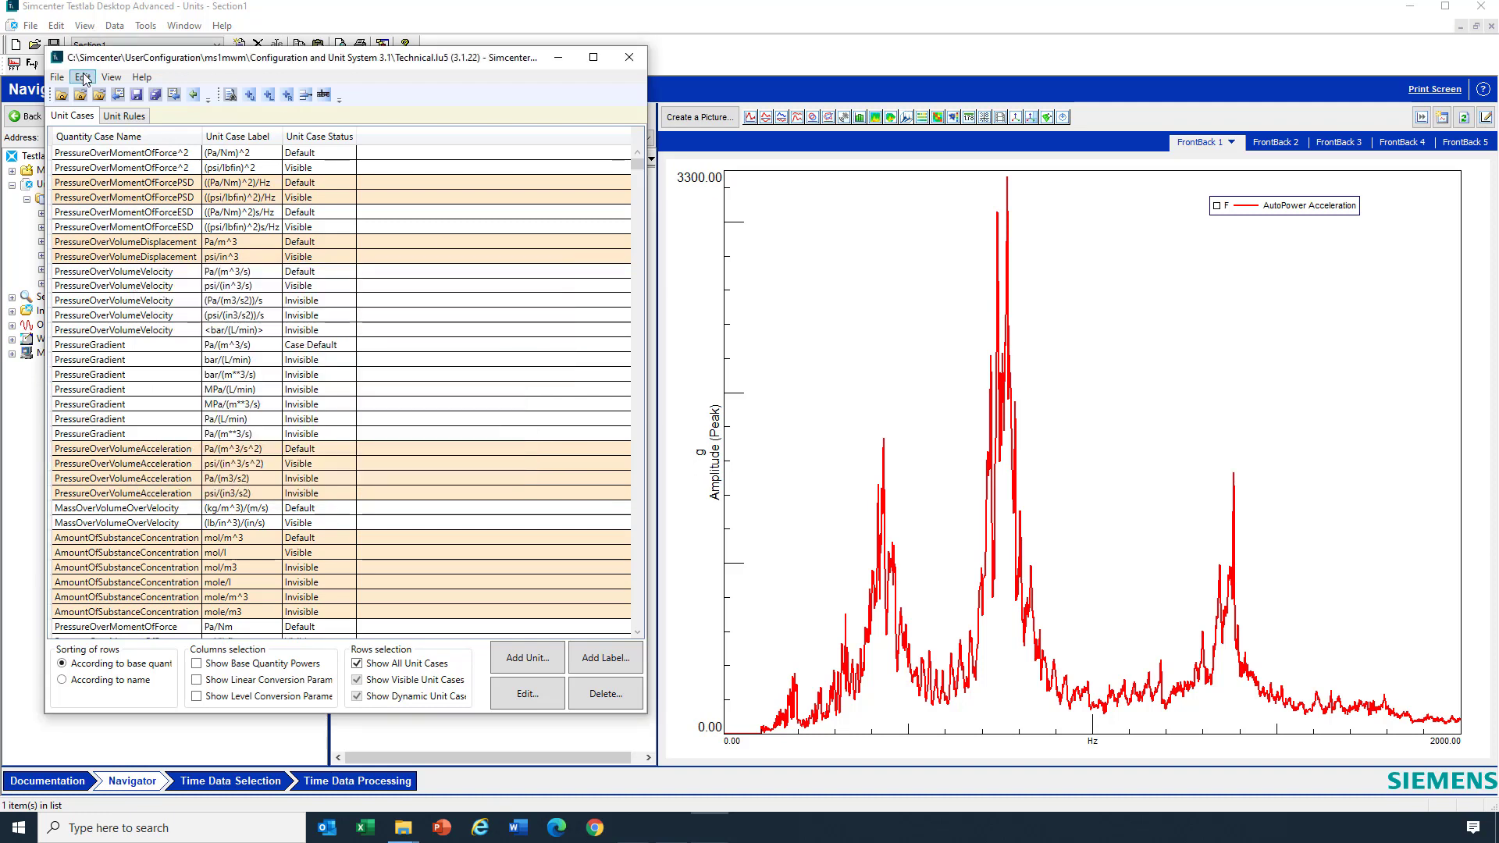
{"action": "left_click", "coordinate": [82, 76]}
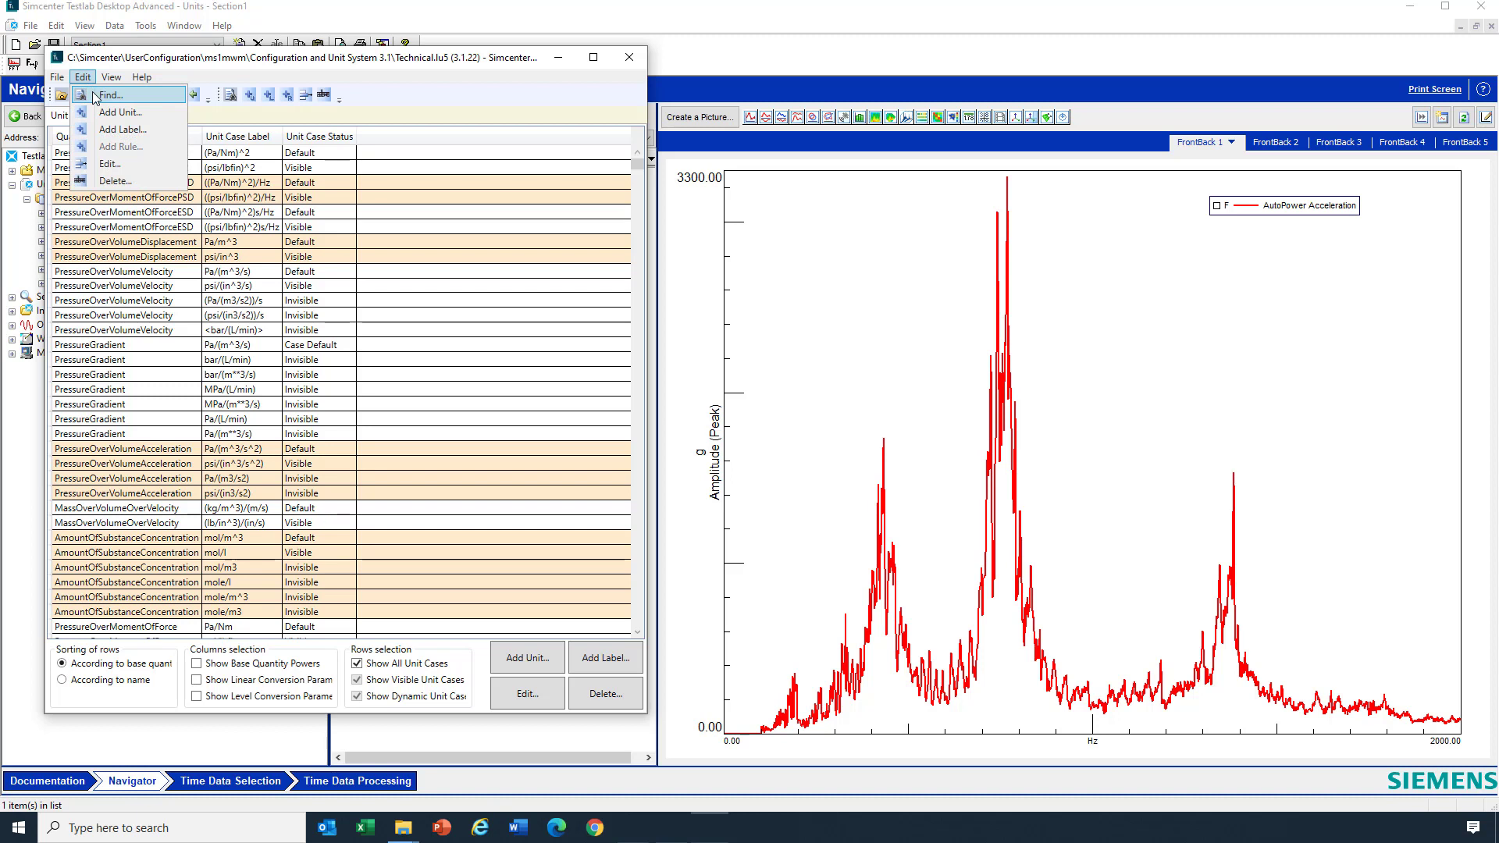
{"action": "left_click", "coordinate": [119, 95]}
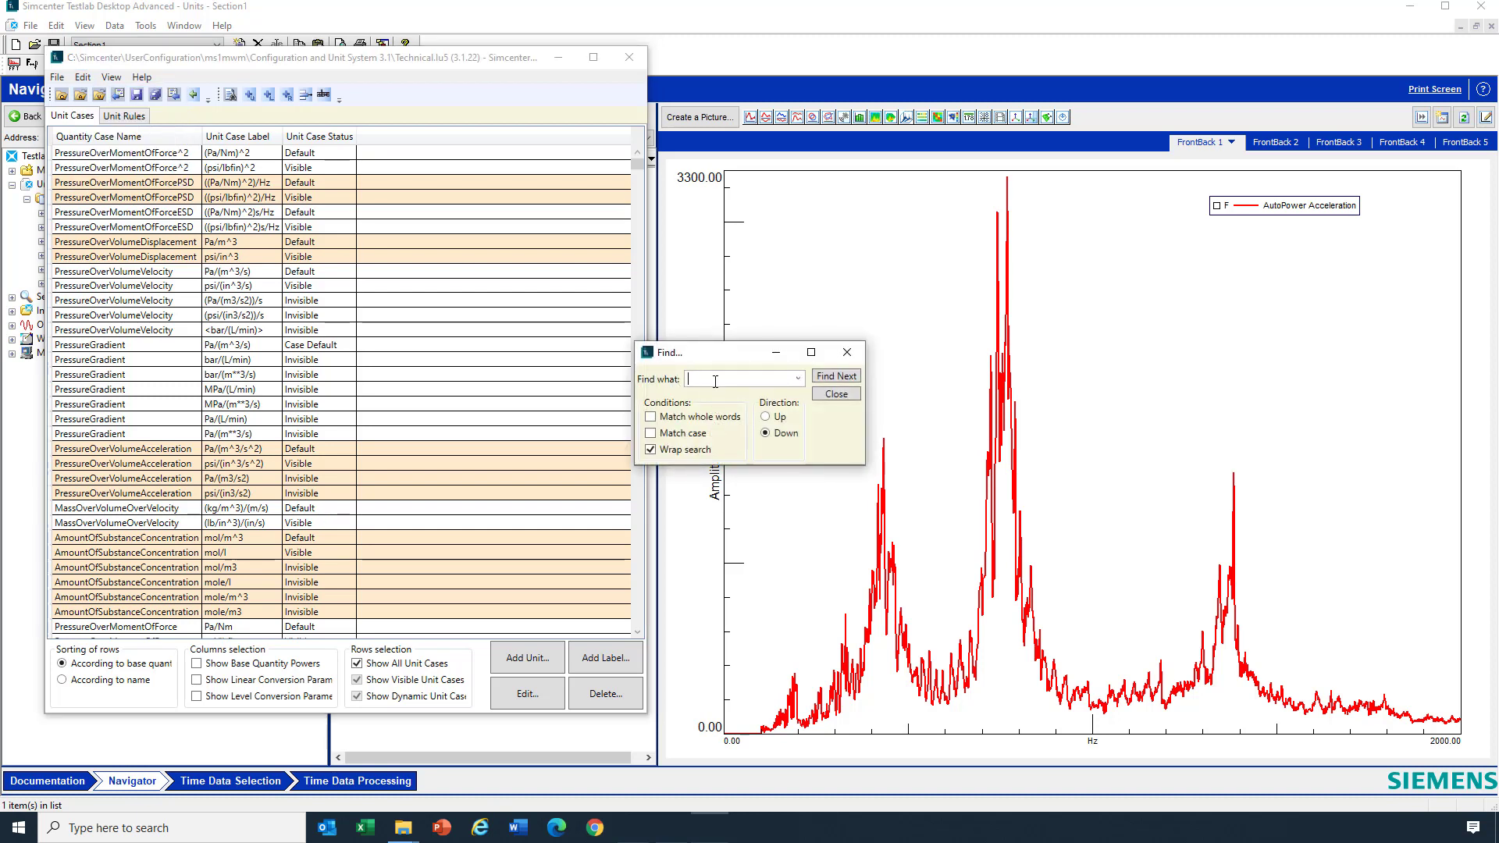
{"action": "type", "text": "acceleration"}
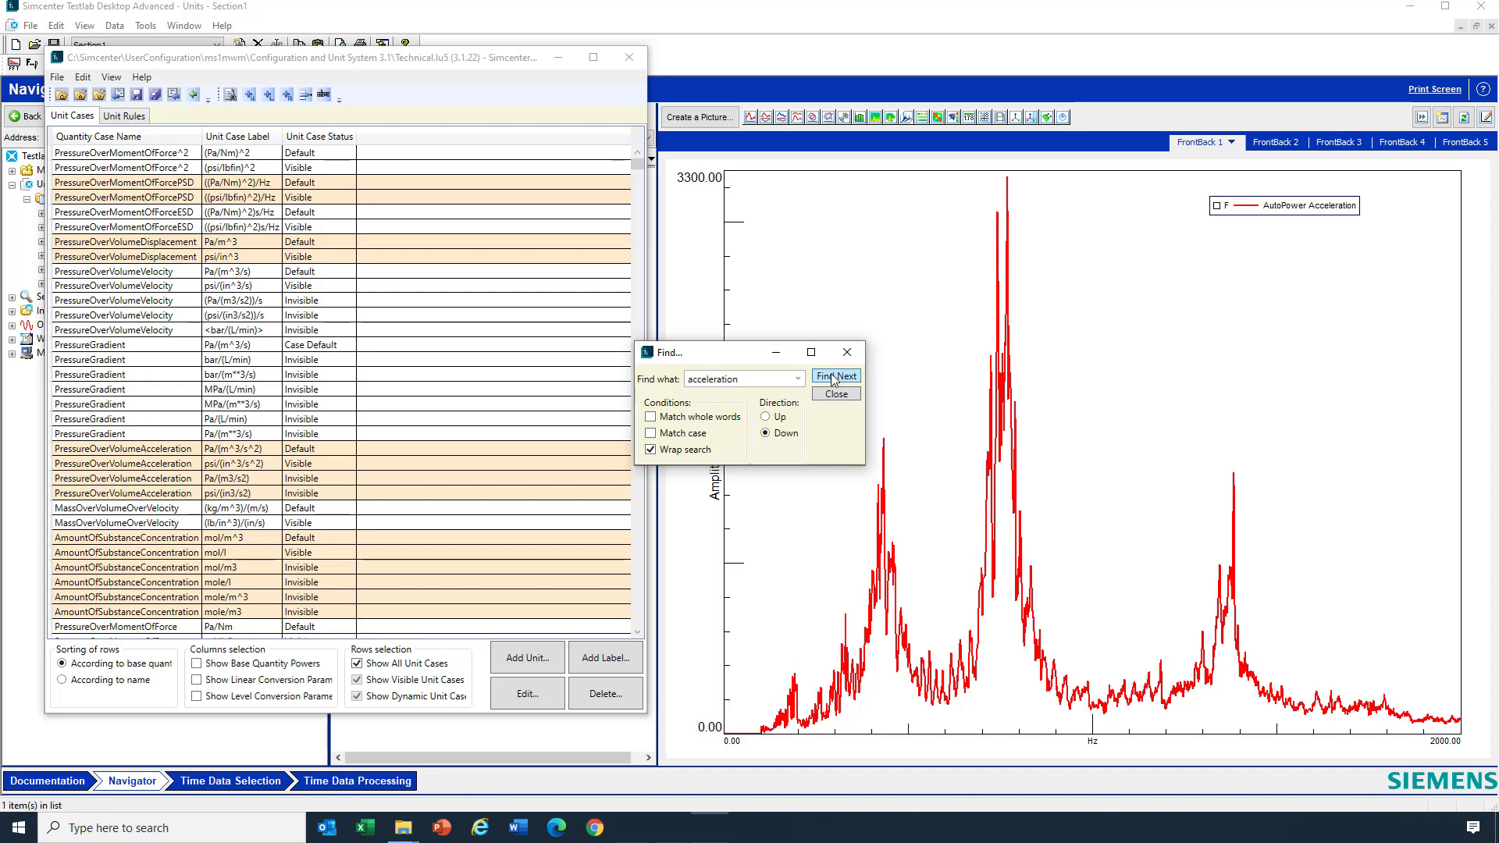
{"action": "left_click", "coordinate": [835, 376]}
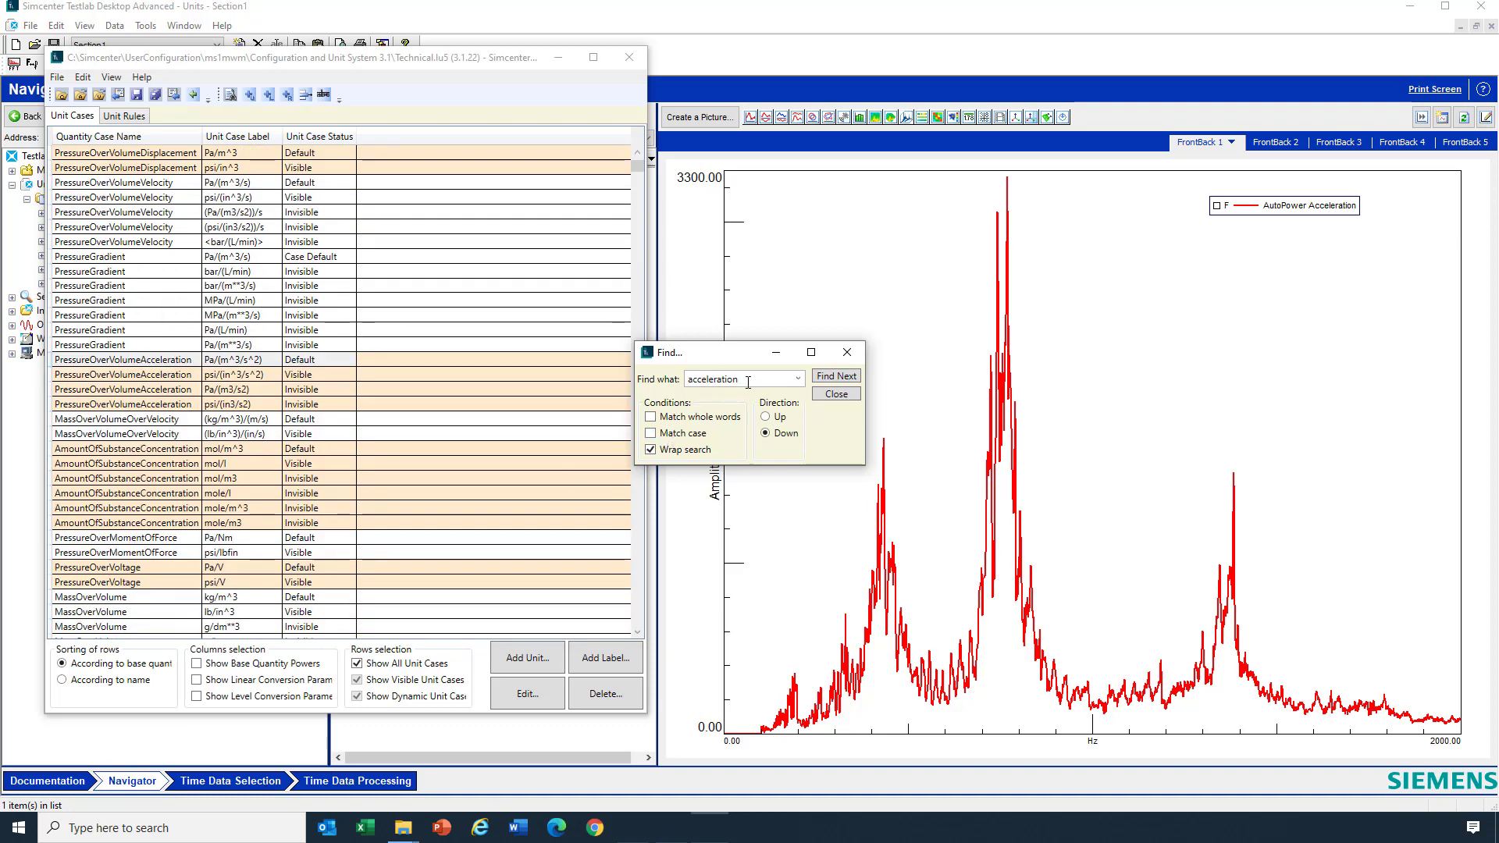
{"action": "mouse_move", "coordinate": [415, 498]}
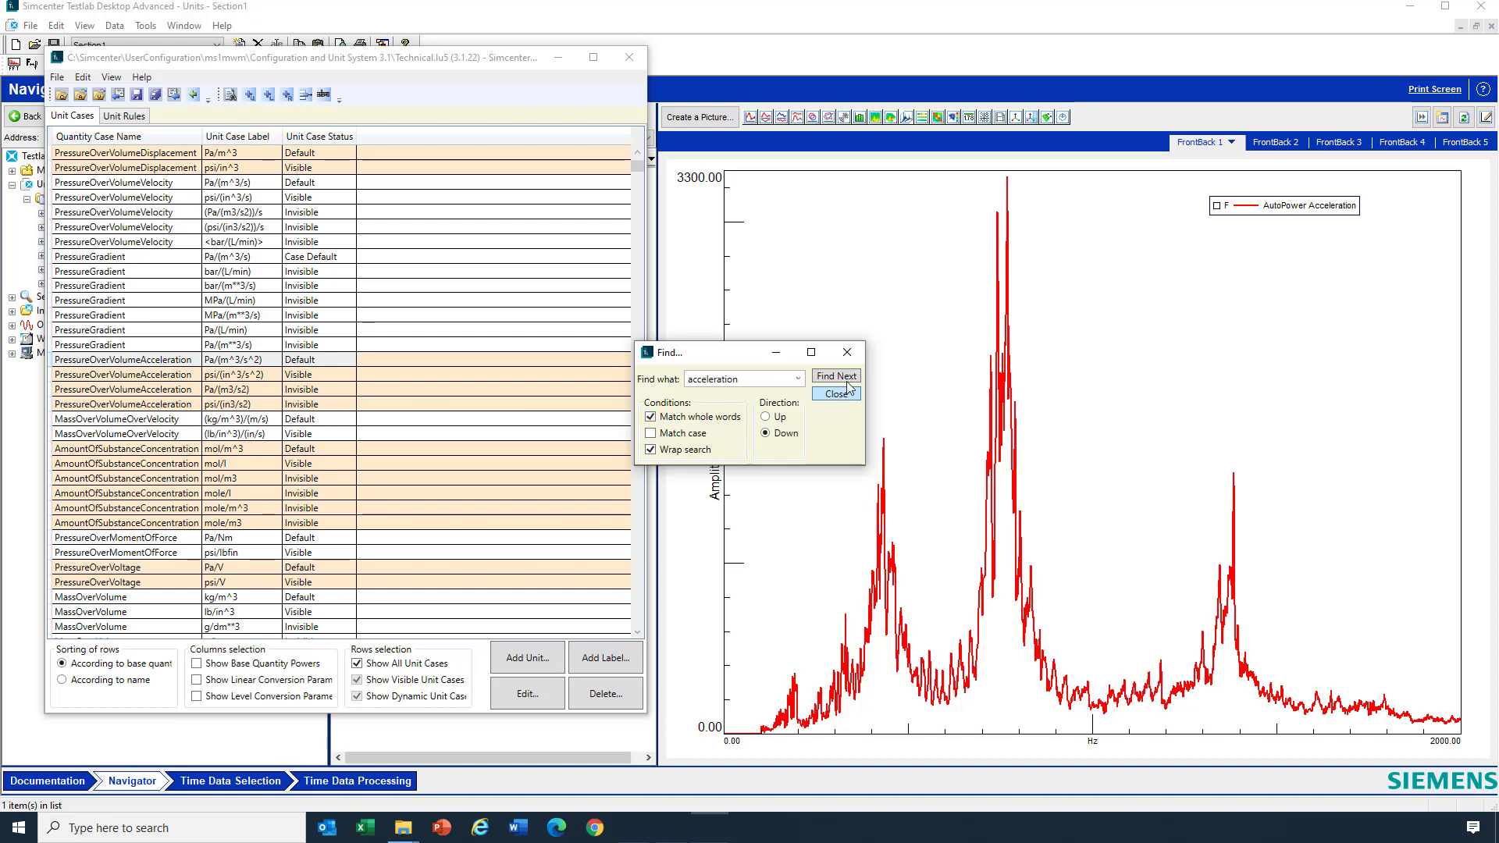
{"action": "left_click", "coordinate": [835, 375]}
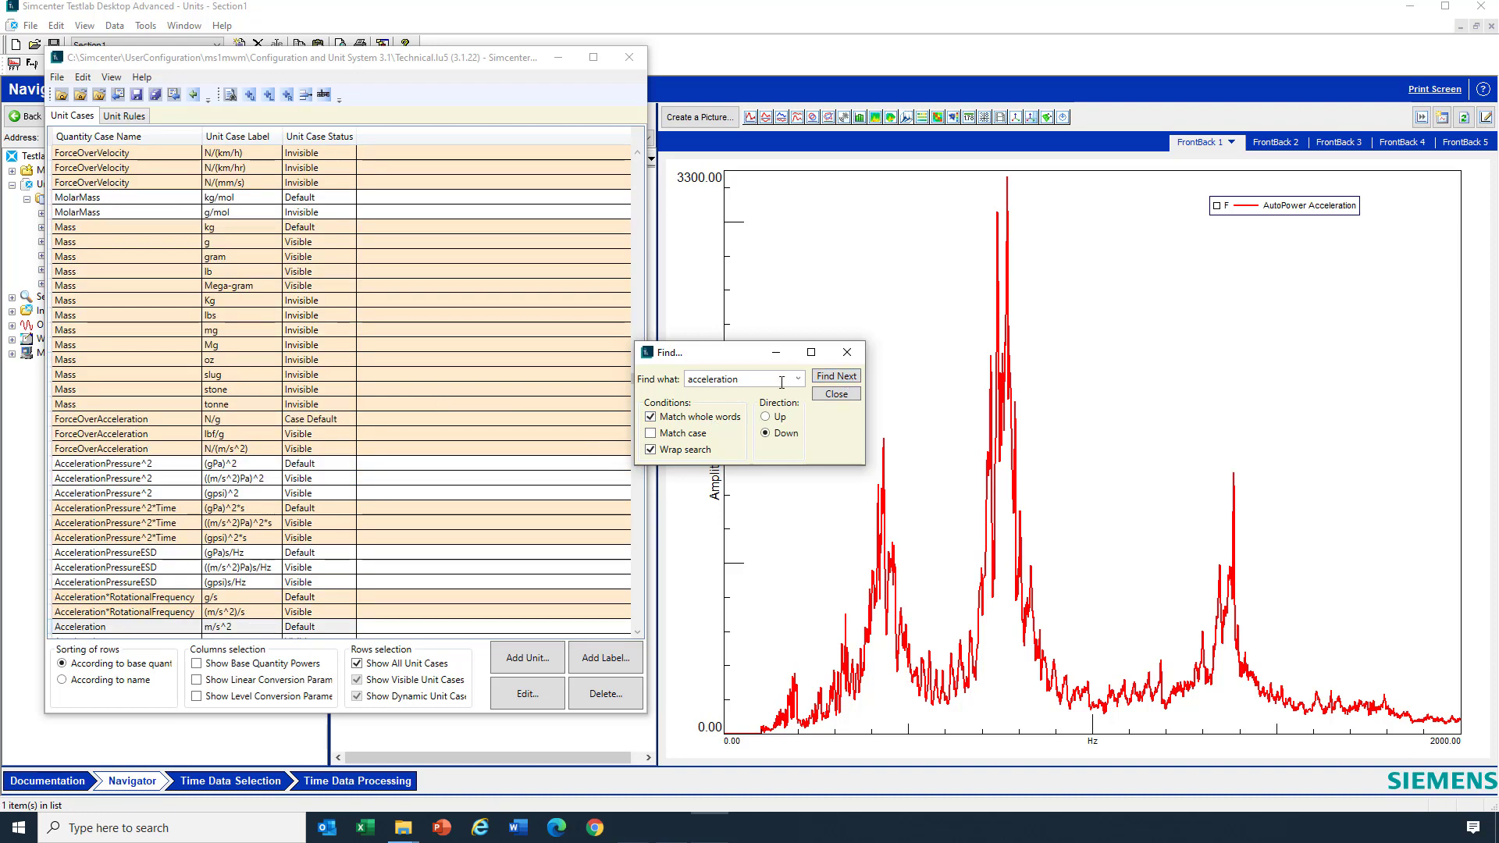
{"action": "left_click", "coordinate": [836, 377]}
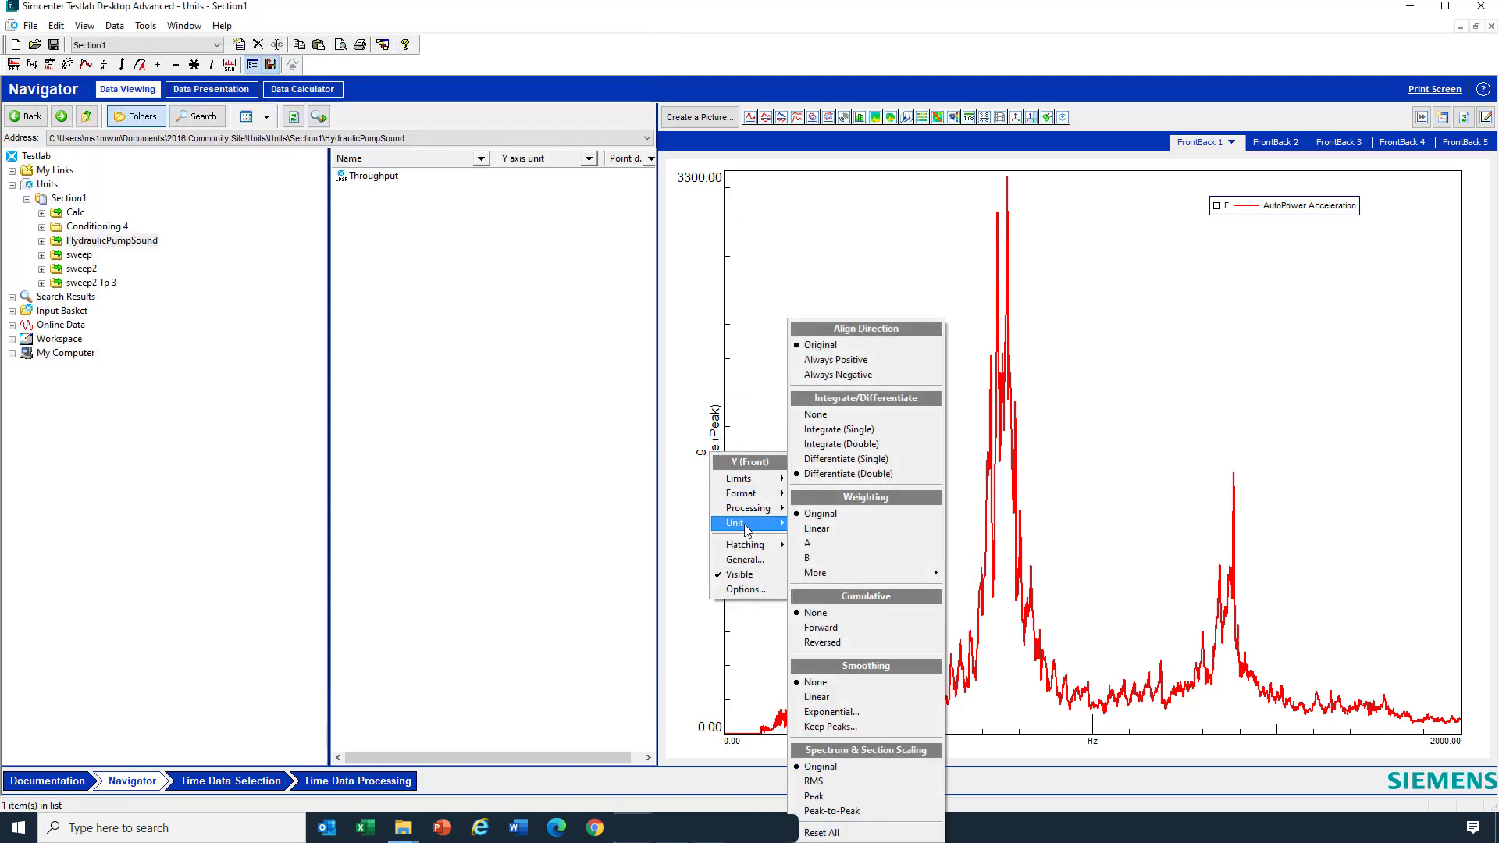
Dismiss the Y axis unit options to review the Acceleration unit rows.
{"action": "left_click", "coordinate": [736, 523]}
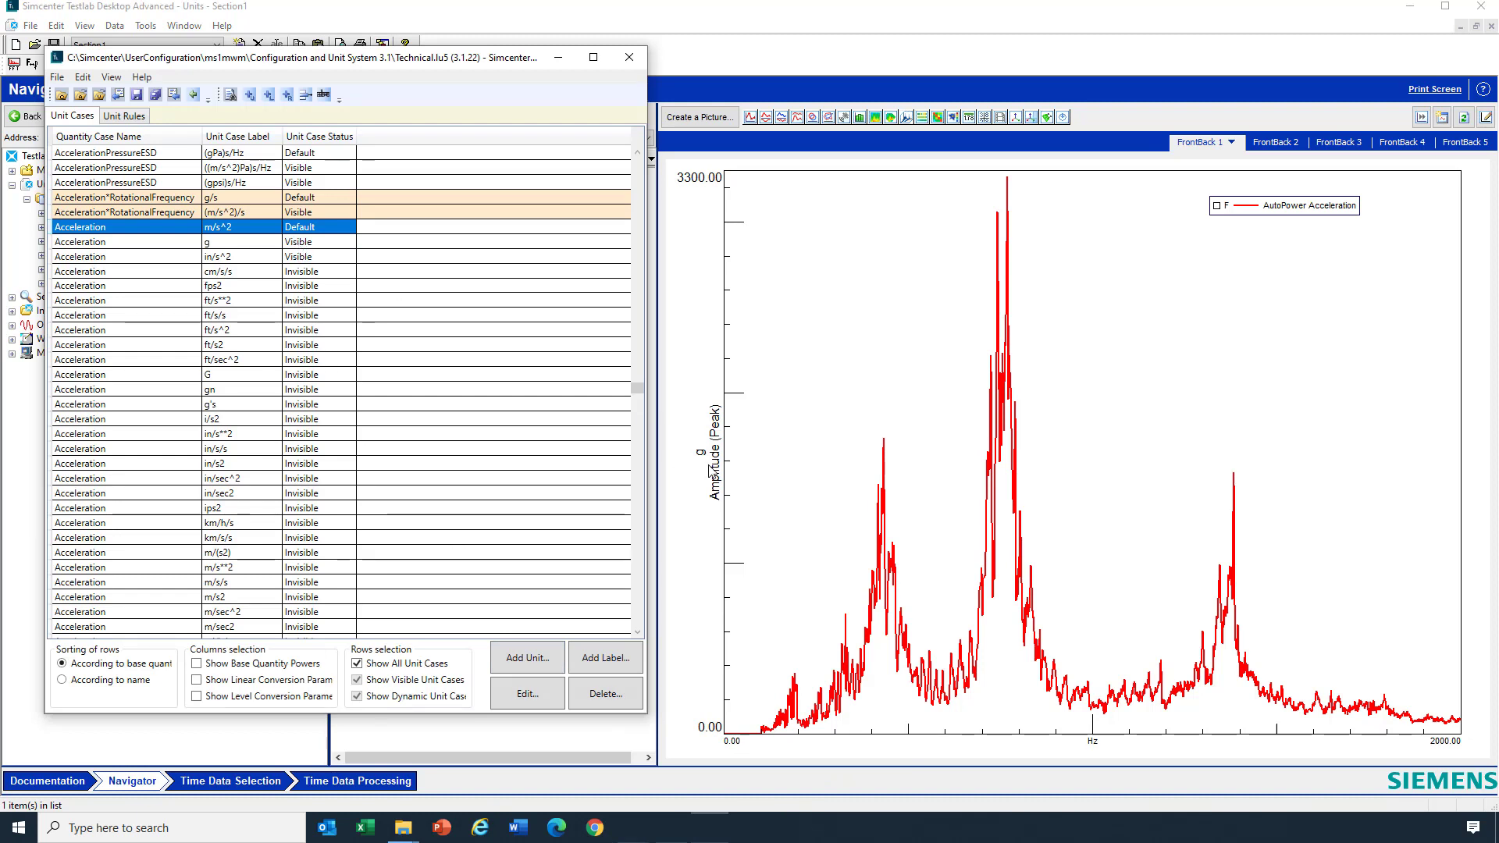
{"action": "mouse_move", "coordinate": [435, 399]}
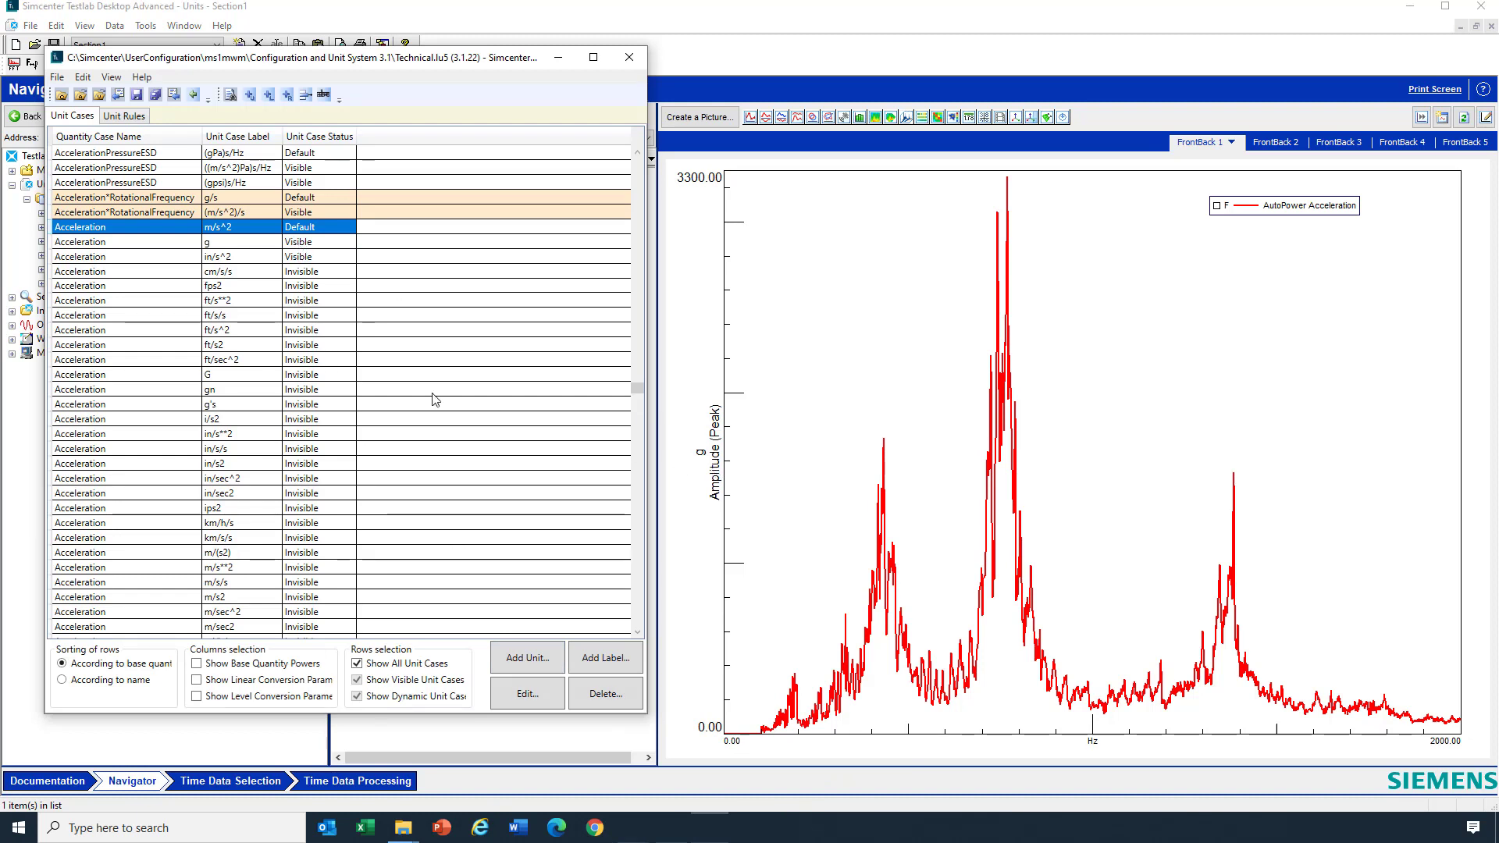
{"action": "mouse_move", "coordinate": [272, 354]}
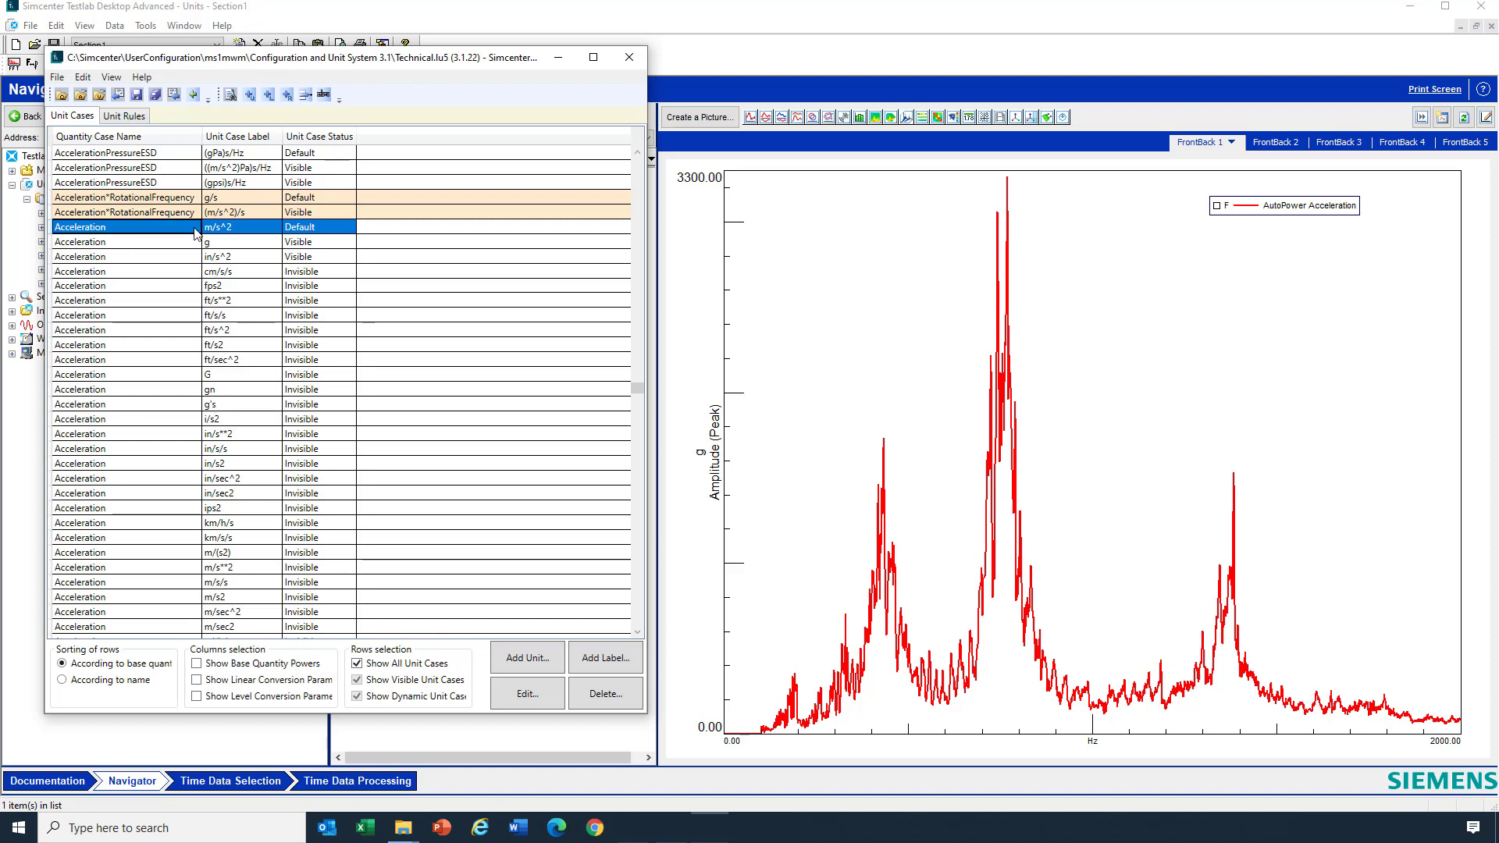
Inspect the m/s^2 unit definition, then g's time power and its 0.10197 scale factor.
{"action": "left_click", "coordinate": [527, 693]}
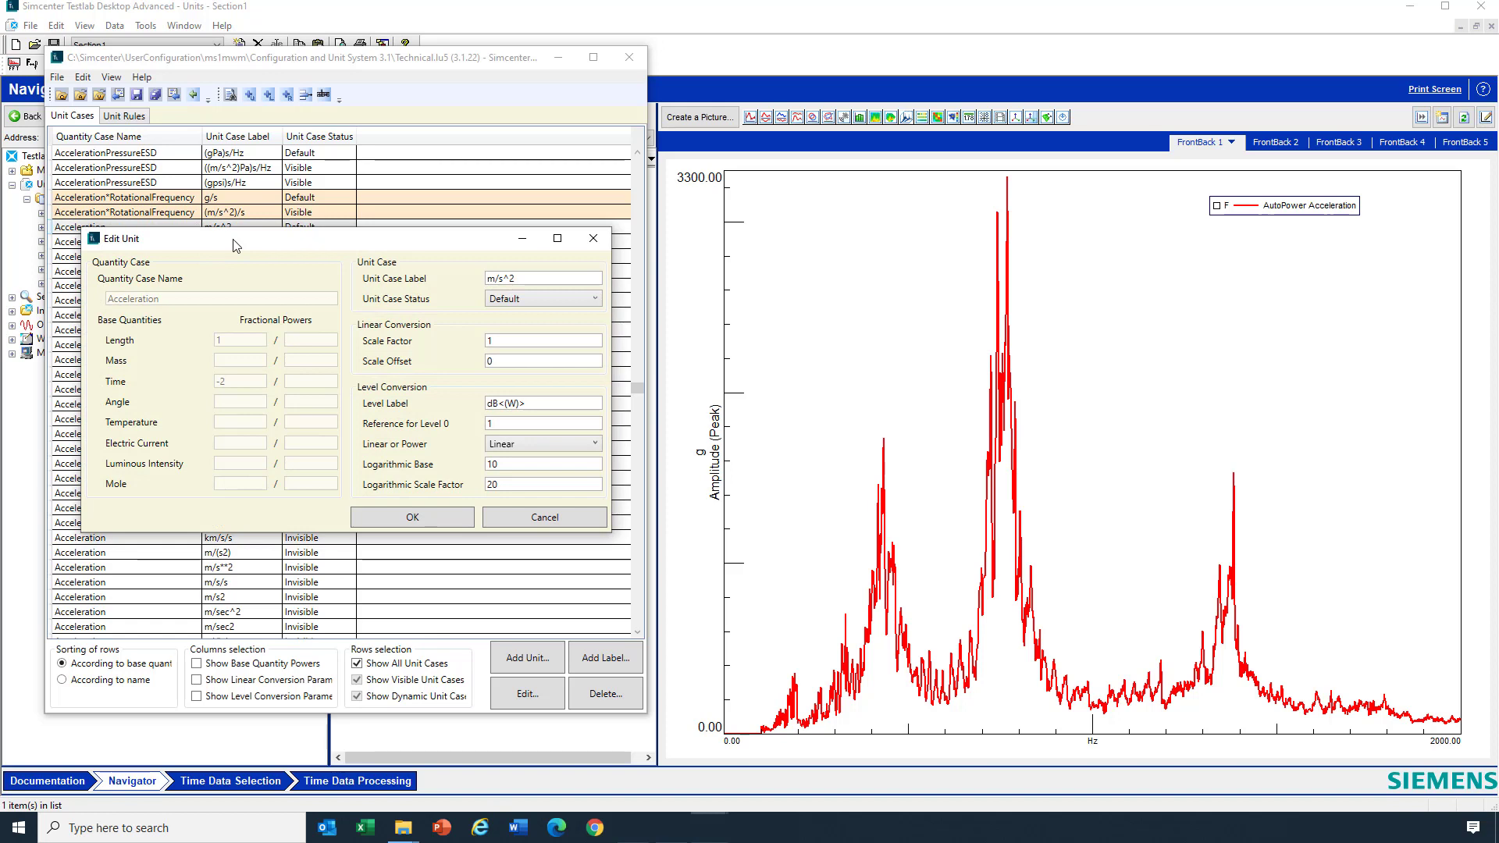
{"action": "mouse_move", "coordinate": [156, 353]}
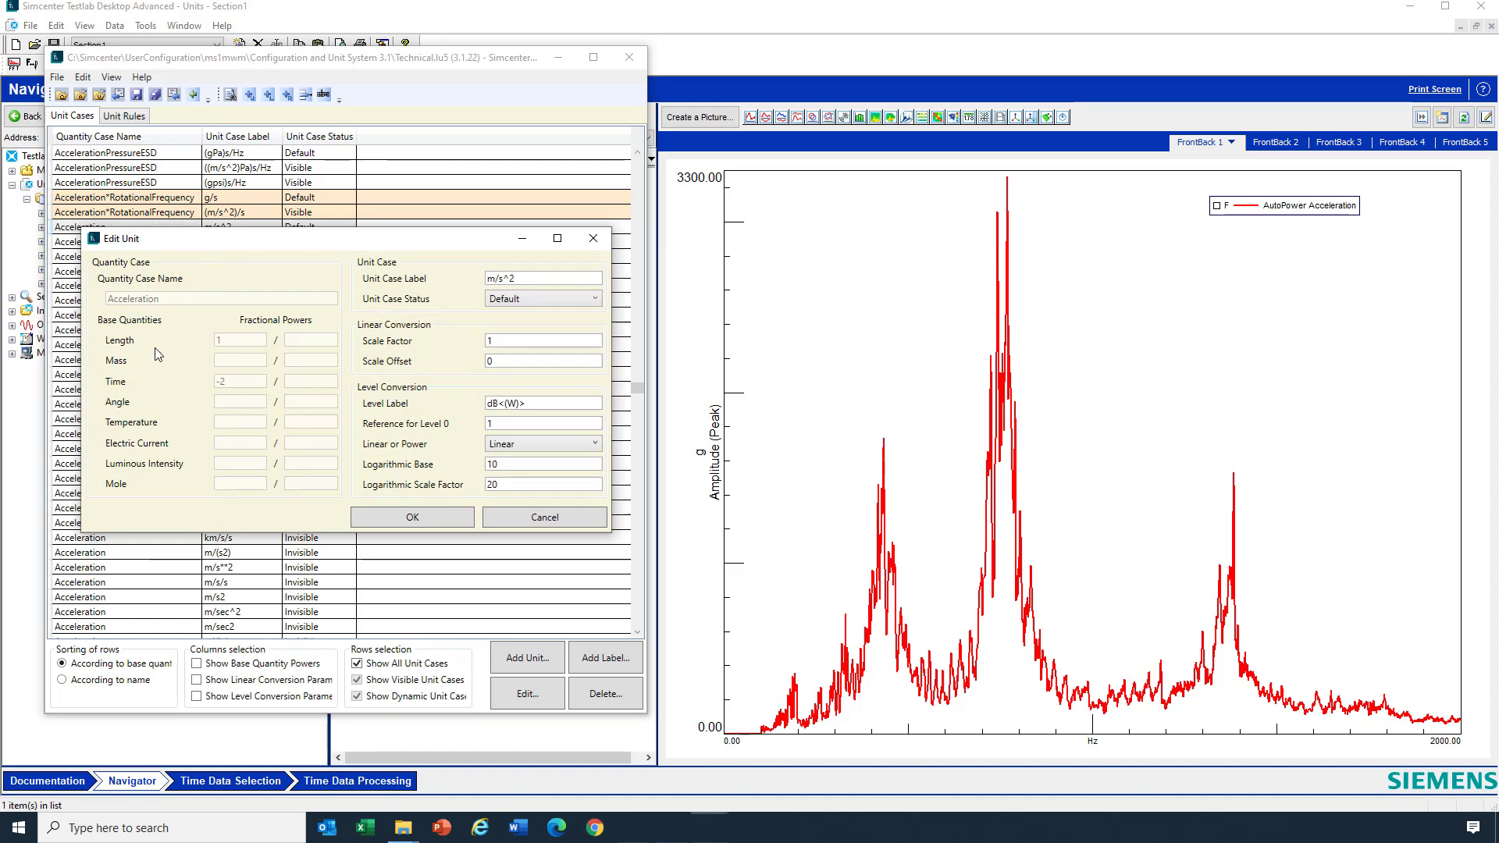
{"action": "mouse_move", "coordinate": [152, 416]}
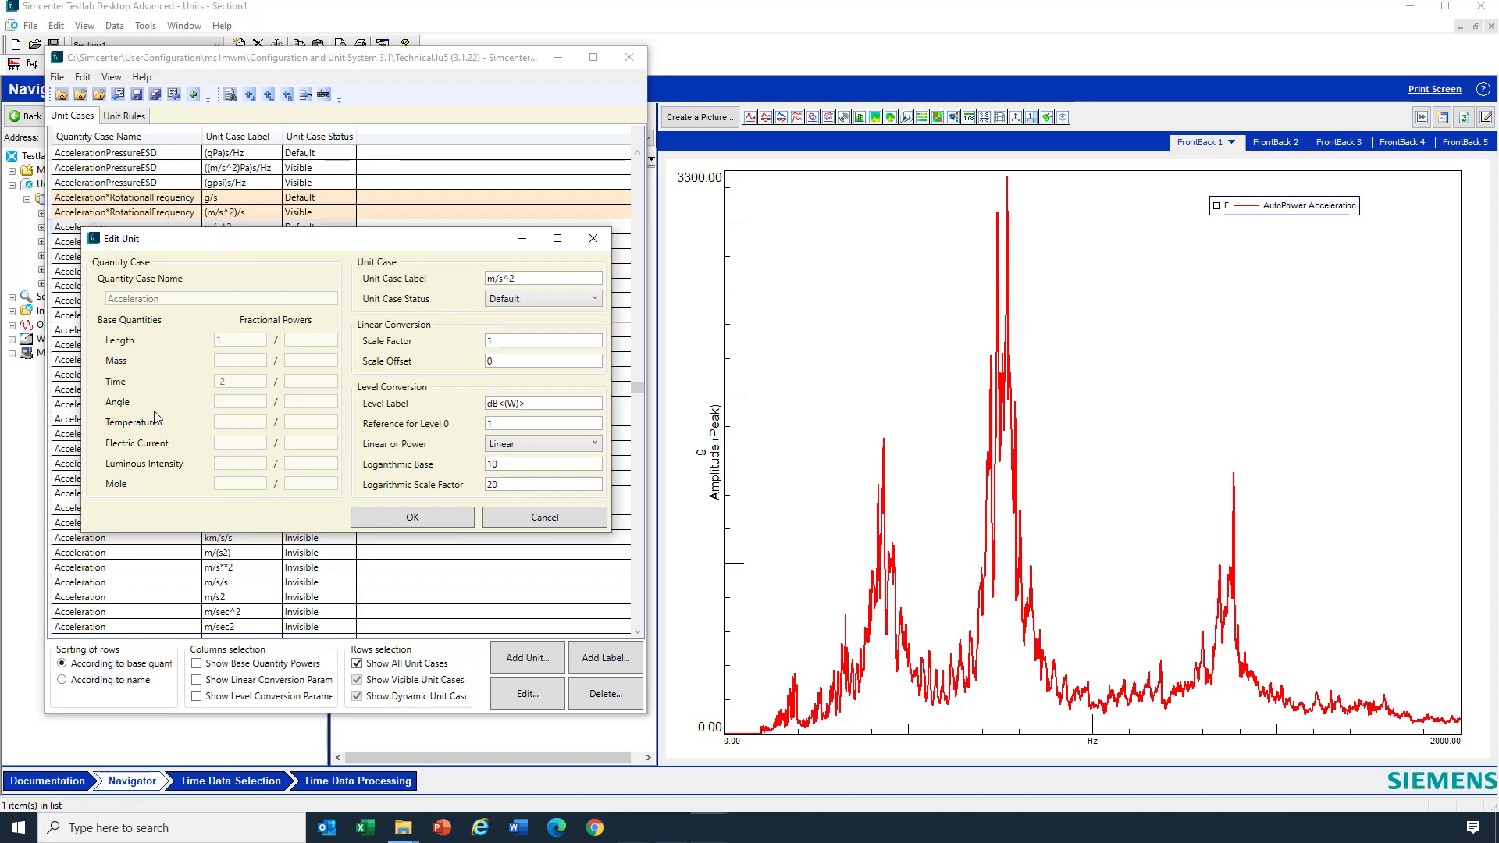
{"action": "mouse_move", "coordinate": [385, 308]}
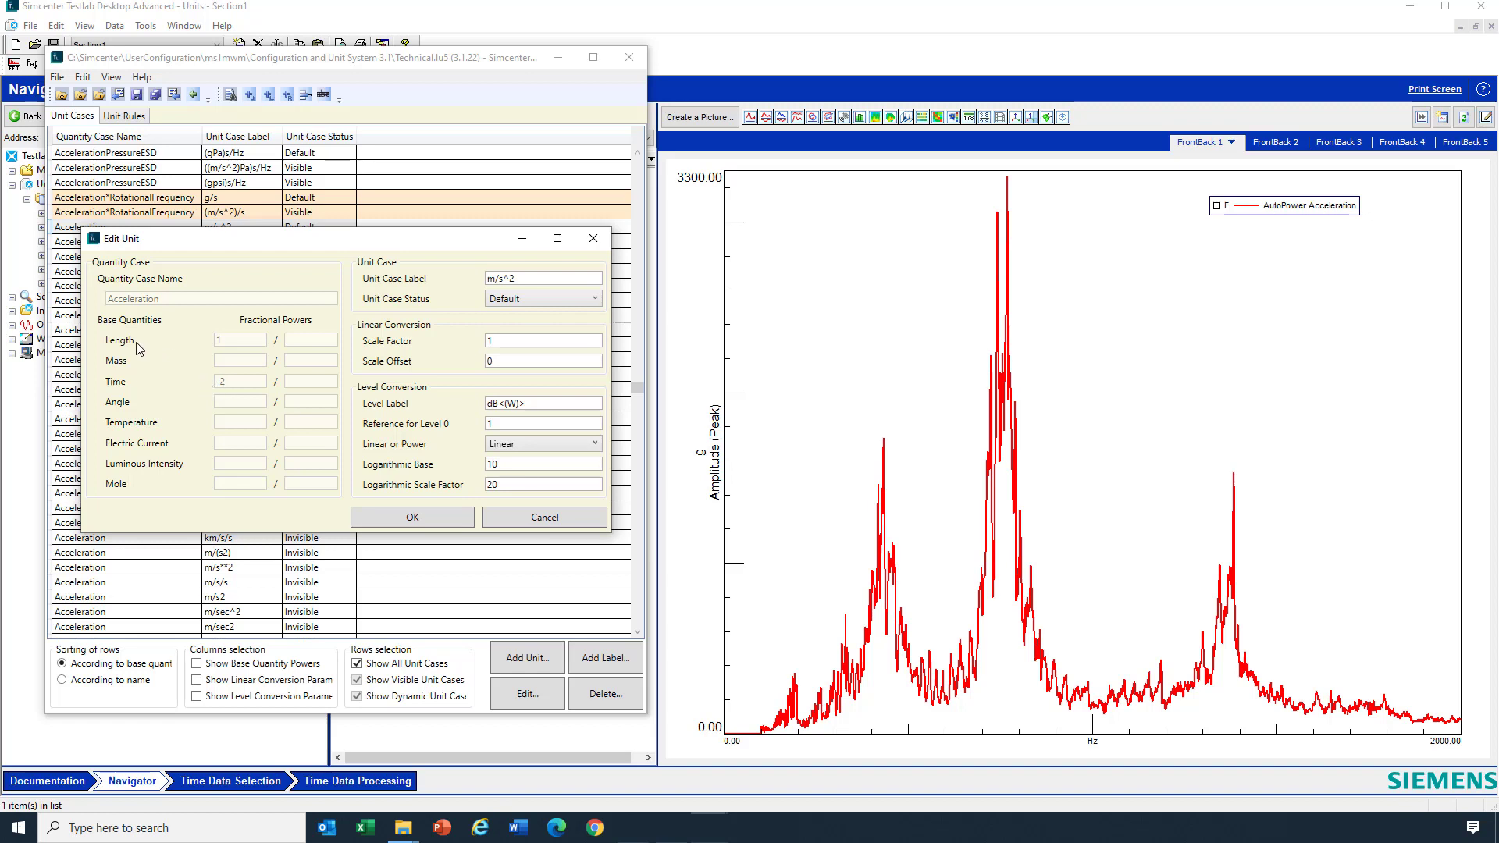
{"action": "mouse_move", "coordinate": [133, 365]}
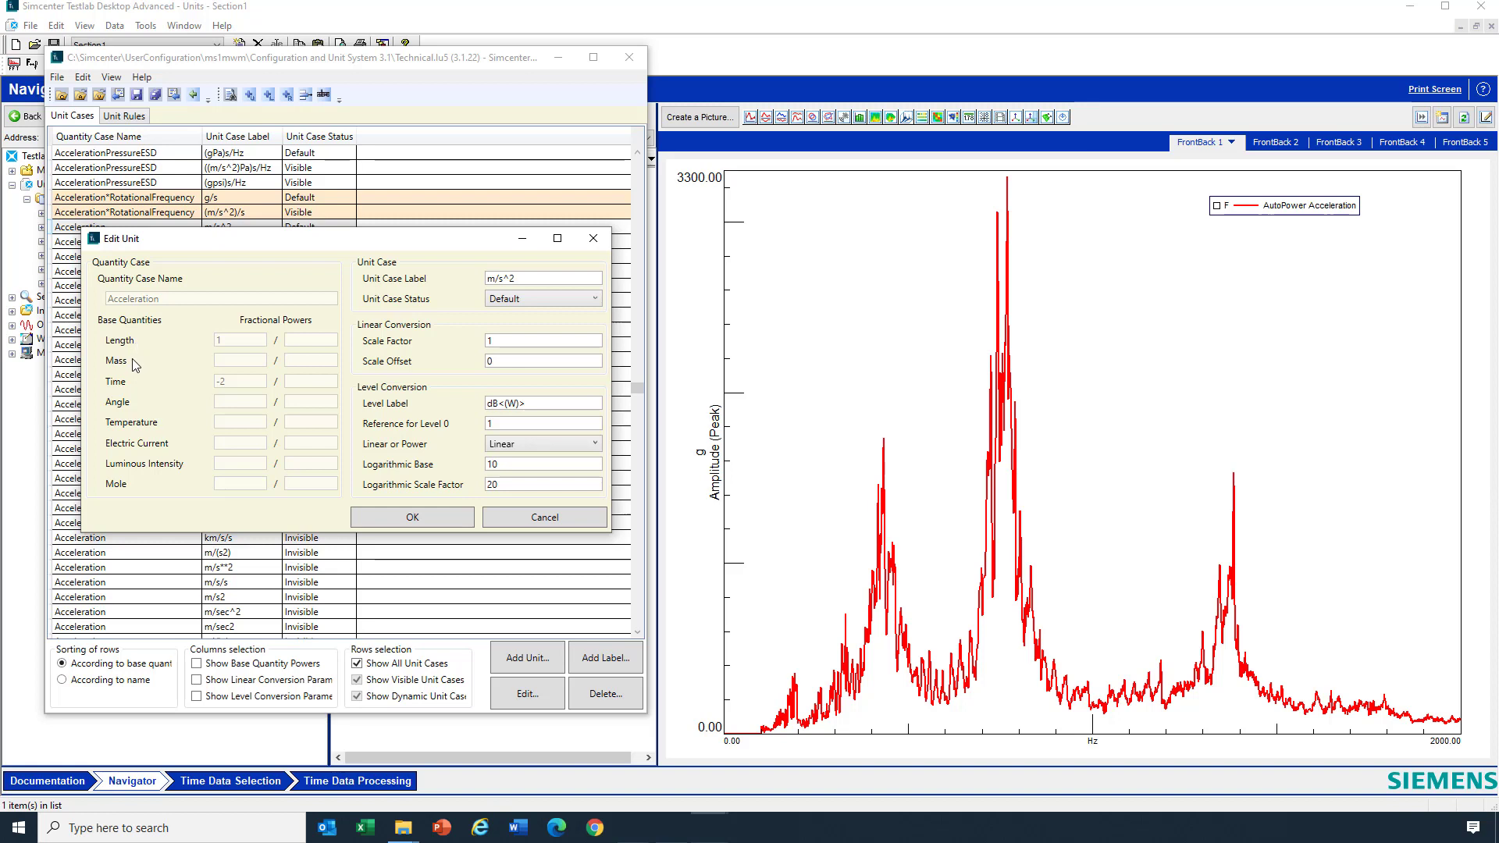
{"action": "mouse_move", "coordinate": [136, 387]}
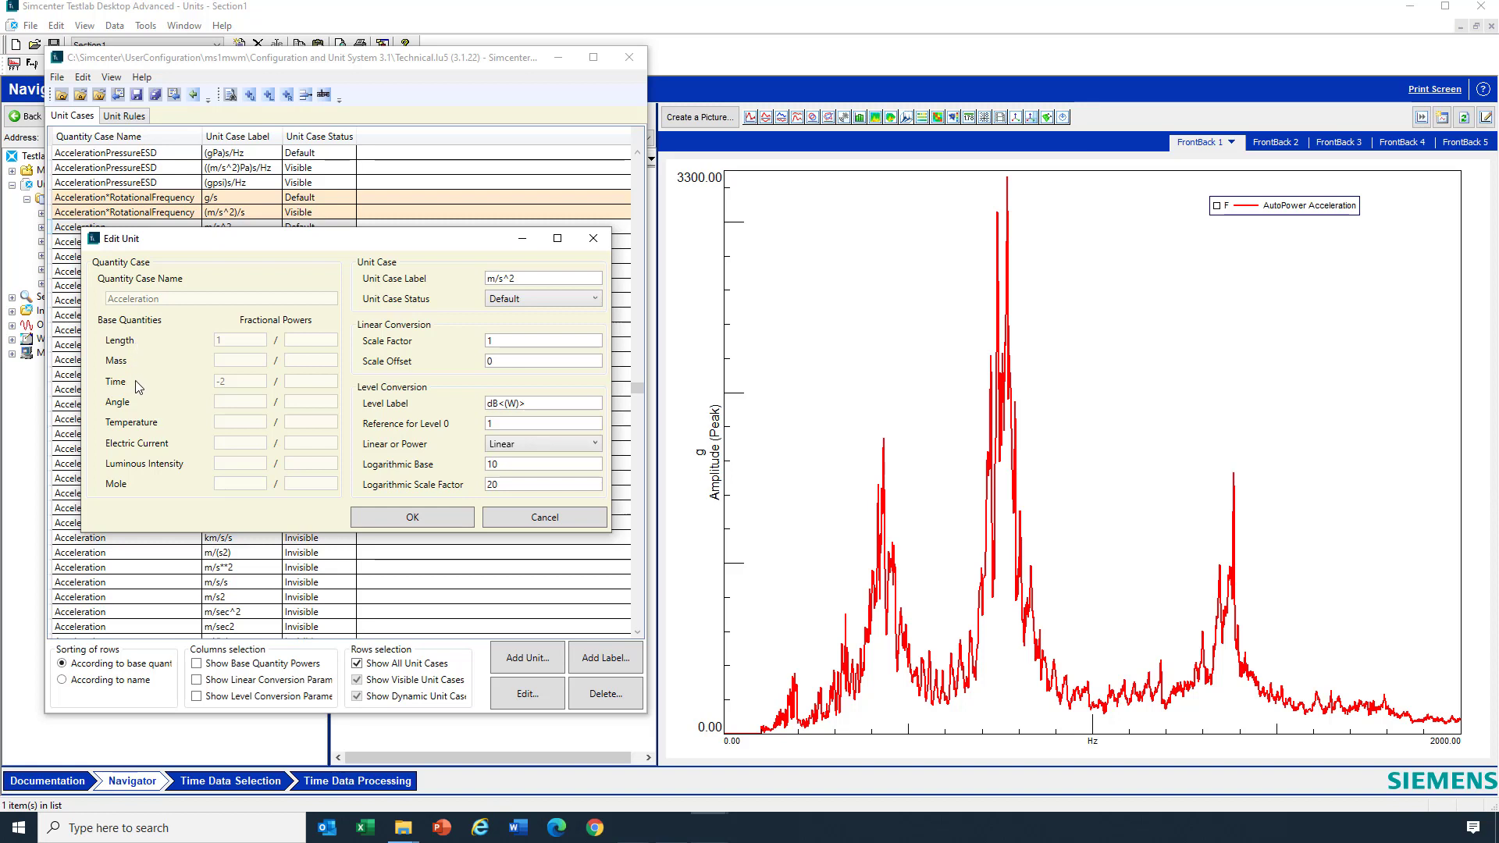
{"action": "mouse_move", "coordinate": [136, 378]}
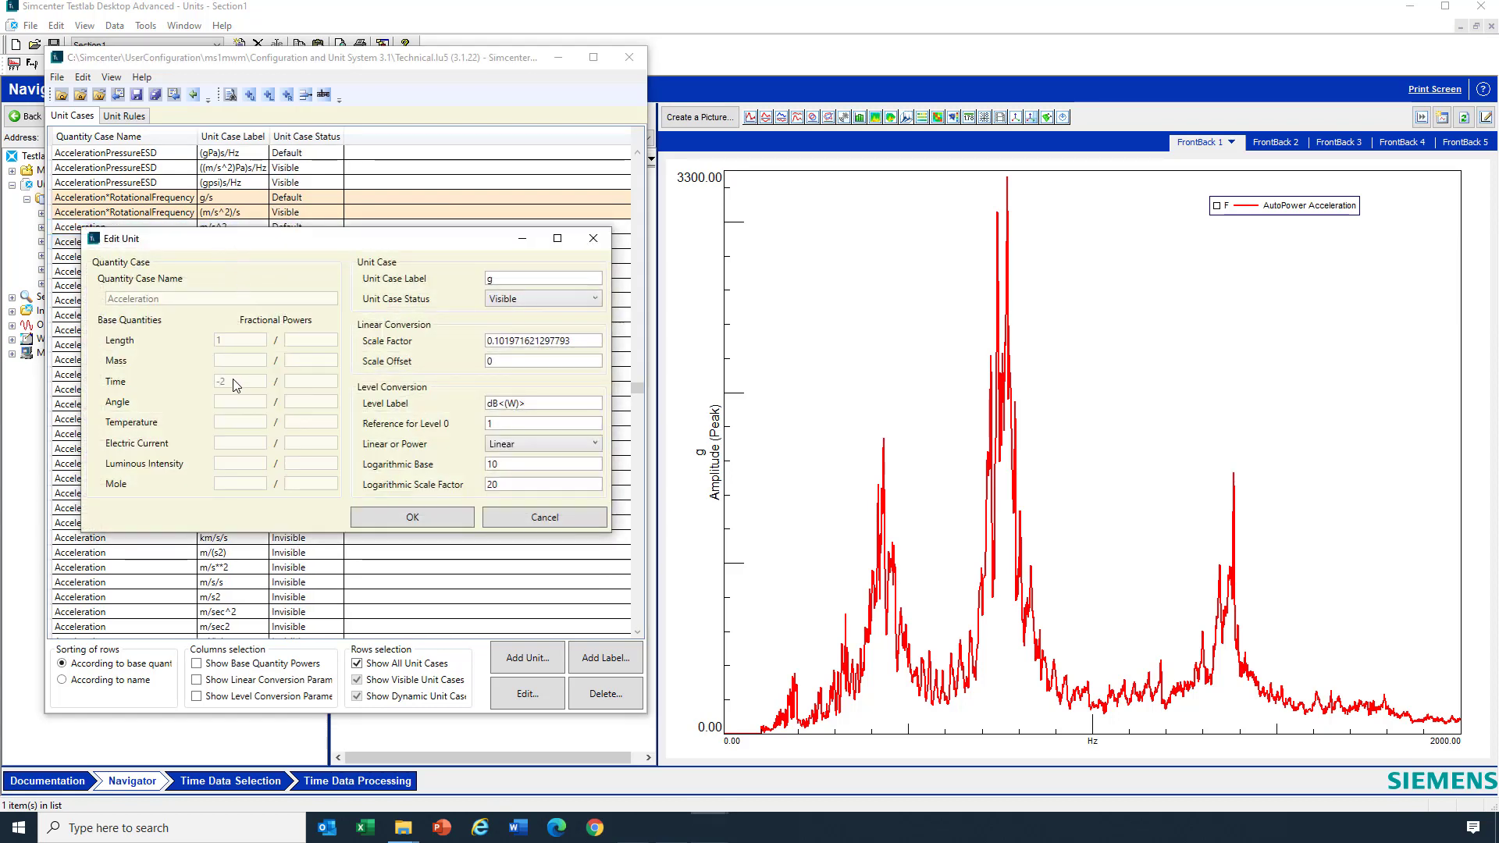
{"action": "left_click", "coordinate": [504, 341]}
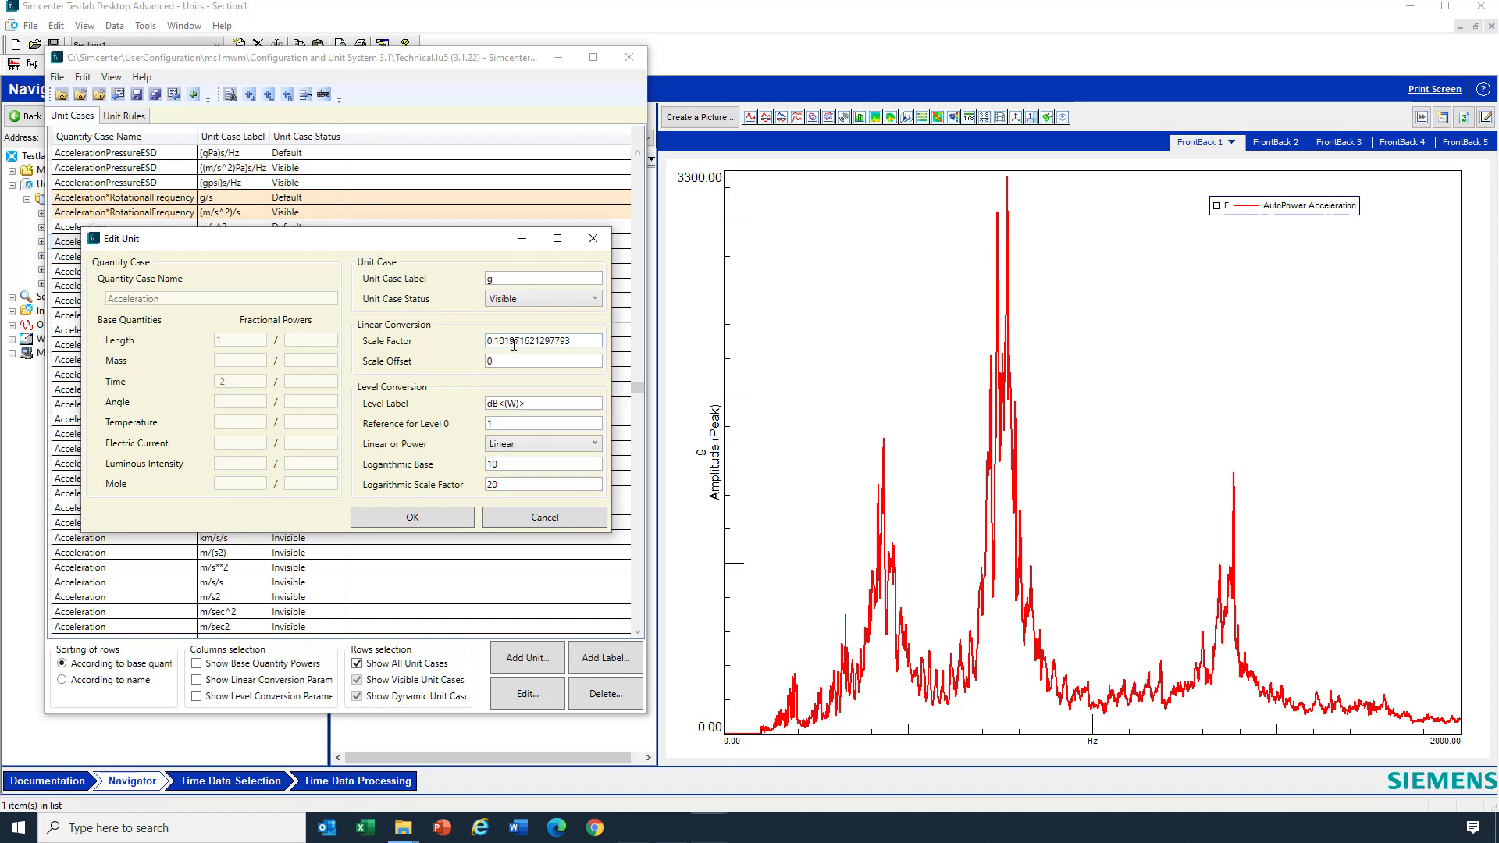
{"action": "left_click", "coordinate": [541, 424]}
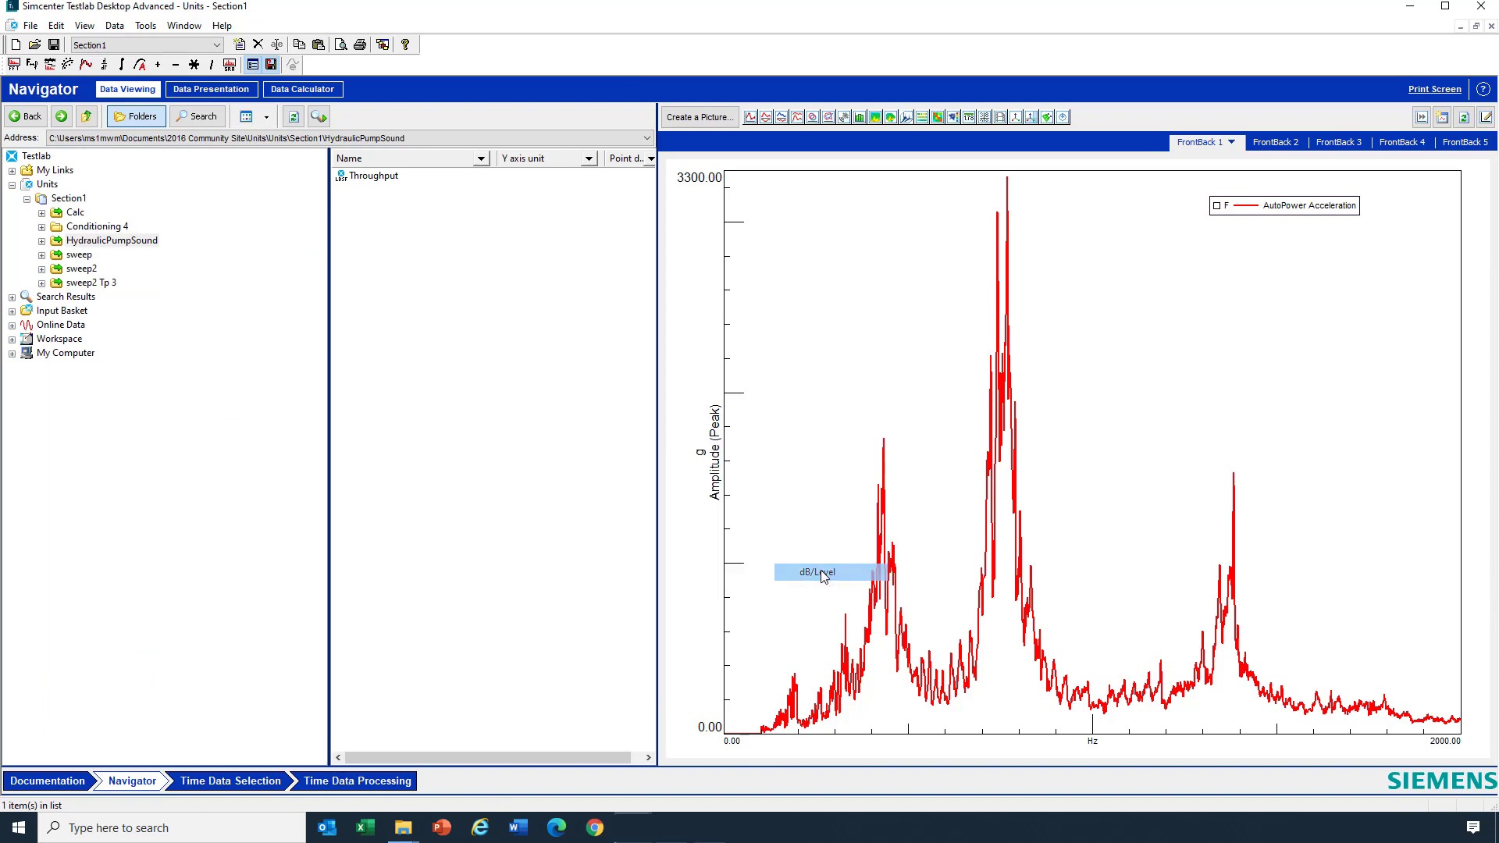
Show the AutoPower Acceleration Y axis in dB level, then reopen the axis options.
{"action": "left_click", "coordinate": [820, 571]}
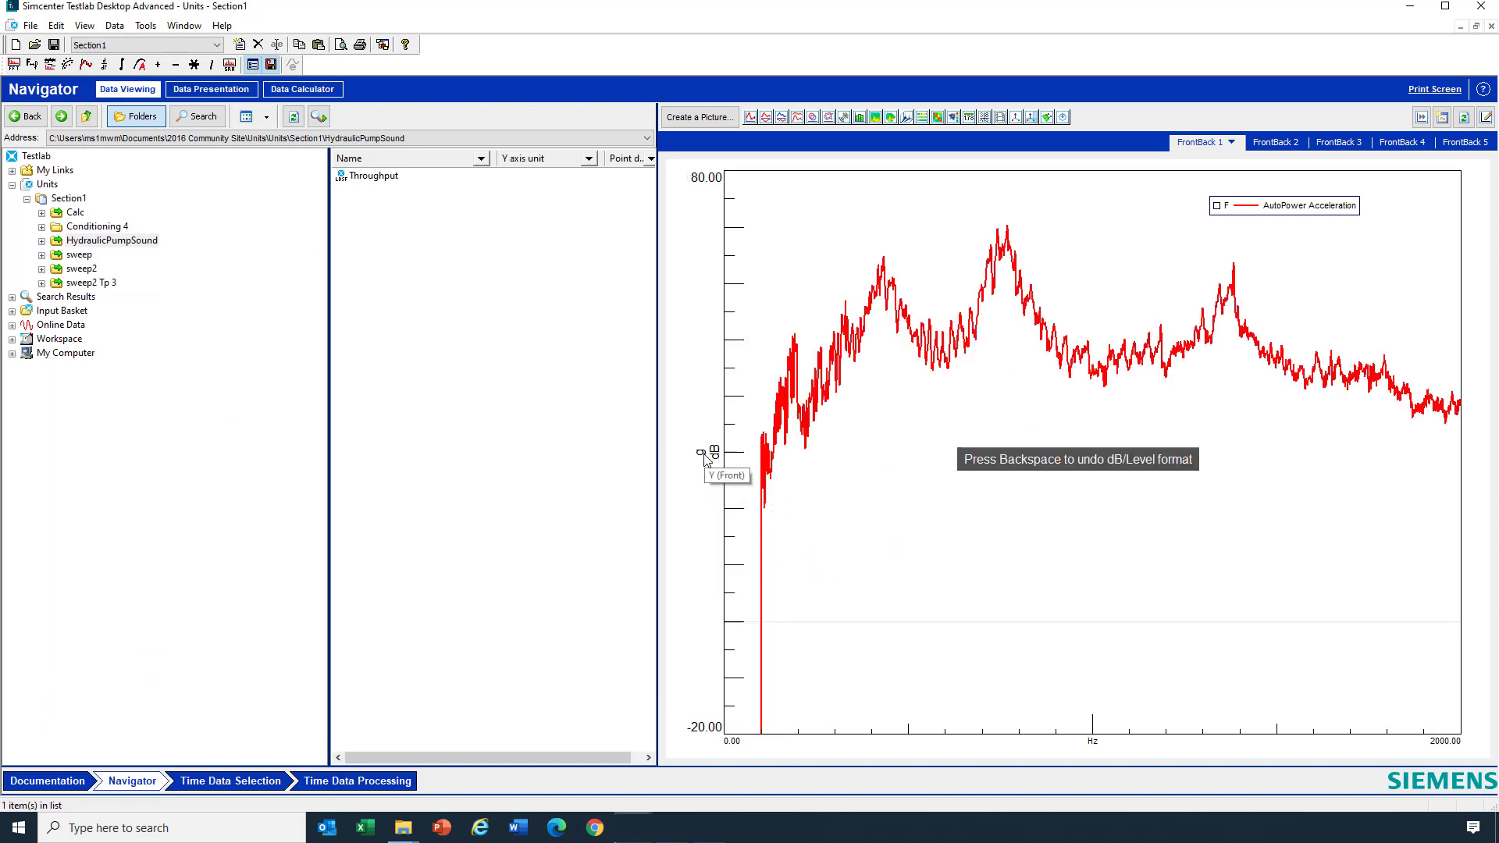
{"action": "right_click", "coordinate": [709, 460]}
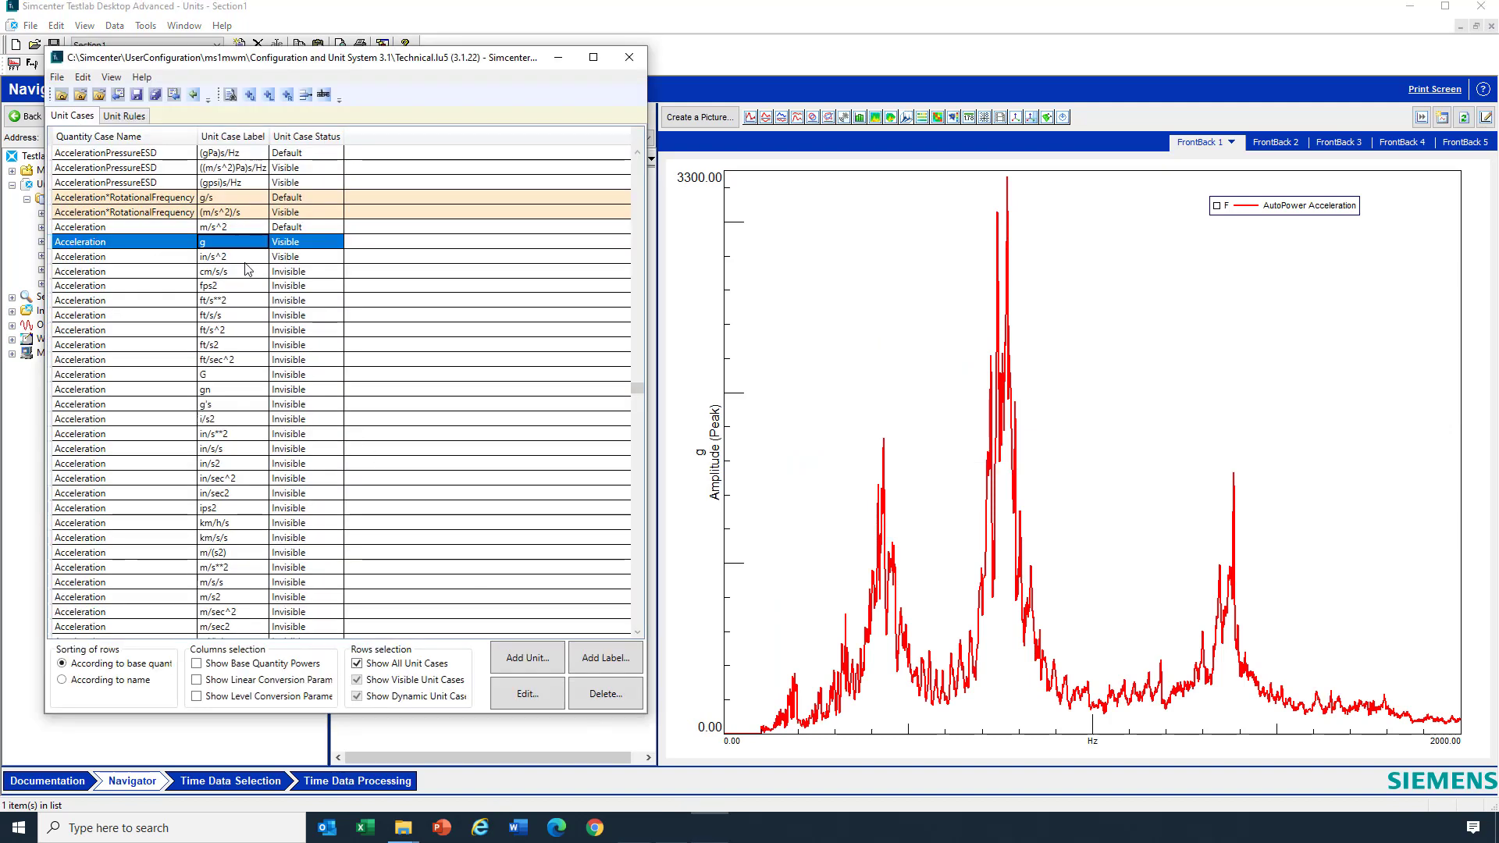
{"action": "mouse_move", "coordinate": [243, 361]}
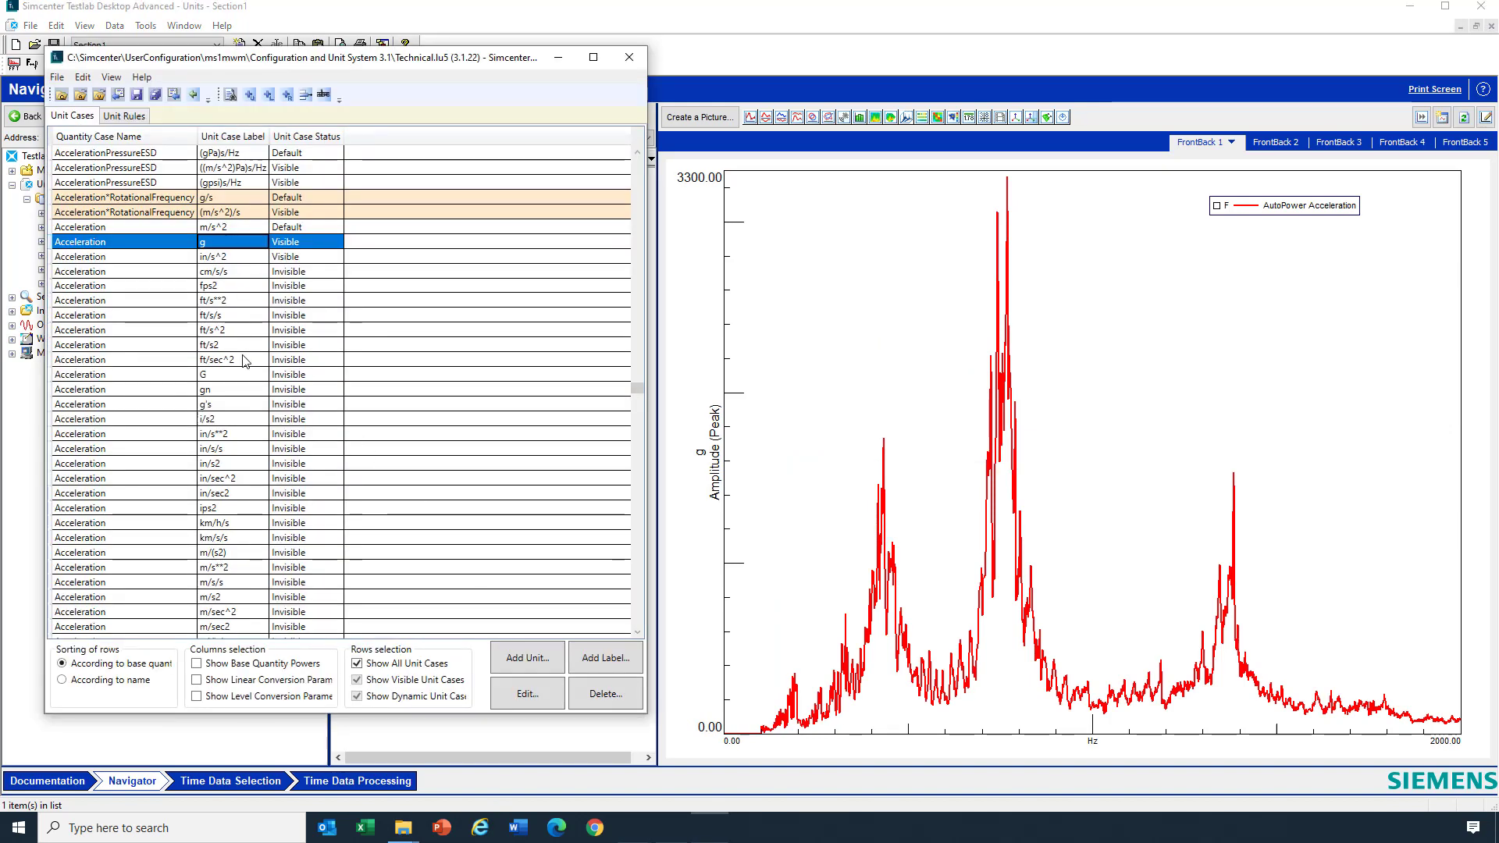
Switch to the FrontBack 2 display showing the millimetre displacement spectrum.
{"action": "left_click", "coordinate": [625, 57]}
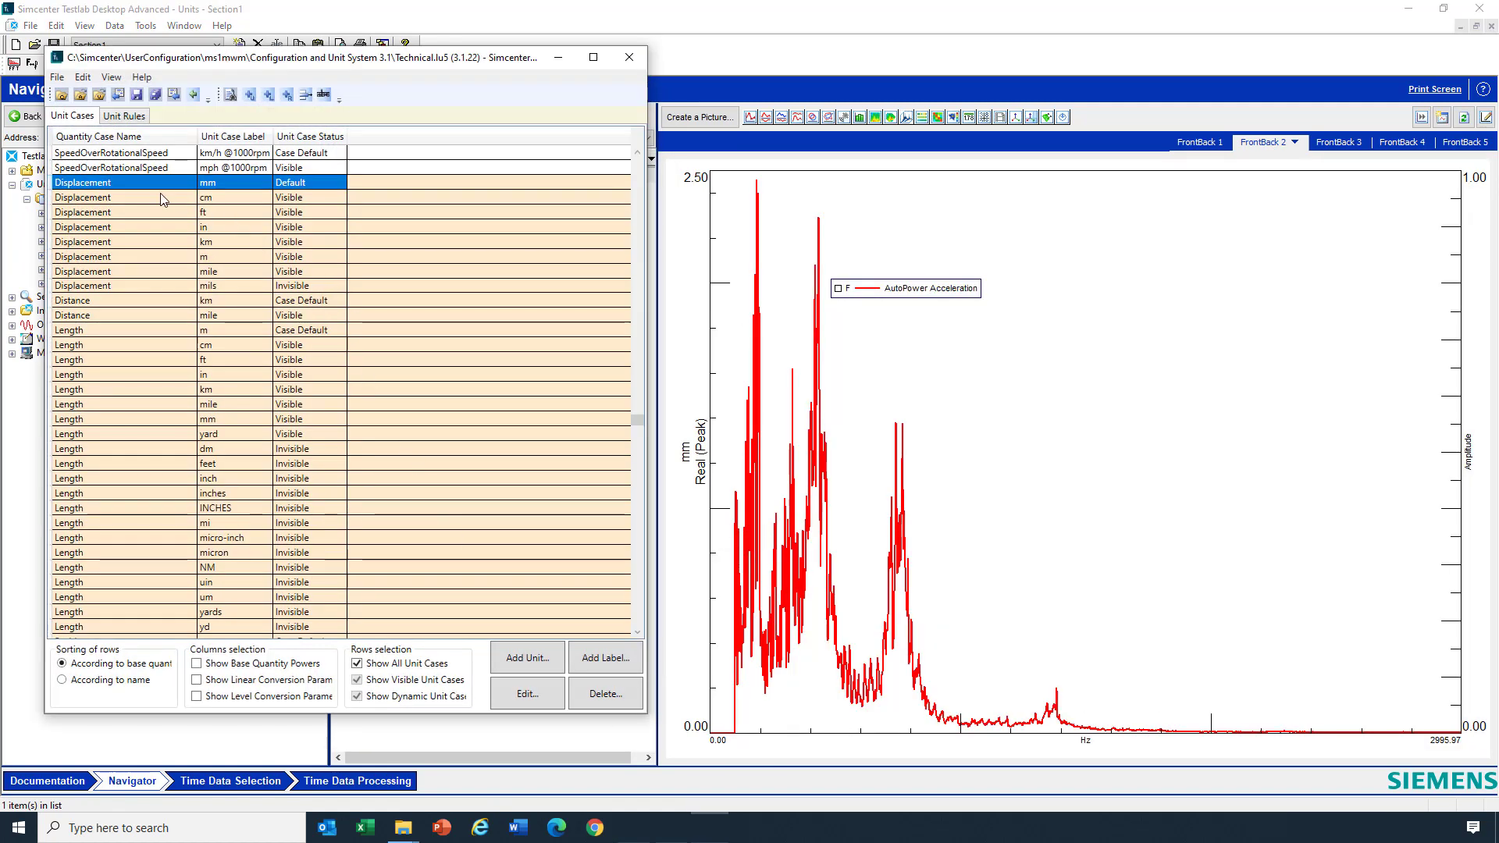
{"action": "mouse_move", "coordinate": [591, 353]}
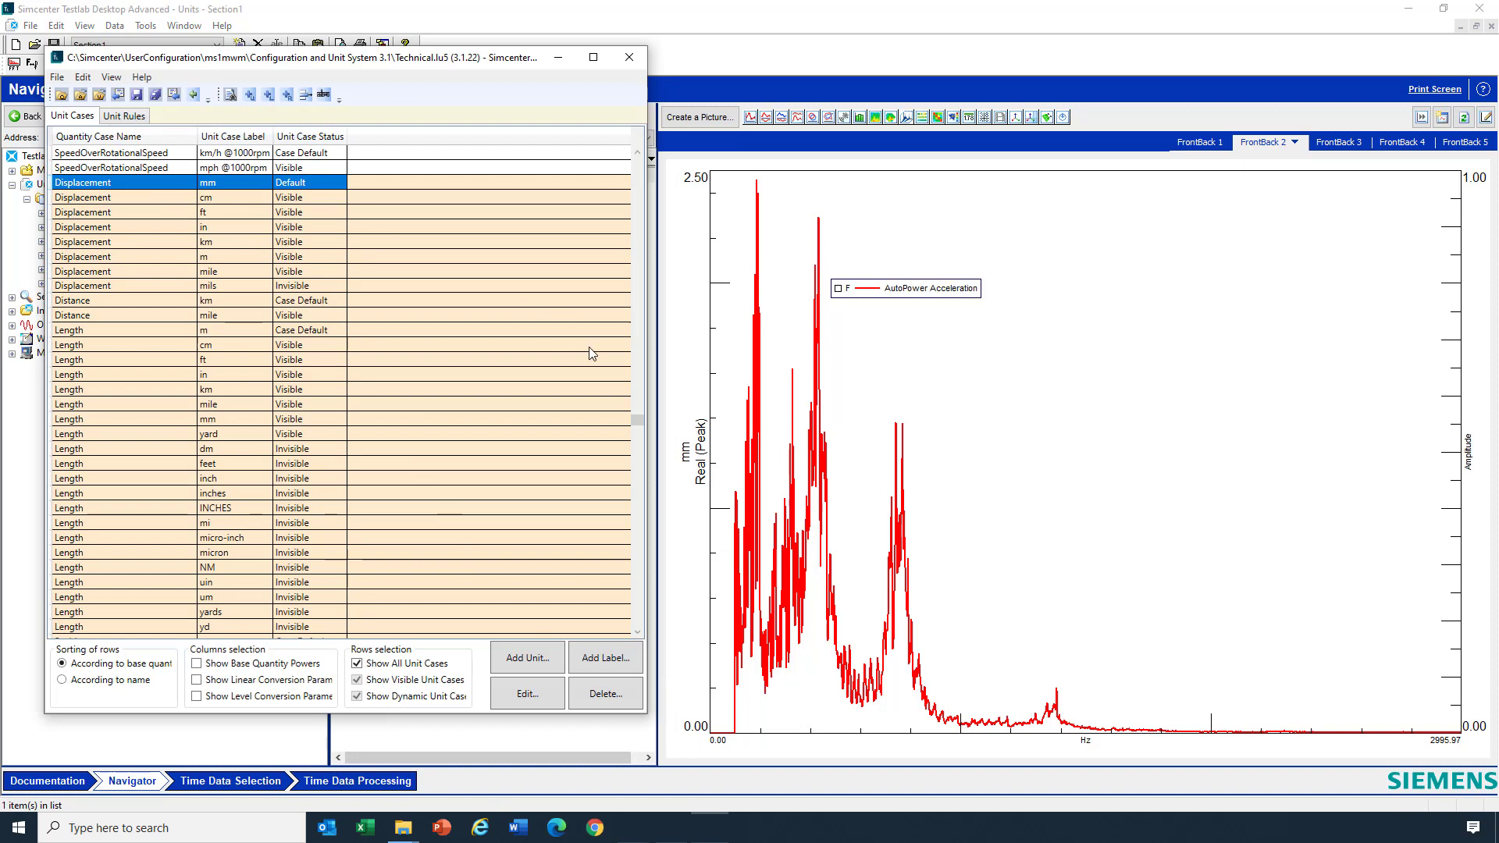
{"action": "mouse_move", "coordinate": [709, 492]}
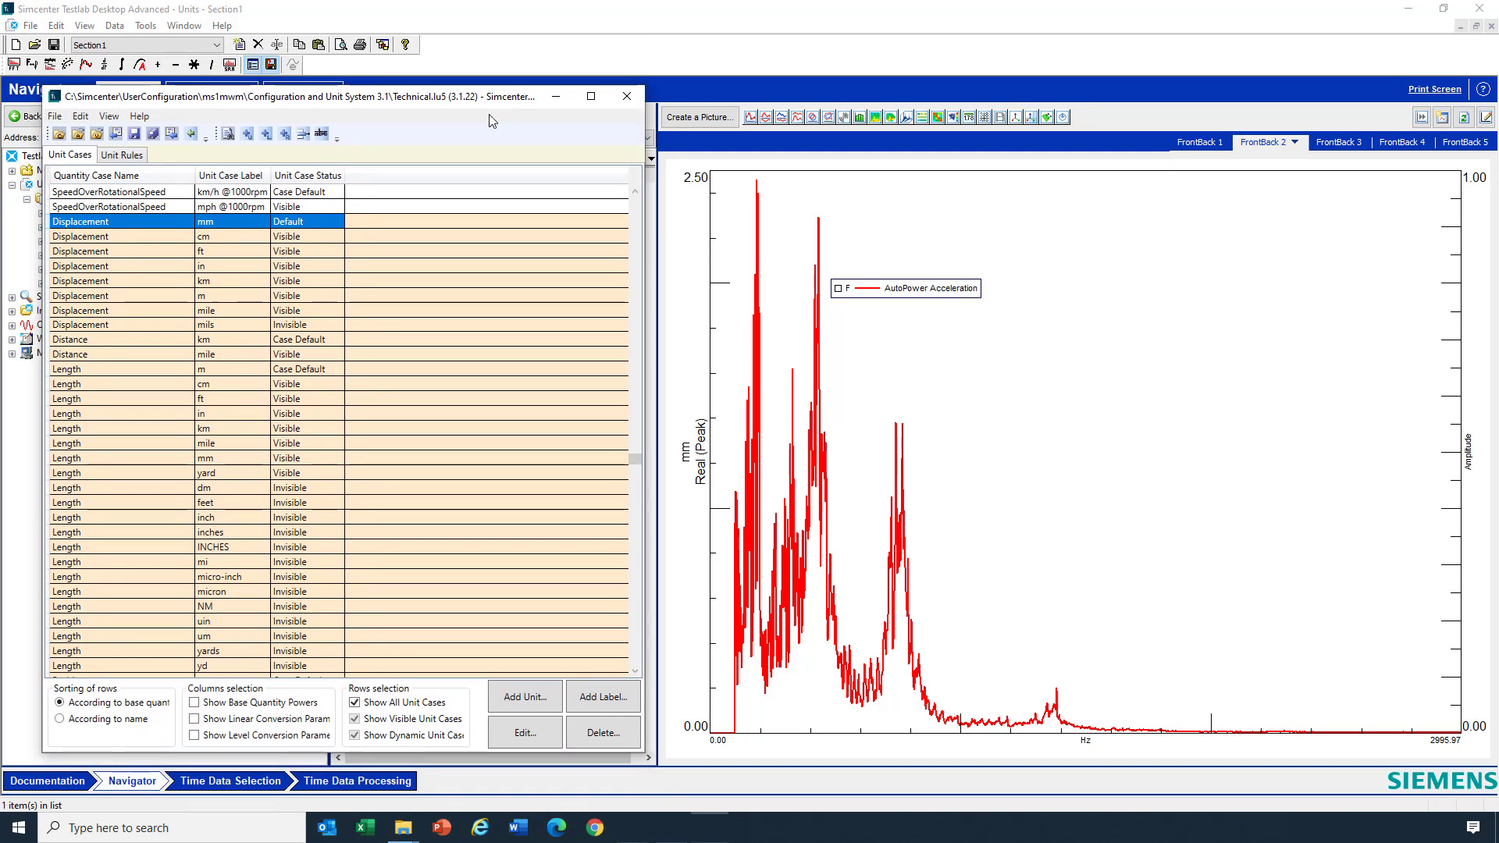
{"action": "mouse_move", "coordinate": [207, 245]}
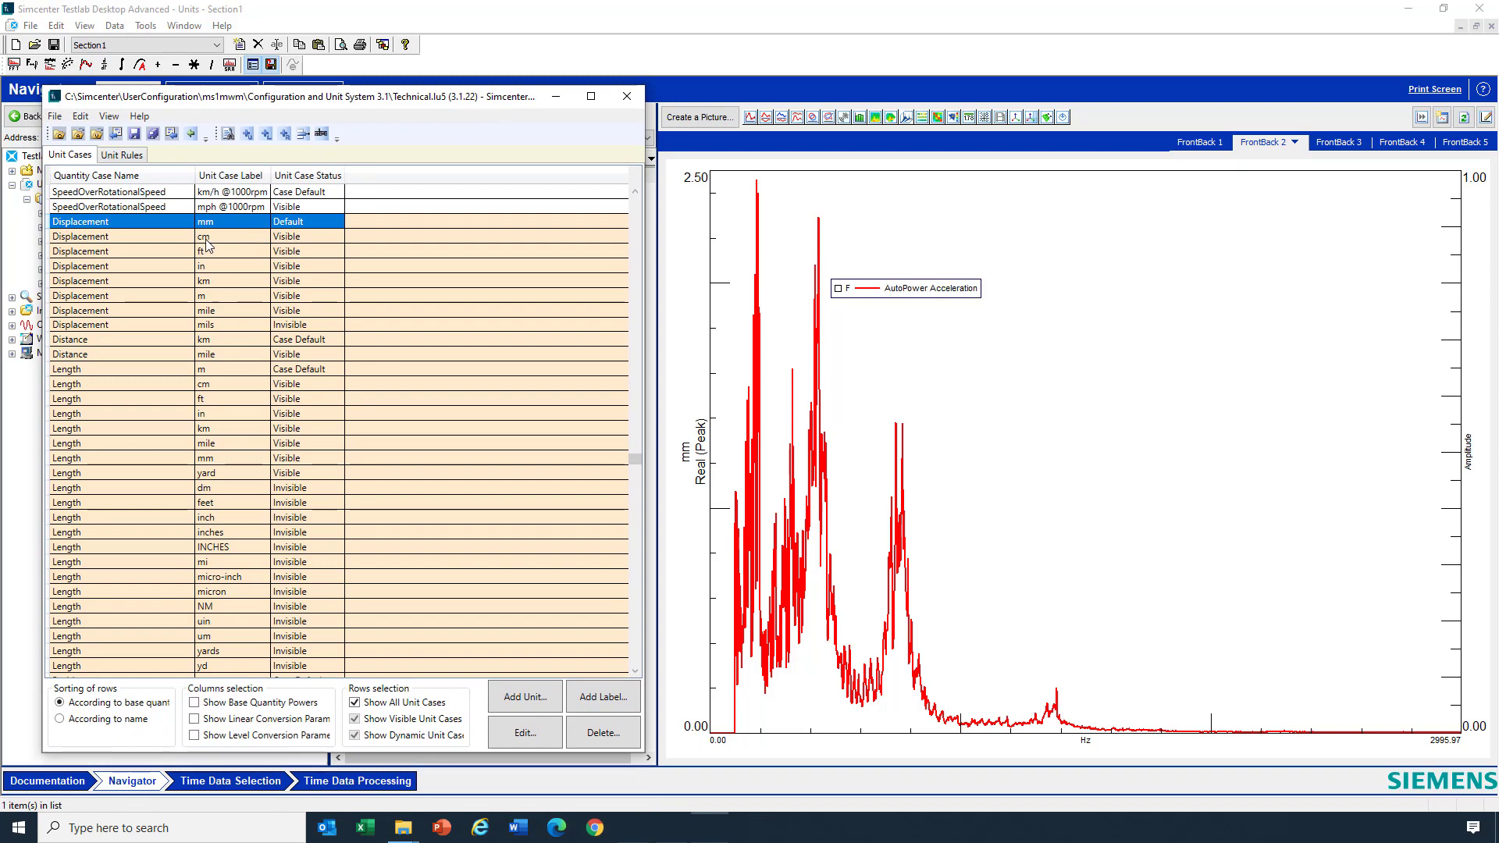
{"action": "mouse_move", "coordinate": [247, 245]}
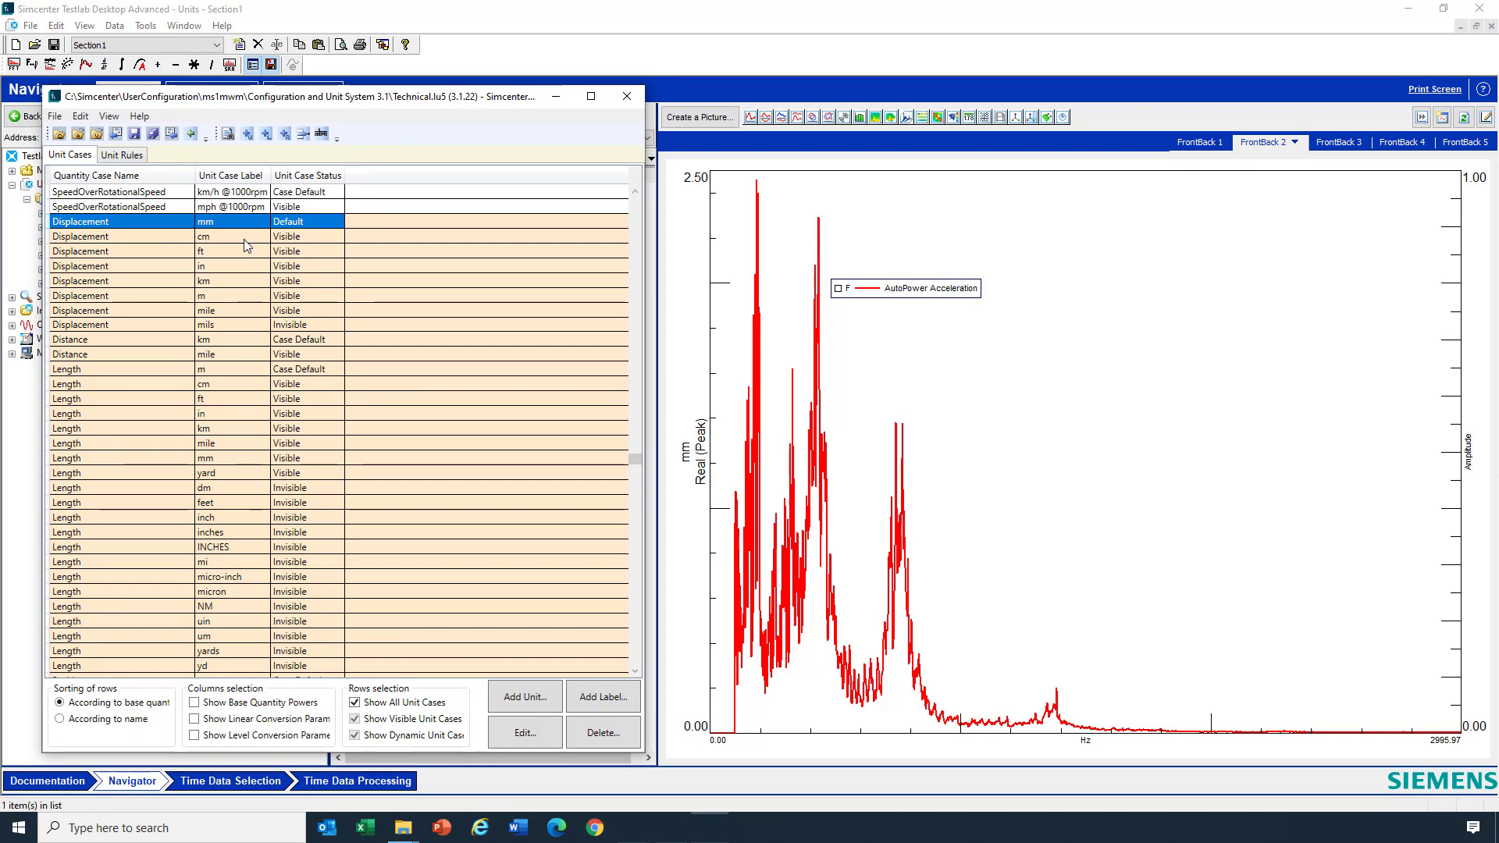
Set cm as the Default Displacement unit case and confirm the change.
{"action": "left_click", "coordinate": [524, 732]}
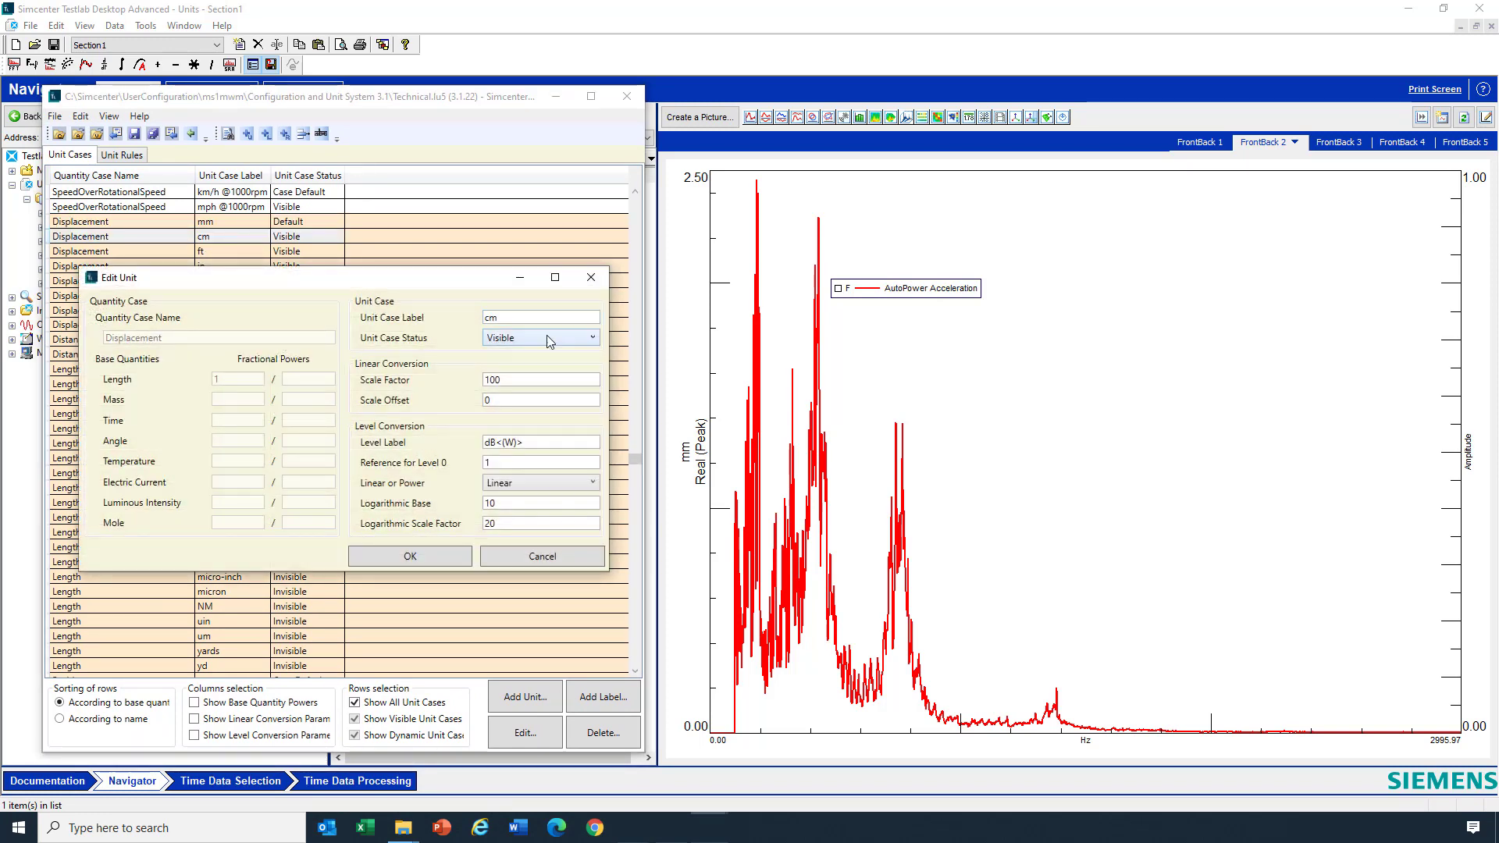
{"action": "left_click", "coordinate": [583, 337]}
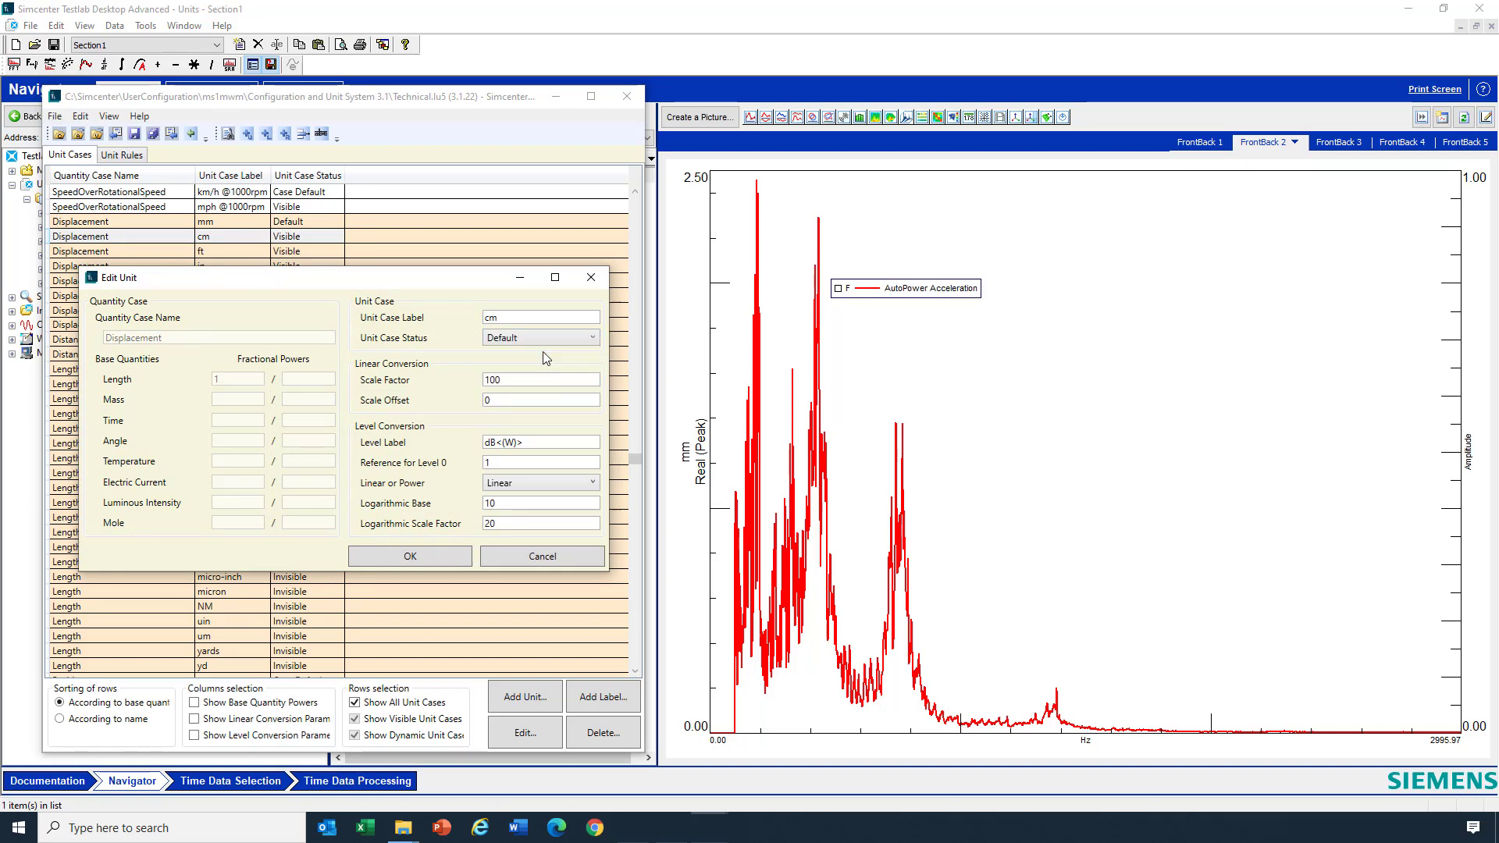
{"action": "left_click", "coordinate": [410, 556]}
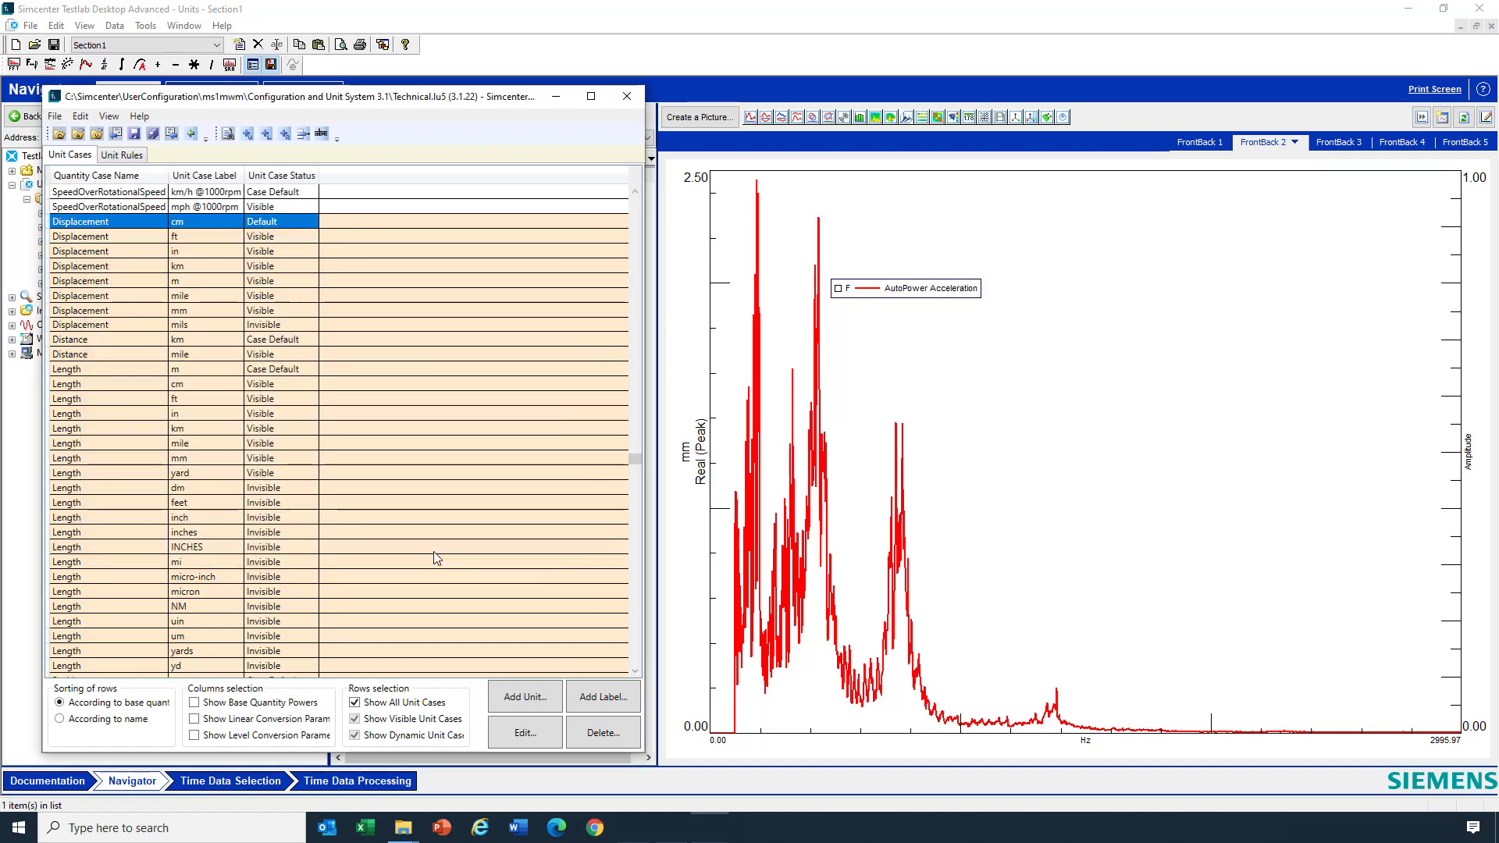
{"action": "left_click", "coordinate": [65, 115]}
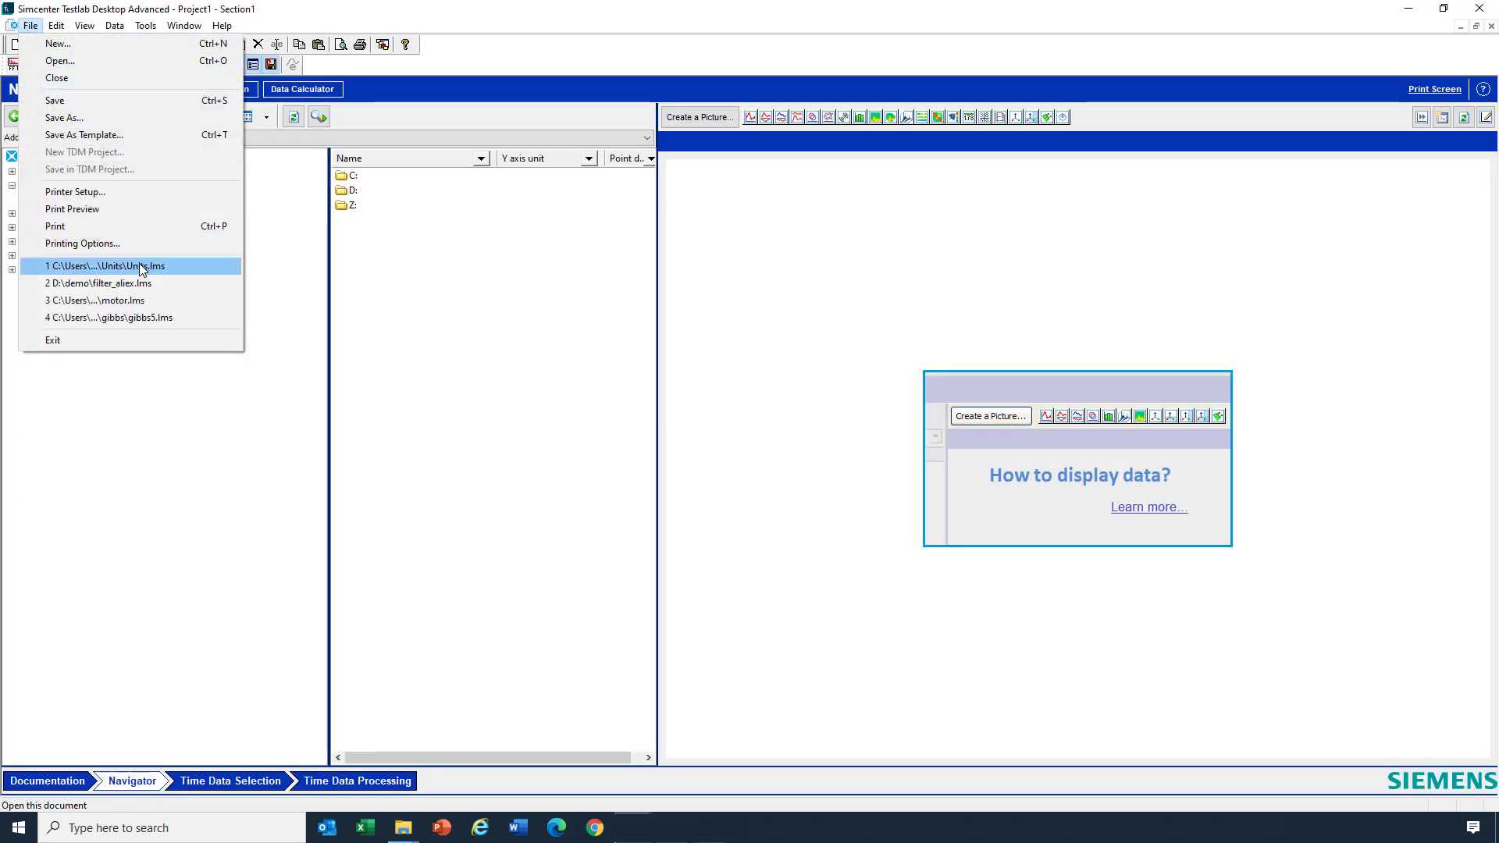
Reopen Units.lms, remove the plotted curve, and redisplay the Conditioning 4 data in cm.
{"action": "left_click", "coordinate": [101, 267]}
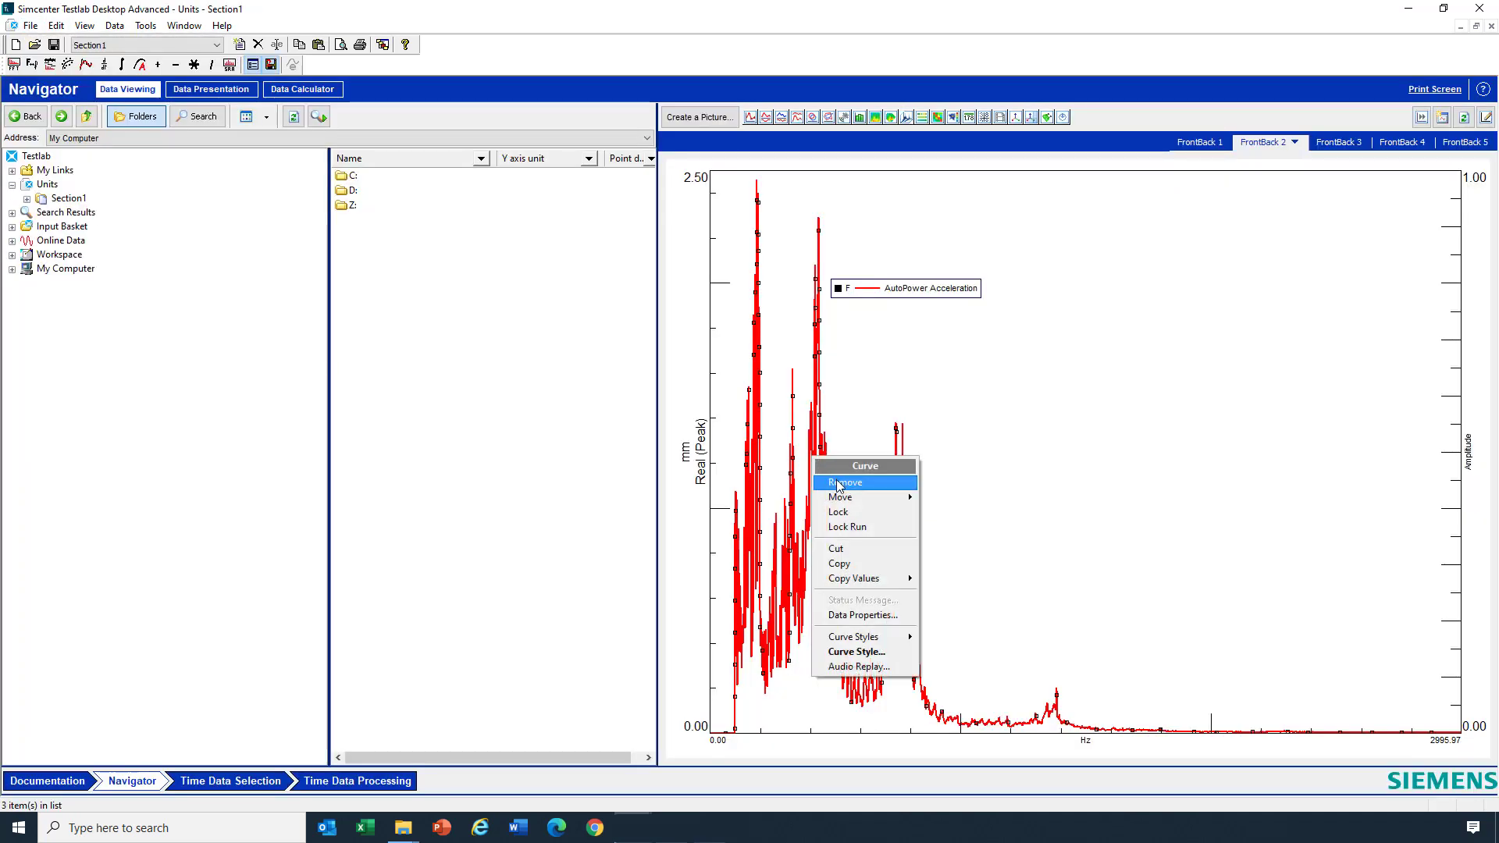
{"action": "left_click", "coordinate": [845, 483]}
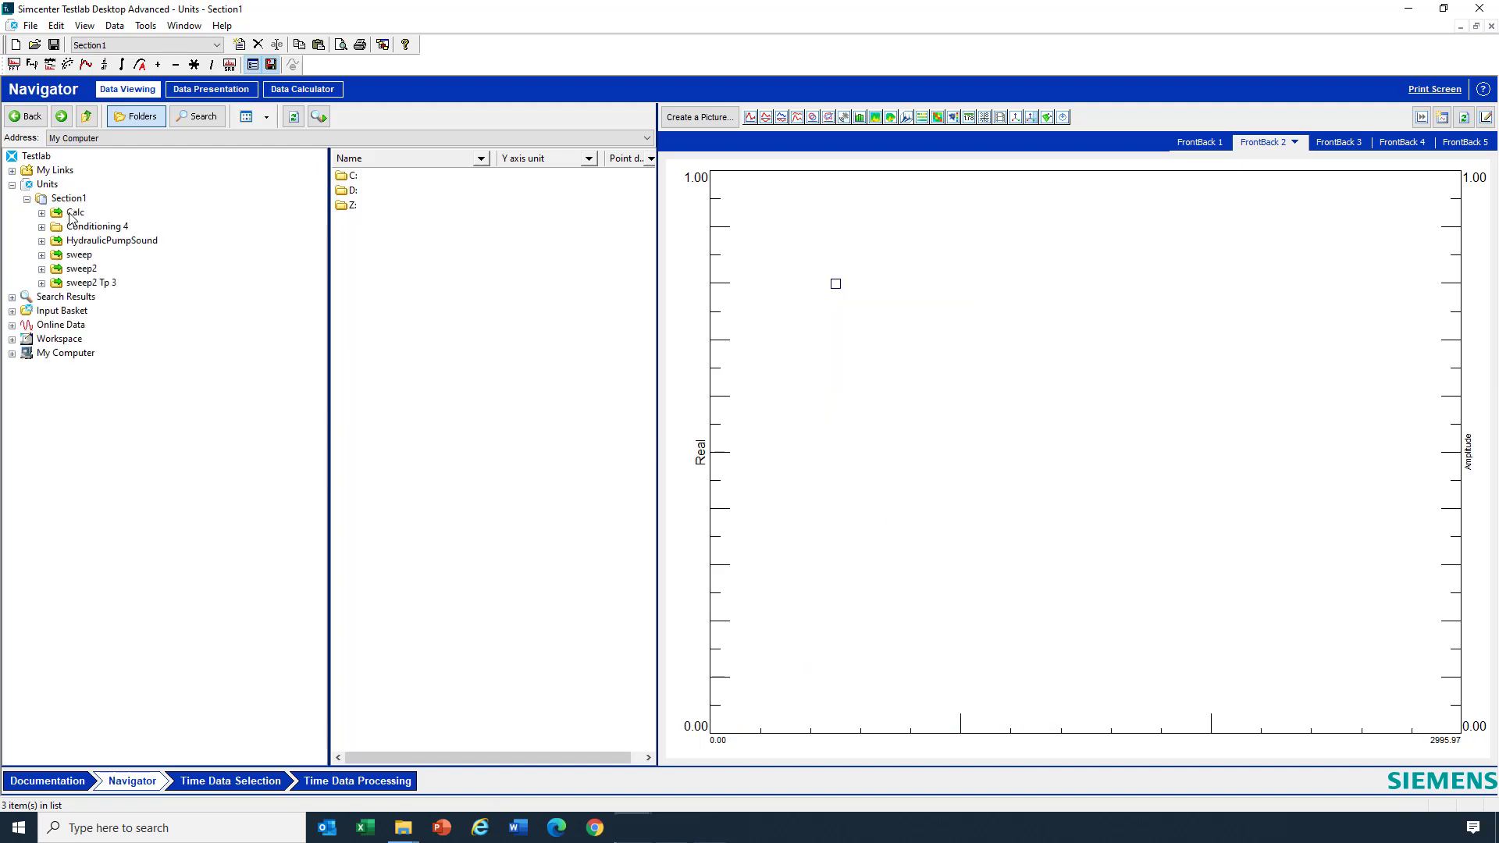
{"action": "left_click", "coordinate": [92, 226]}
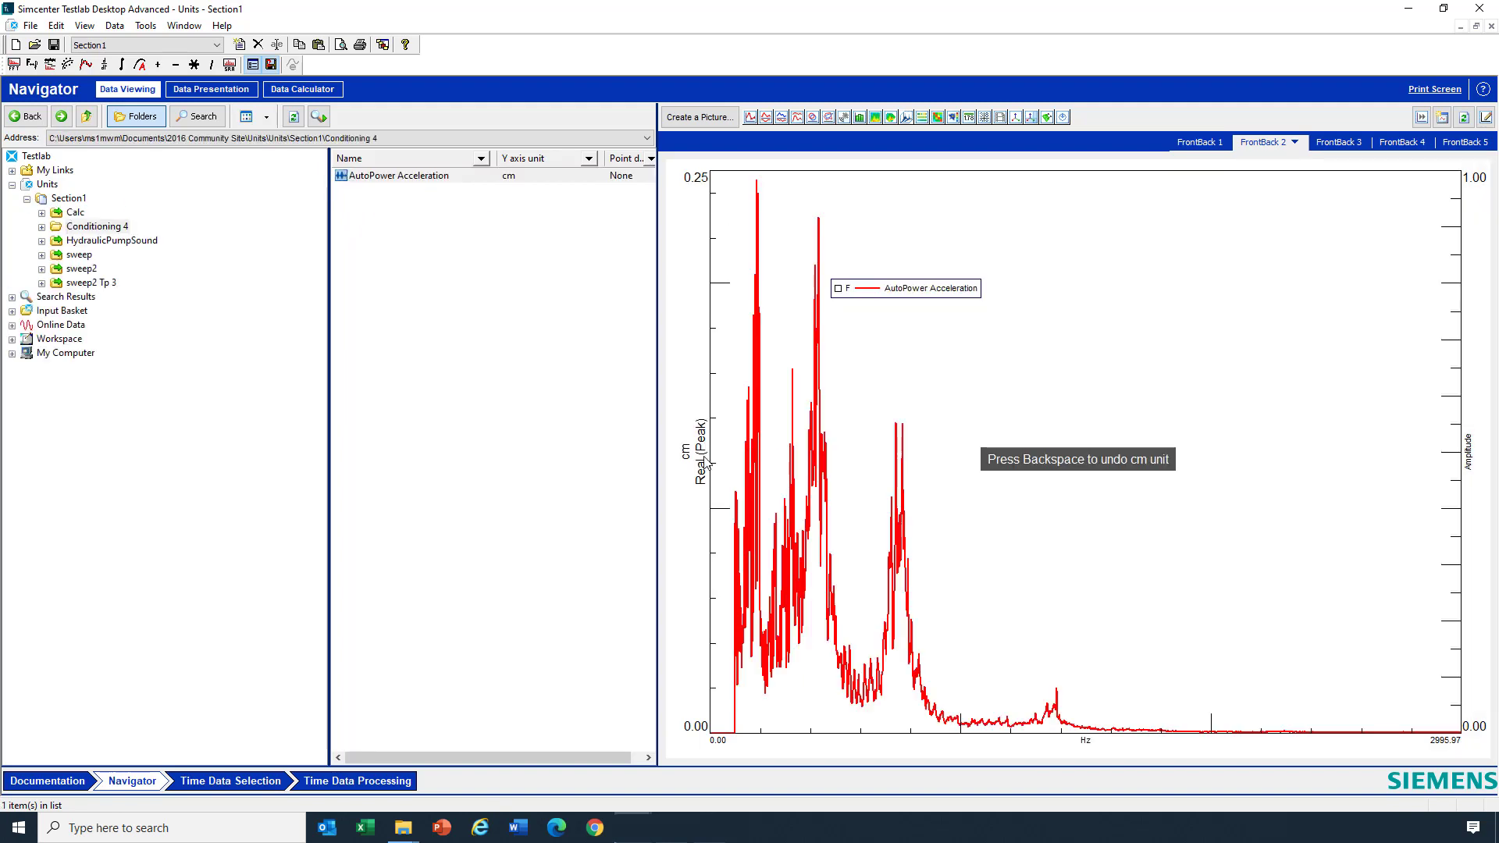
{"action": "mouse_move", "coordinate": [756, 516]}
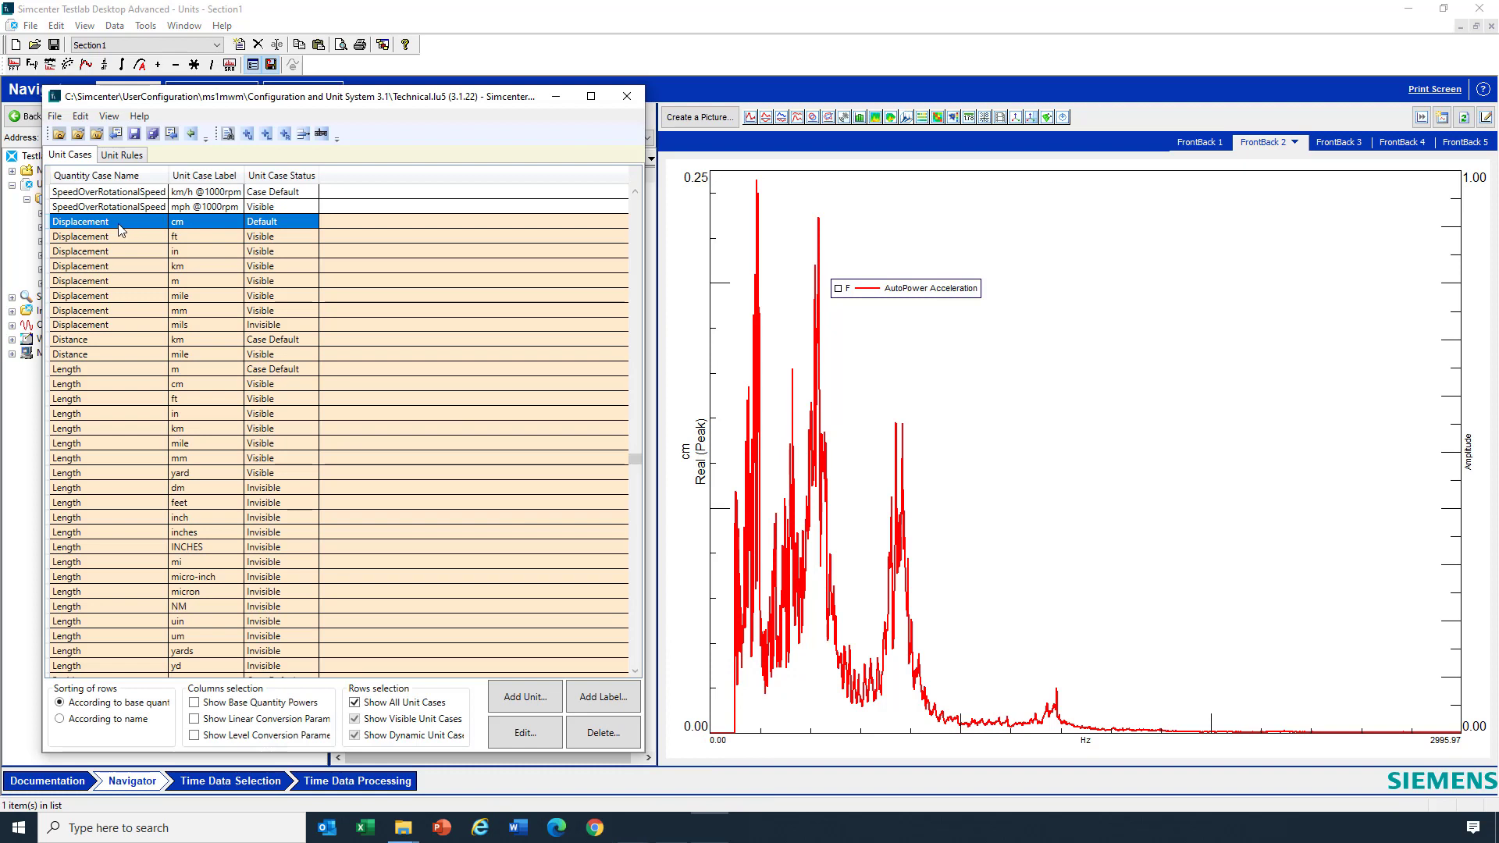
{"action": "mouse_move", "coordinate": [107, 316]}
{"action": "type", "text": "Pa"}
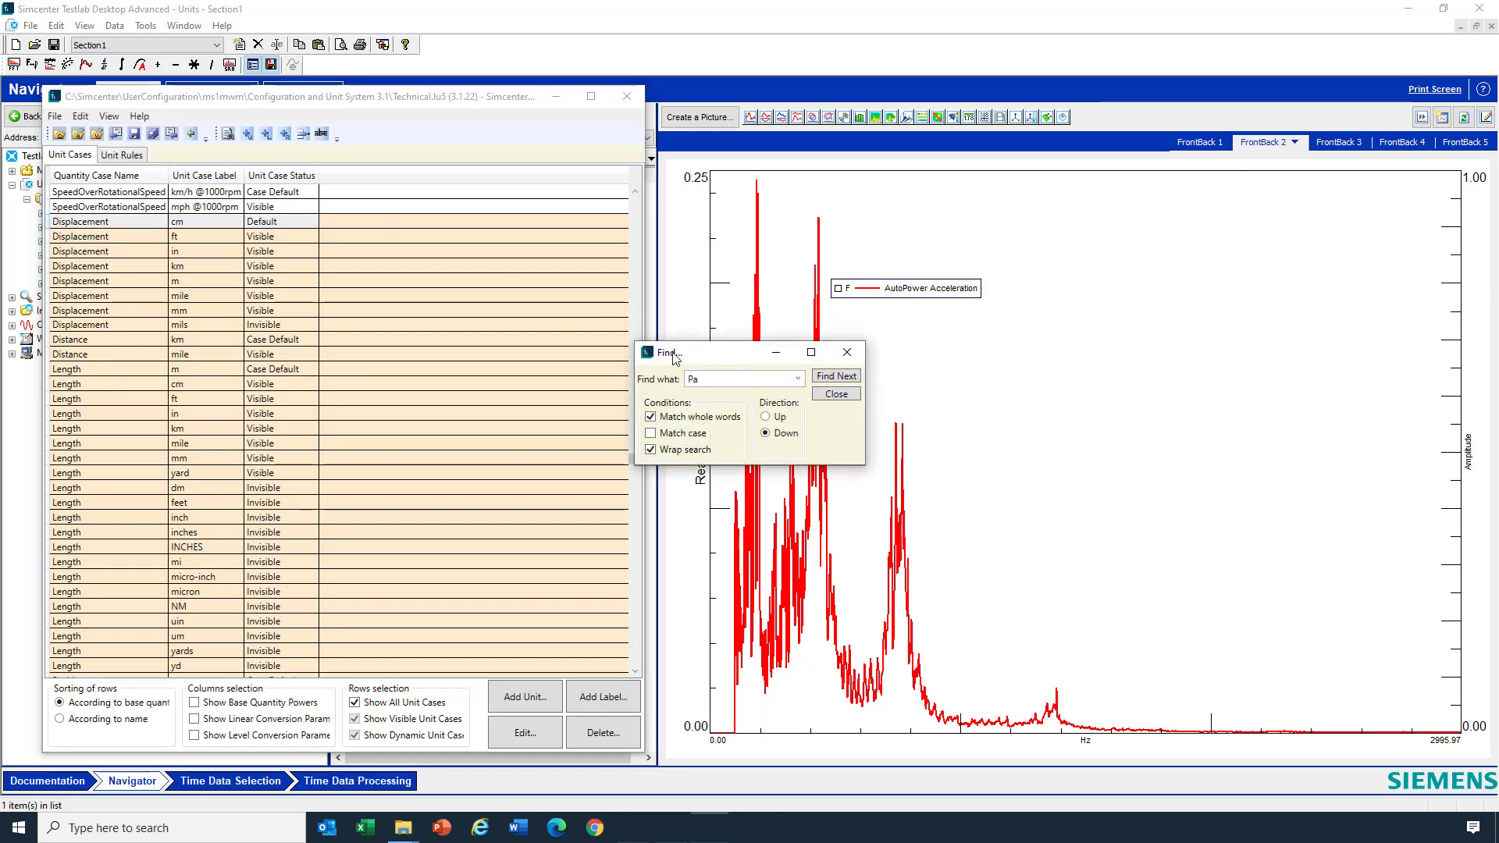
Find the next whole-word 'Pa' unit entry, then close the search window.
{"action": "left_click", "coordinate": [836, 376]}
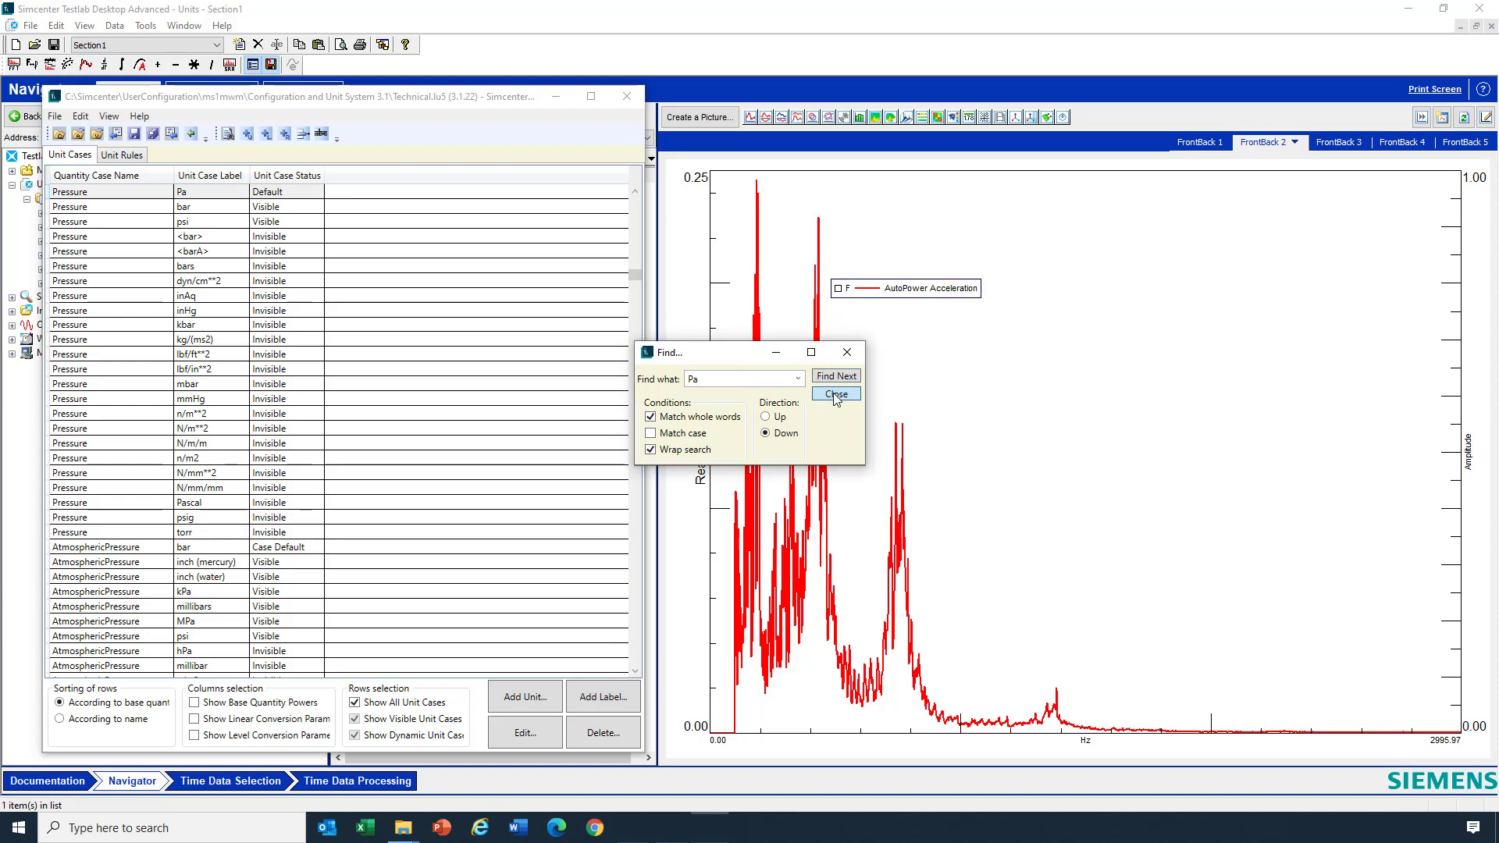
{"action": "left_click", "coordinate": [836, 395]}
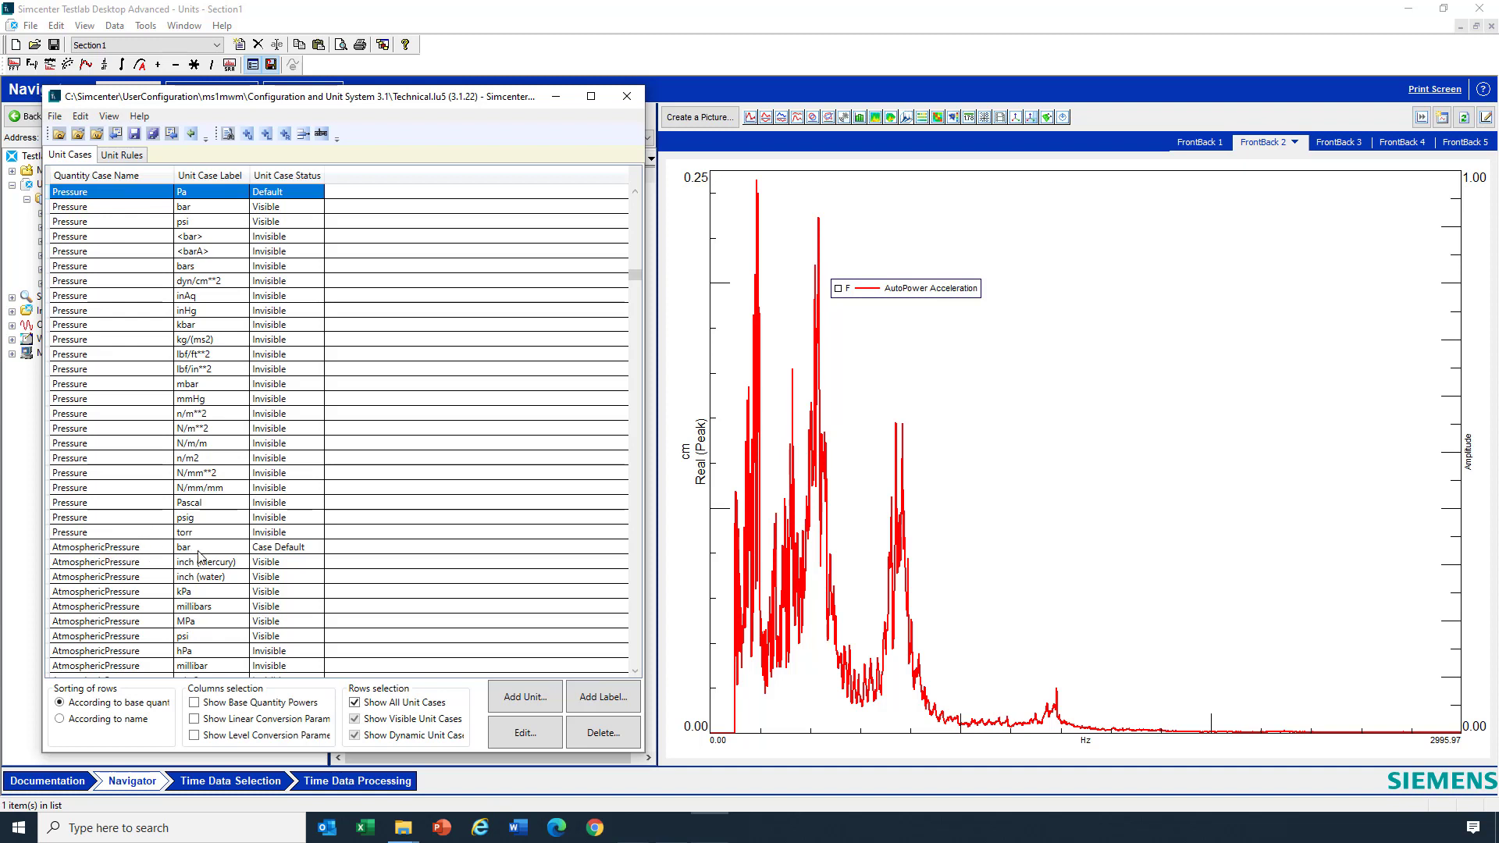
{"action": "mouse_move", "coordinate": [233, 564]}
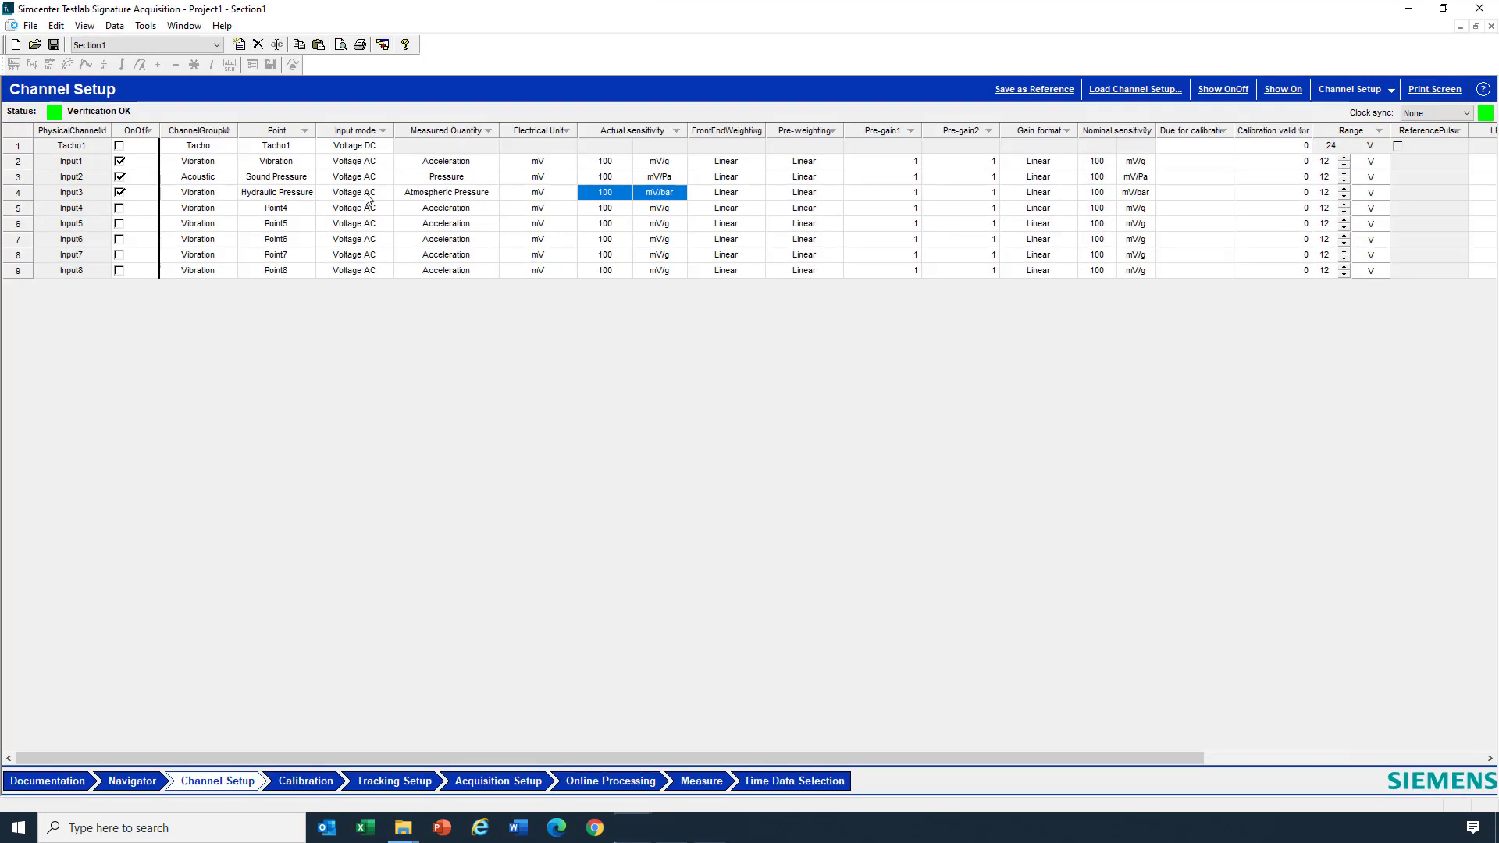
Select the Hydraulic Pressure, Vibration and Sound Pressure channel cells in Channel Setup.
{"action": "left_click", "coordinate": [446, 192]}
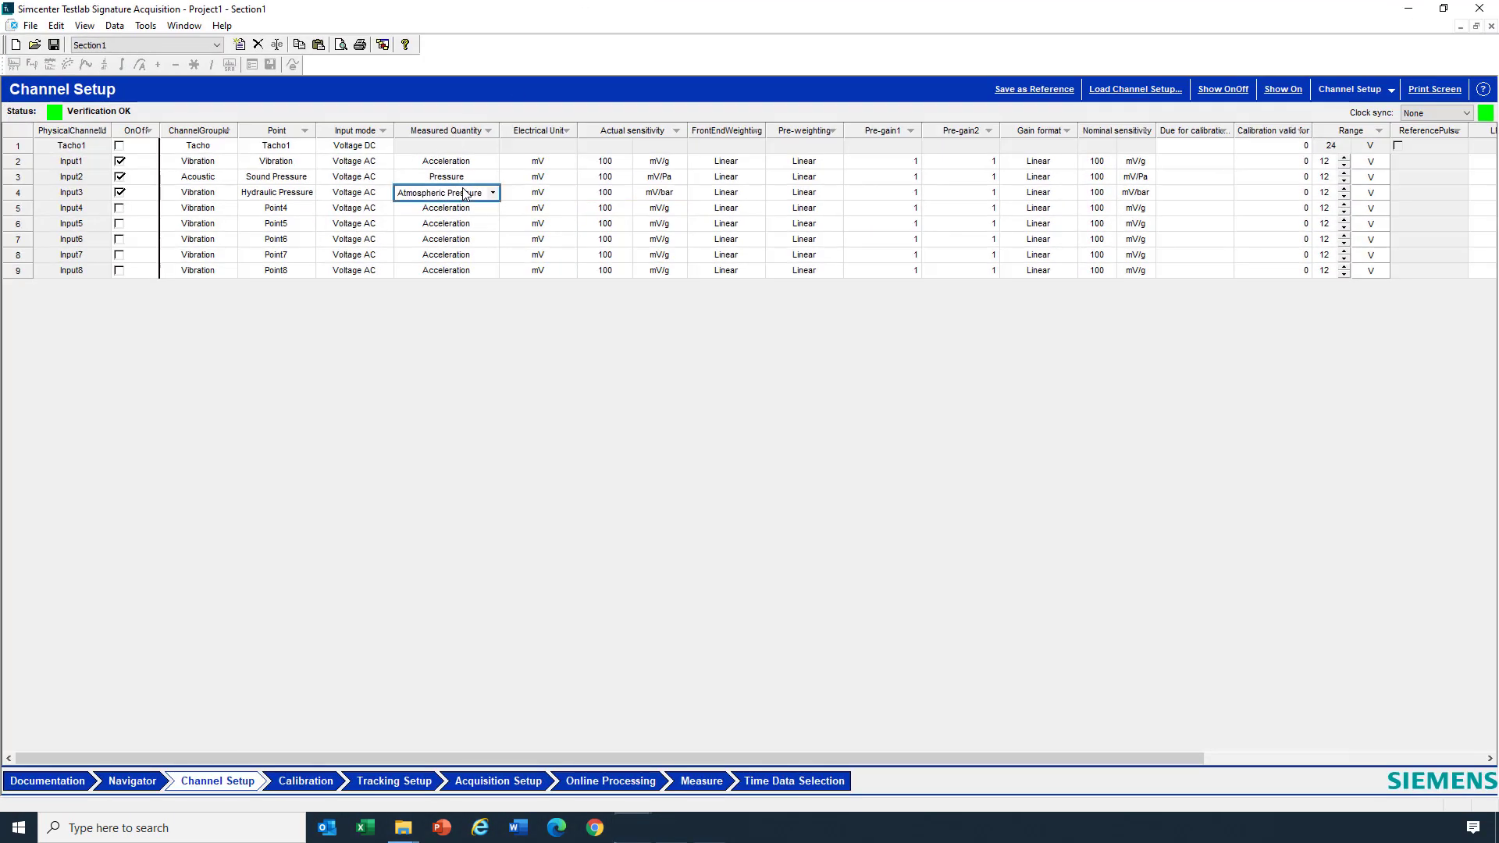
{"action": "left_click", "coordinate": [276, 161]}
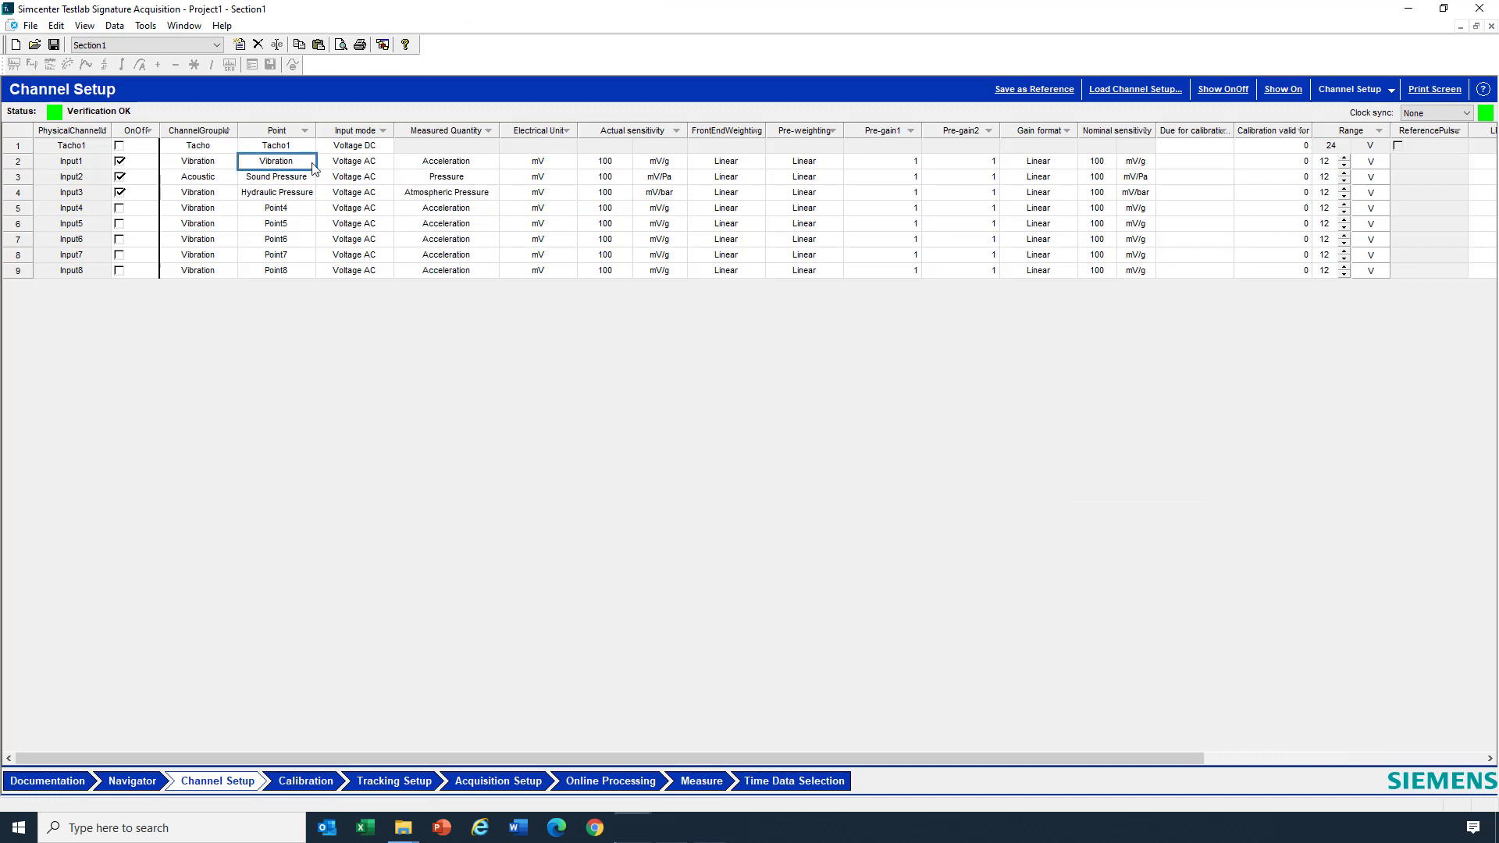
{"action": "left_click", "coordinate": [445, 161]}
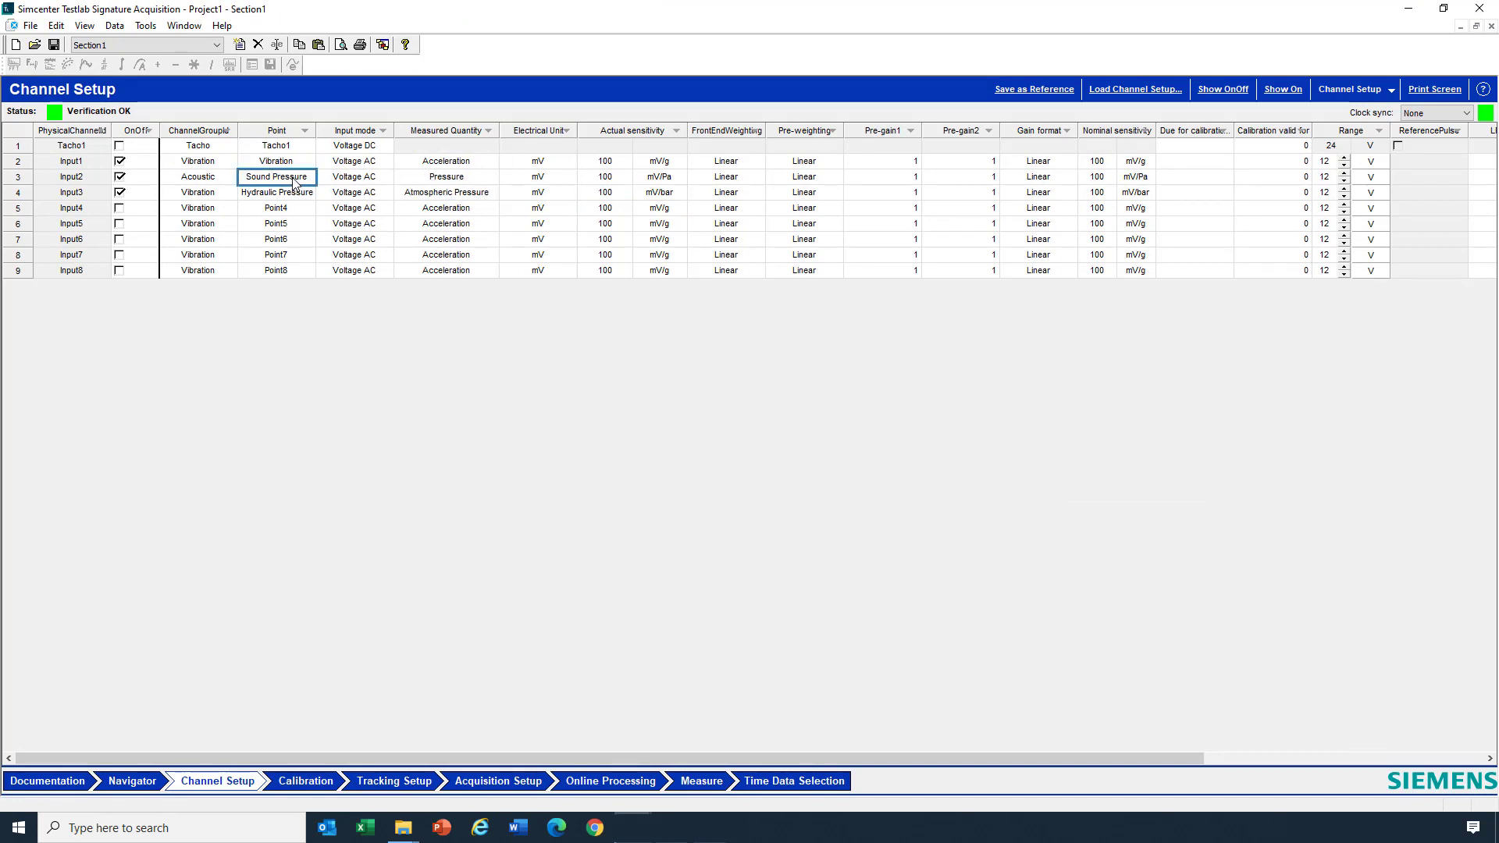
{"action": "left_click", "coordinate": [446, 177]}
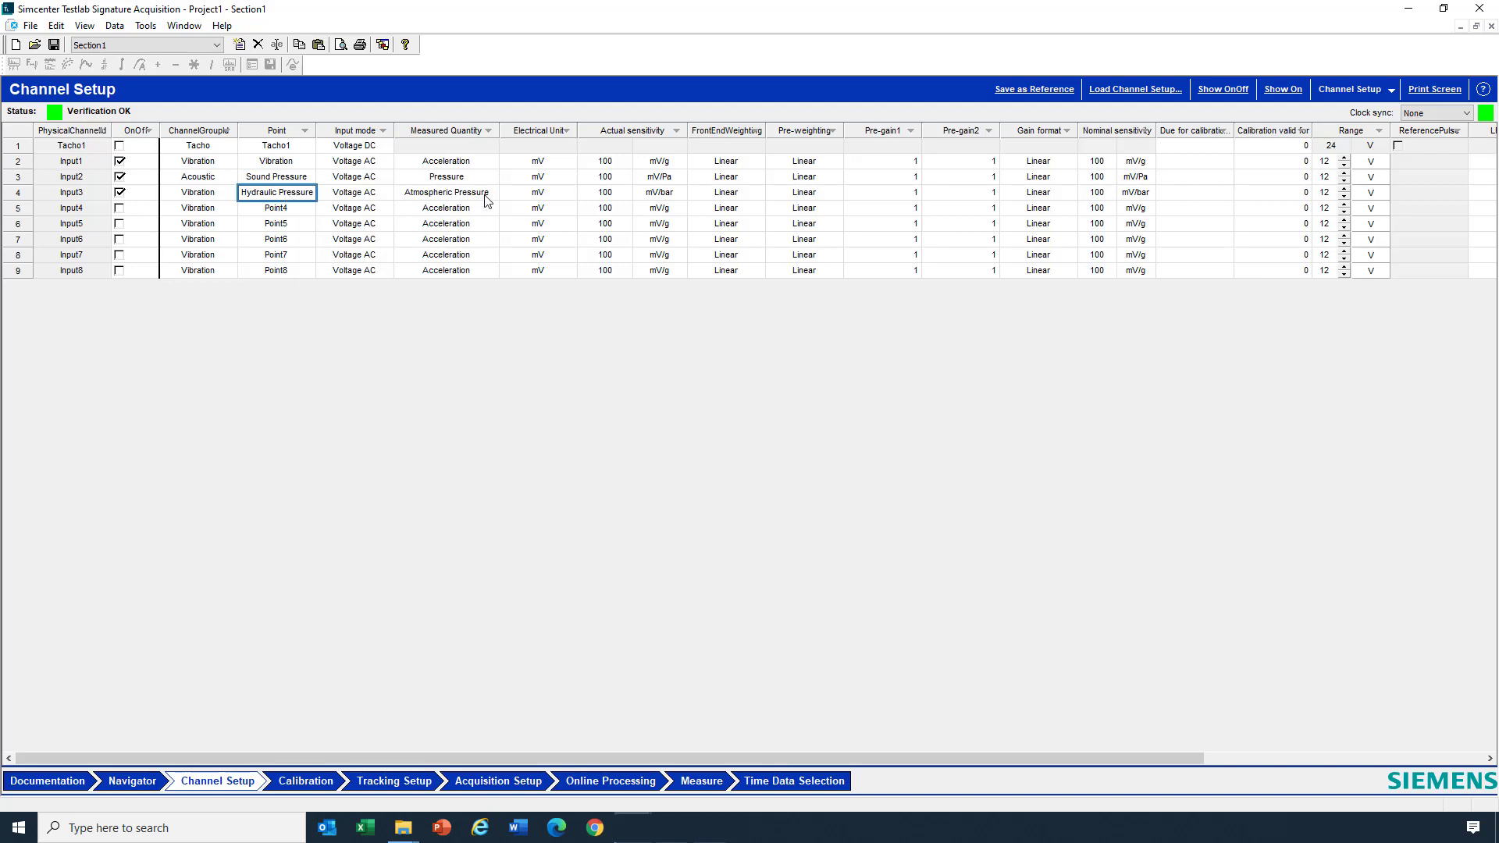
Switch Input3's measured quantity to Pressure, then back to Atmospheric Pressure.
{"action": "left_click", "coordinate": [446, 192]}
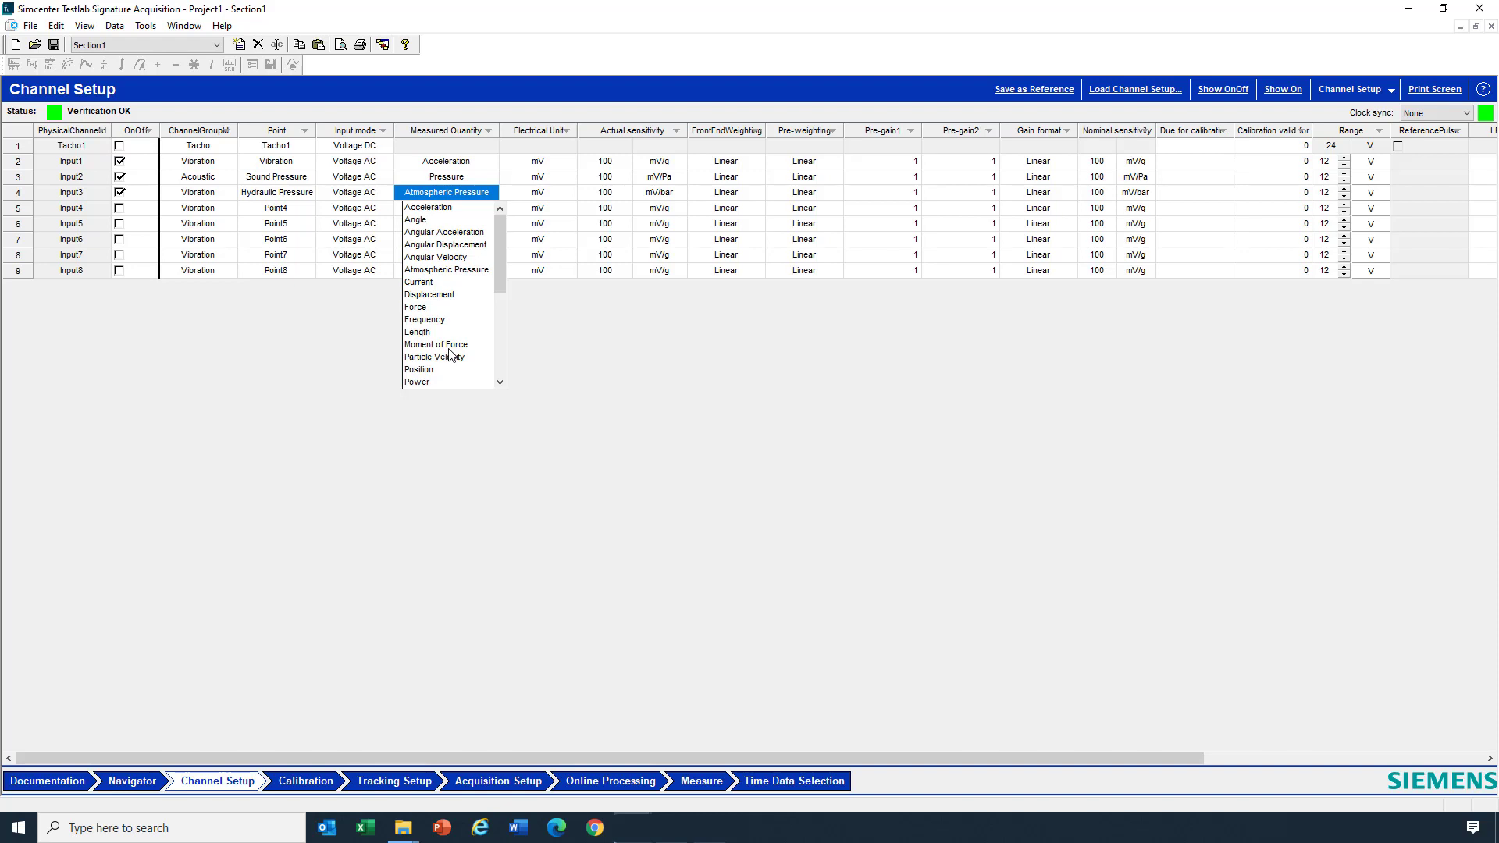
{"action": "left_click", "coordinate": [447, 176]}
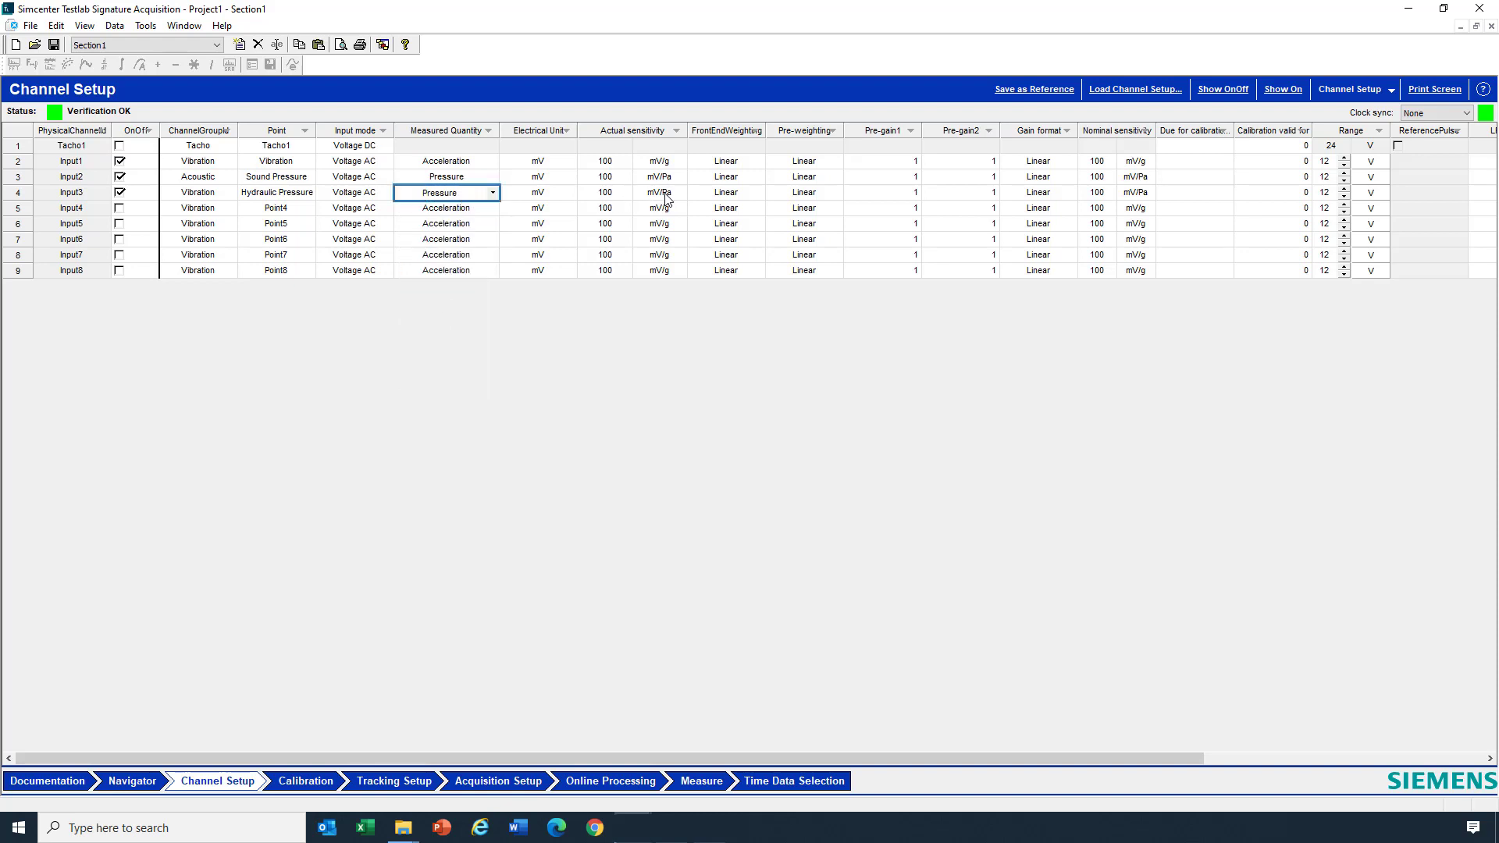
{"action": "left_click", "coordinate": [491, 192]}
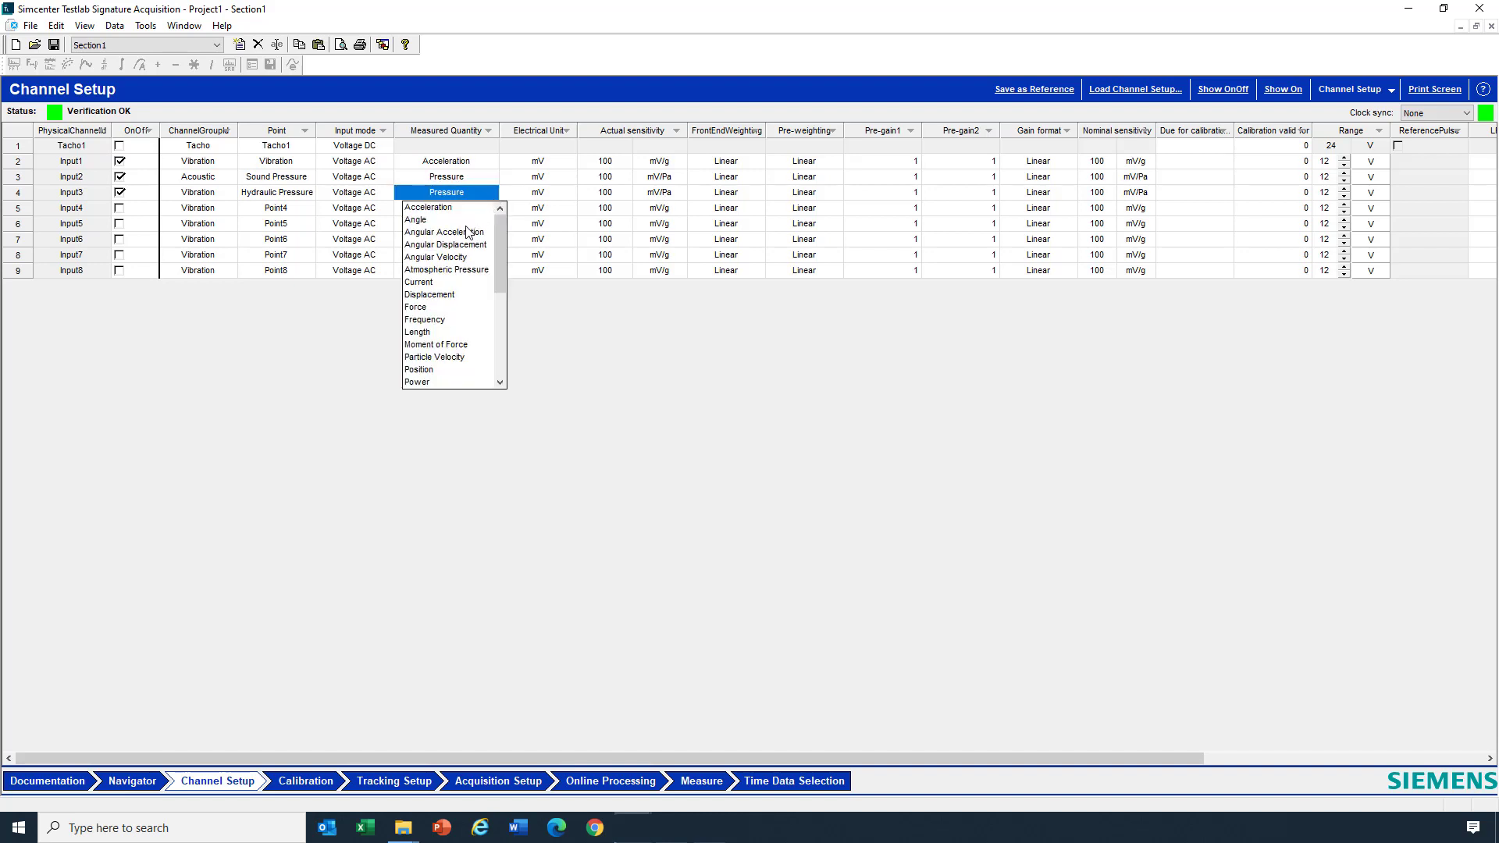
{"action": "mouse_move", "coordinate": [466, 270]}
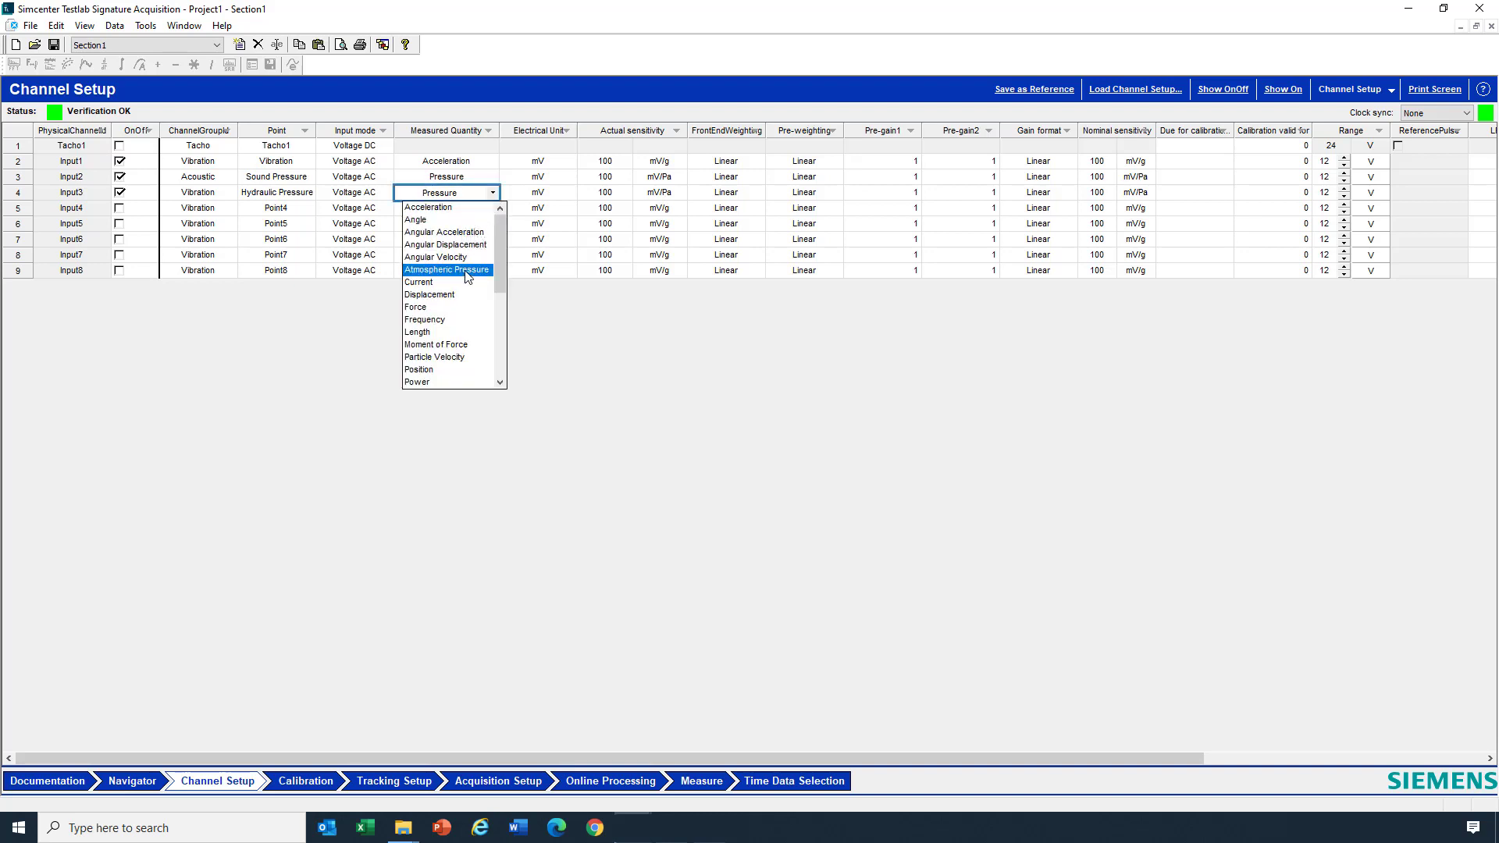
{"action": "left_click", "coordinate": [447, 270]}
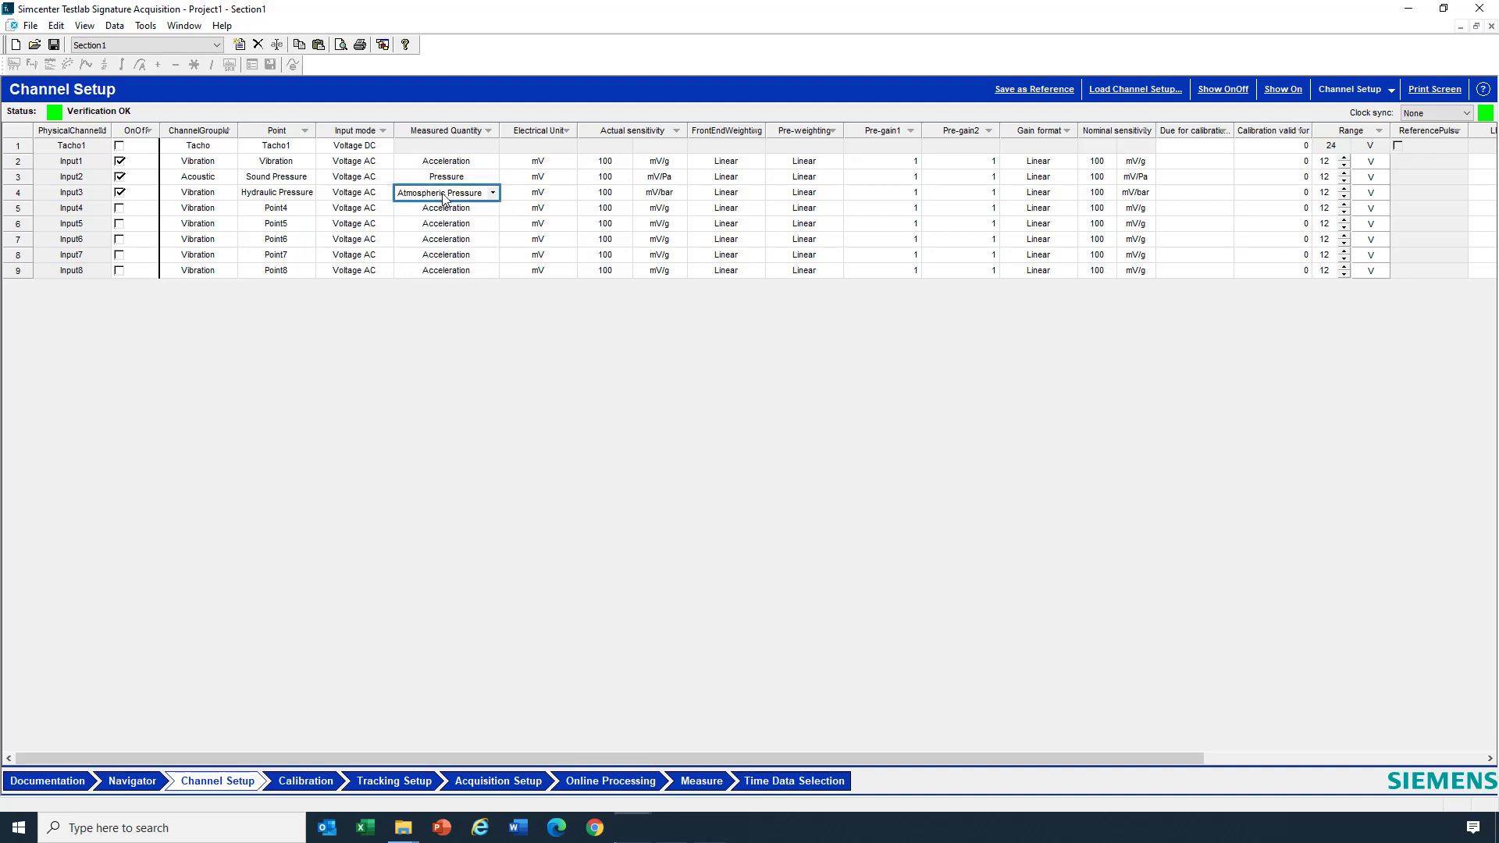
{"action": "left_click", "coordinate": [677, 192]}
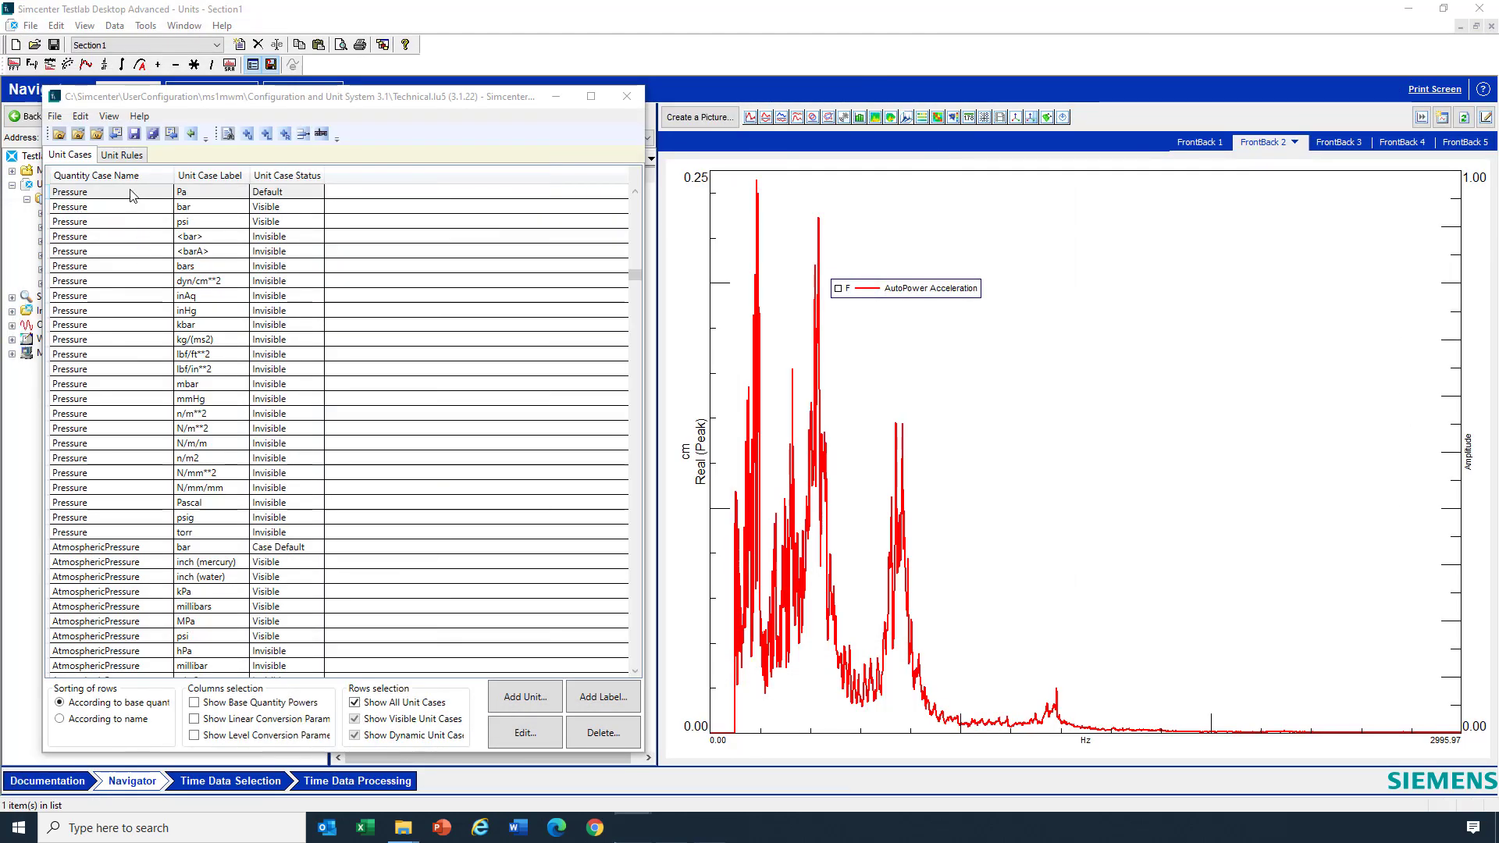
{"action": "mouse_move", "coordinate": [116, 183]}
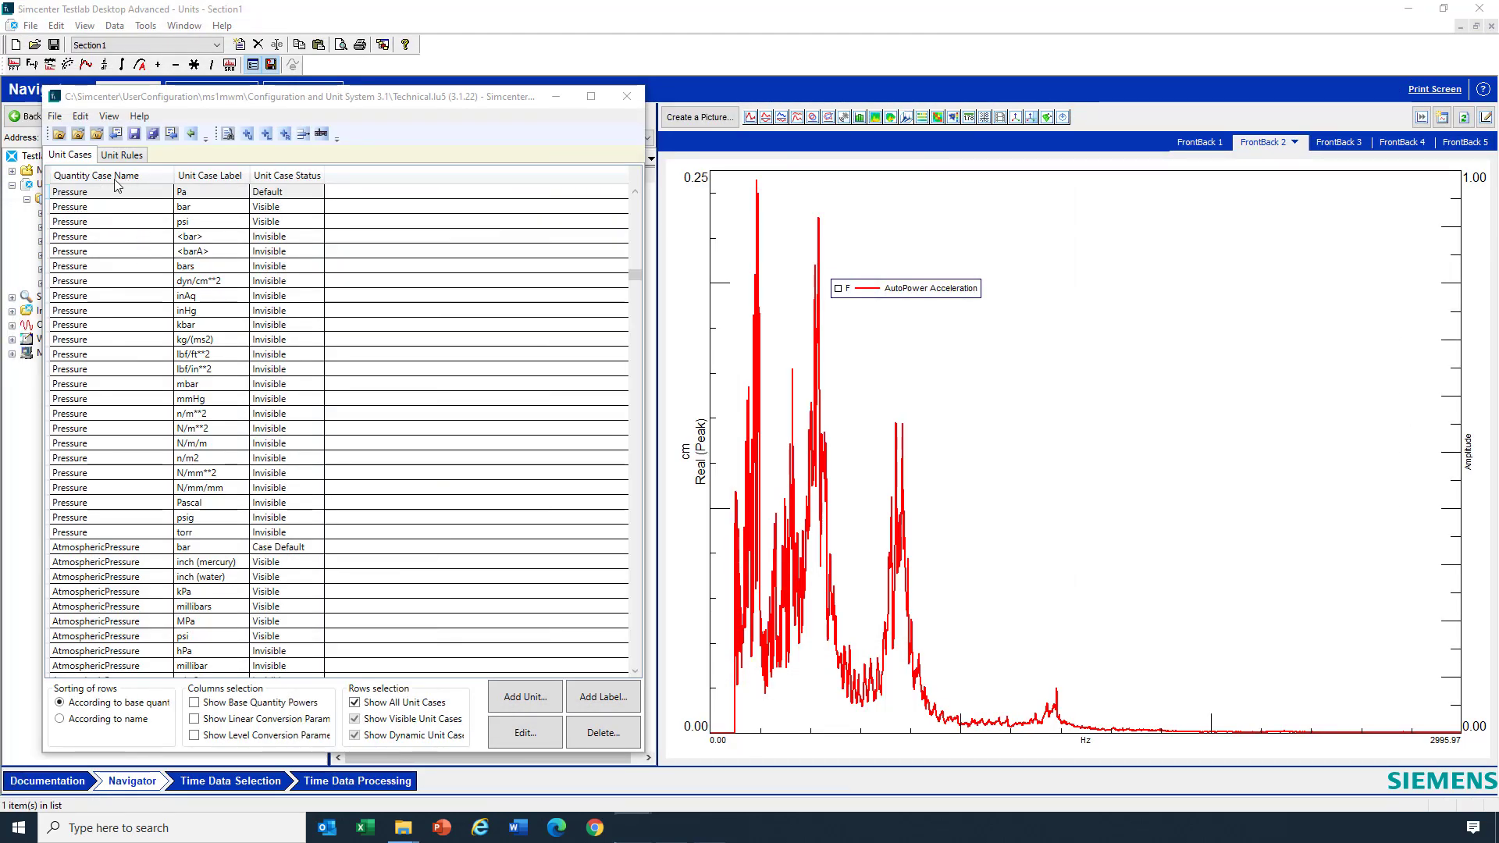
{"action": "mouse_move", "coordinate": [1310, 163]}
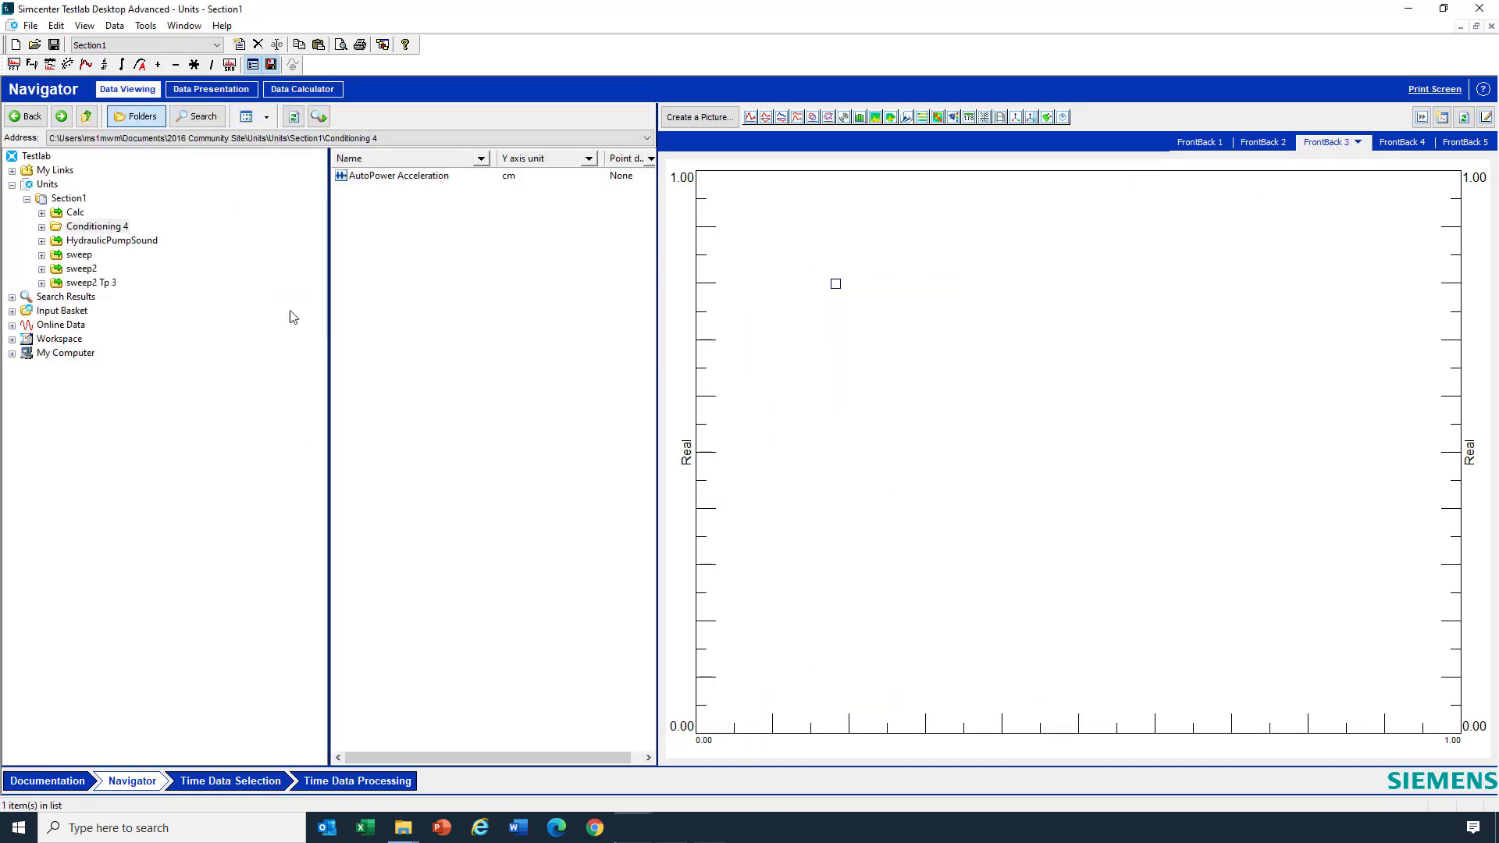
Open HydraulicPumpSound's Throughput run, plotting MIC6 in Pa and C7 POCKET A in bar.
{"action": "left_click", "coordinate": [111, 240]}
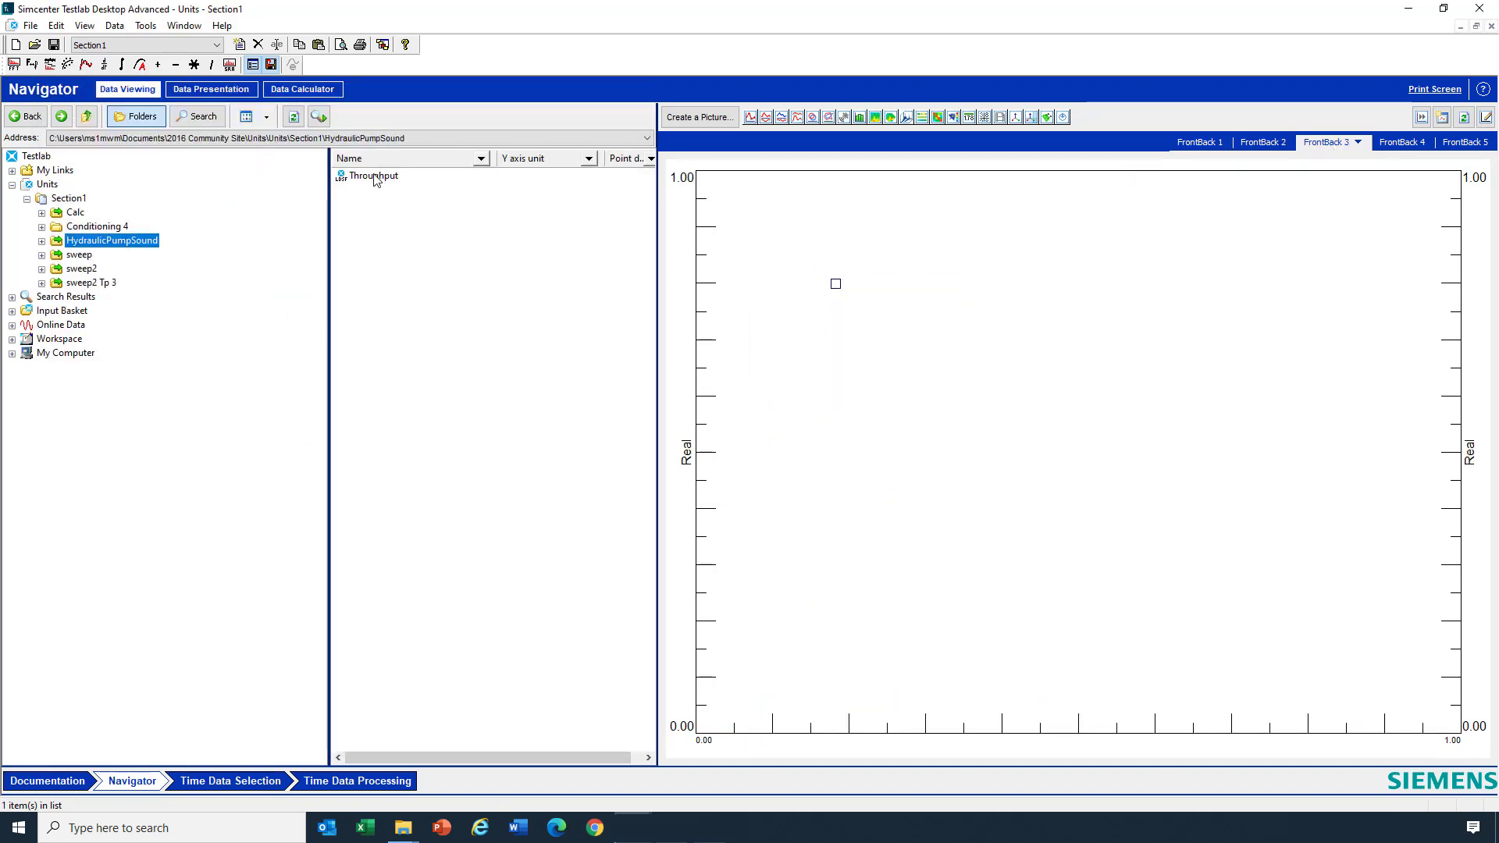
{"action": "double_click", "coordinate": [372, 175]}
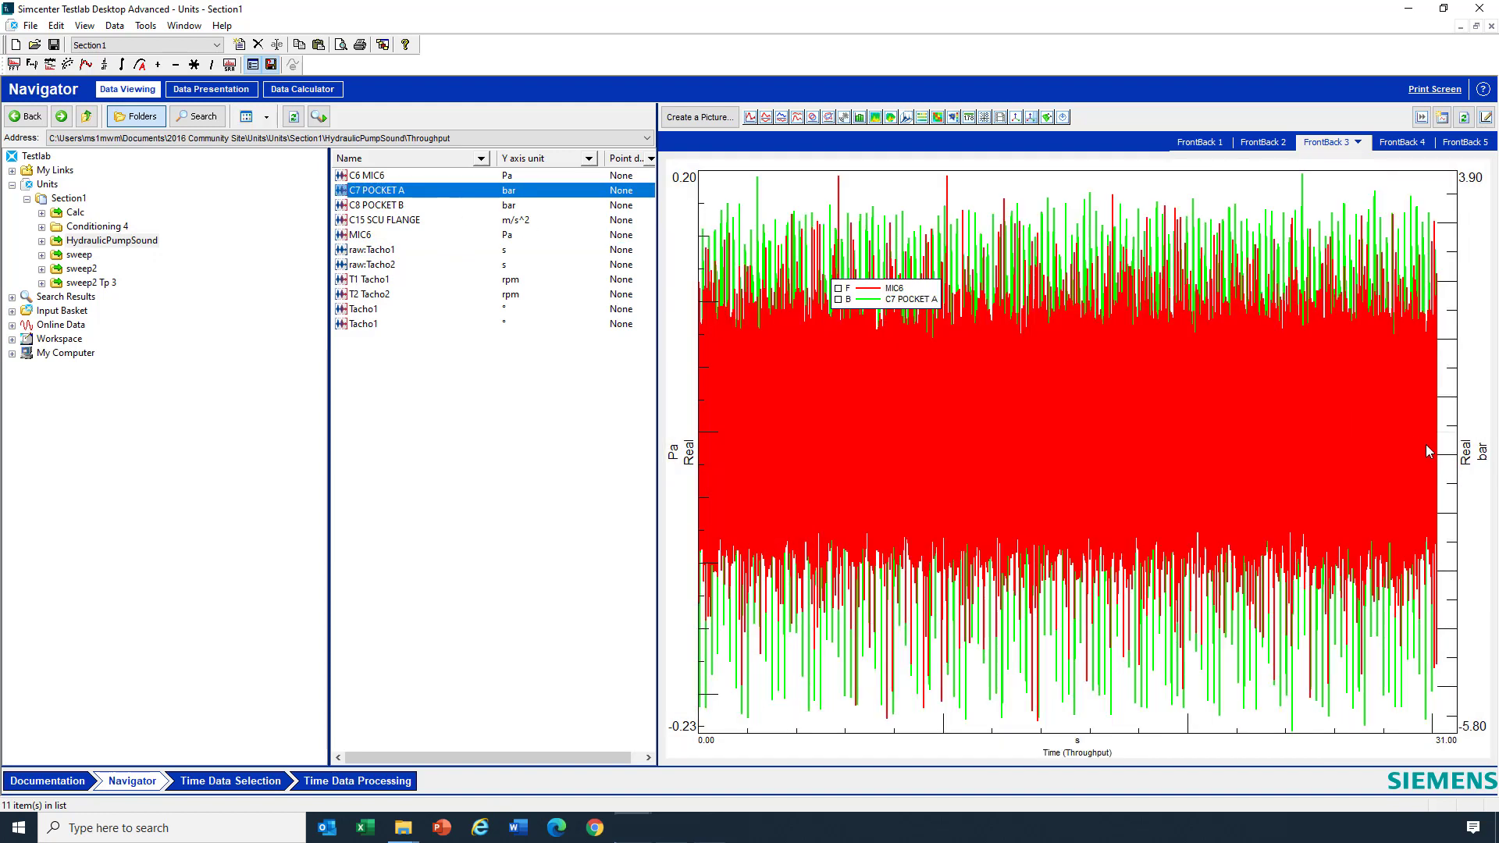
{"action": "mouse_move", "coordinate": [822, 408]}
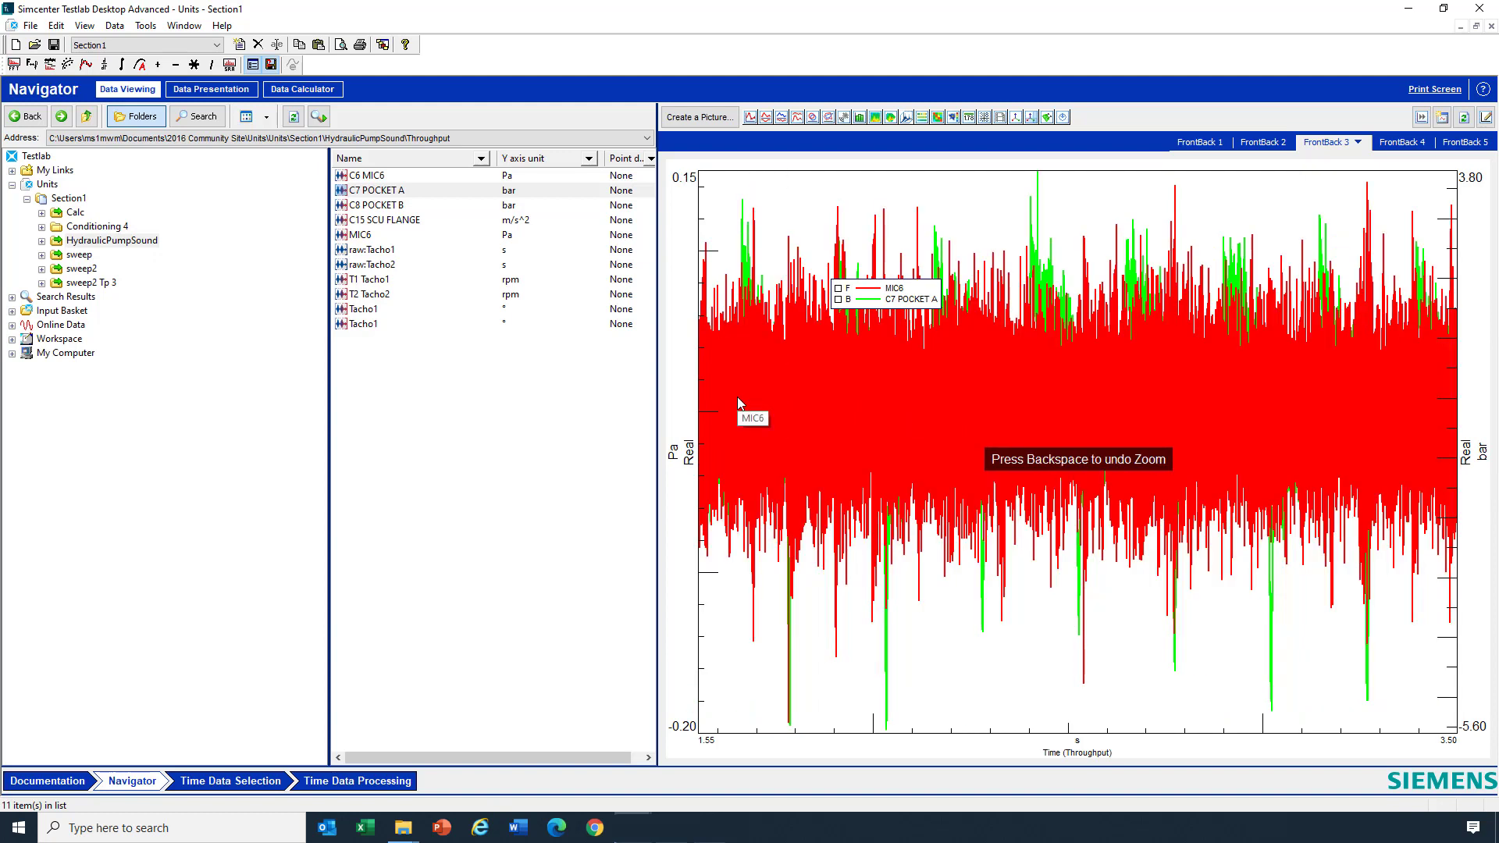
{"action": "mouse_move", "coordinate": [1475, 484]}
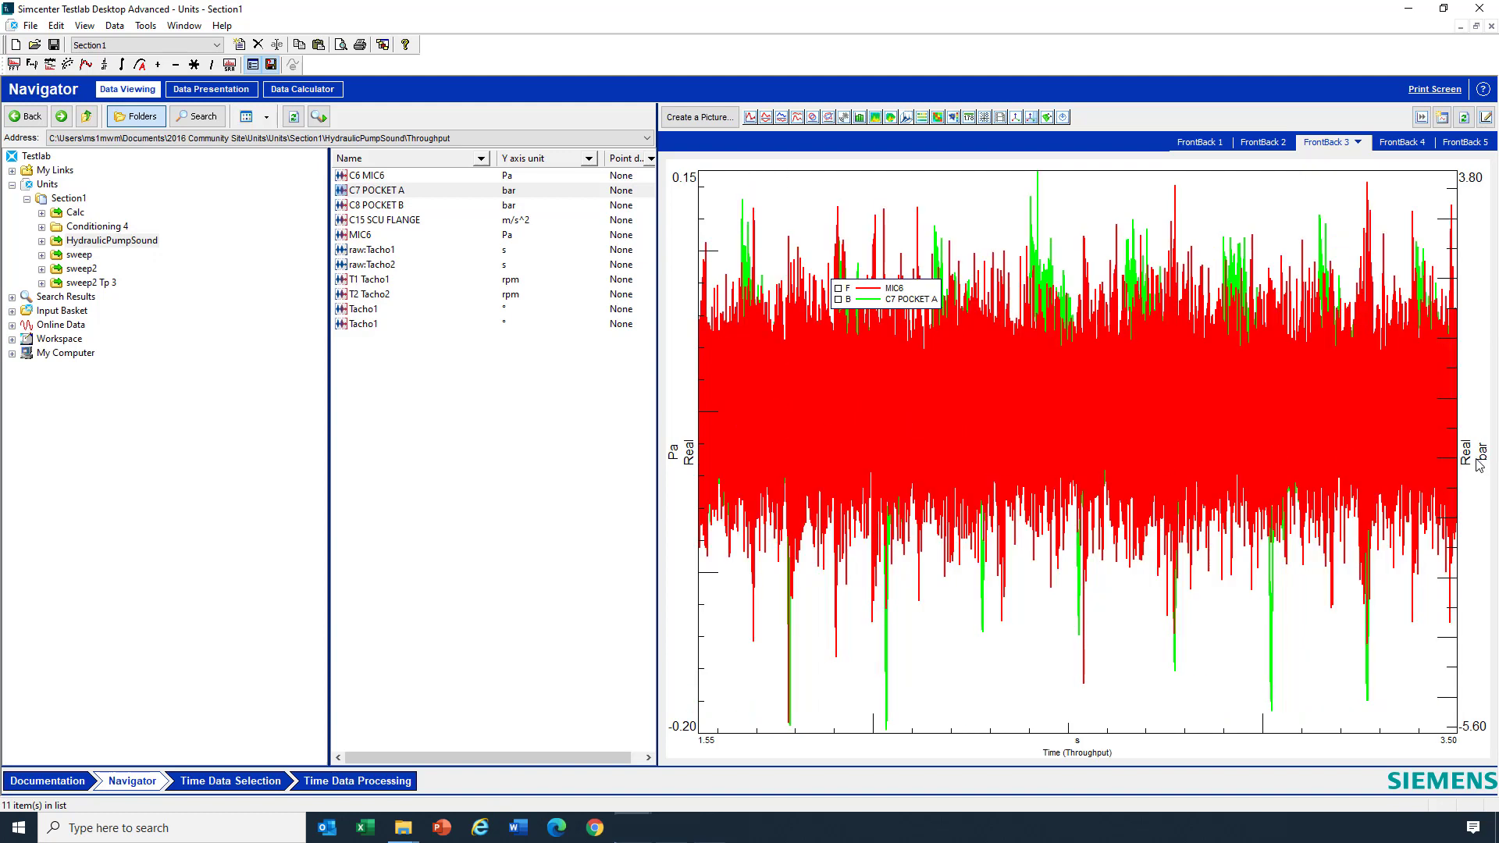
{"action": "mouse_move", "coordinate": [1477, 467]}
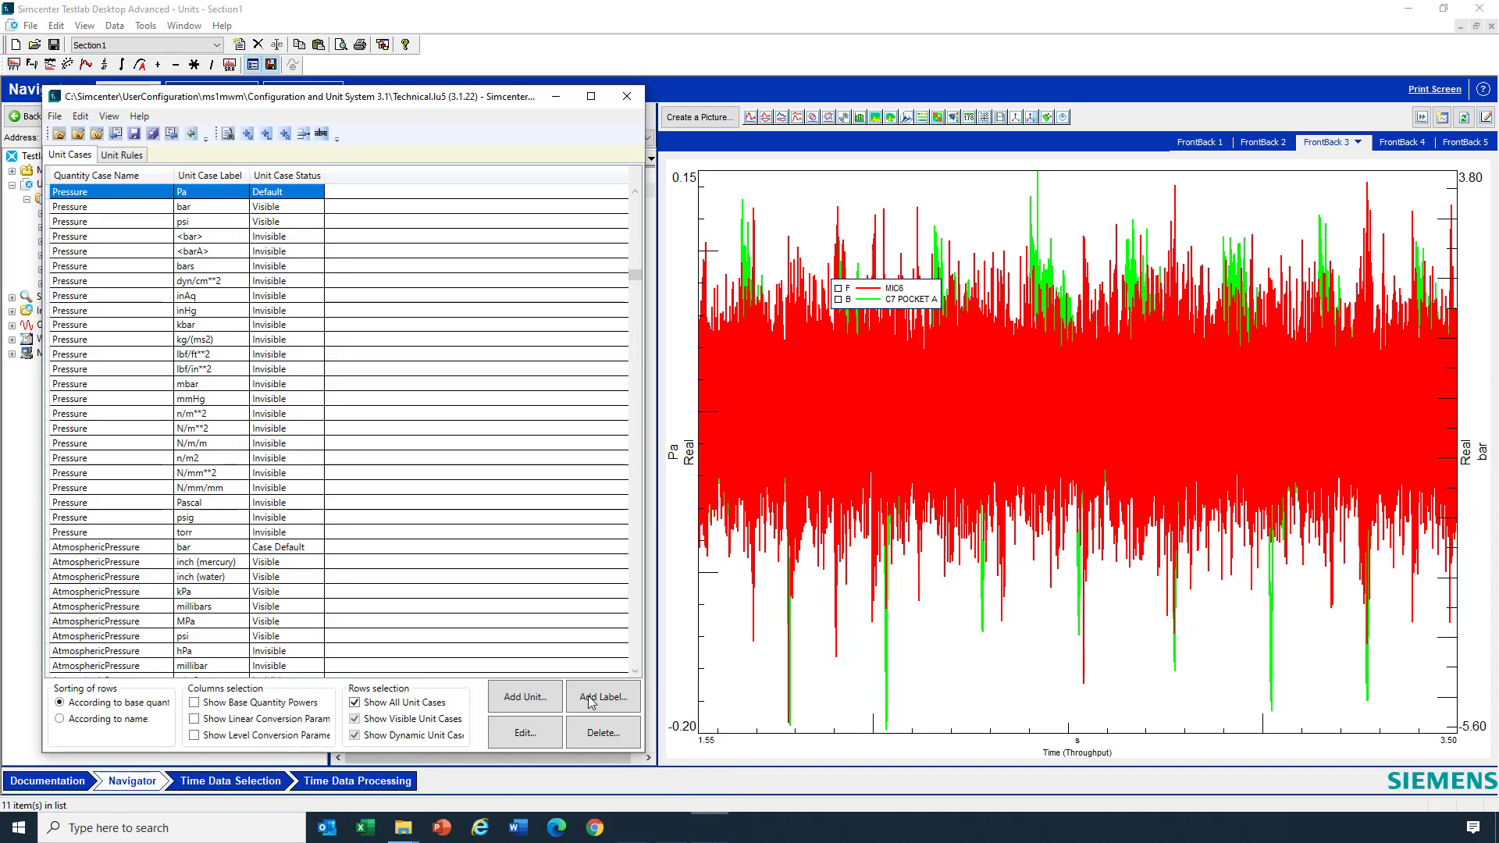
{"action": "mouse_move", "coordinate": [289, 397]}
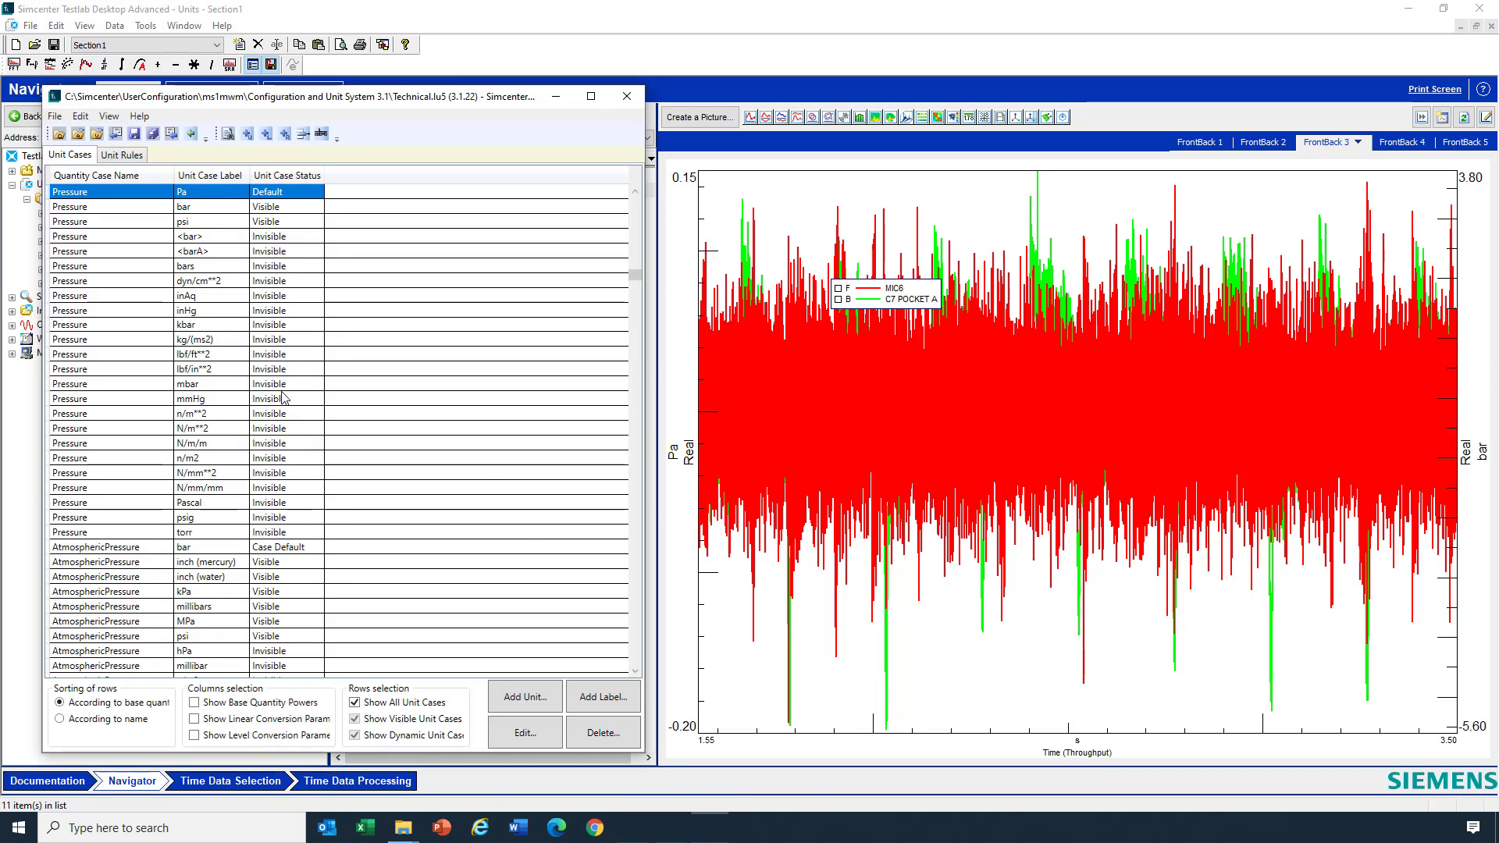
{"action": "mouse_move", "coordinate": [270, 517]}
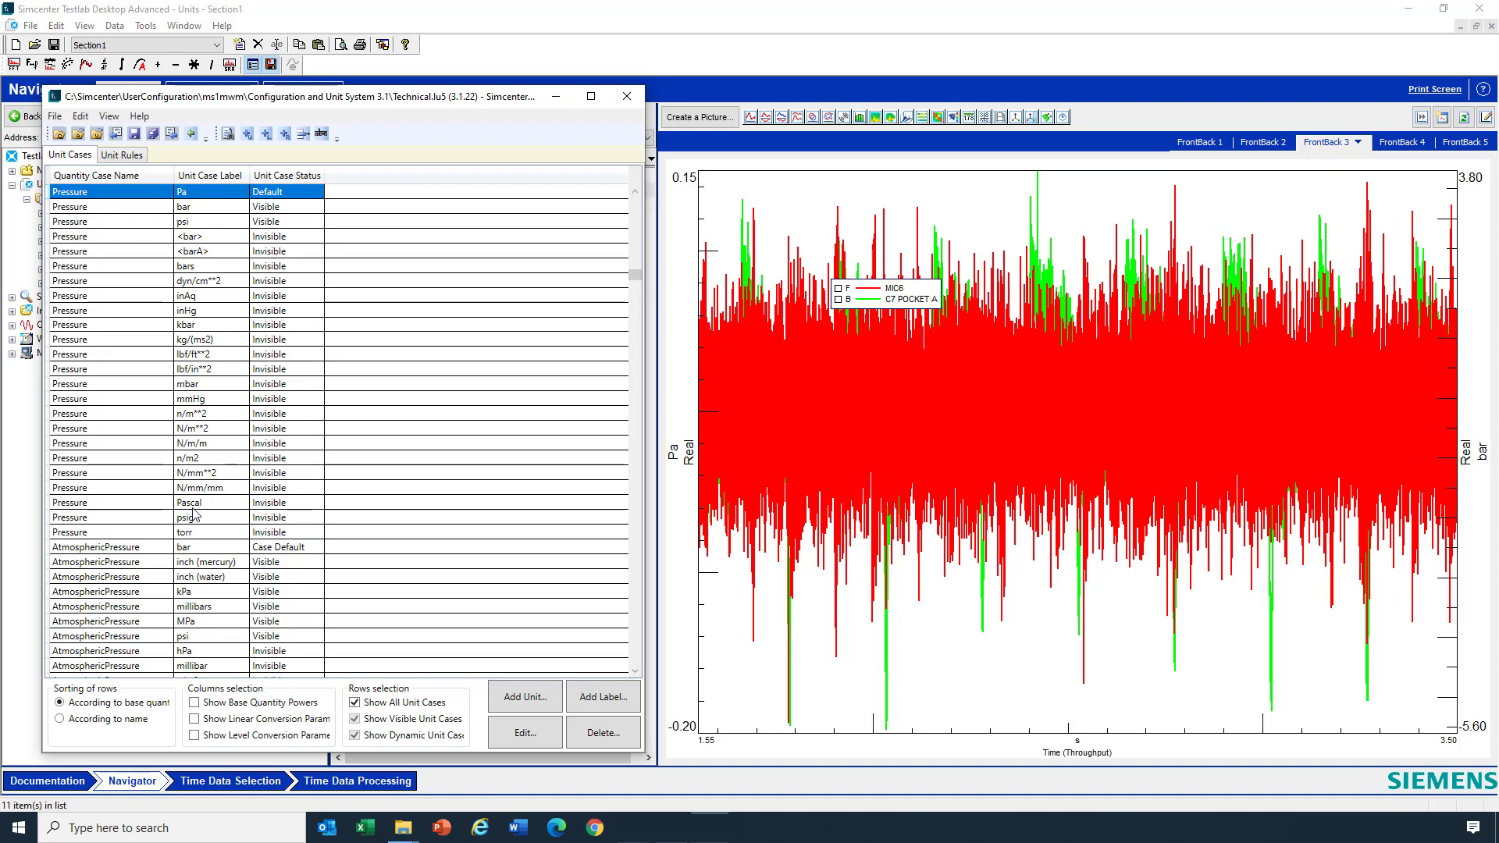
{"action": "mouse_move", "coordinate": [200, 513]}
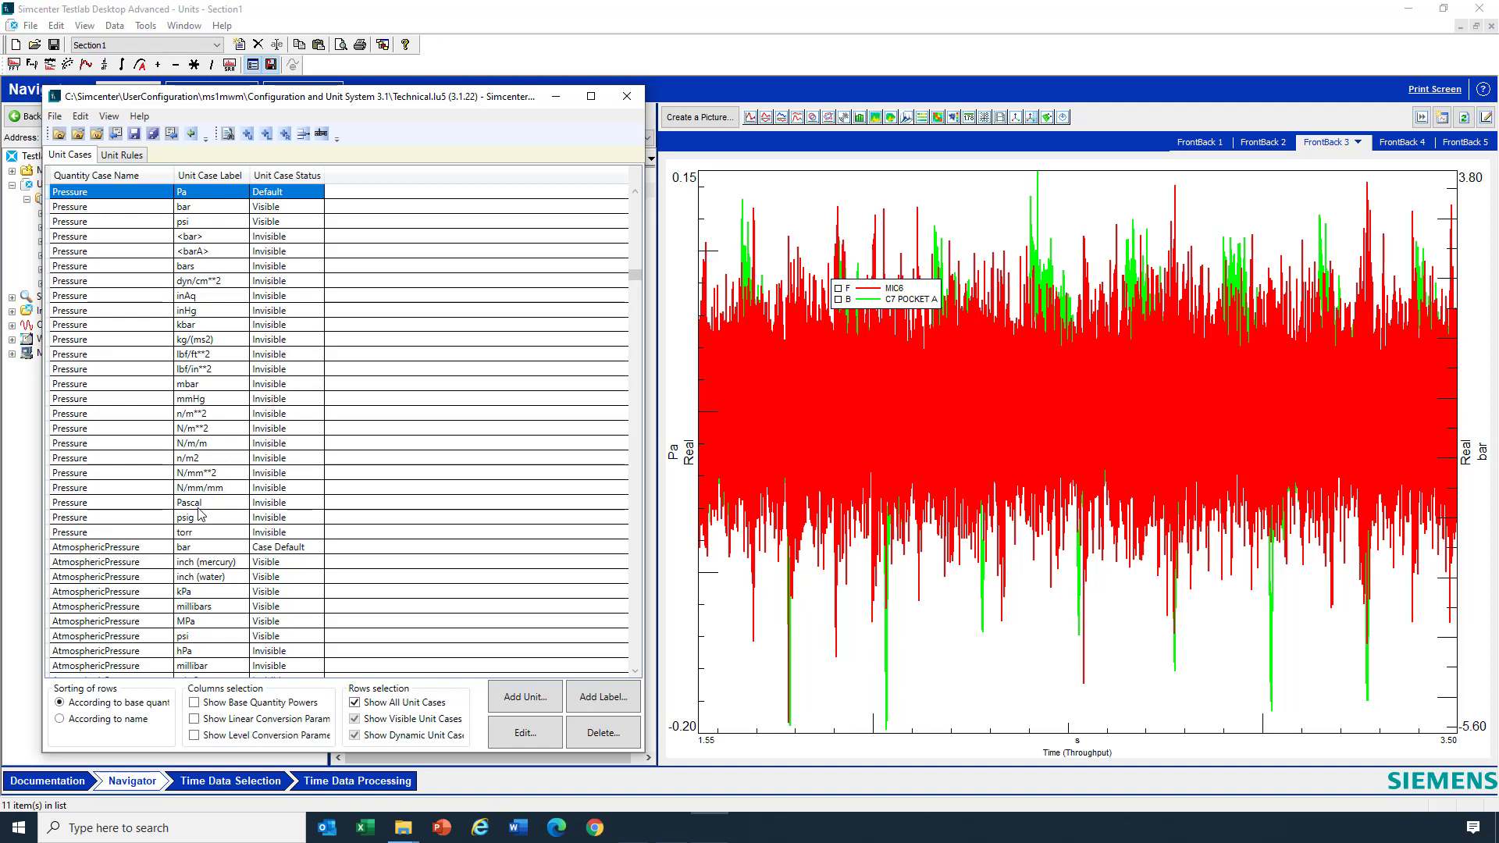
{"action": "mouse_move", "coordinate": [208, 202]}
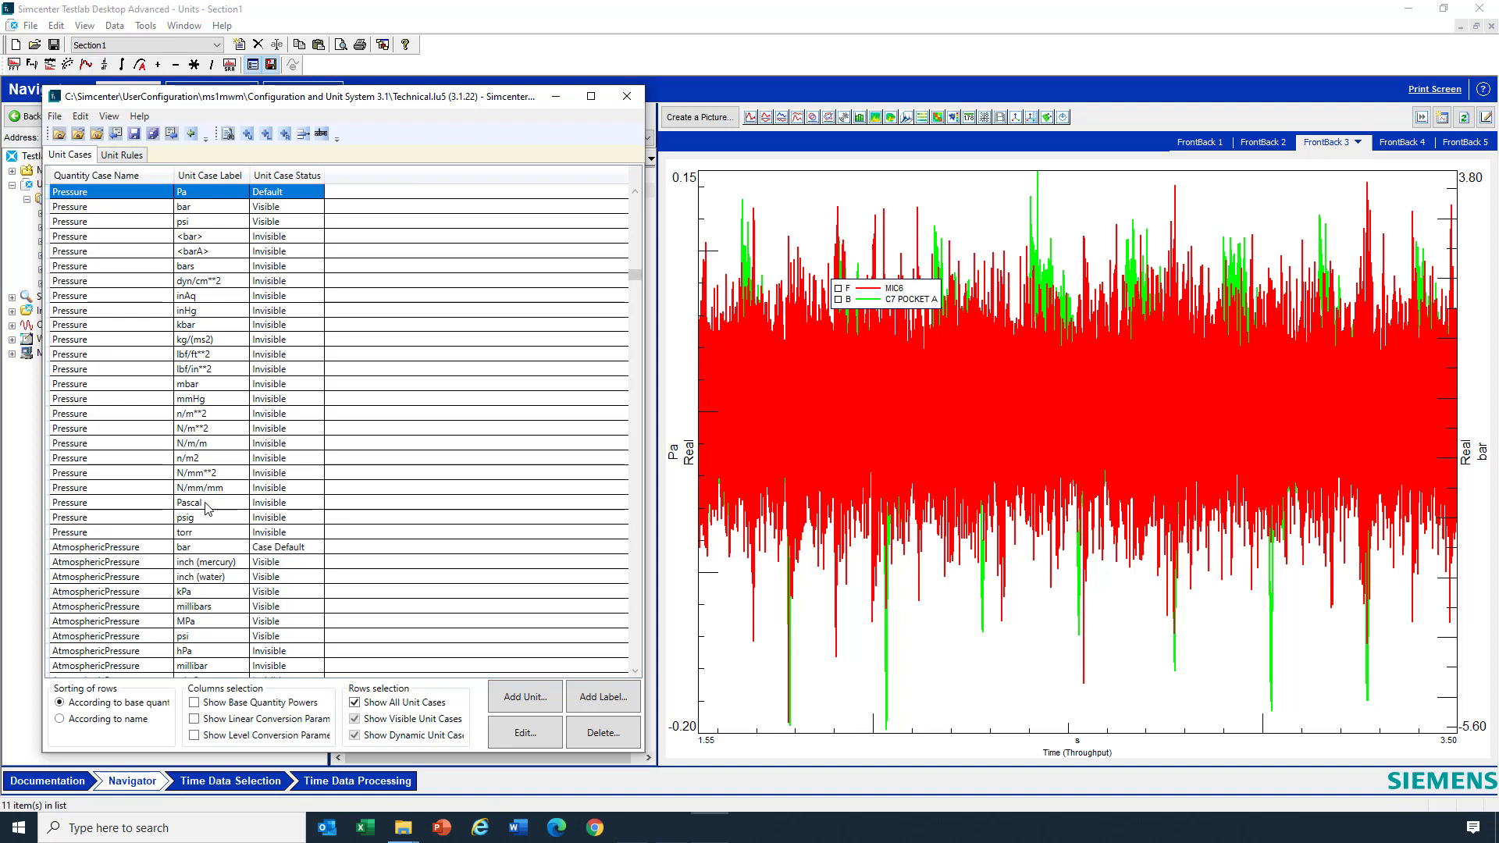
{"action": "mouse_move", "coordinate": [219, 510]}
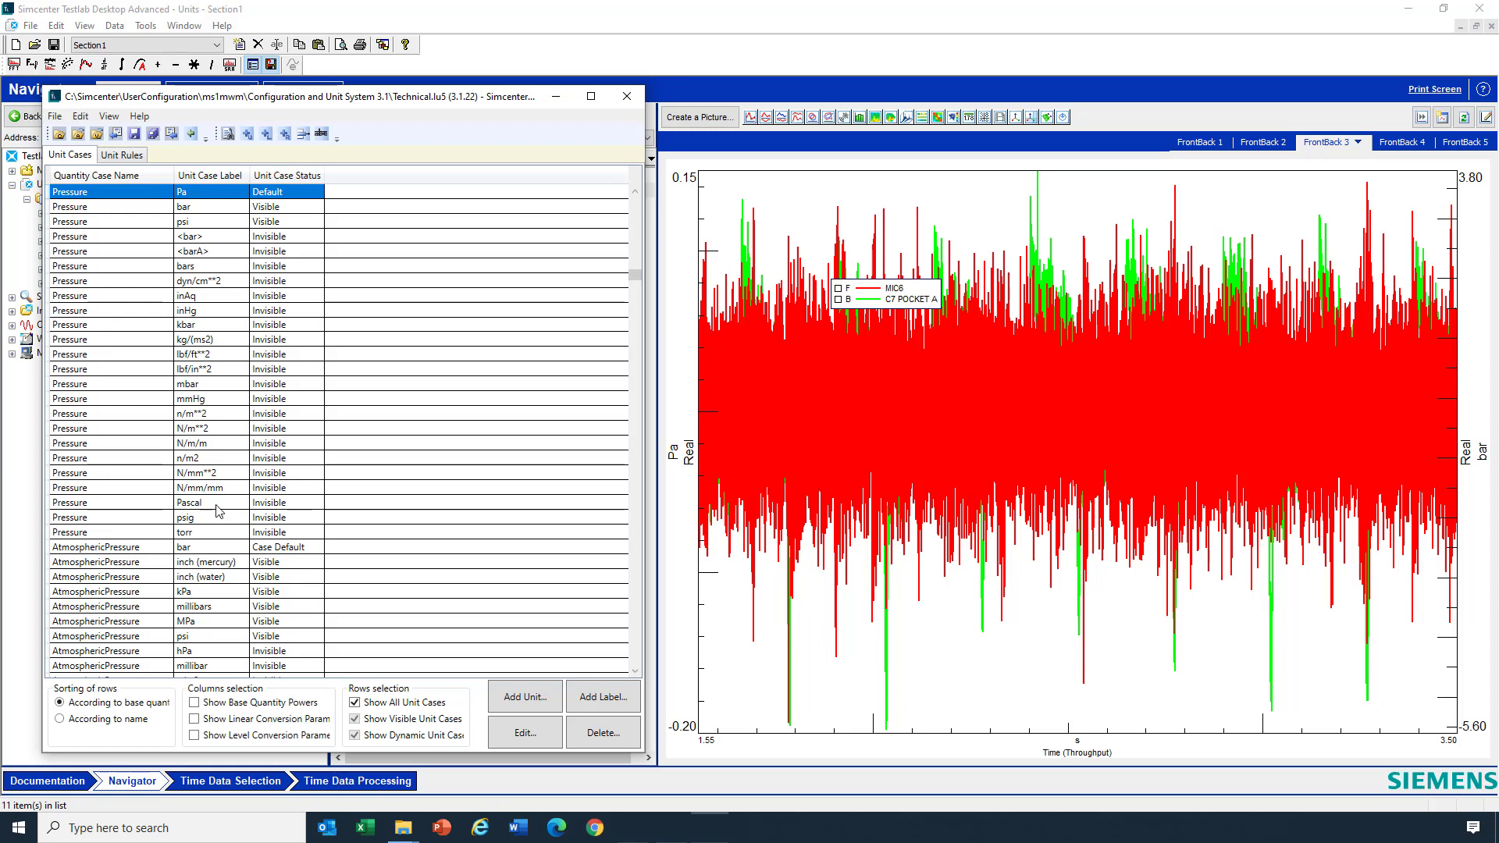
{"action": "mouse_move", "coordinate": [199, 194]}
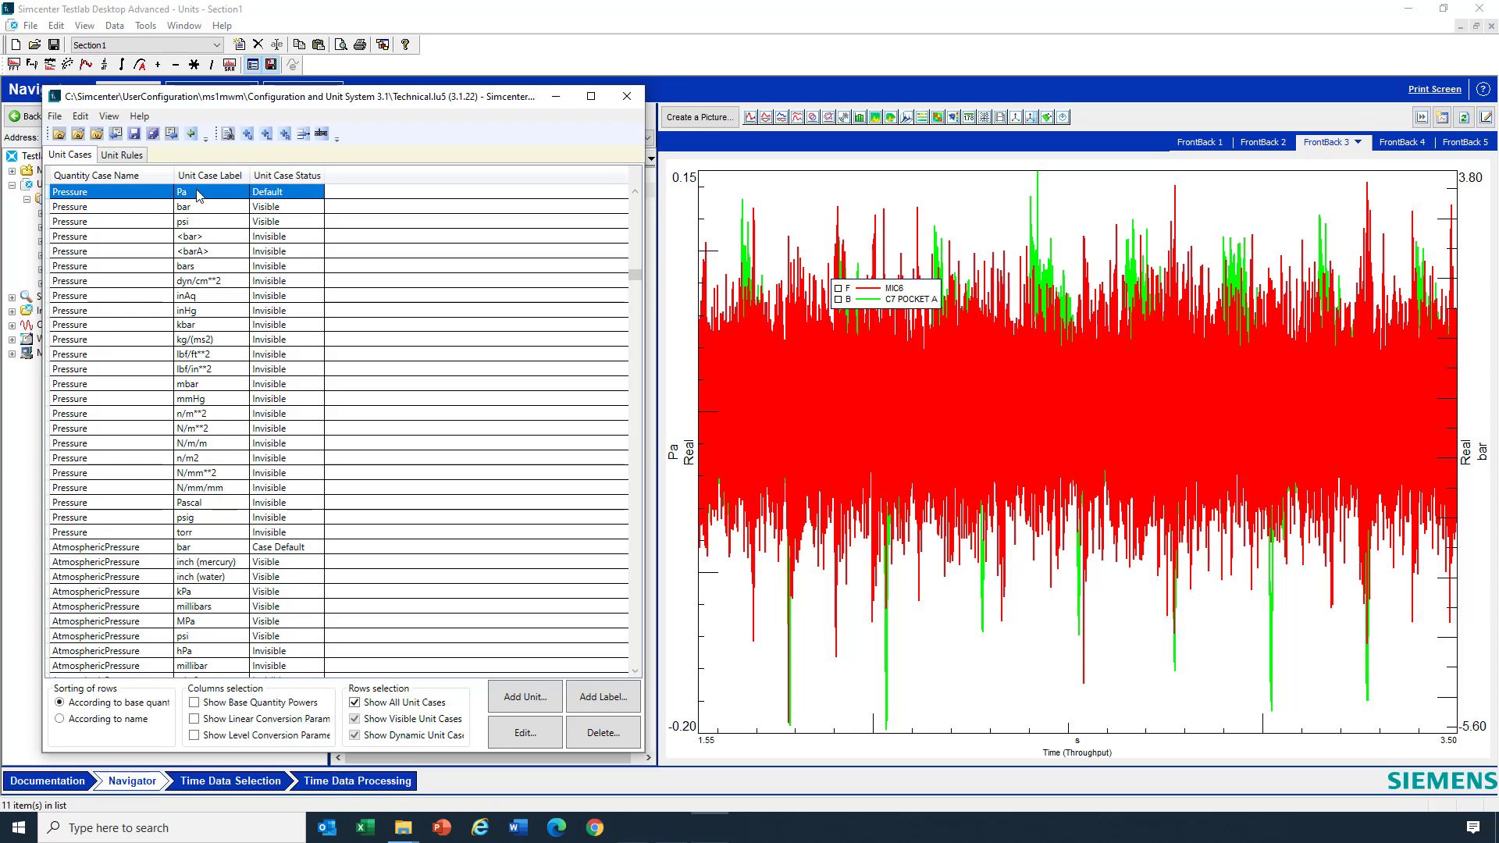
{"action": "left_click", "coordinate": [626, 97]}
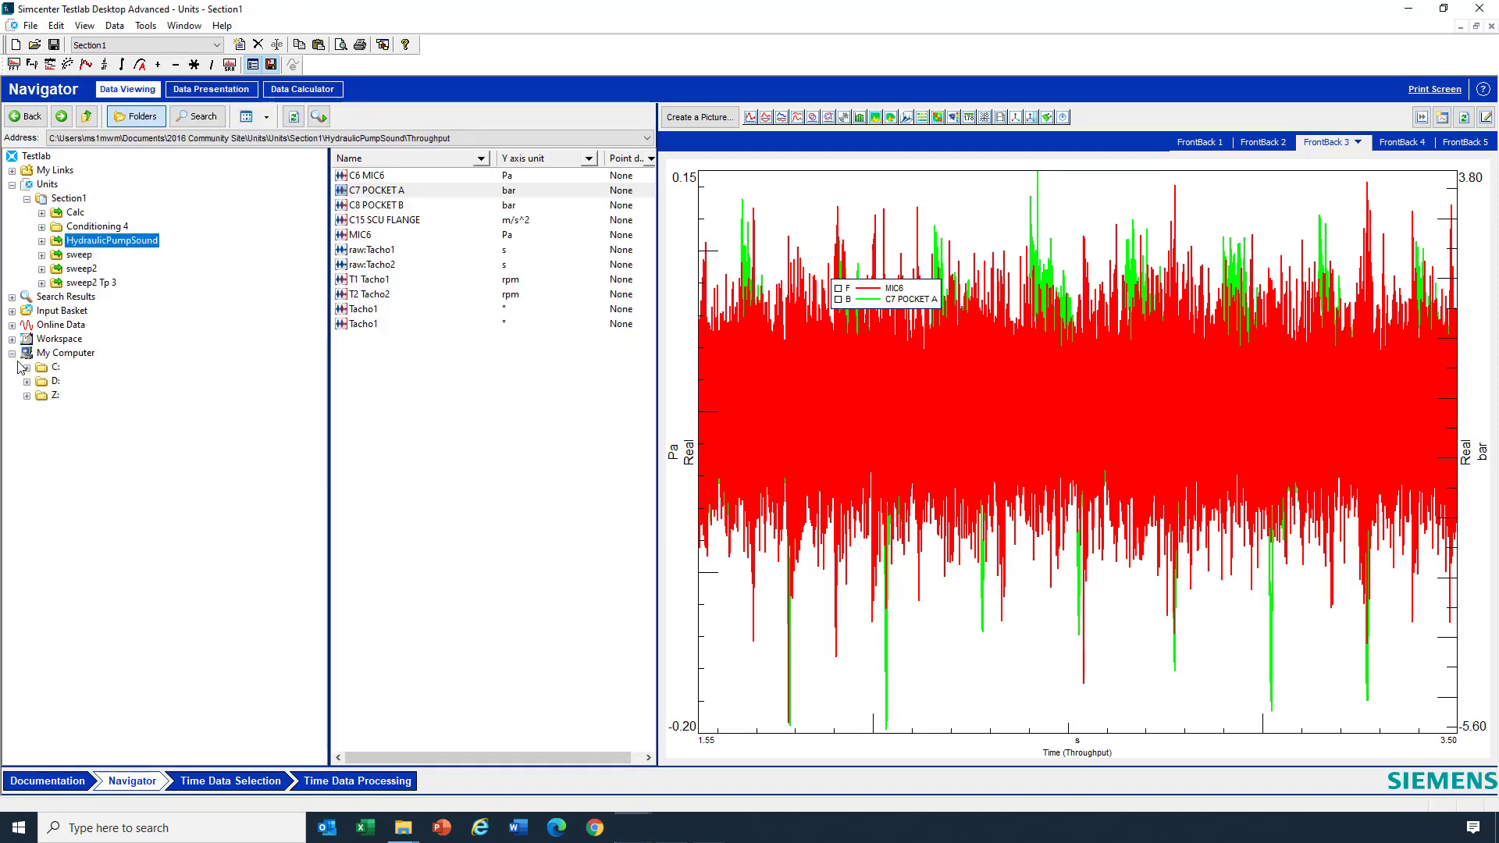
Plot Point1 Time from demo3's Universal_file_Pa in Pa, then select Universal_file_Pascals.
{"action": "left_click", "coordinate": [27, 381]}
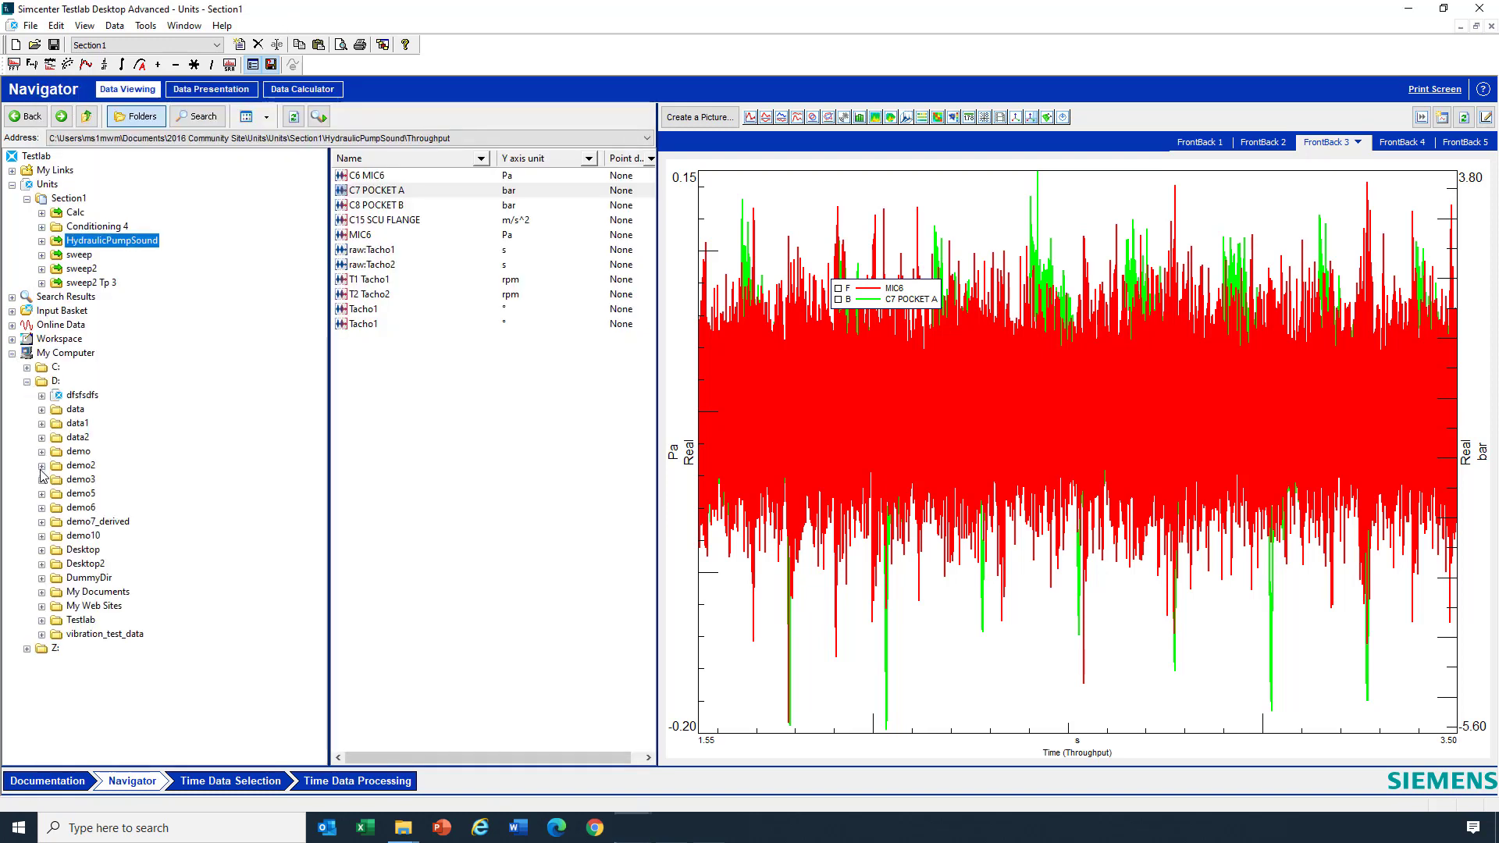
{"action": "left_click", "coordinate": [41, 479]}
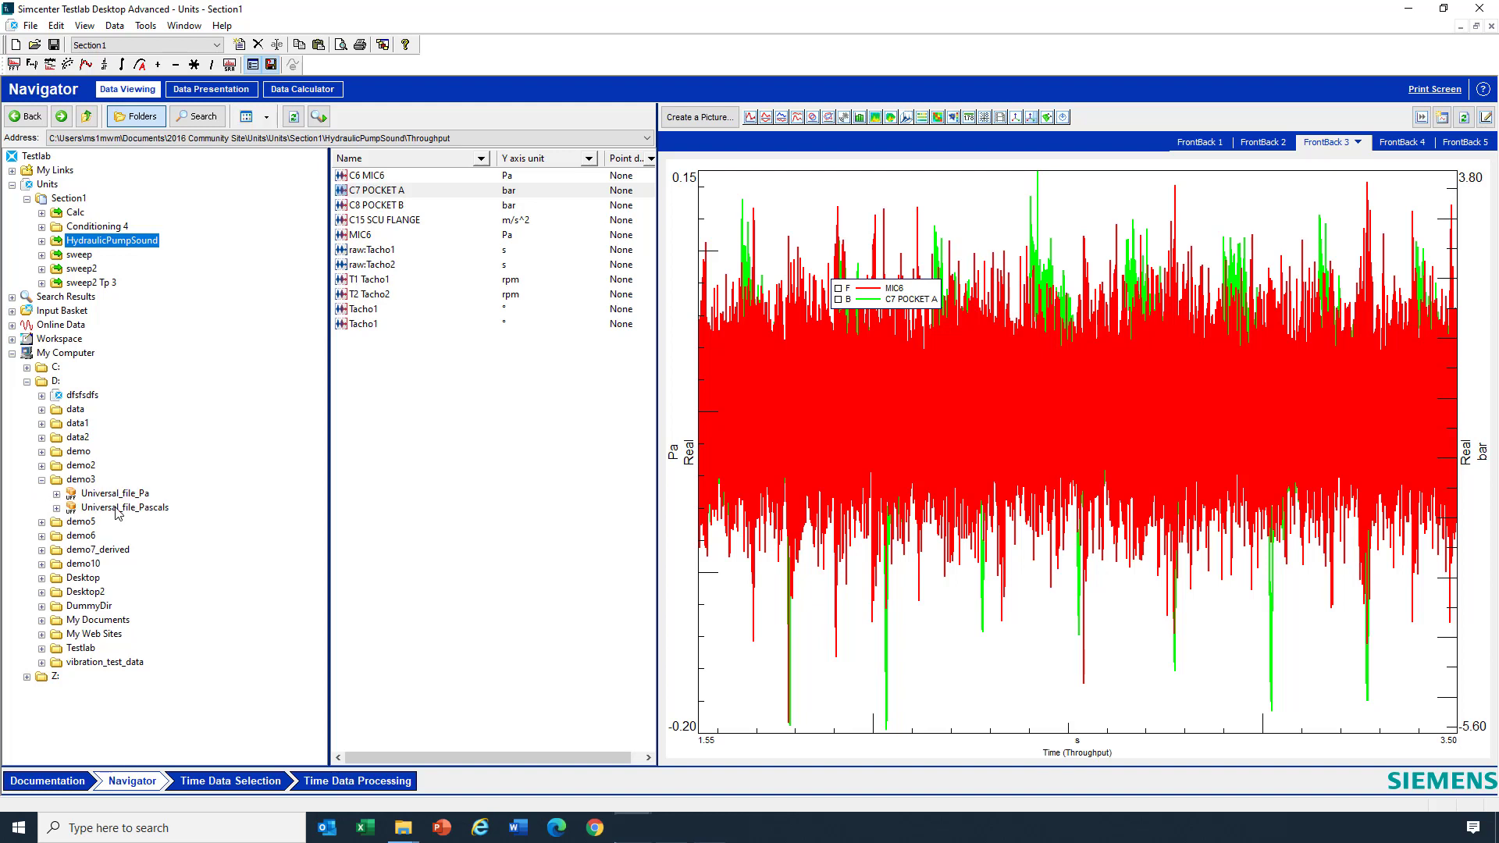
{"action": "left_click", "coordinate": [115, 493]}
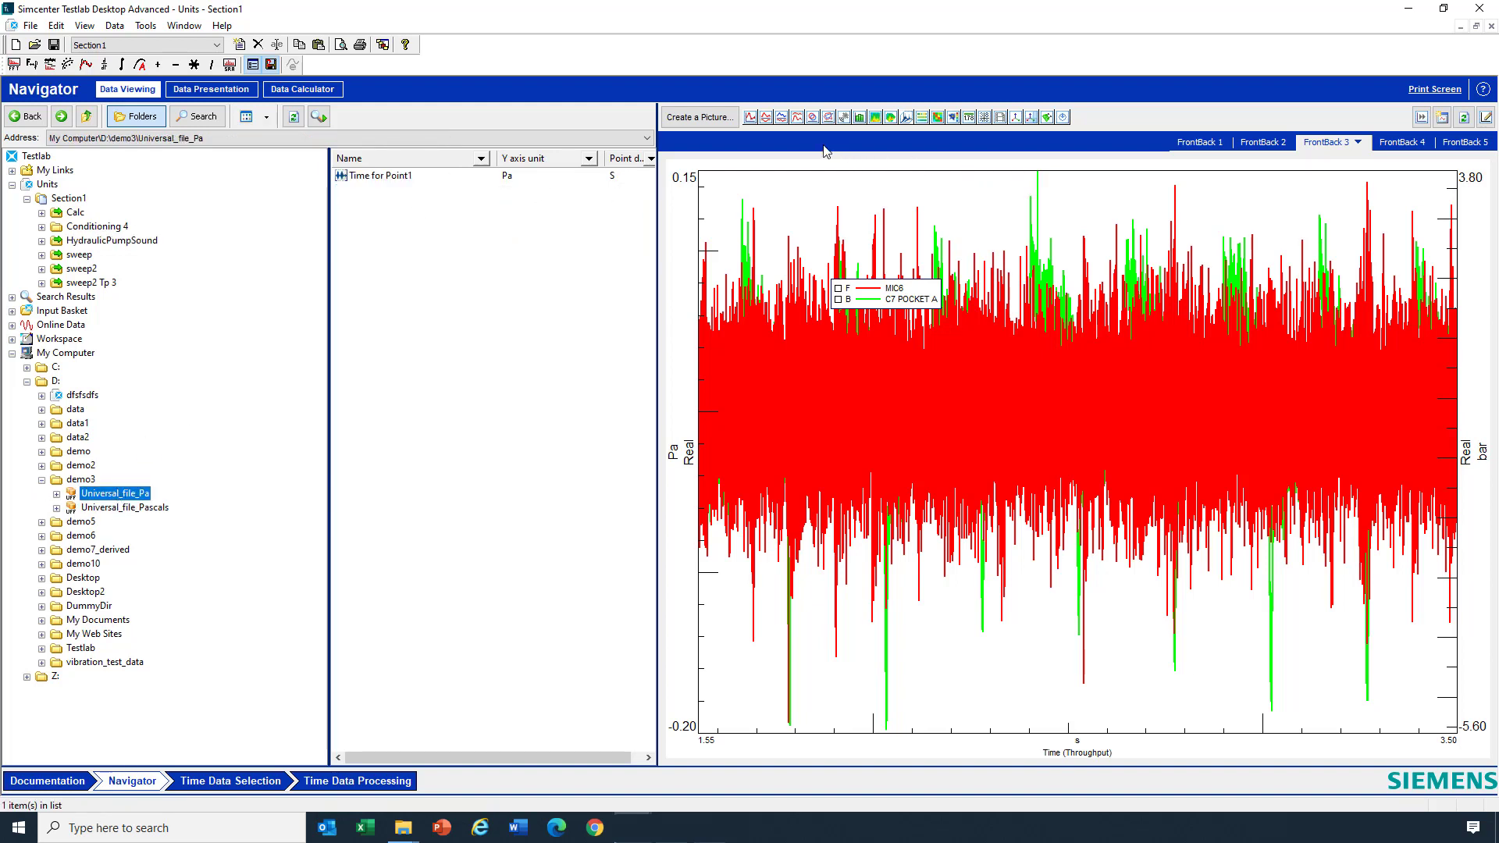
{"action": "left_click", "coordinate": [1395, 142]}
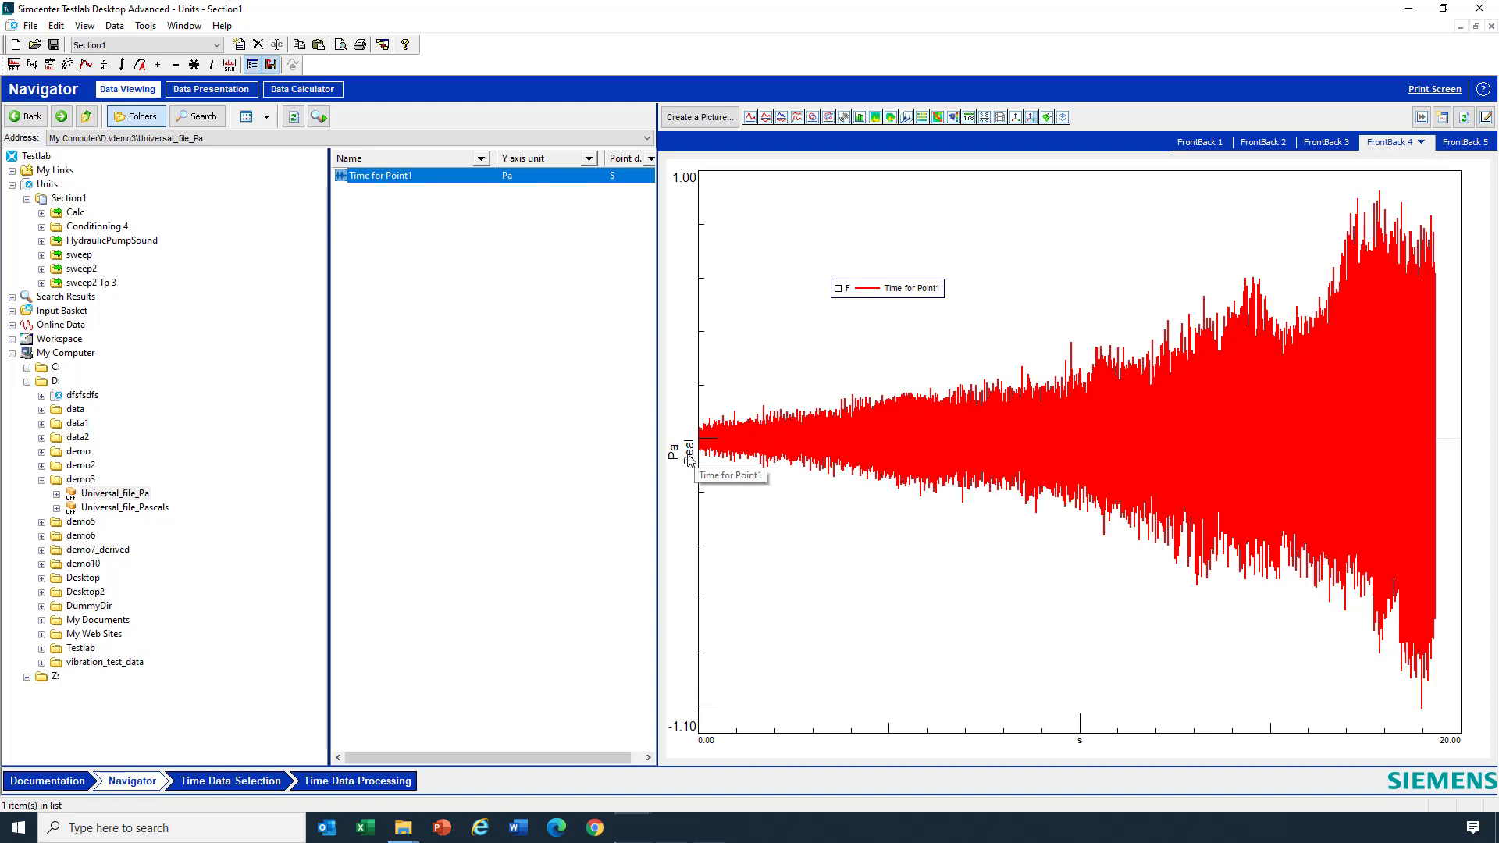
{"action": "mouse_move", "coordinate": [702, 467]}
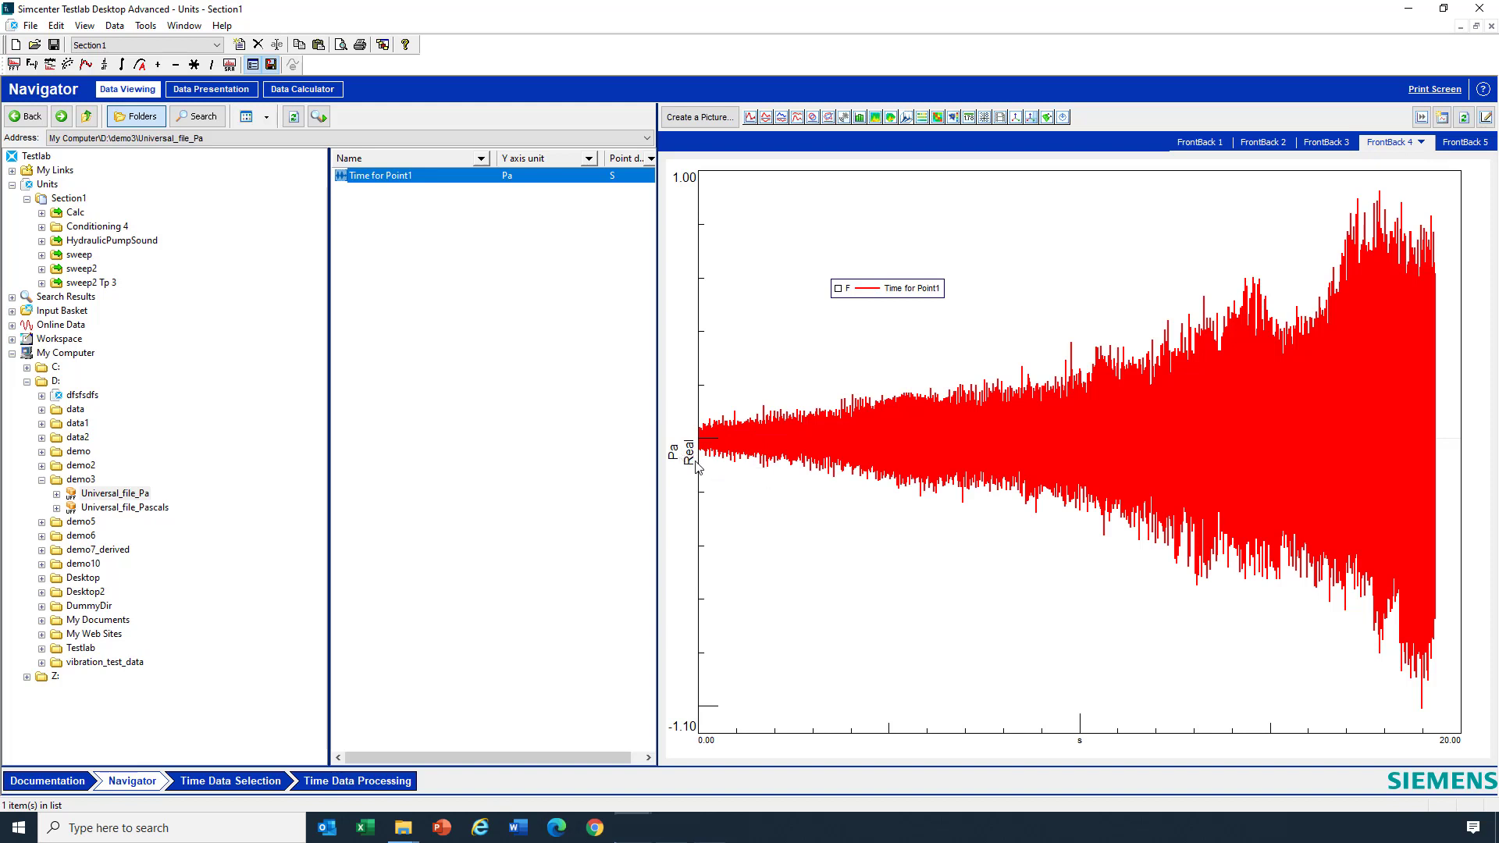
{"action": "mouse_move", "coordinate": [688, 457]}
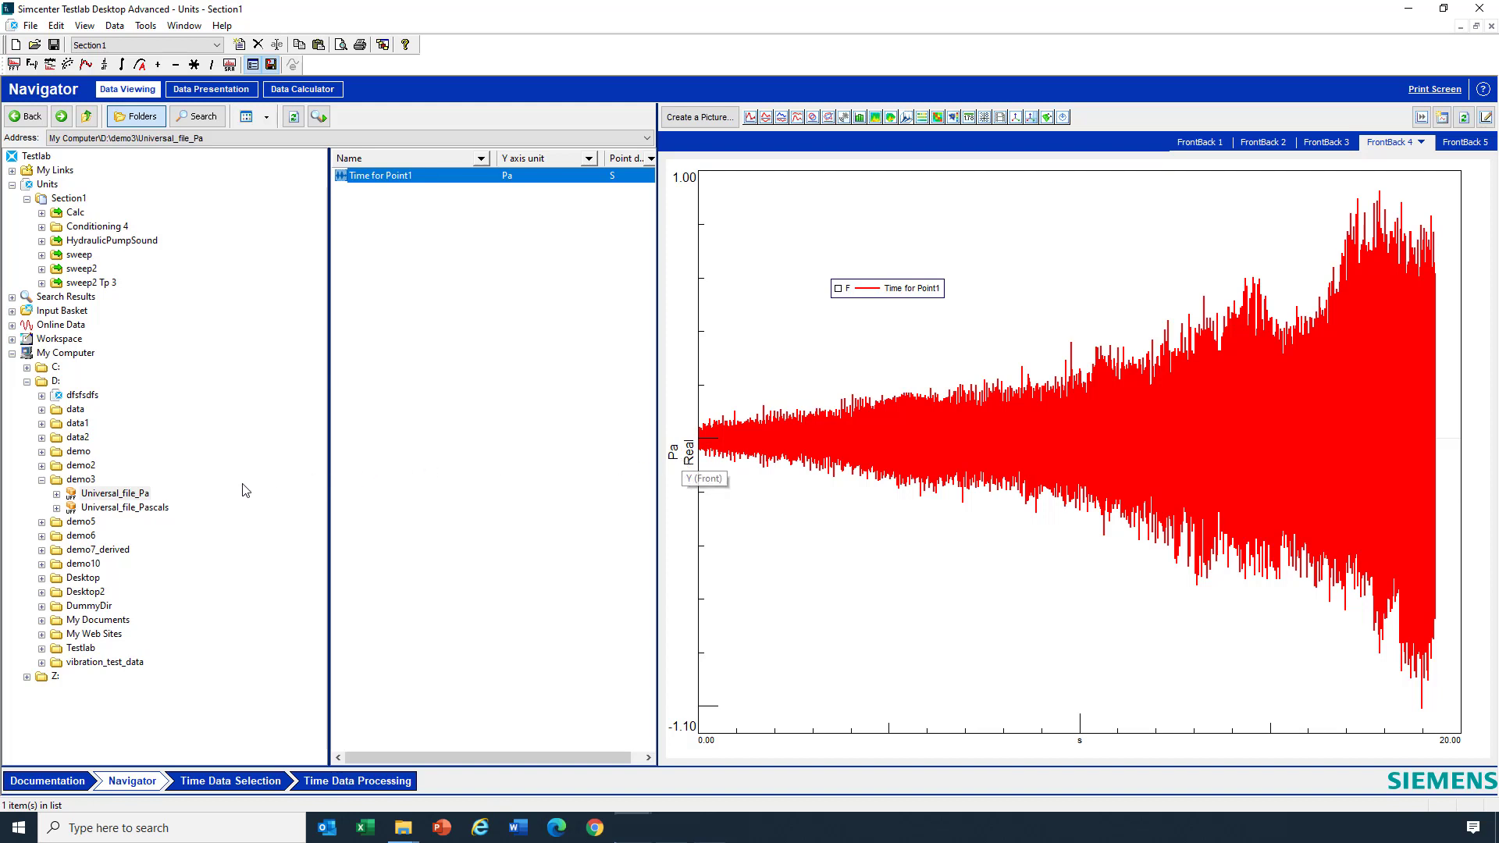
{"action": "left_click", "coordinate": [125, 508]}
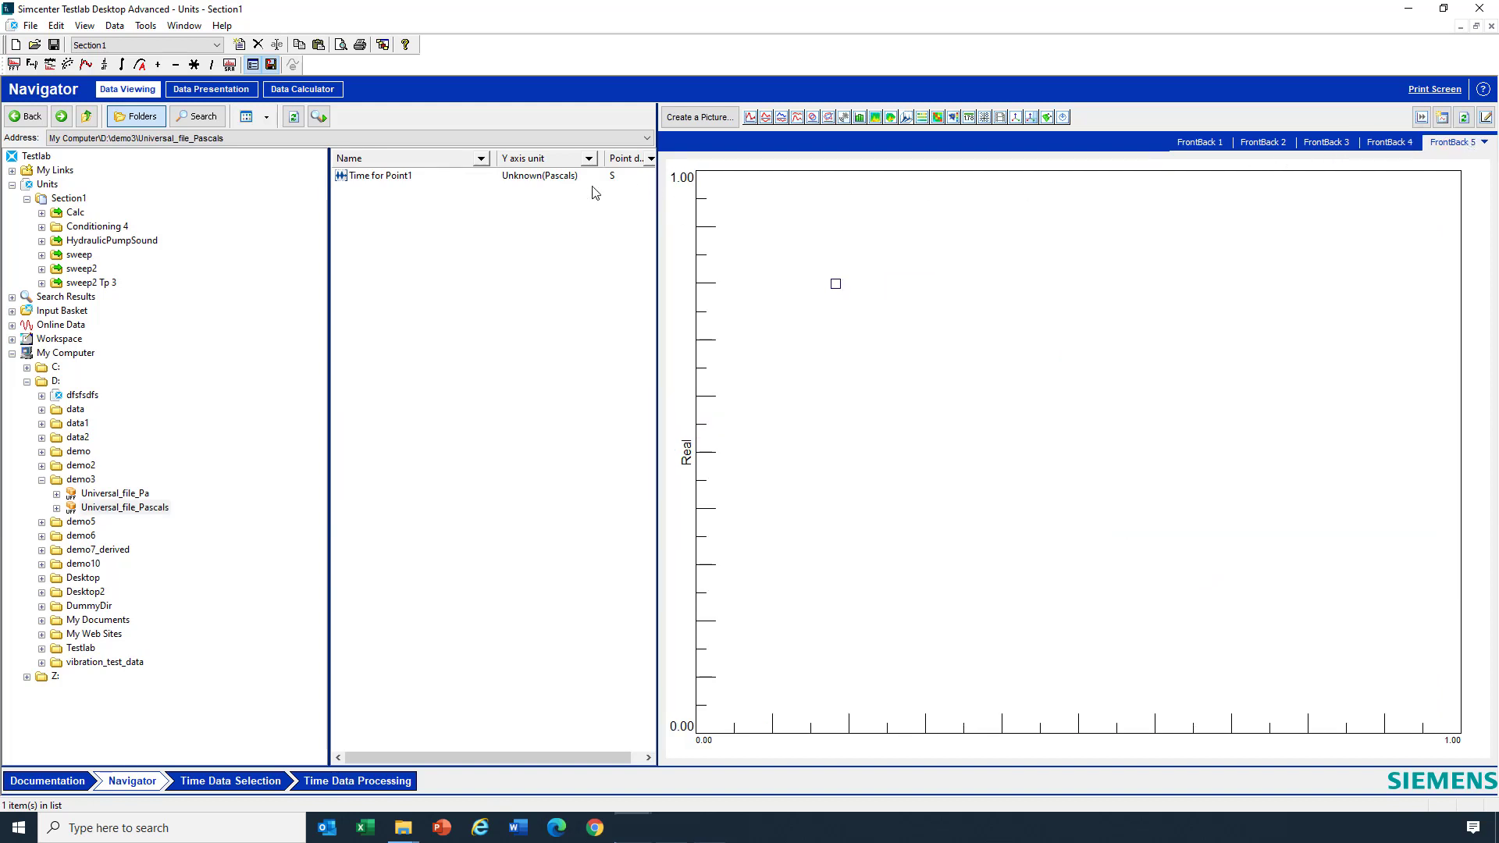
Plot Point1 Time from Universal_file_Pascals on an Unknown(Pascals) axis.
{"action": "left_click", "coordinate": [382, 175]}
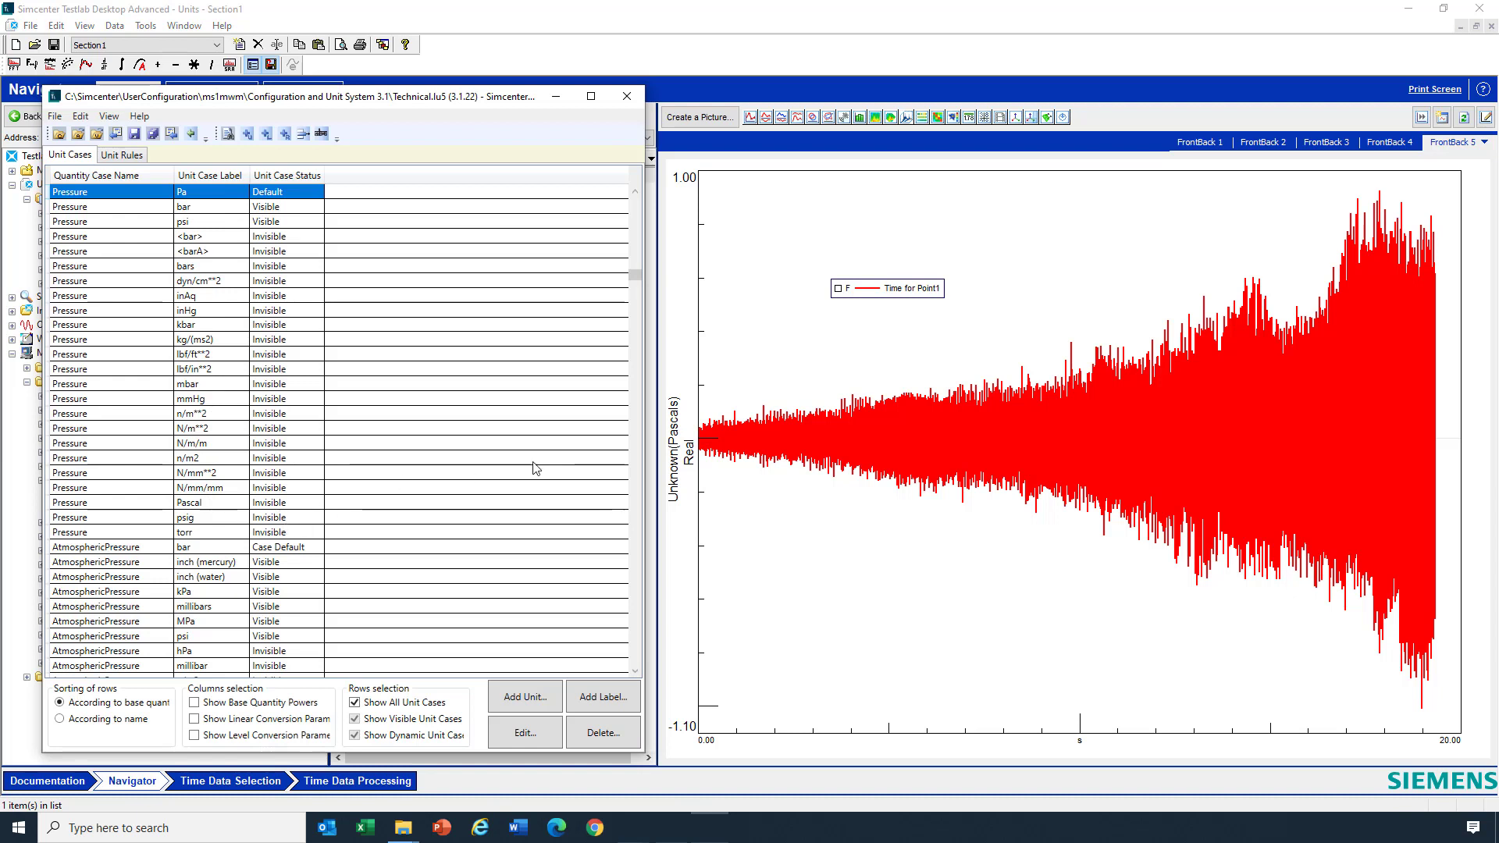
{"action": "mouse_move", "coordinate": [692, 510]}
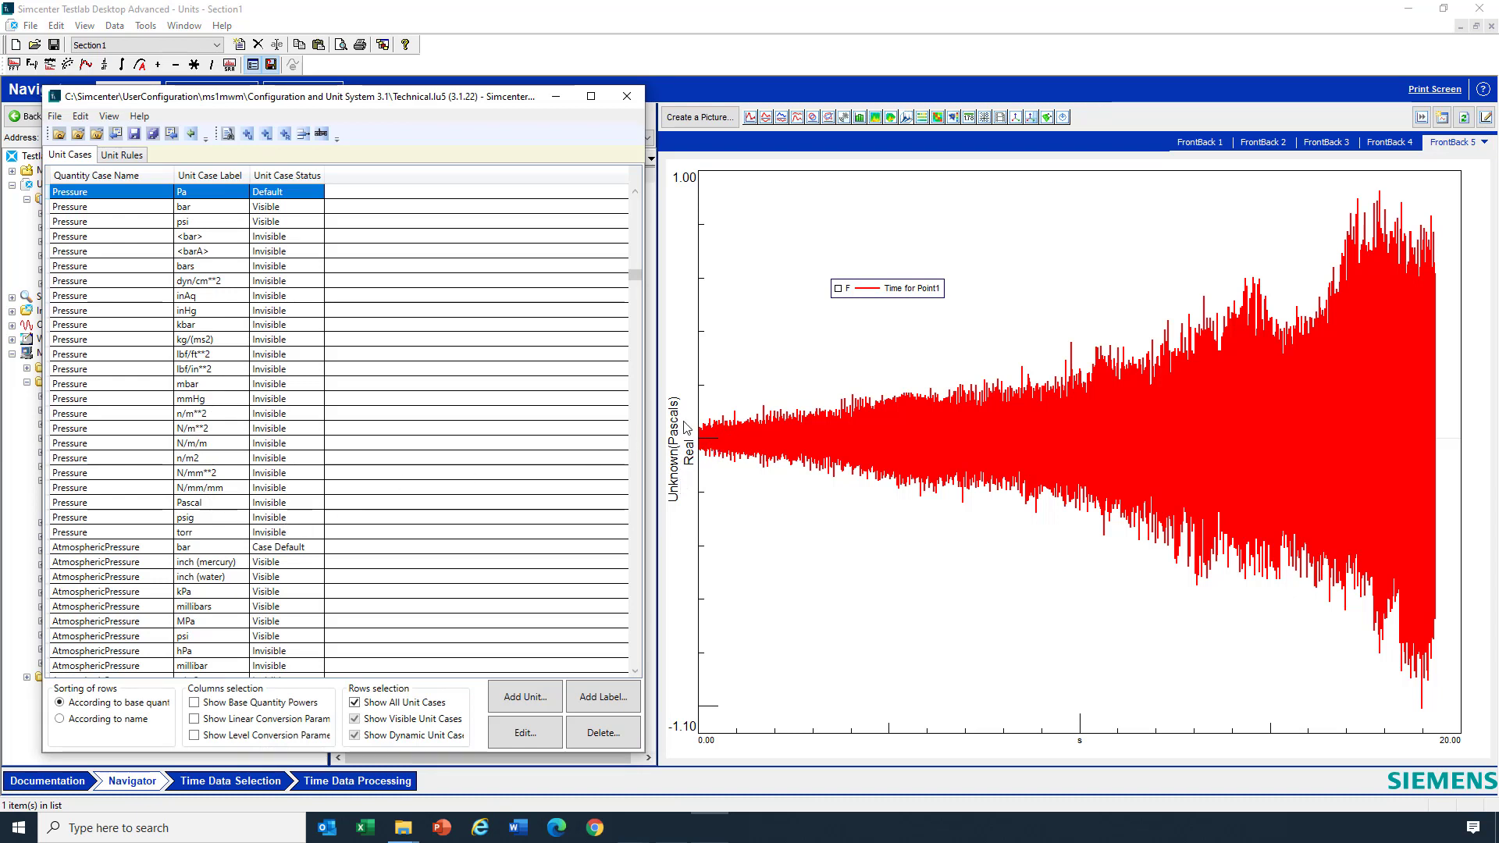
{"action": "mouse_move", "coordinate": [683, 467]}
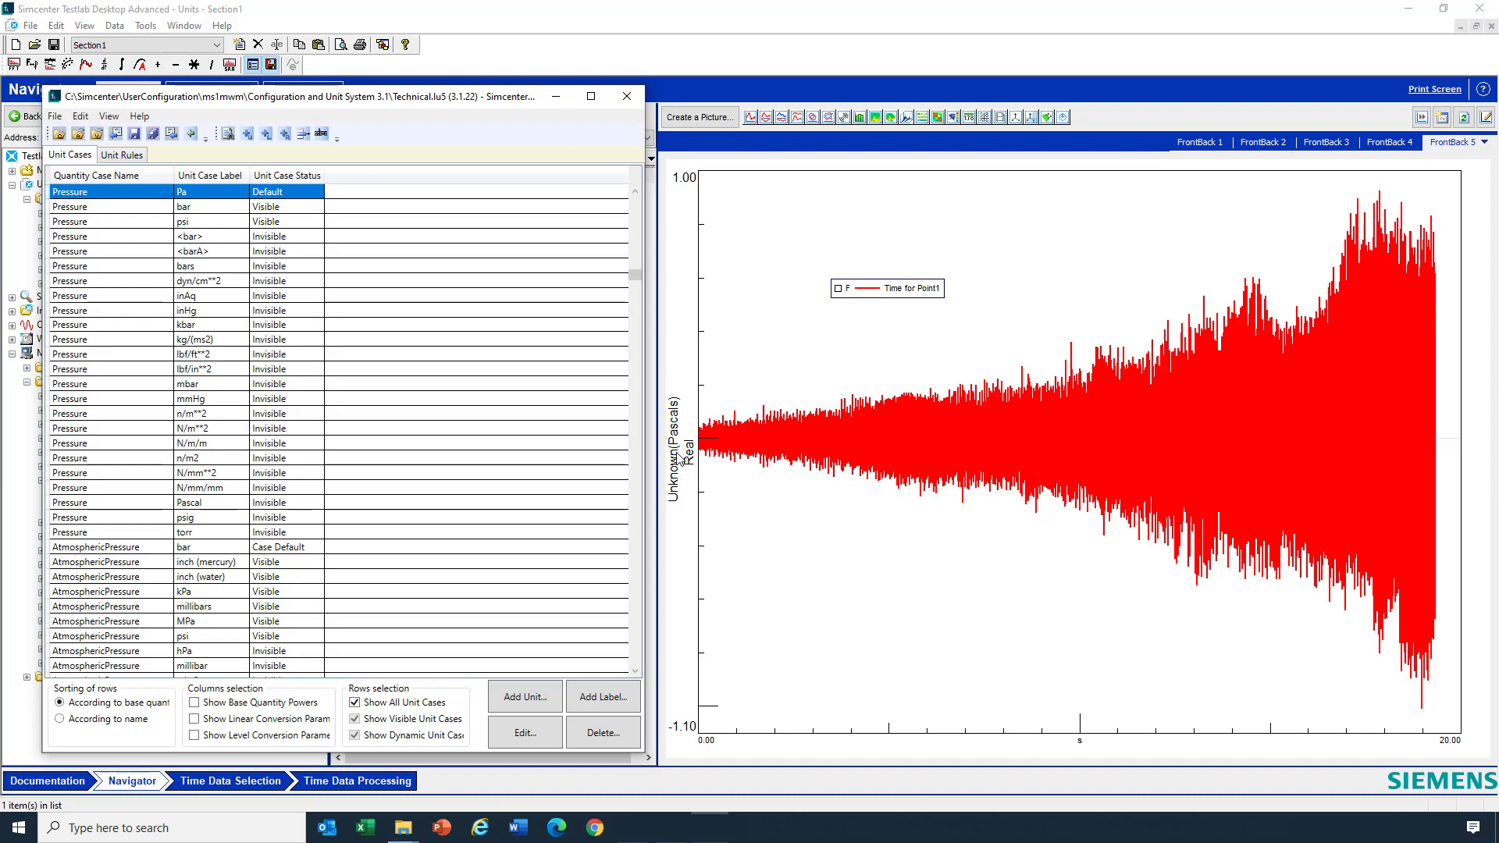
{"action": "mouse_move", "coordinate": [778, 447]}
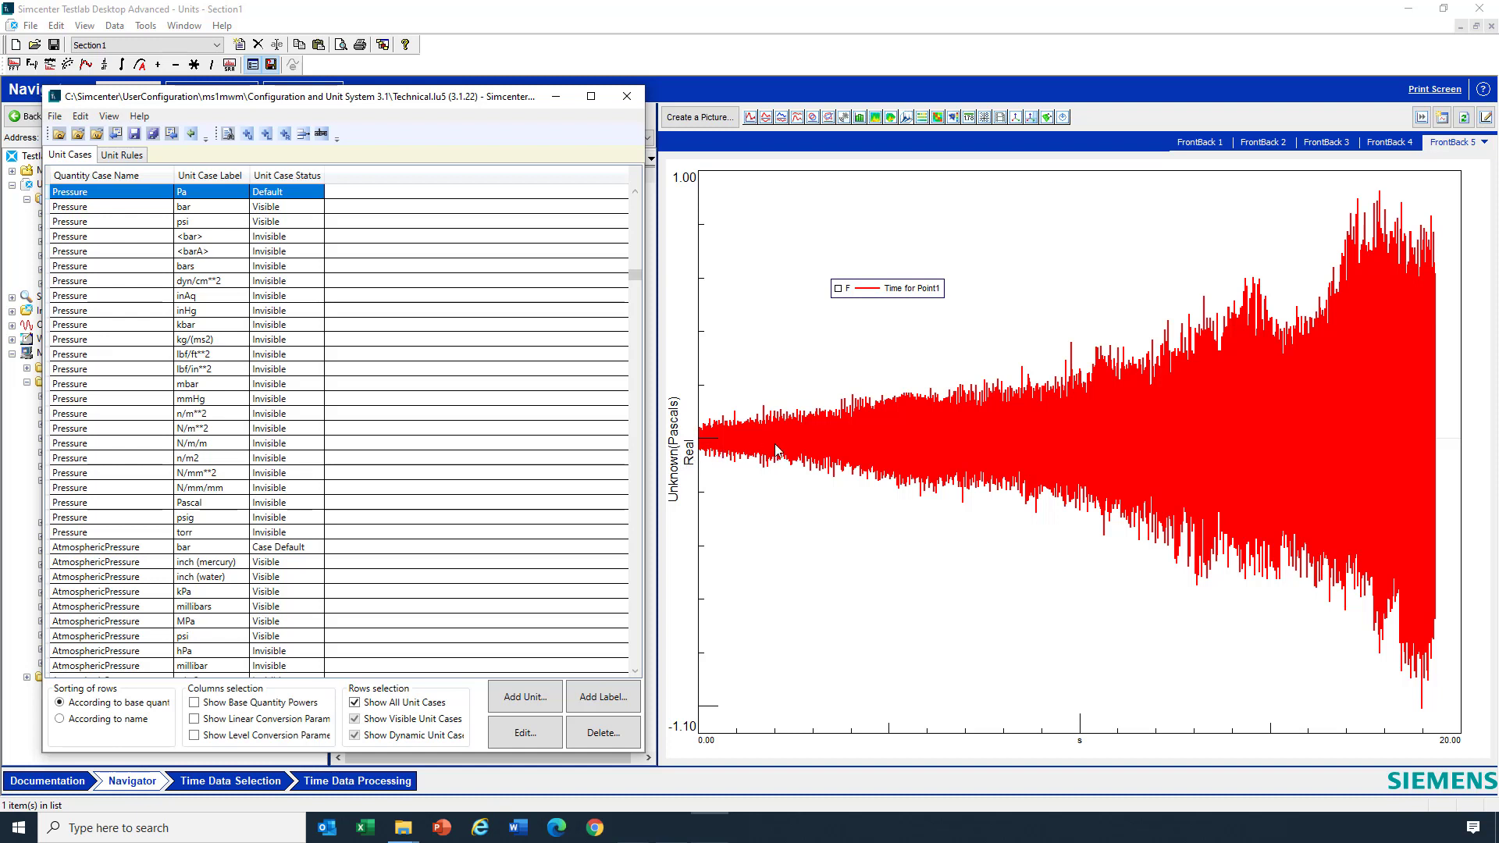
{"action": "mouse_move", "coordinate": [795, 444]}
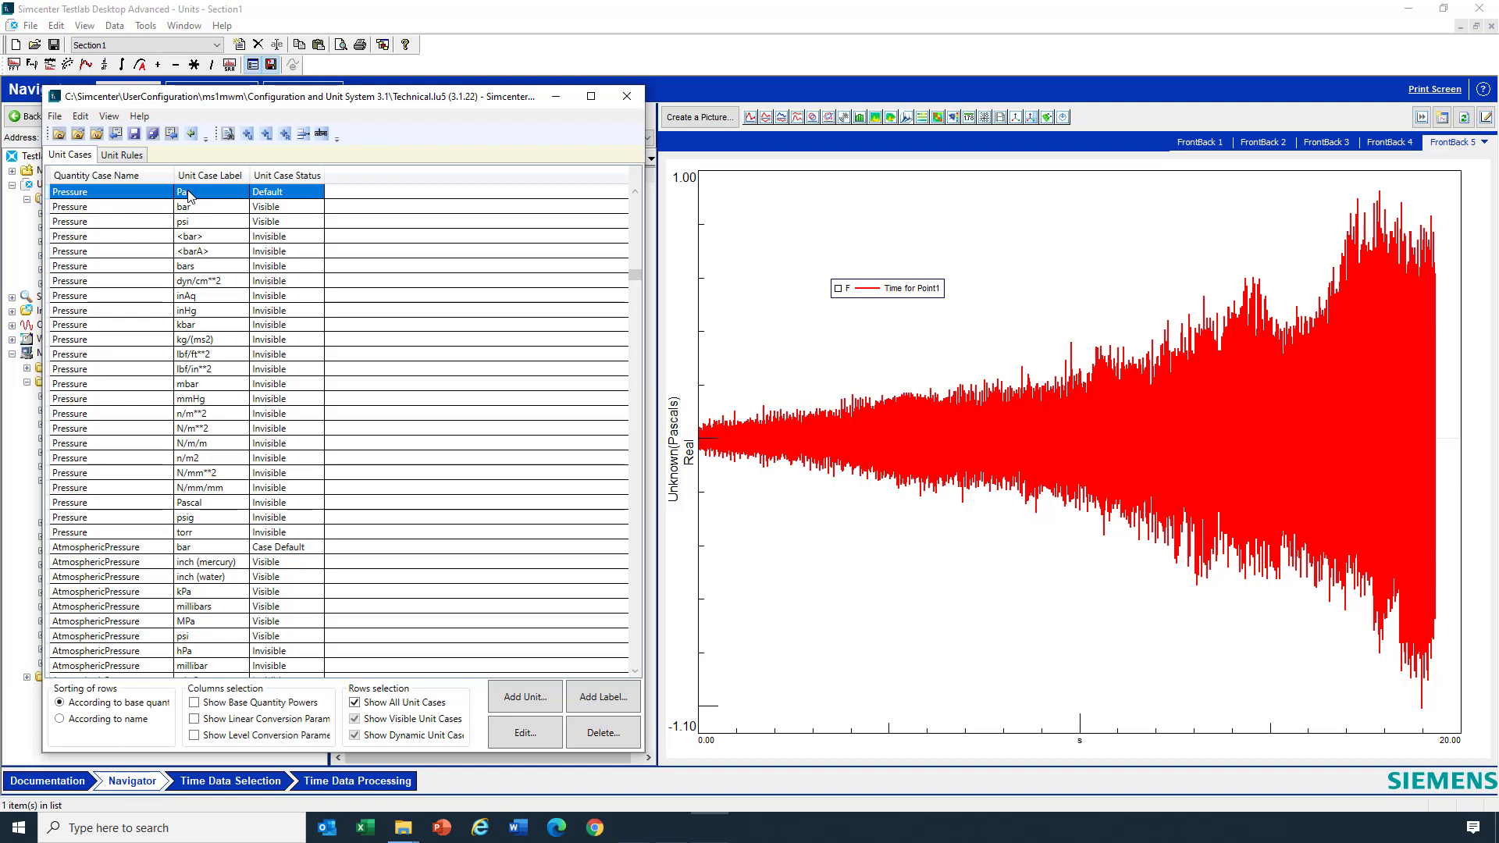
{"action": "mouse_move", "coordinate": [204, 197]}
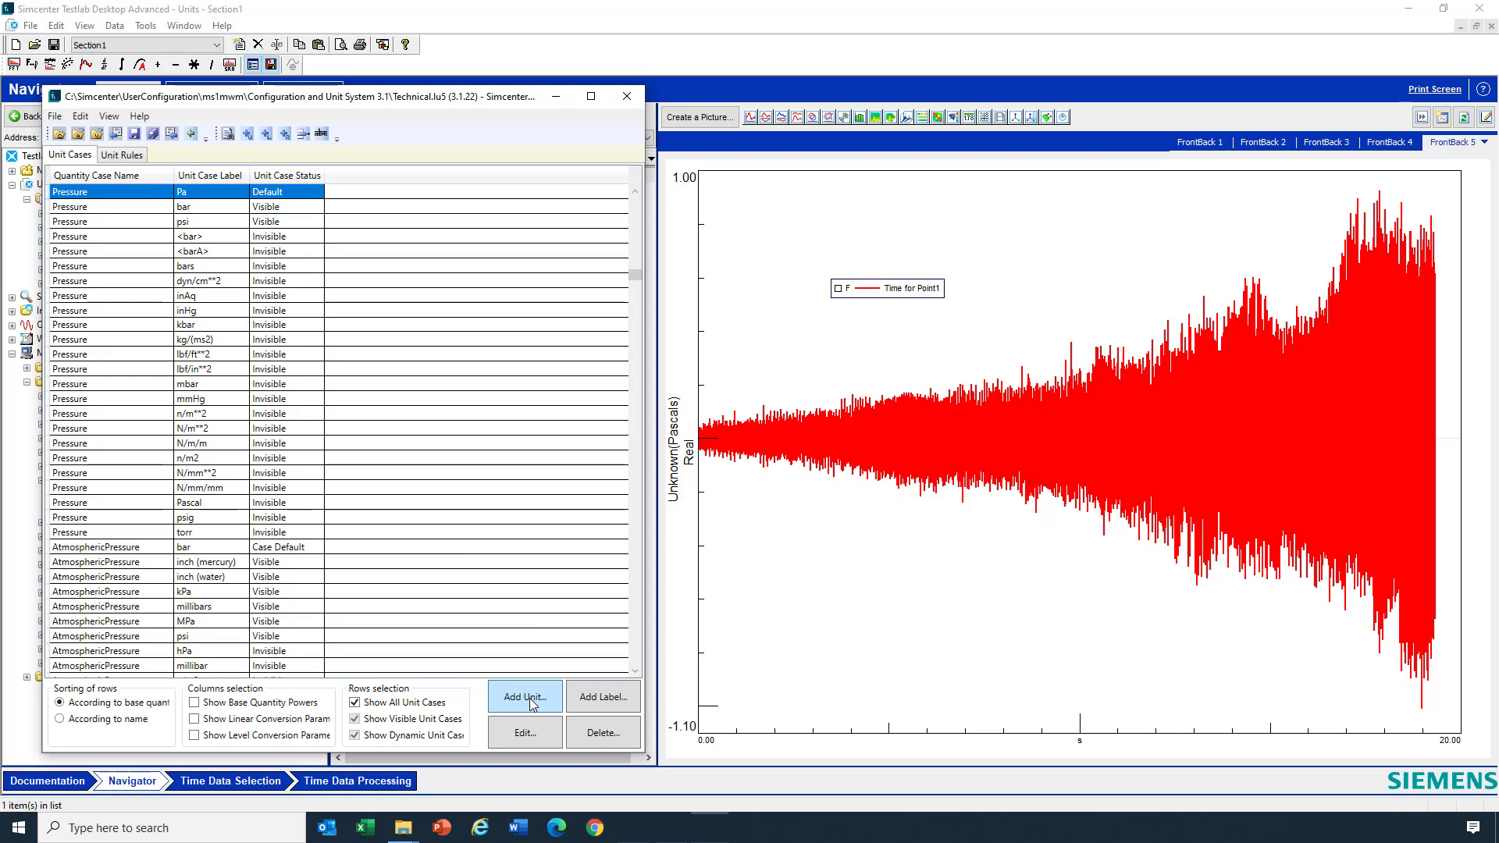
Add a visible Pascals label to Pressure, keeping Pa default, and close the unit table.
{"action": "left_click", "coordinate": [524, 697]}
{"action": "type", "text": "Pascals"}
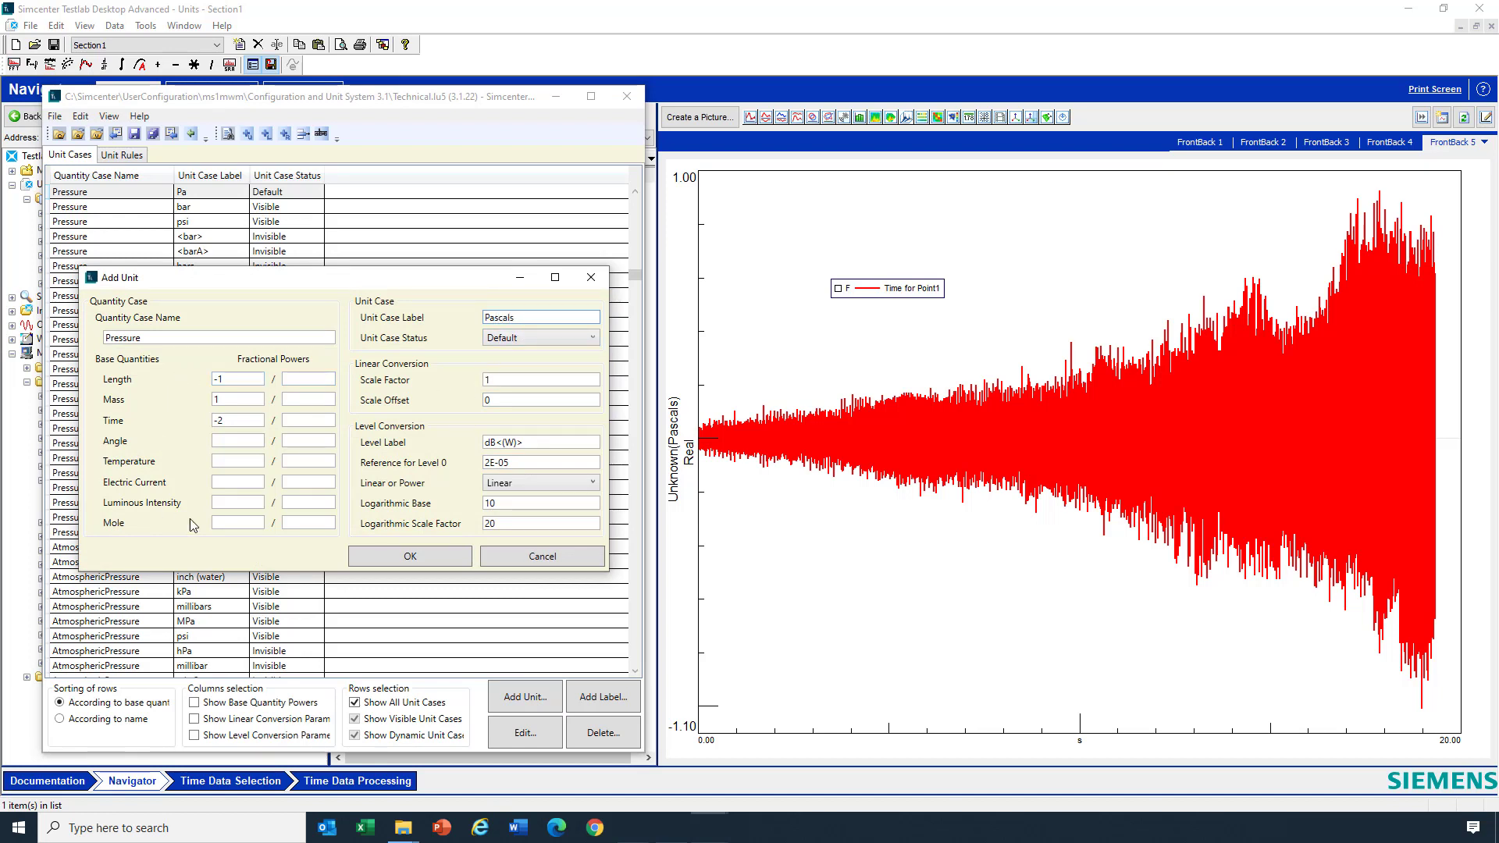
{"action": "left_click", "coordinate": [410, 556]}
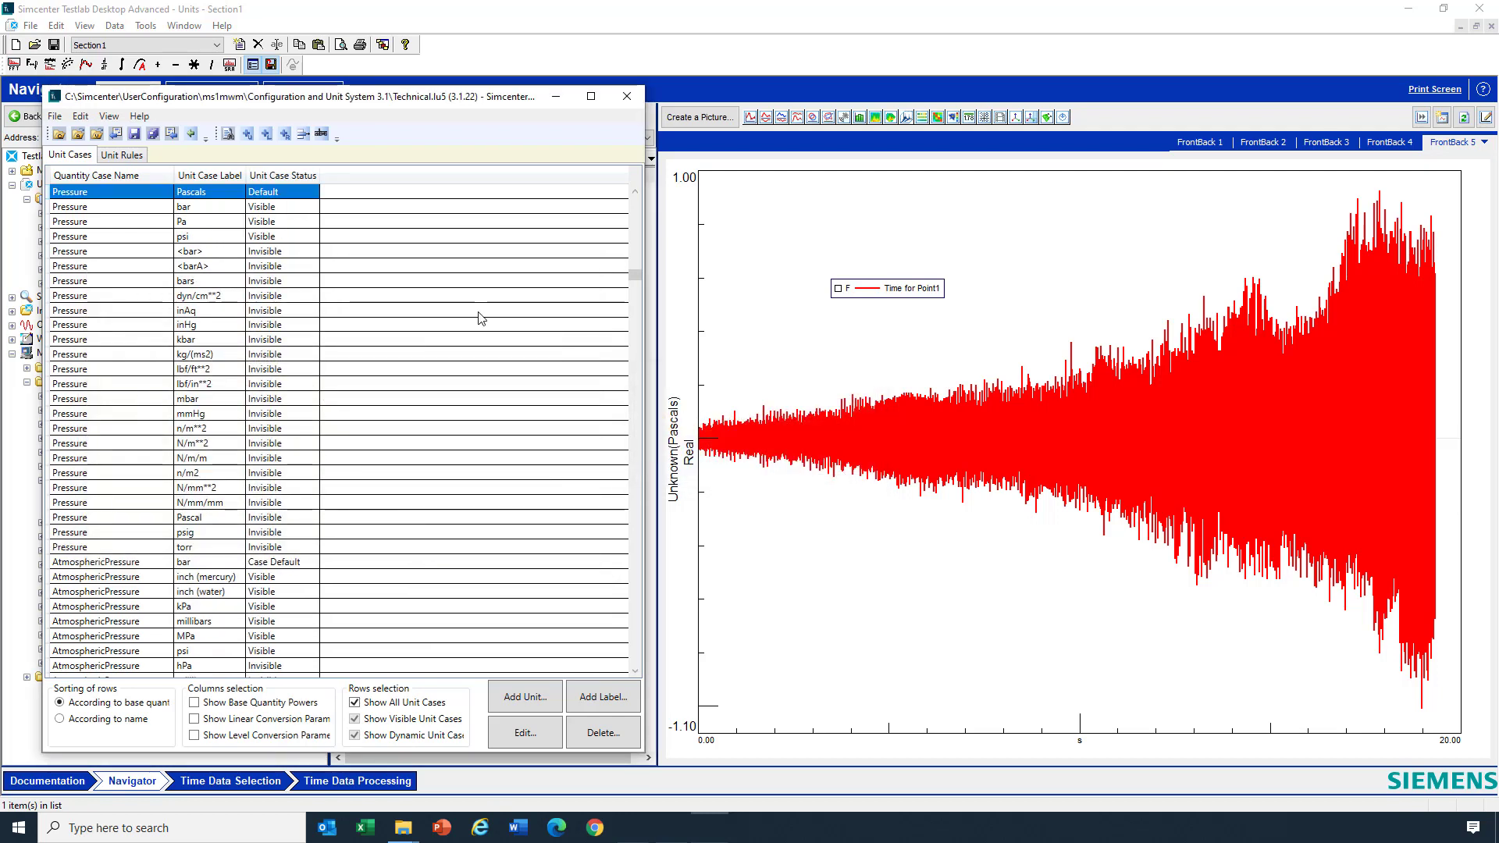
{"action": "mouse_move", "coordinate": [211, 206]}
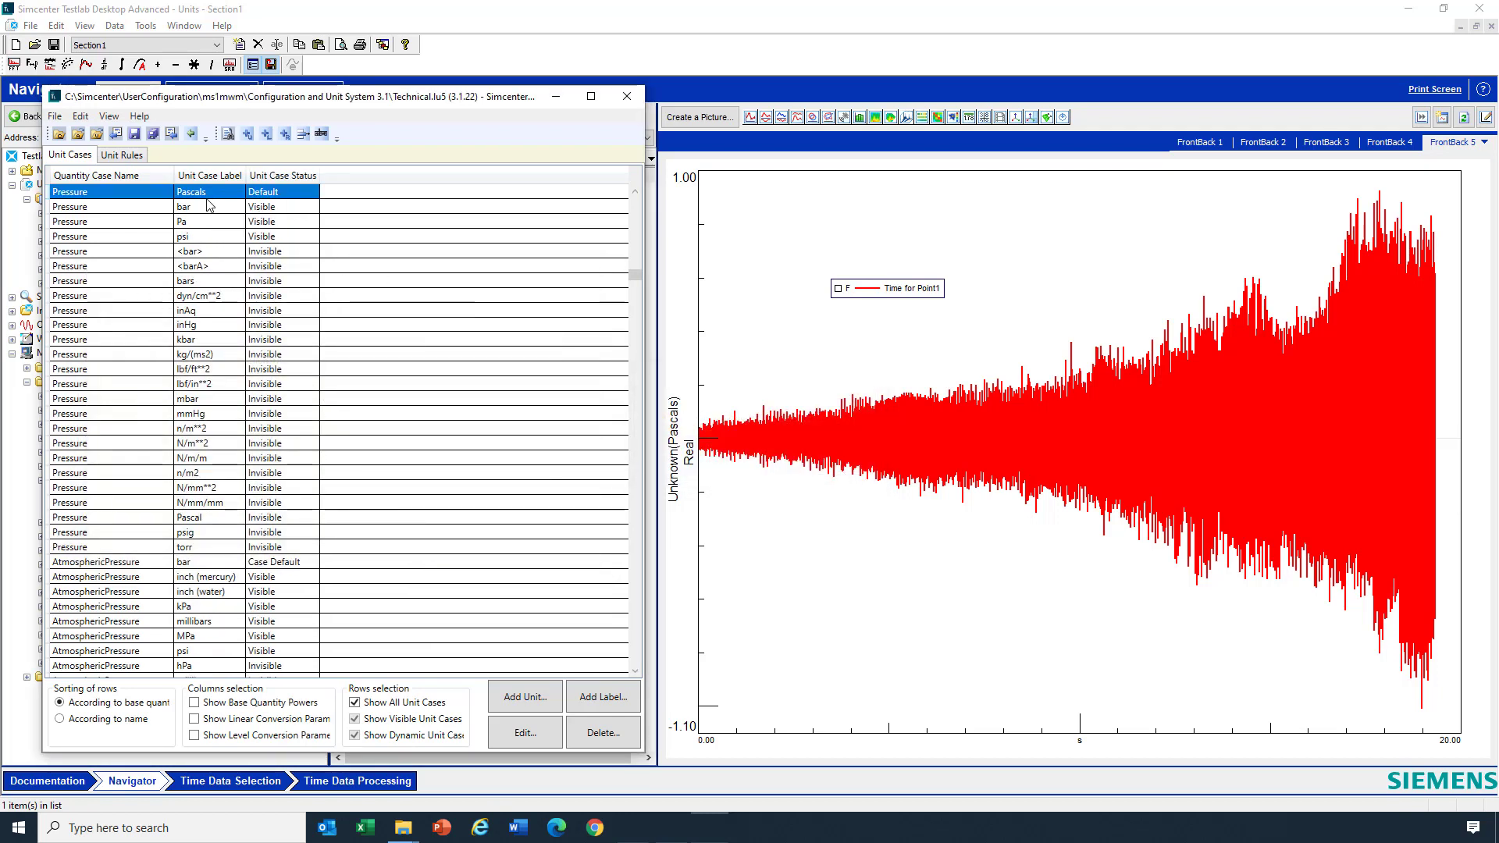
{"action": "mouse_move", "coordinate": [211, 230]}
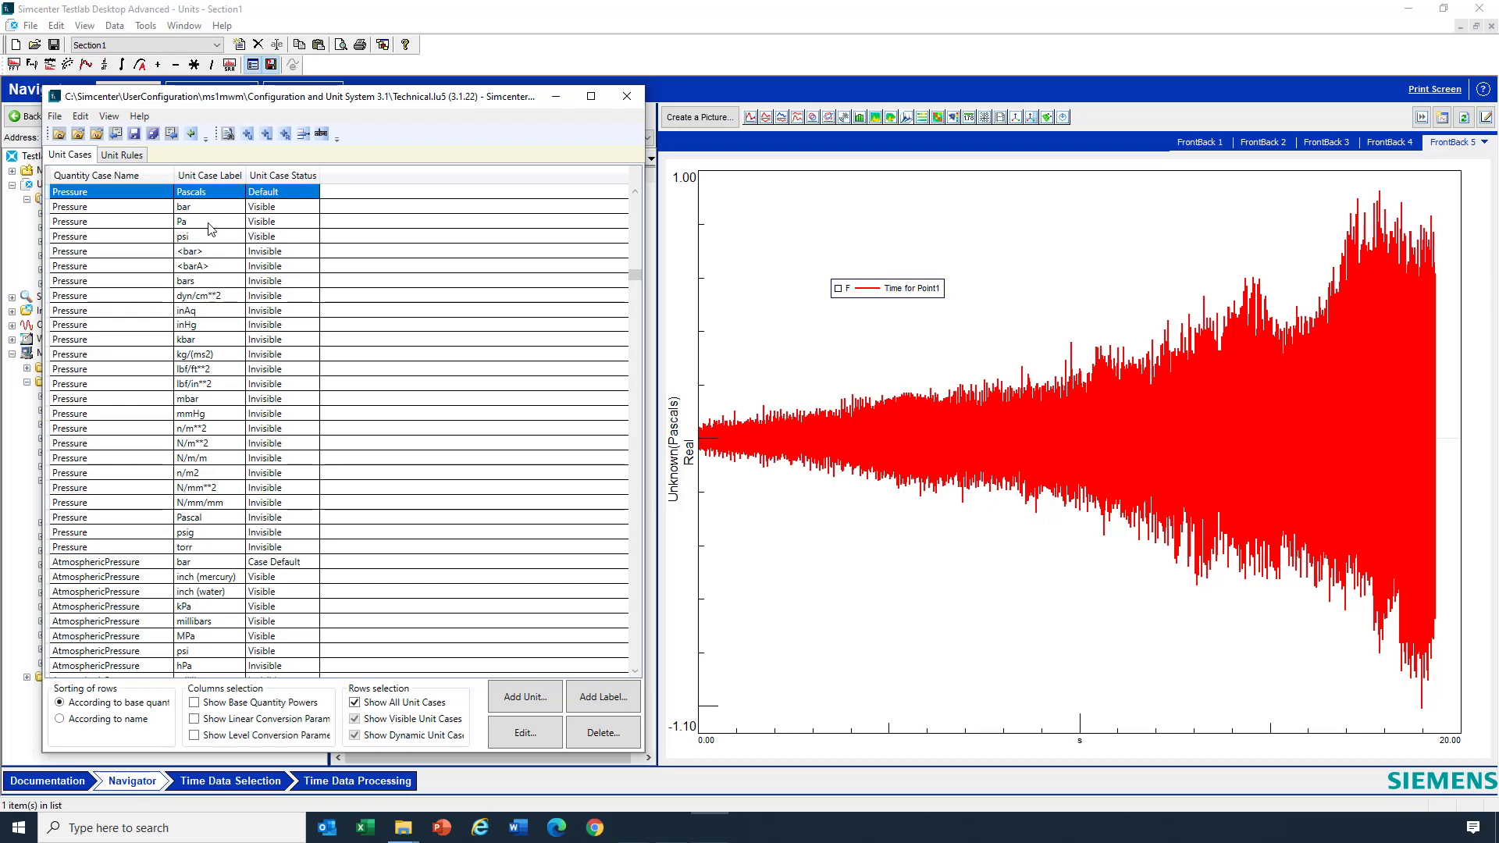
{"action": "mouse_move", "coordinate": [292, 195]}
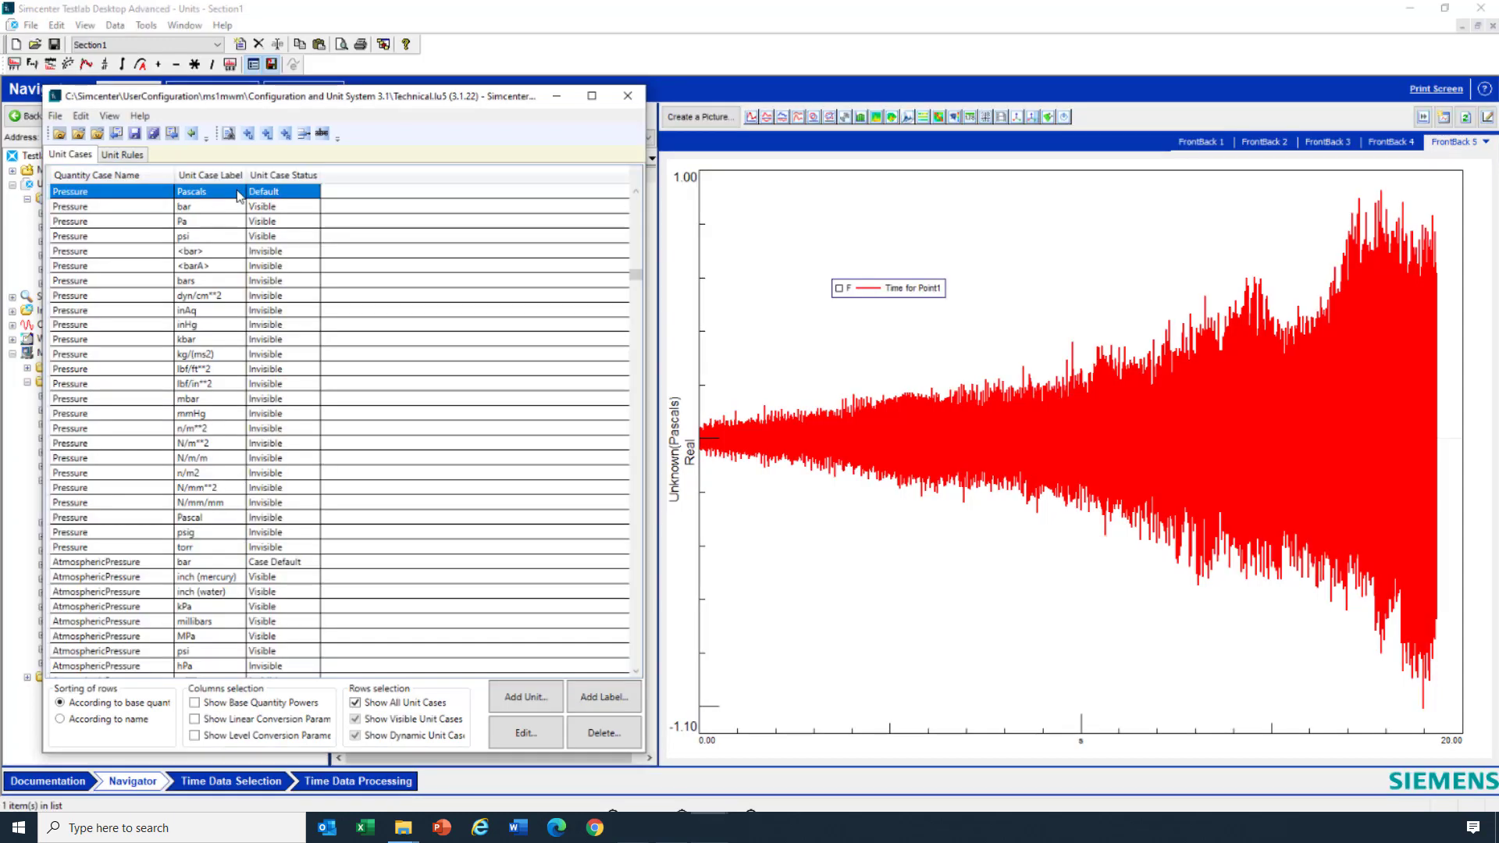
{"action": "left_click", "coordinate": [524, 733]}
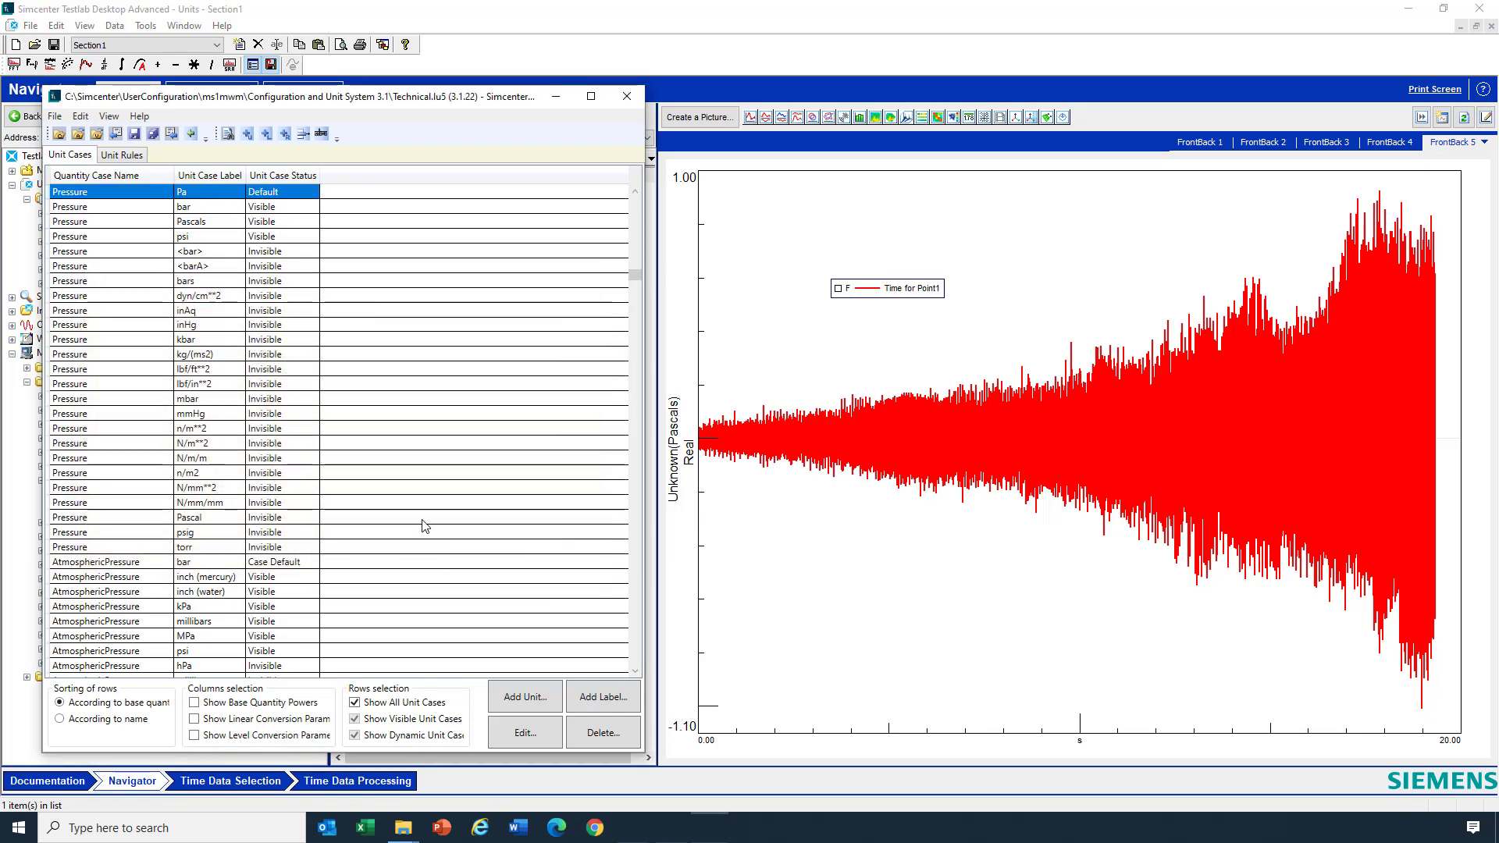
{"action": "left_click", "coordinate": [58, 116]}
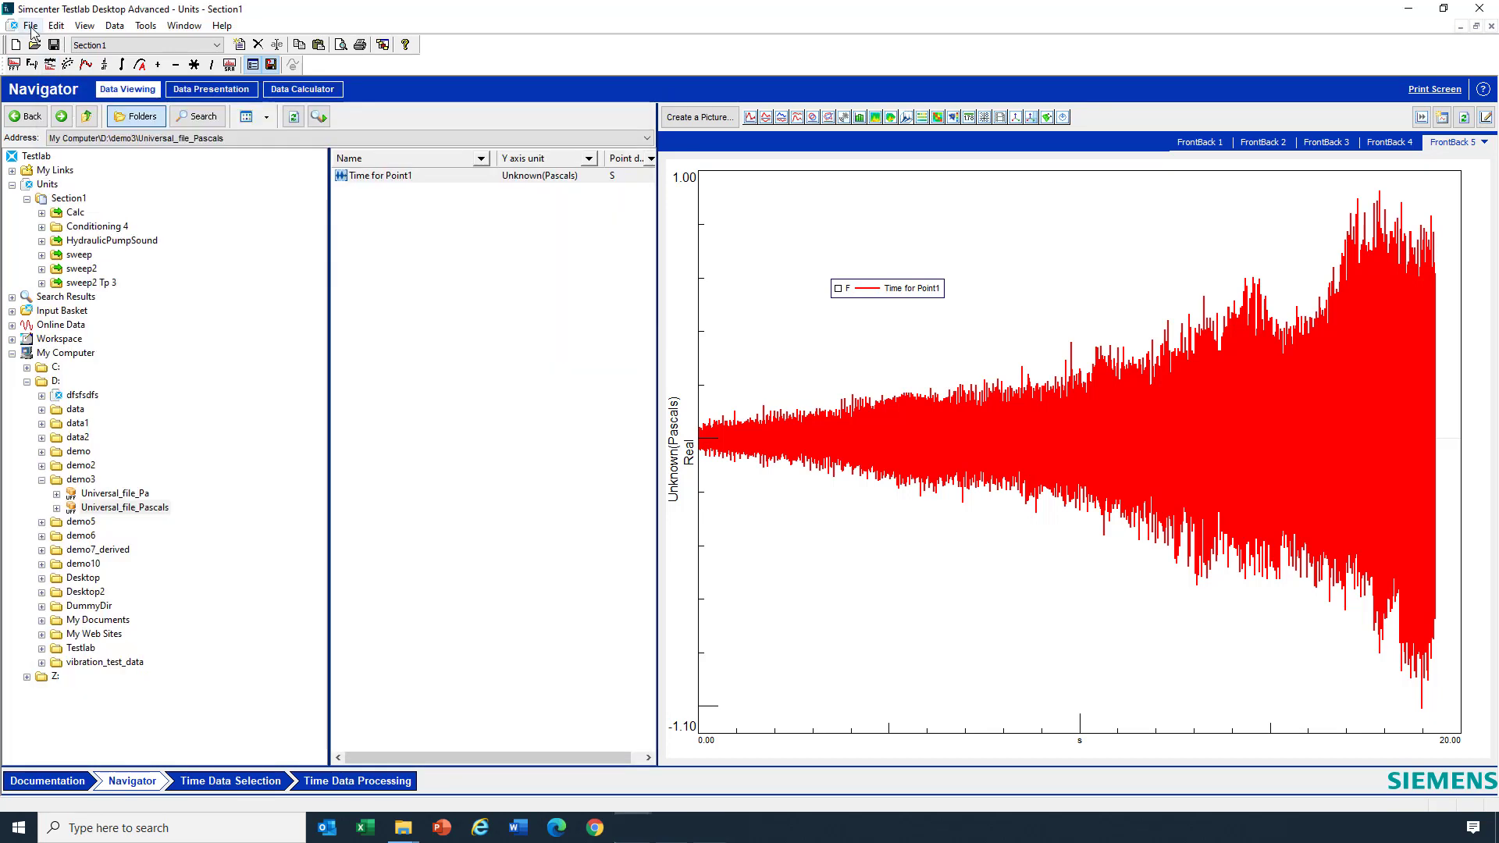
Quit without saving Project1, then reopen the recent Units.lms project.
{"action": "left_click", "coordinate": [32, 27]}
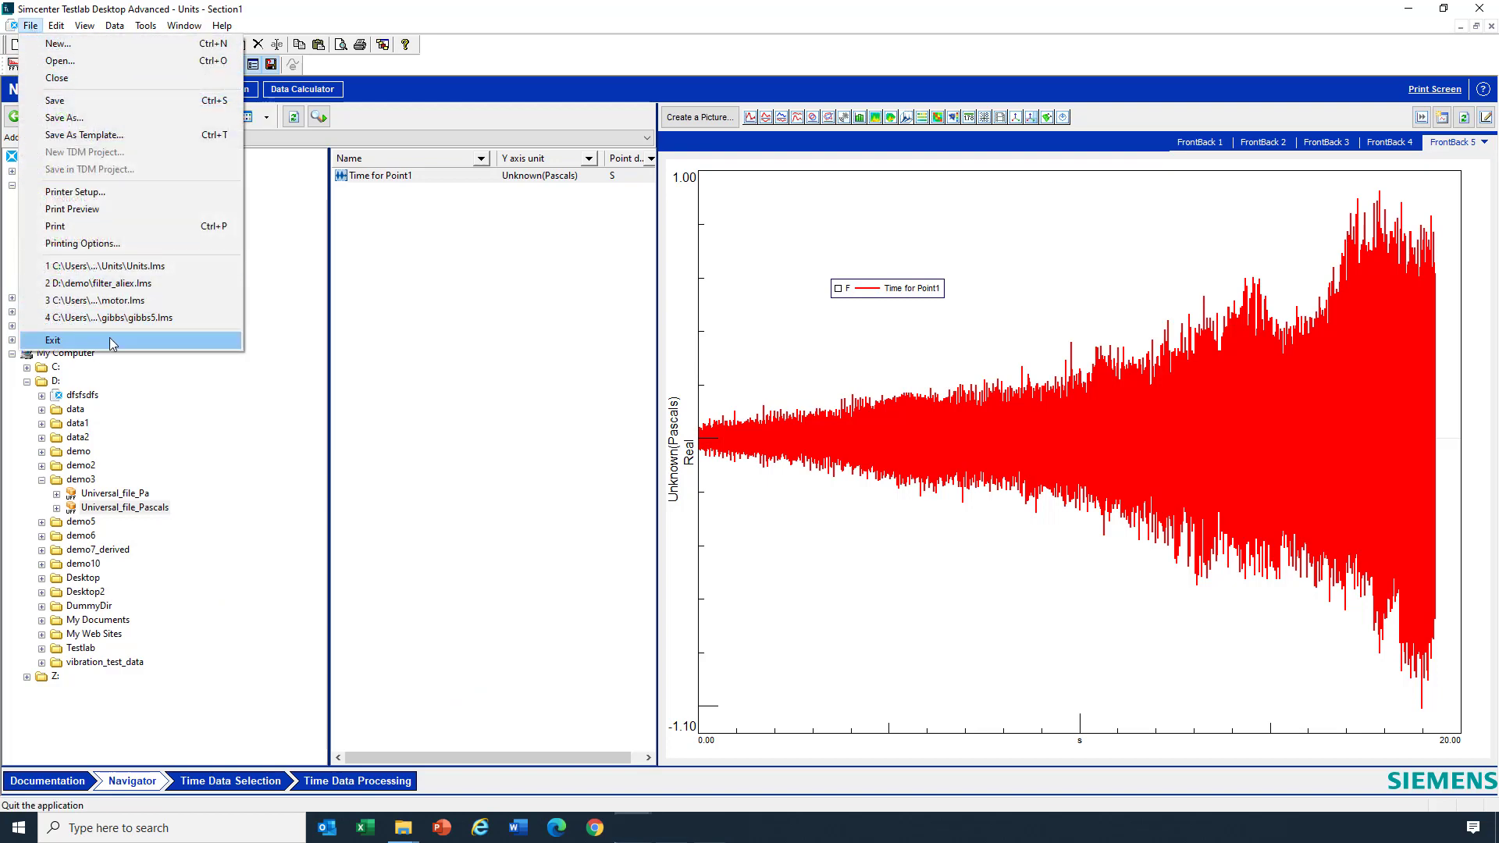
{"action": "left_click", "coordinate": [52, 339]}
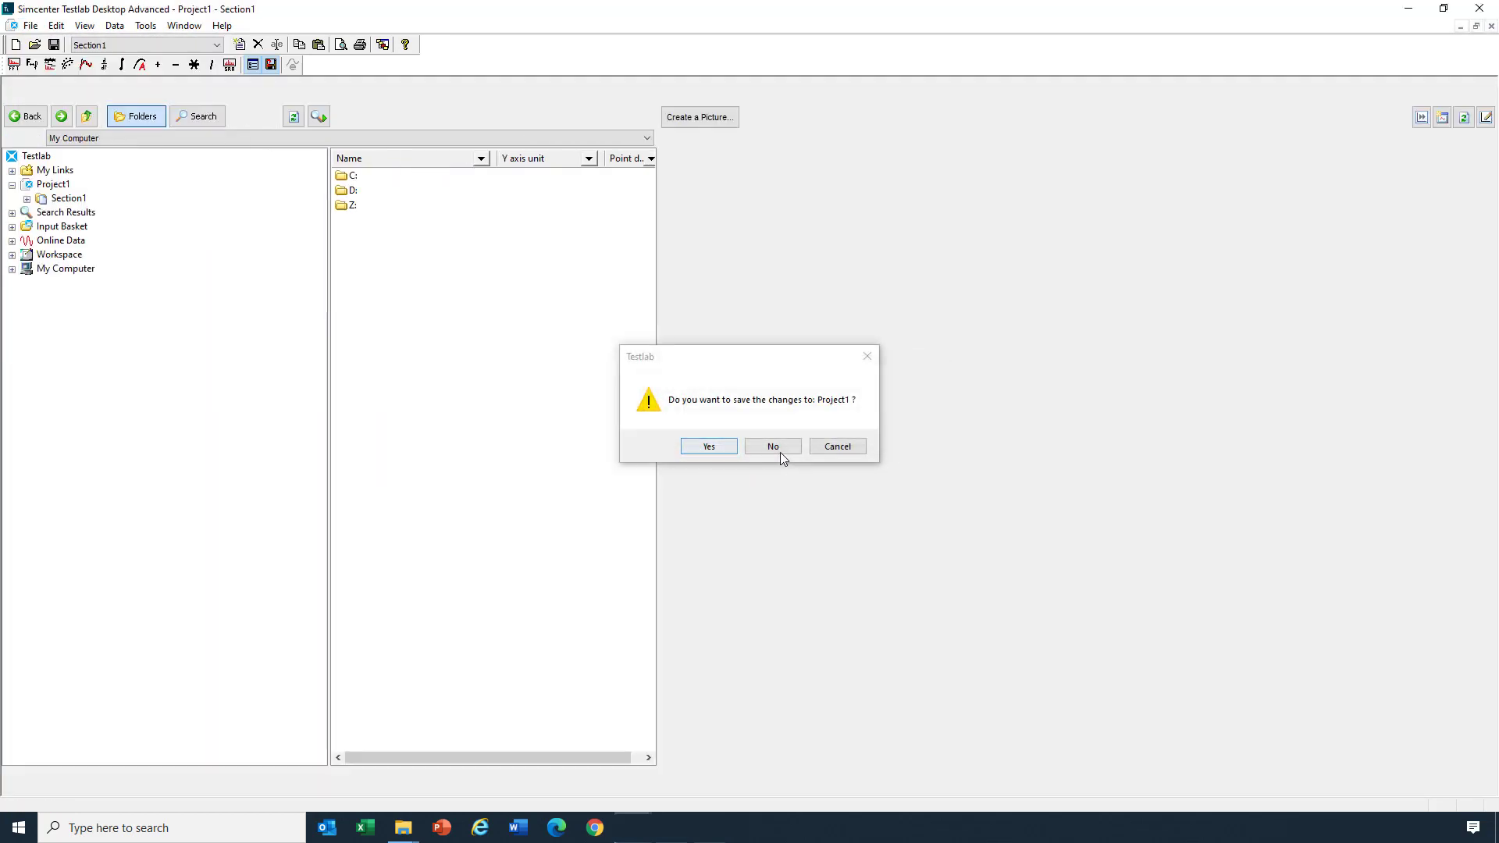
{"action": "left_click", "coordinate": [773, 446]}
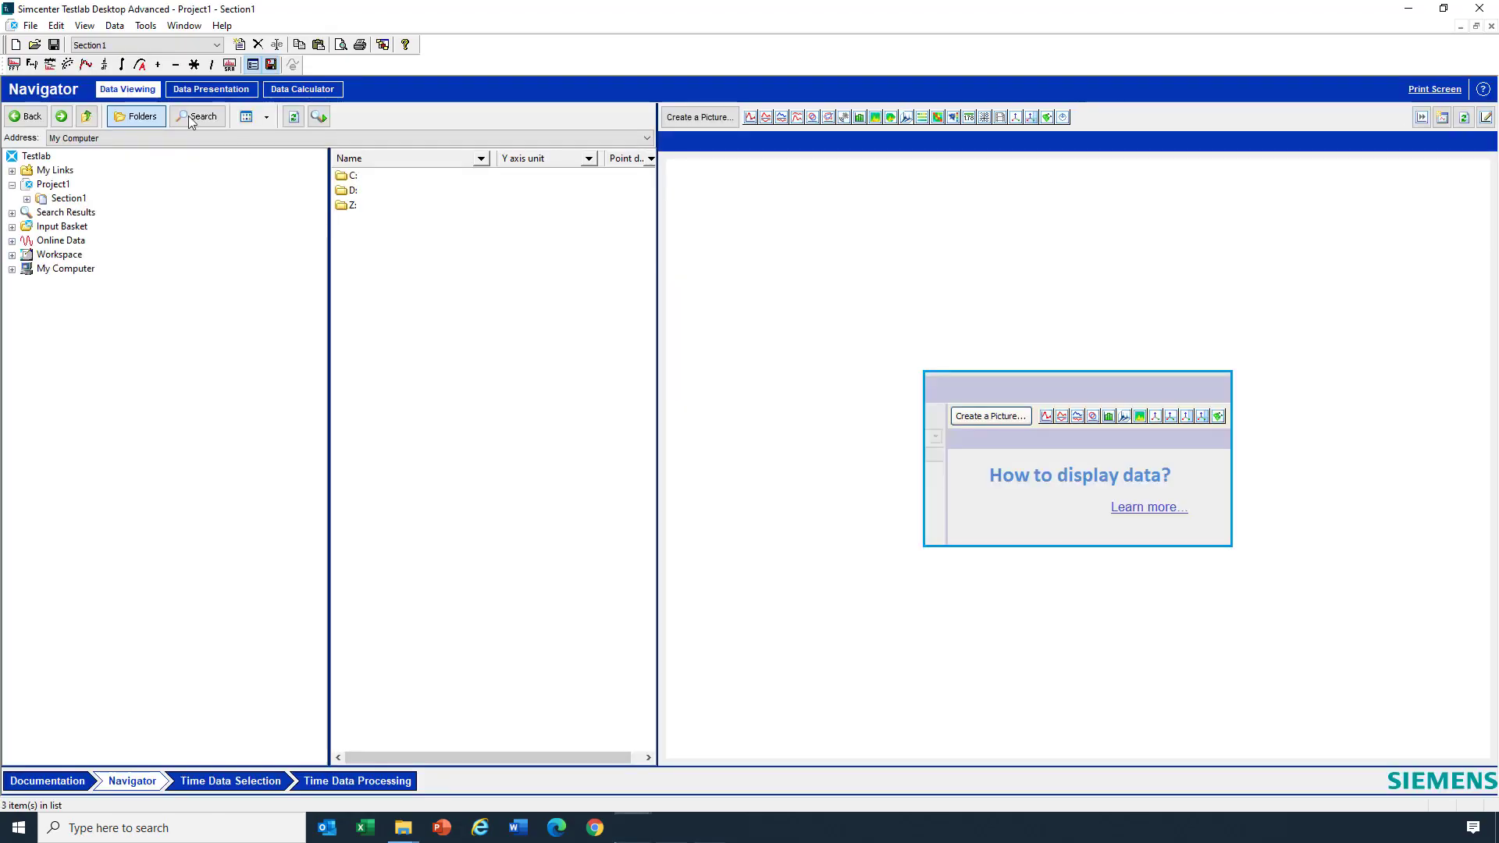
{"action": "left_click", "coordinate": [33, 27]}
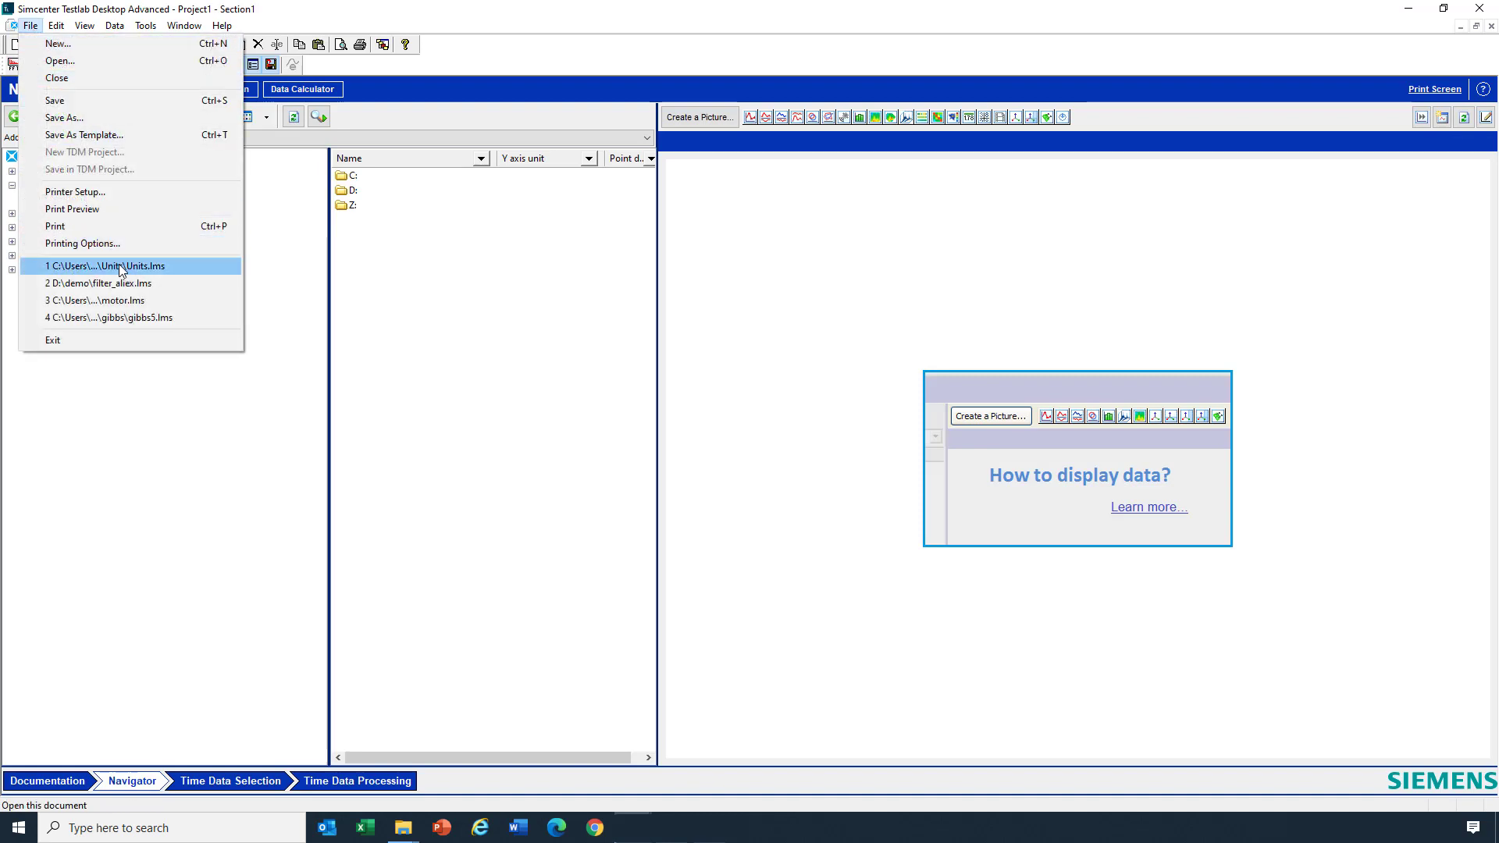
{"action": "left_click", "coordinate": [109, 266]}
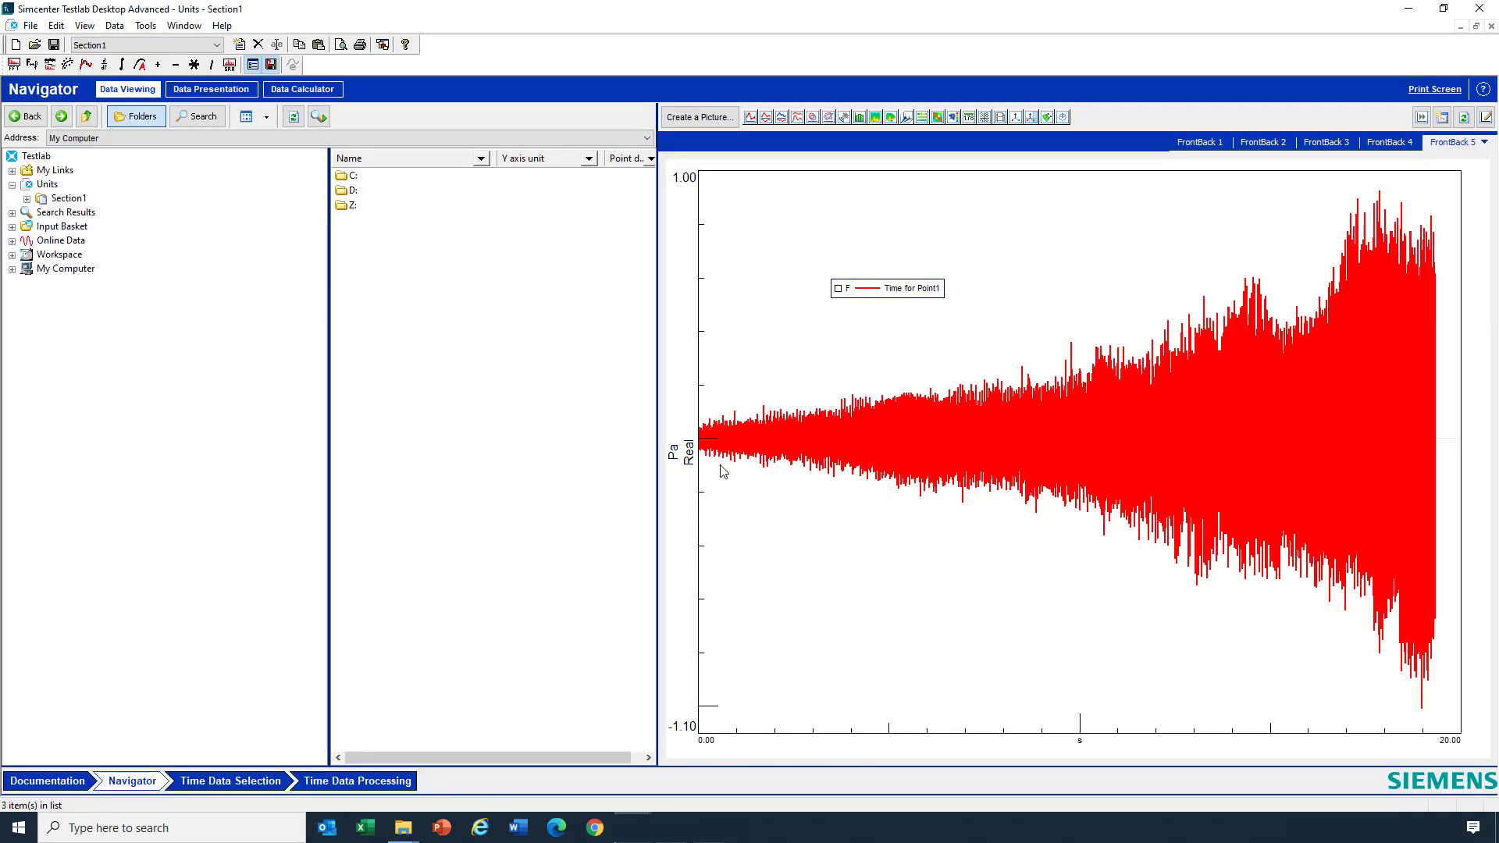
{"action": "mouse_move", "coordinate": [686, 457]}
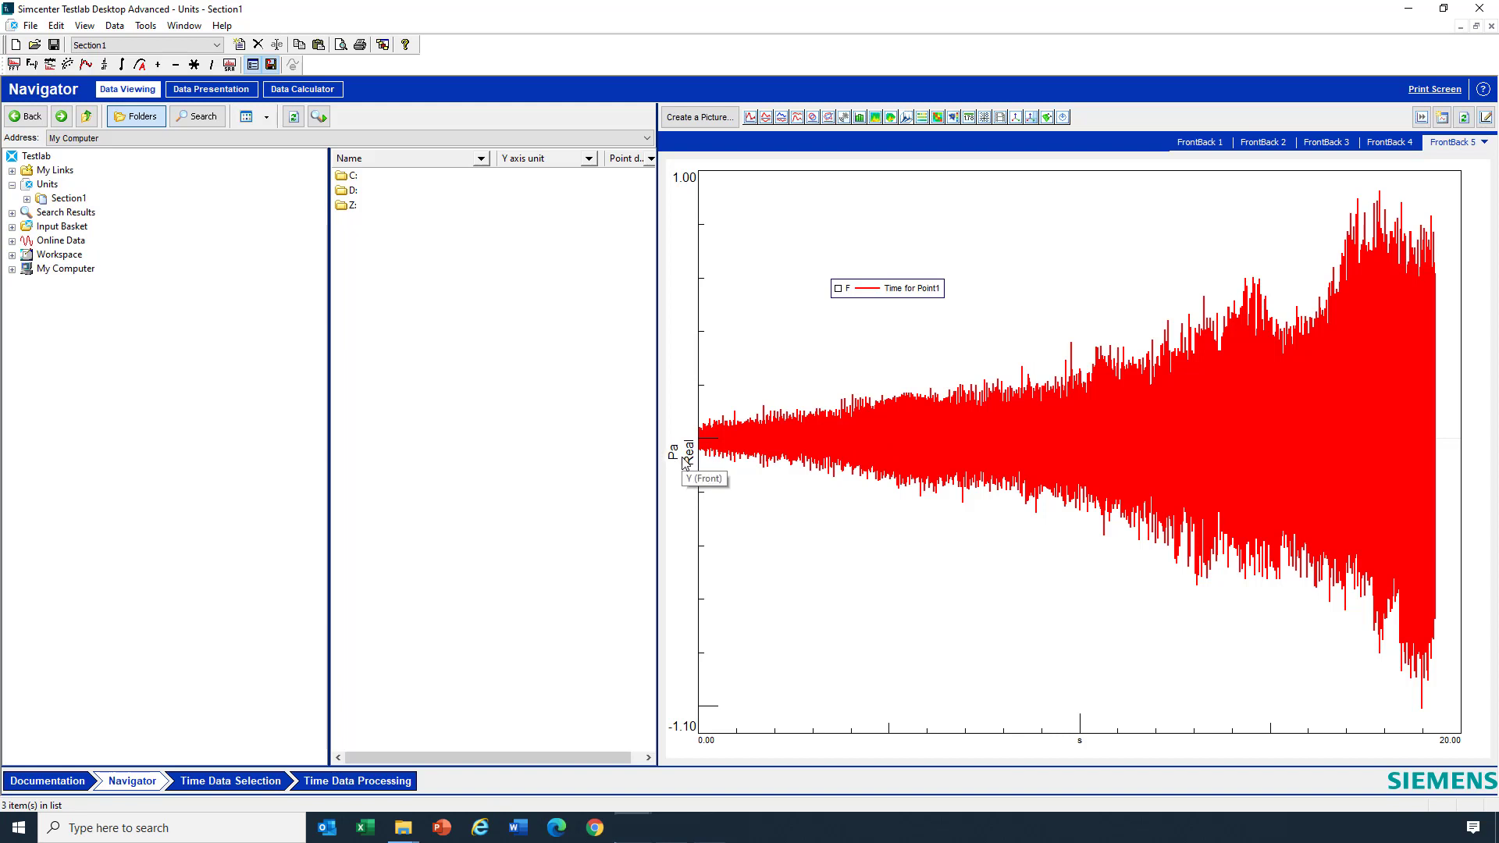
{"action": "mouse_move", "coordinate": [16, 276]}
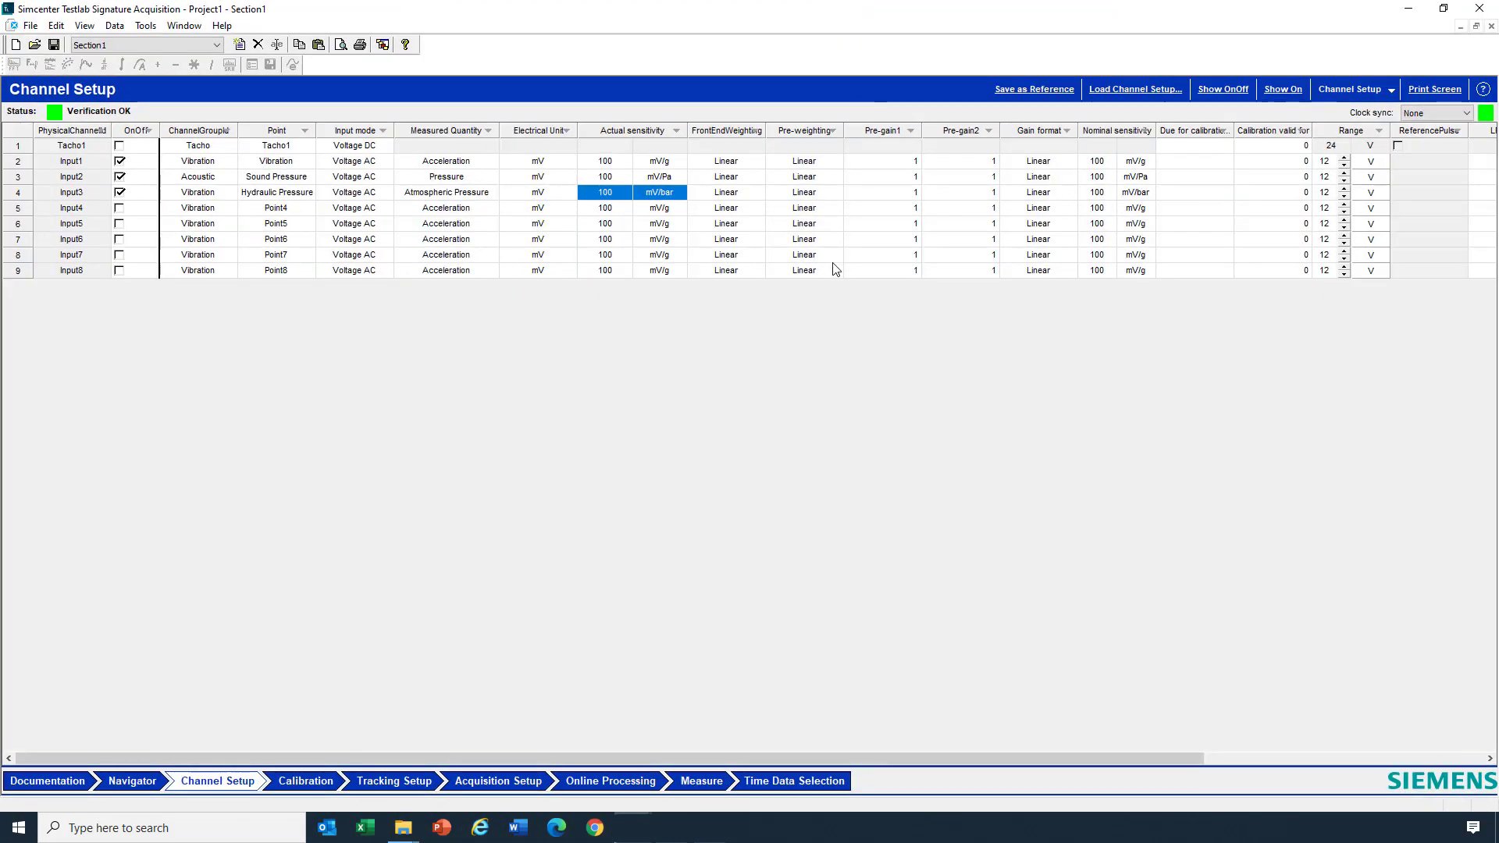
{"action": "mouse_move", "coordinate": [830, 275]}
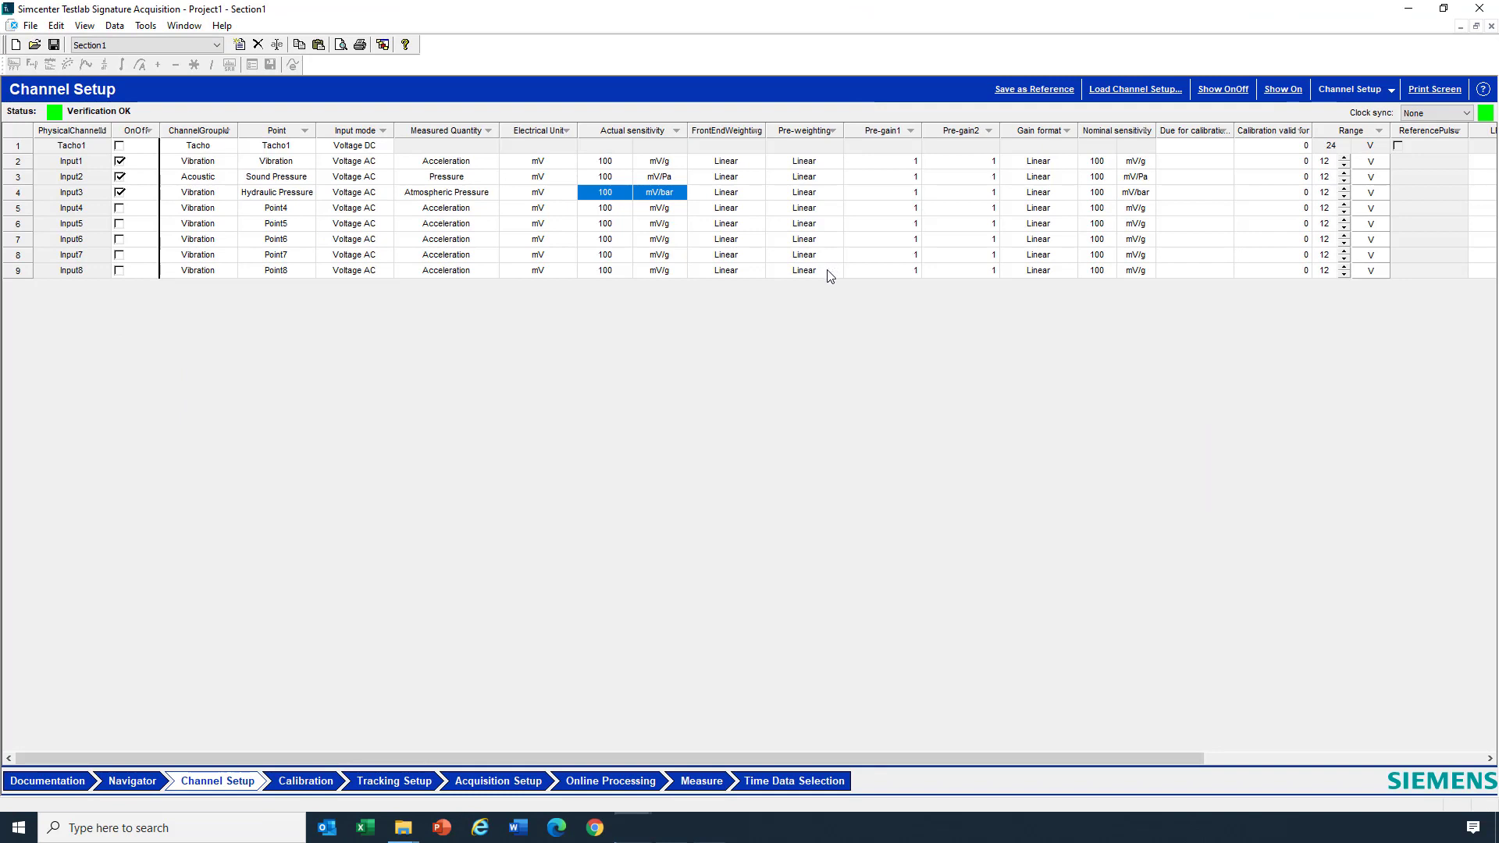
{"action": "mouse_move", "coordinate": [1055, 193]}
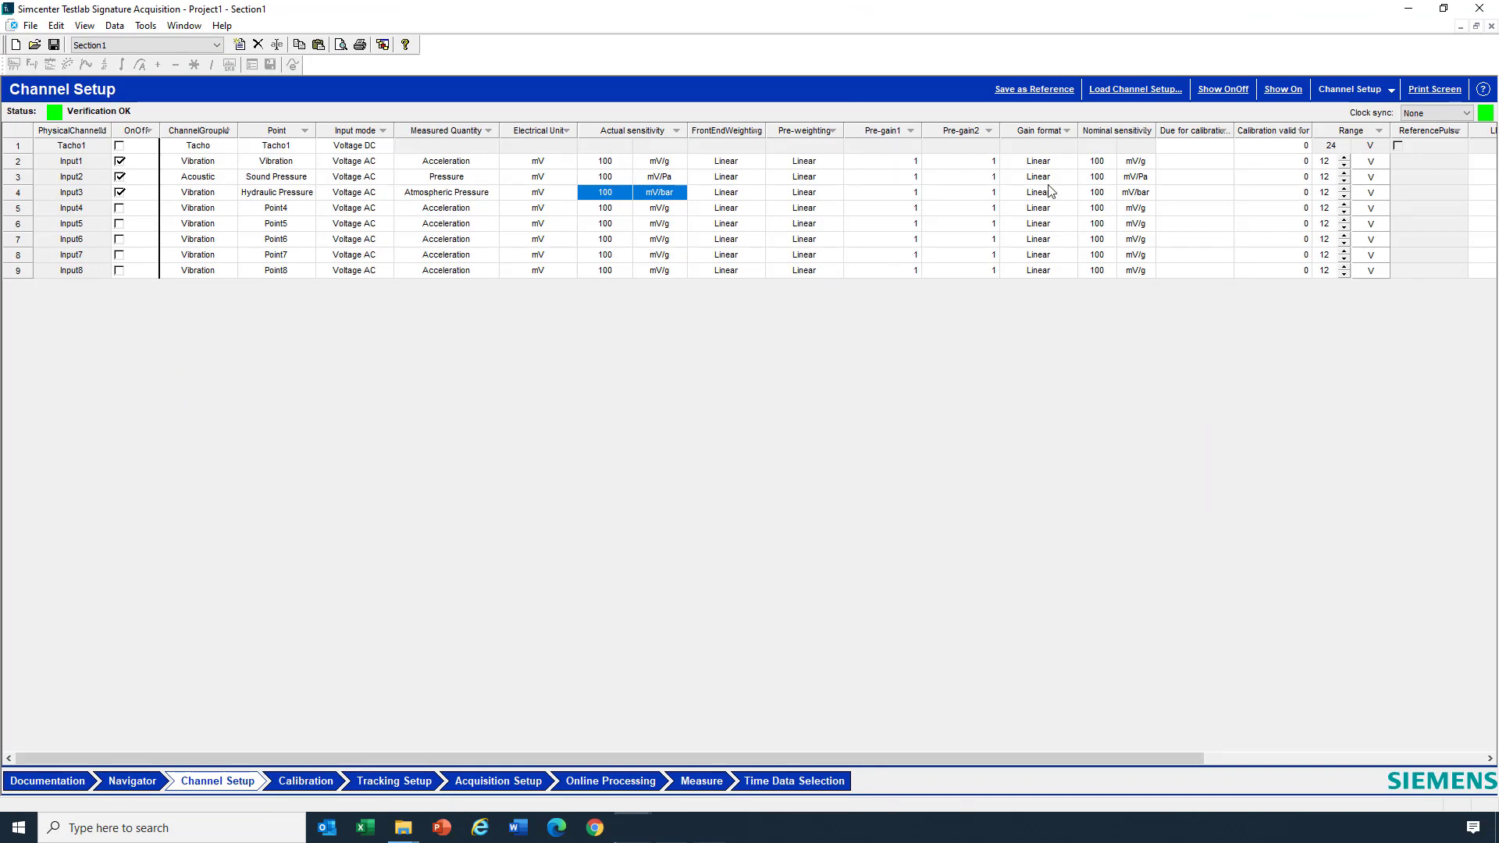
Expand the Channel Setup views list showing Database, TEDS and CAN Settings.
{"action": "left_click", "coordinate": [1390, 88]}
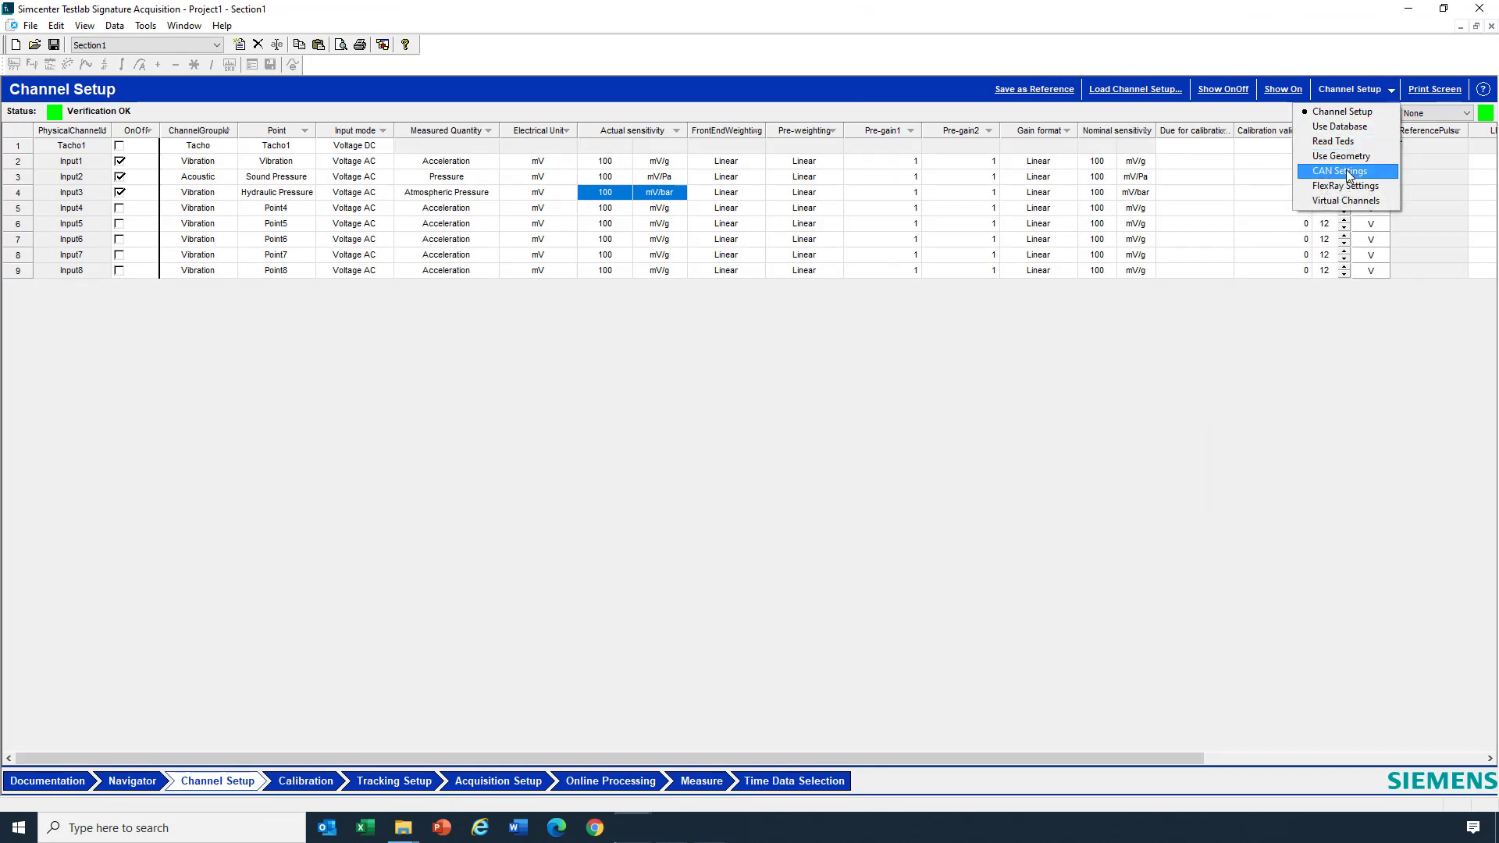
Load bus 1's CAN database, include it in the overview, and show all messages.
{"action": "left_click", "coordinate": [1344, 171]}
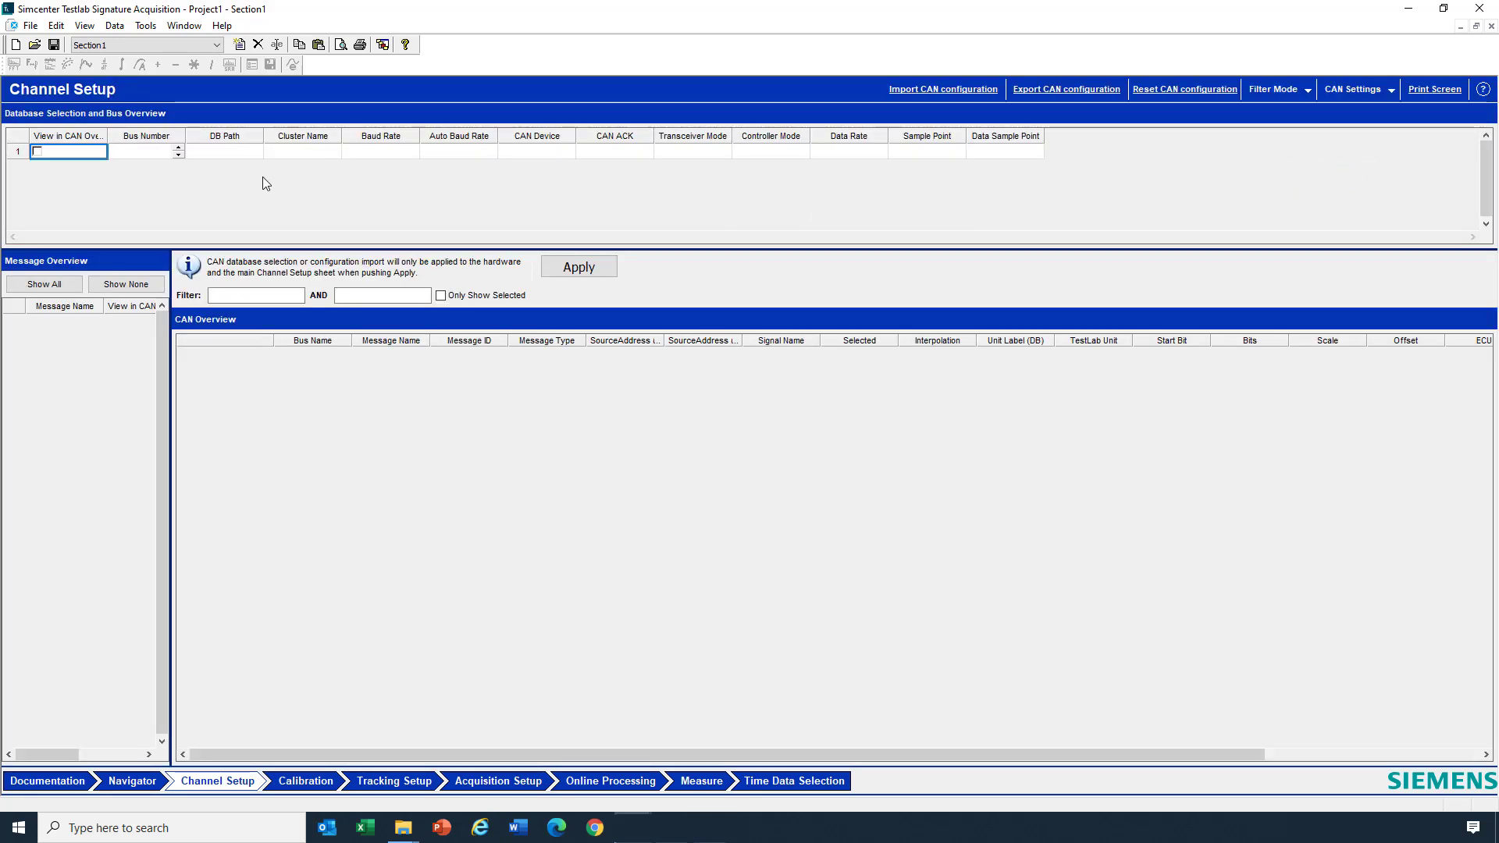
{"action": "left_click", "coordinate": [225, 152]}
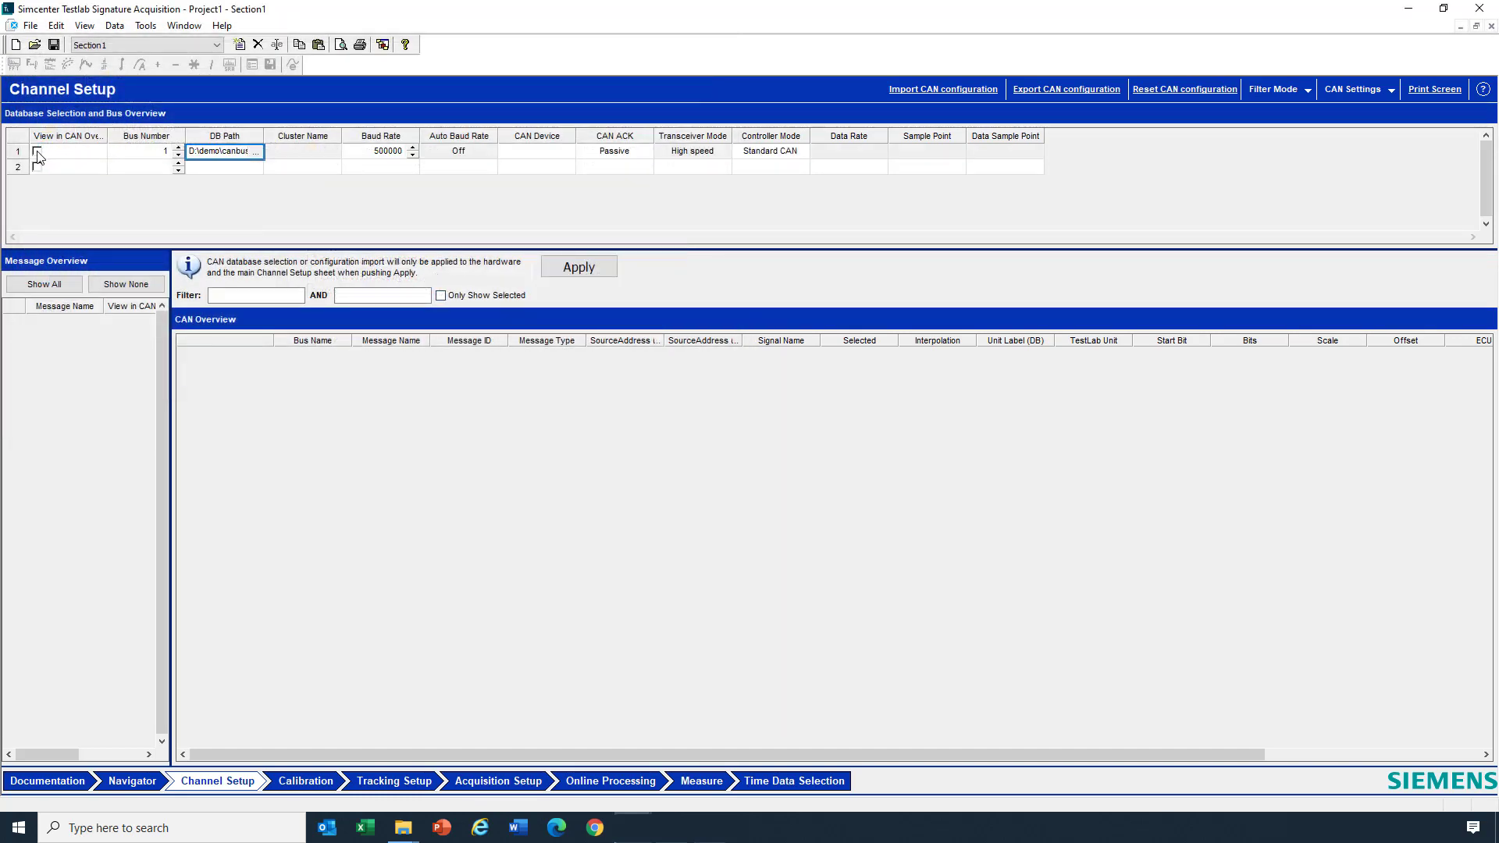
{"action": "left_click", "coordinate": [39, 151]}
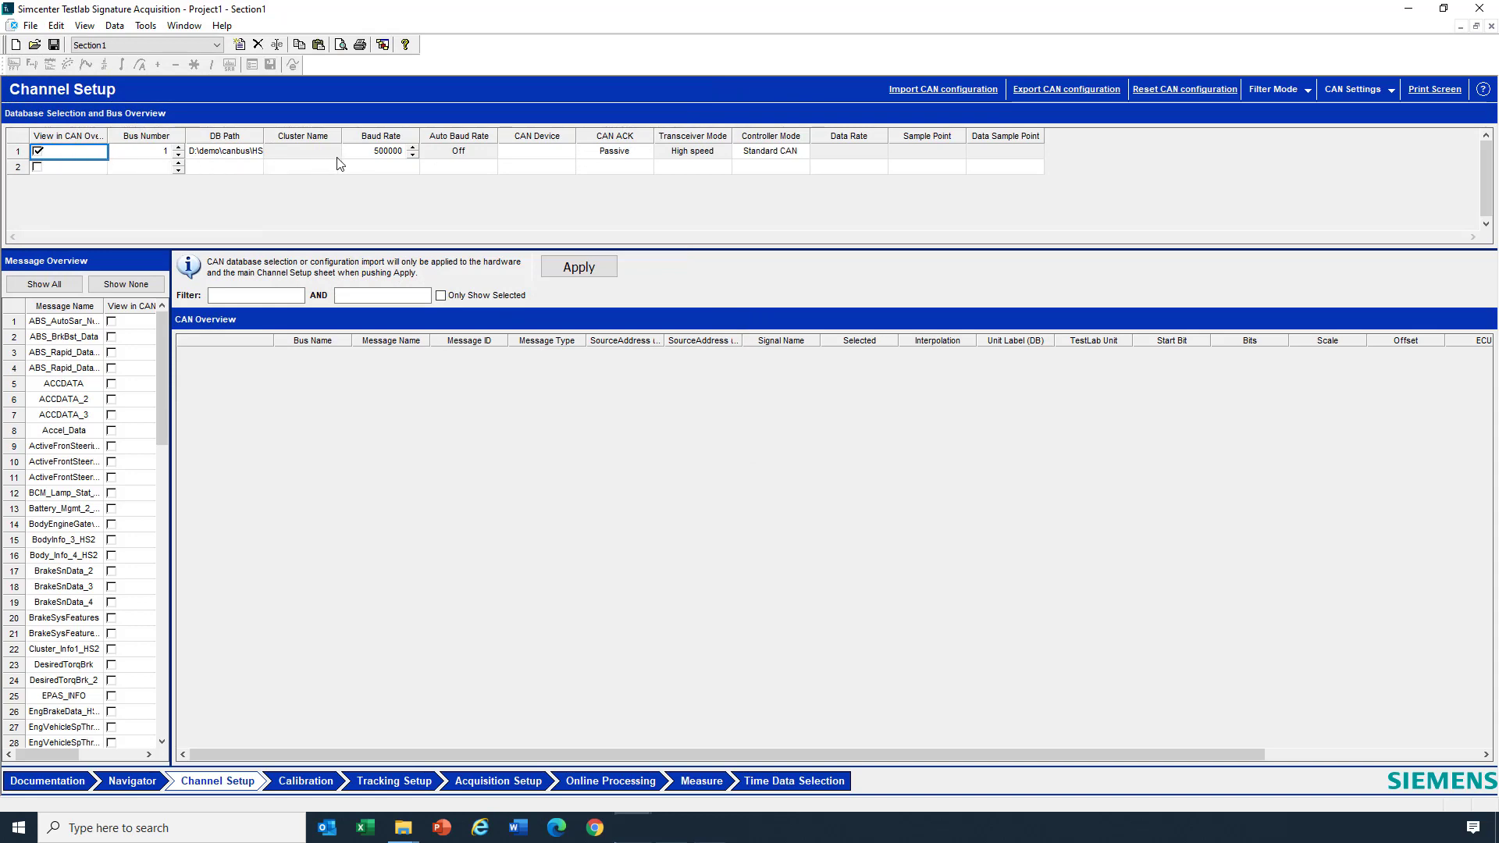
{"action": "mouse_move", "coordinate": [142, 284]}
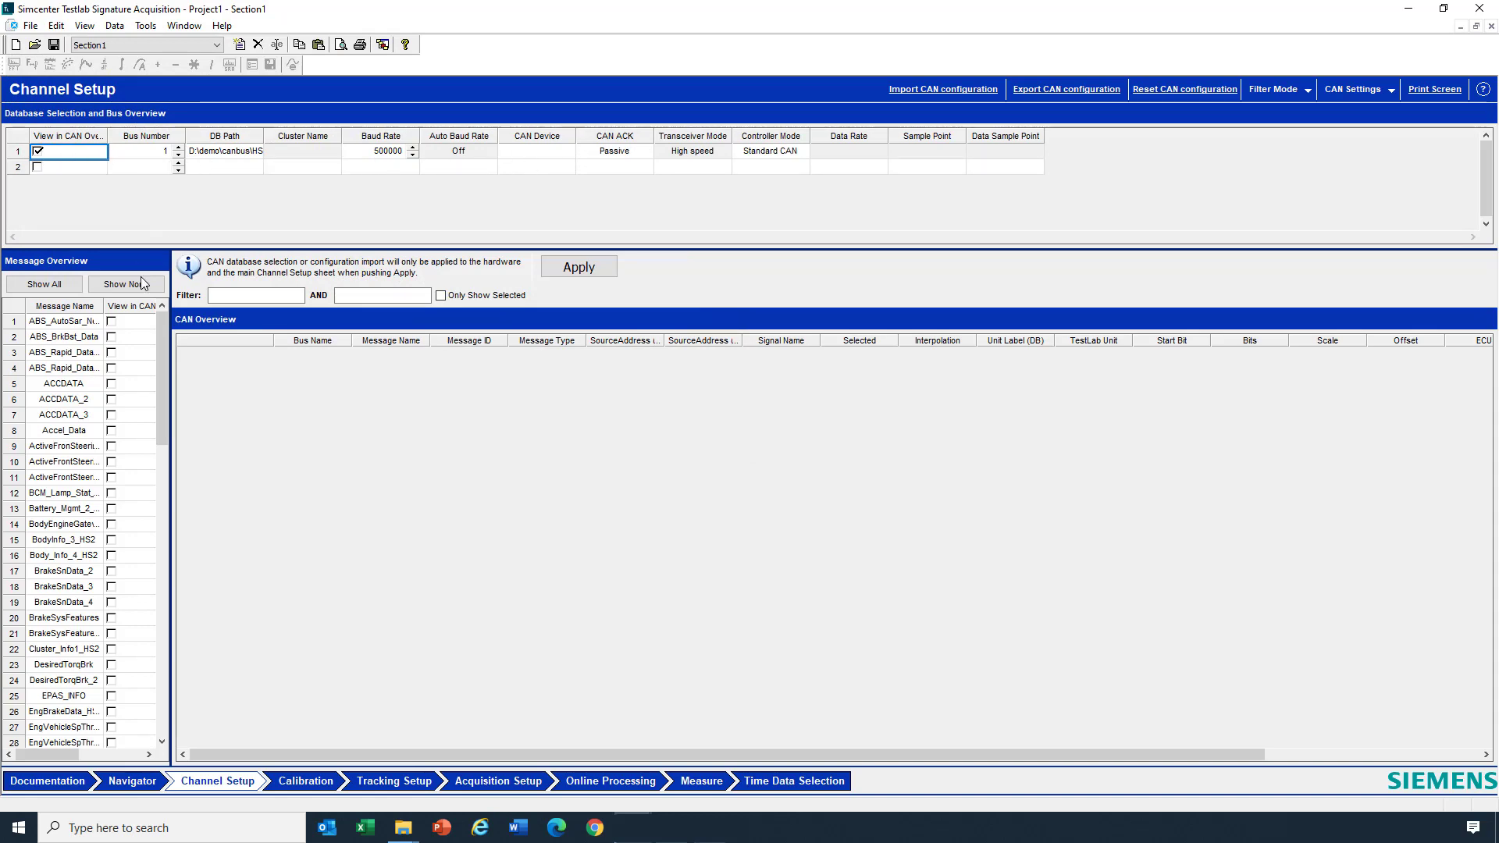
{"action": "left_click", "coordinate": [44, 284]}
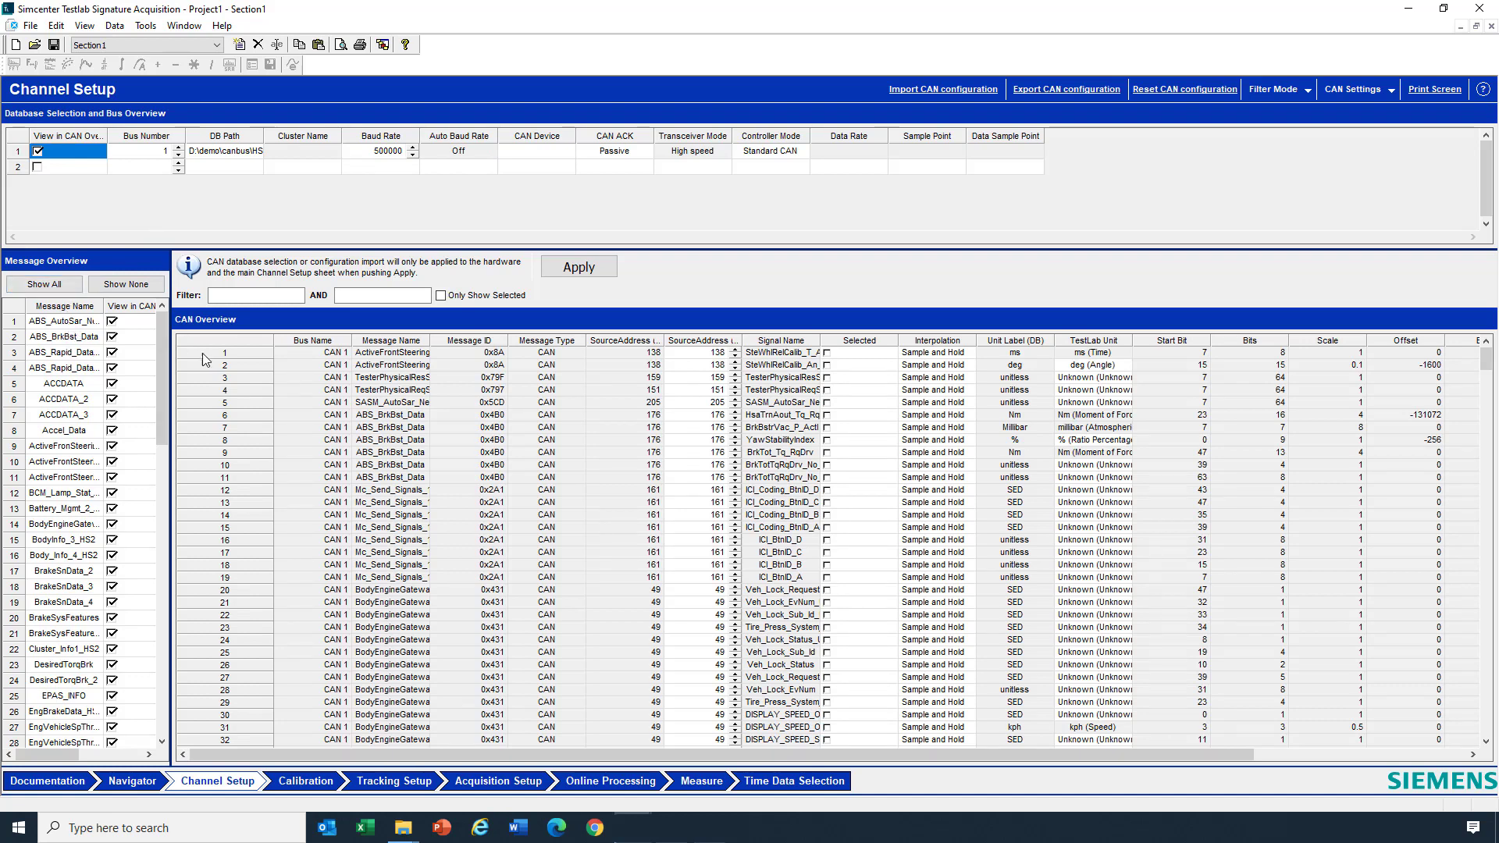
{"action": "mouse_move", "coordinate": [1013, 528]}
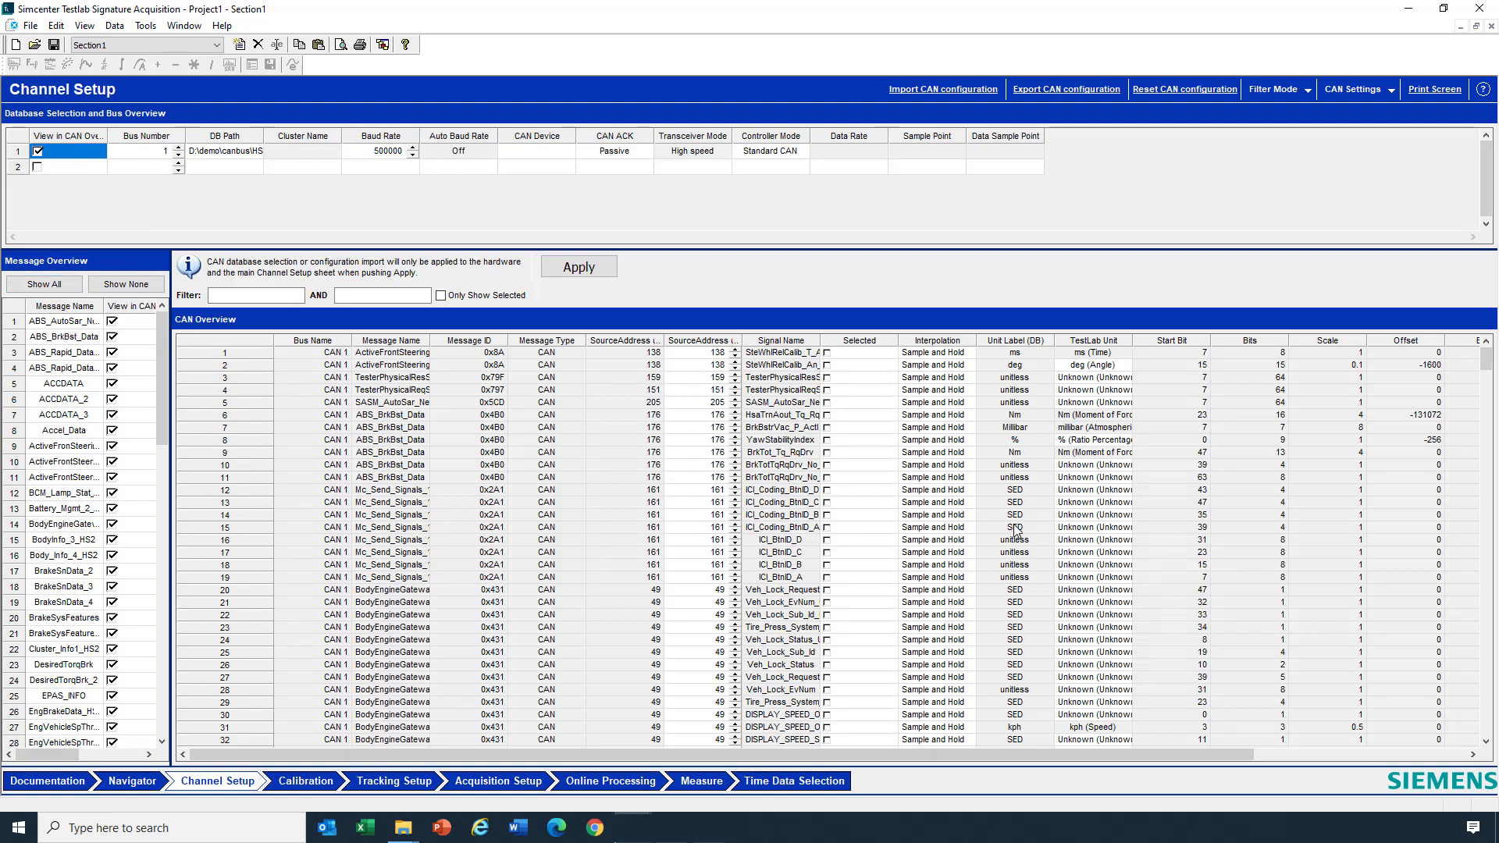
{"action": "mouse_move", "coordinate": [1018, 523]}
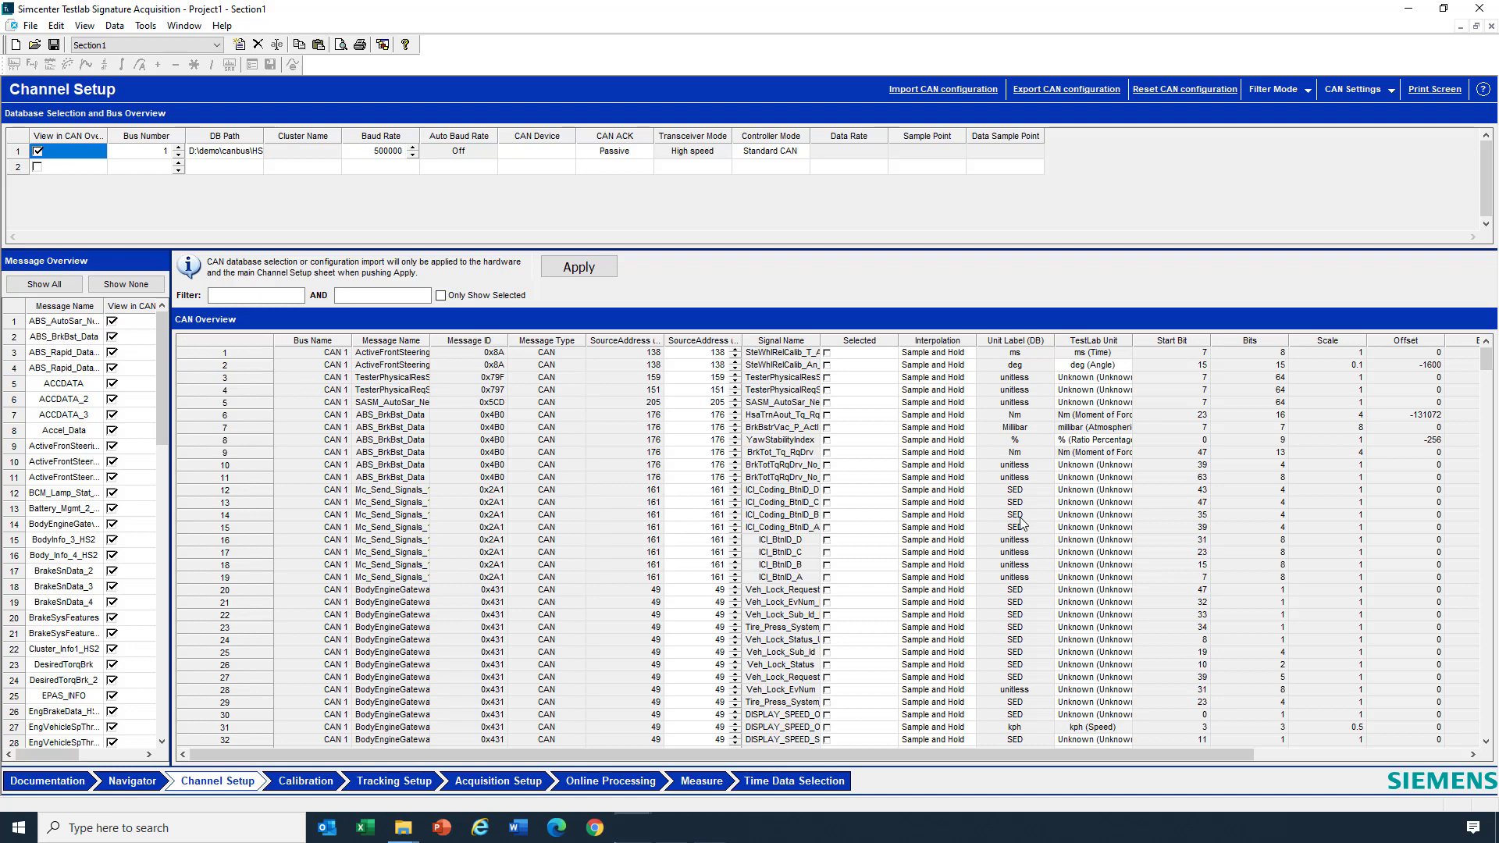
Review the deg, Millibar and Nm mappings, and map row 3's unitless signal to / (Ratio).
{"action": "left_click", "coordinate": [1014, 364]}
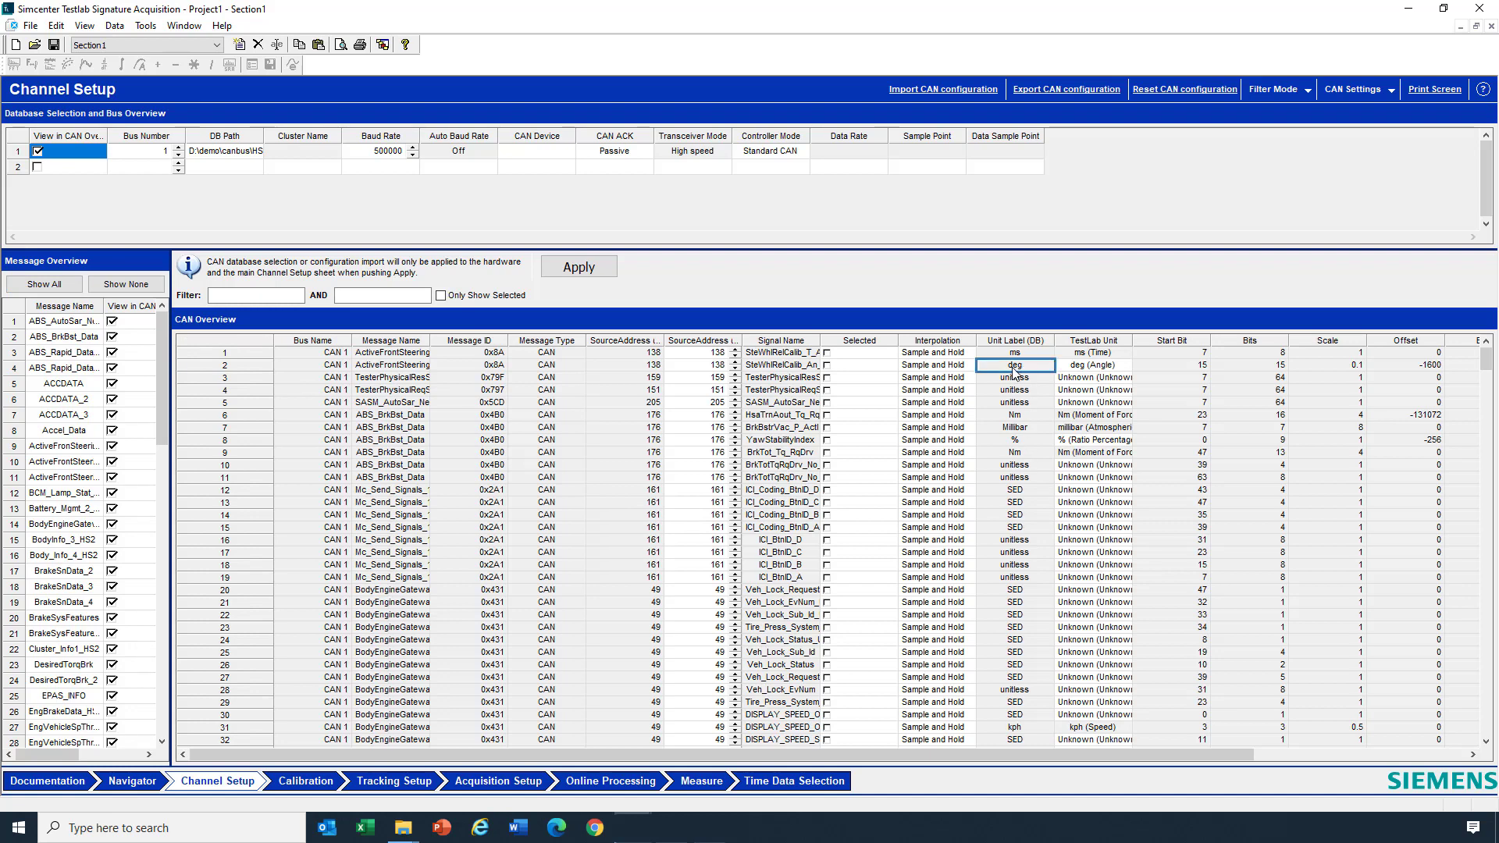
{"action": "mouse_move", "coordinate": [1049, 374]}
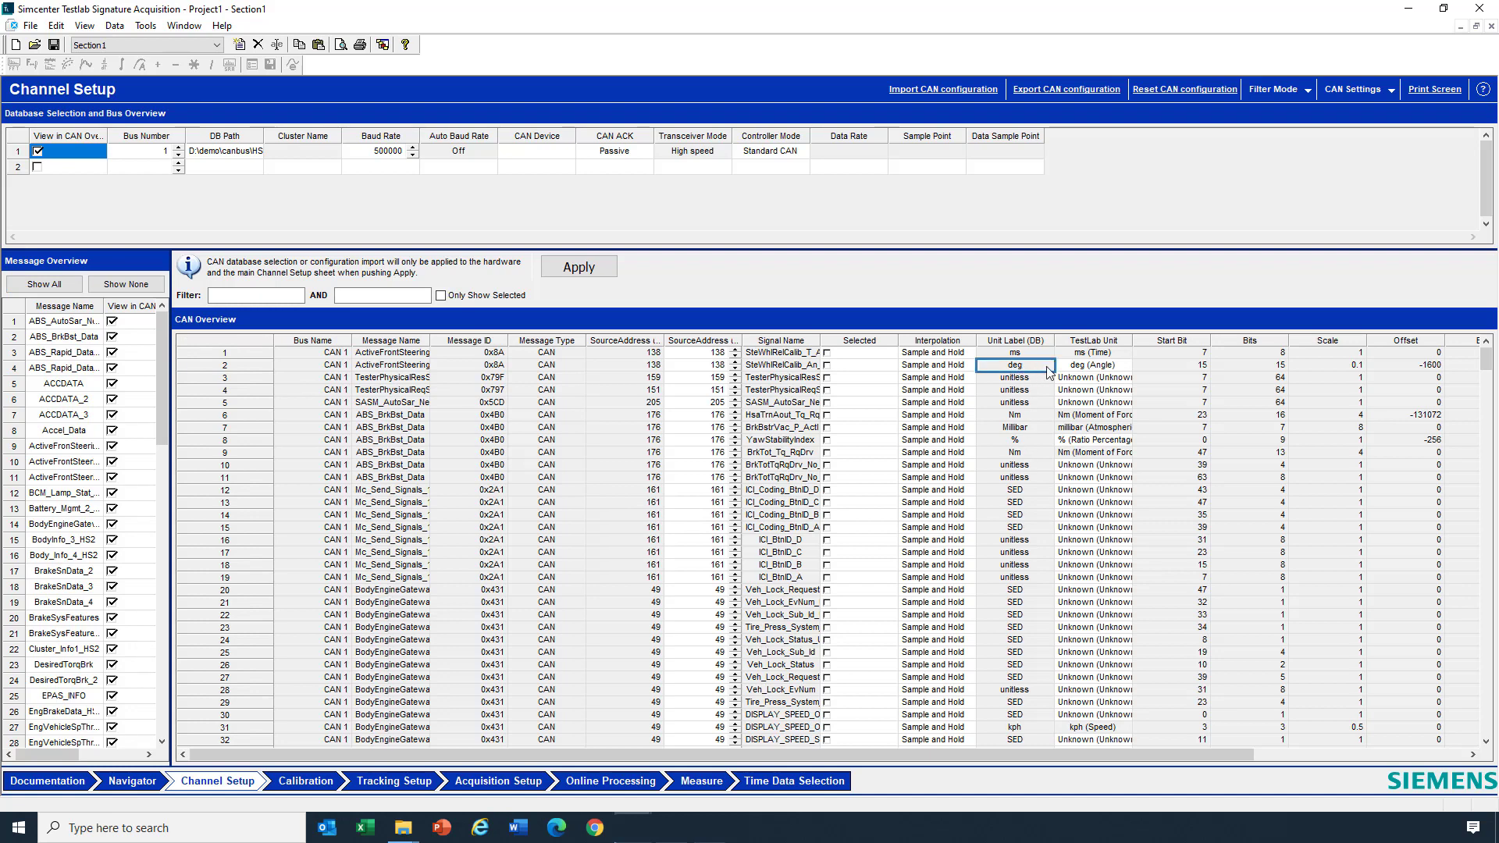
{"action": "left_click", "coordinate": [1092, 365]}
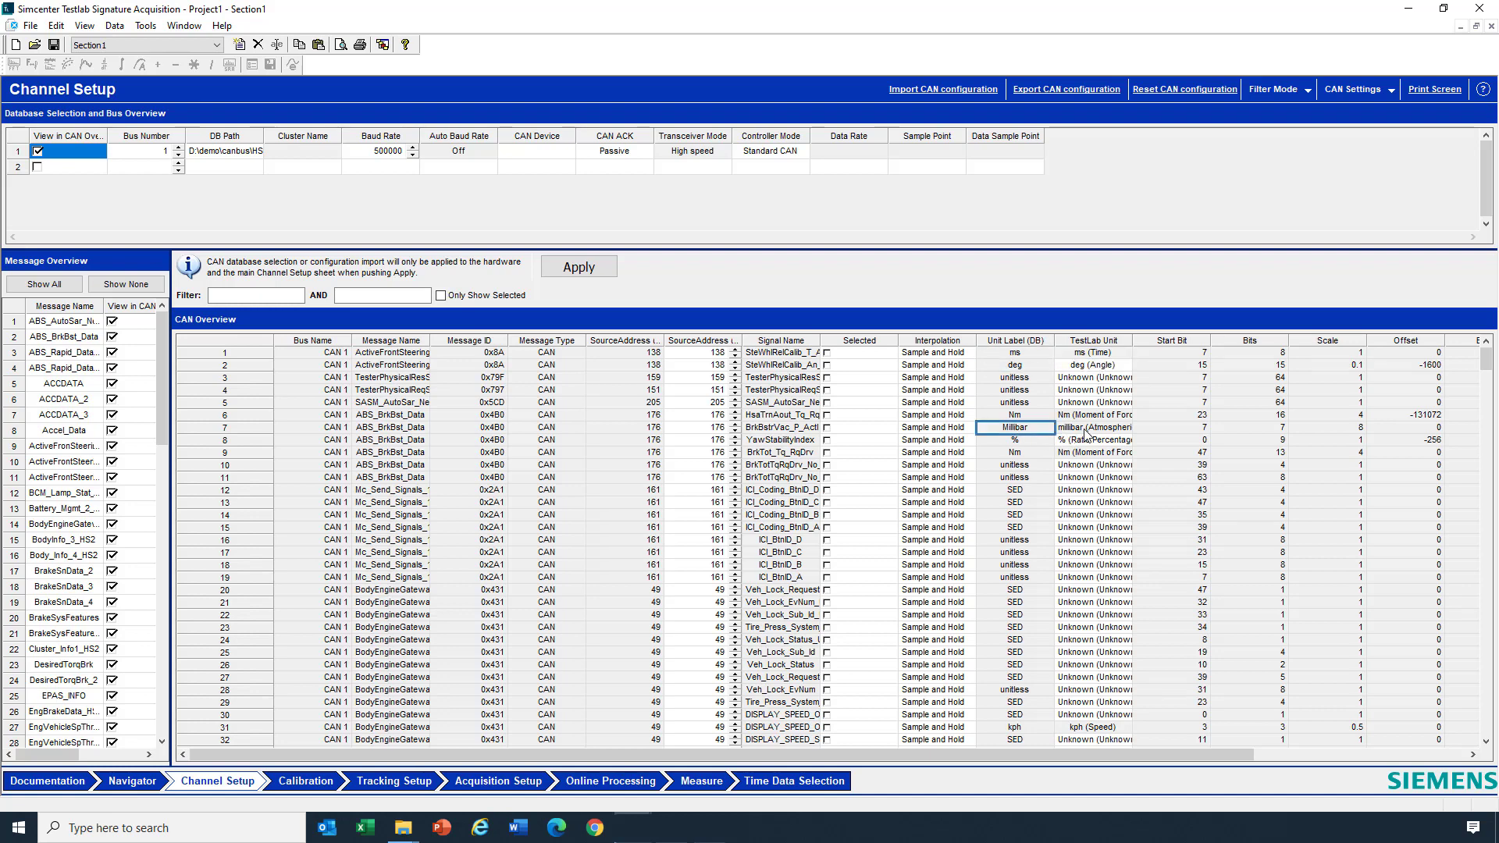
{"action": "left_click", "coordinate": [1094, 427]}
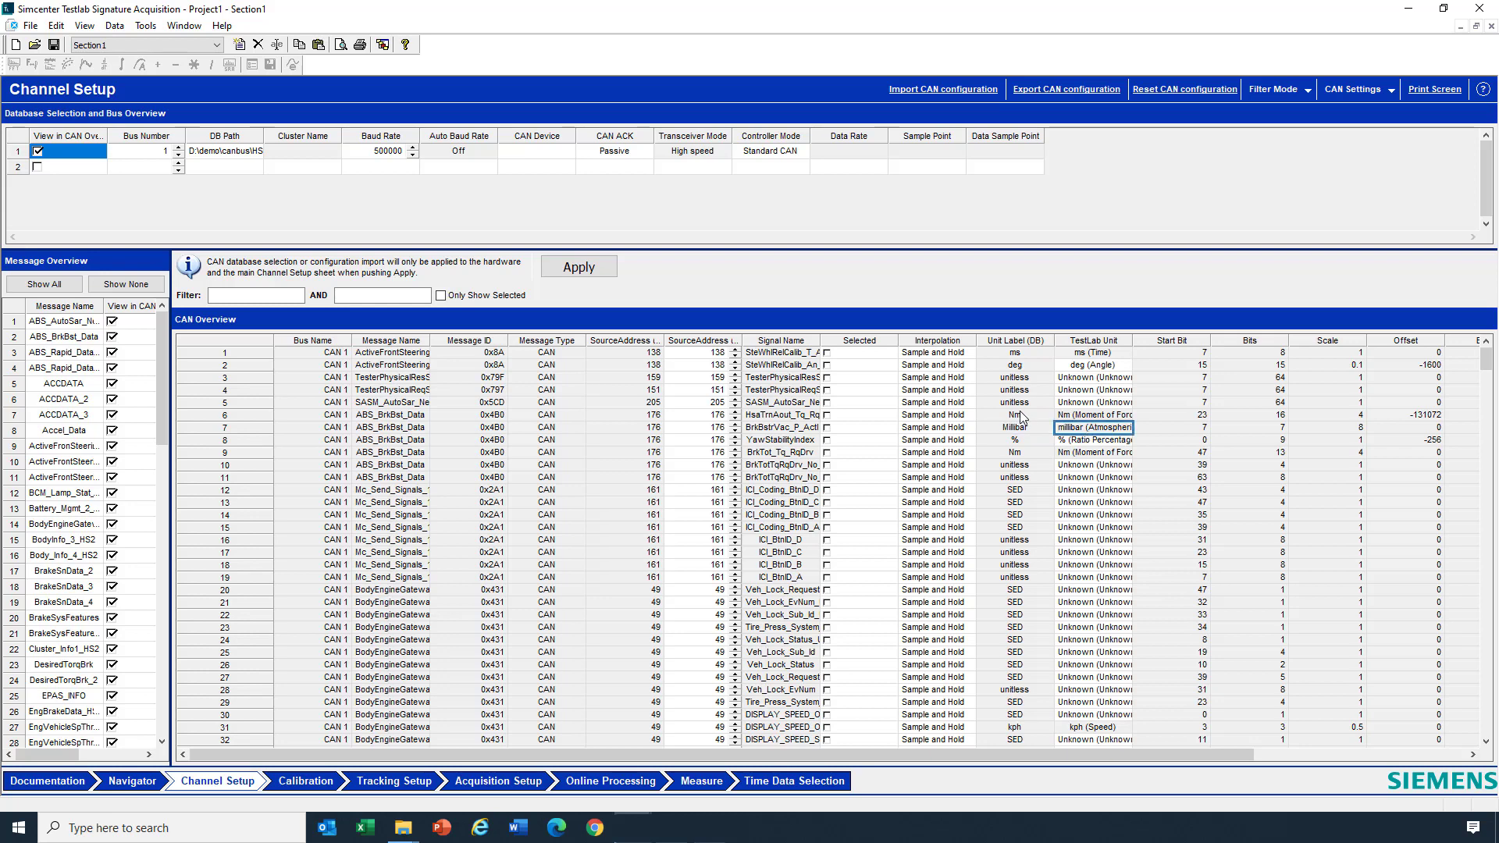
{"action": "left_click", "coordinate": [1093, 415]}
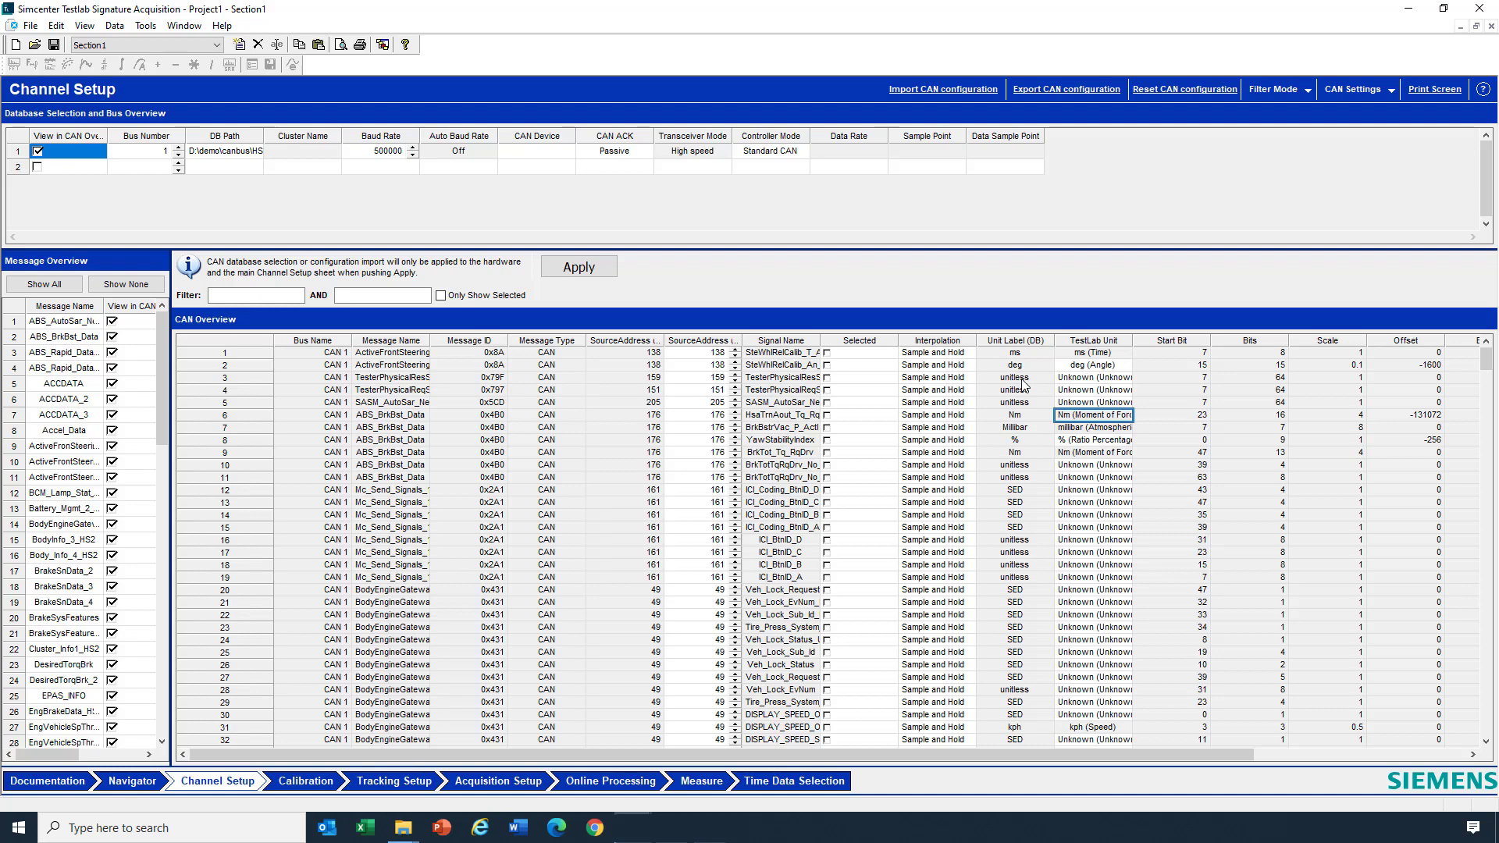
{"action": "left_click", "coordinate": [1093, 377]}
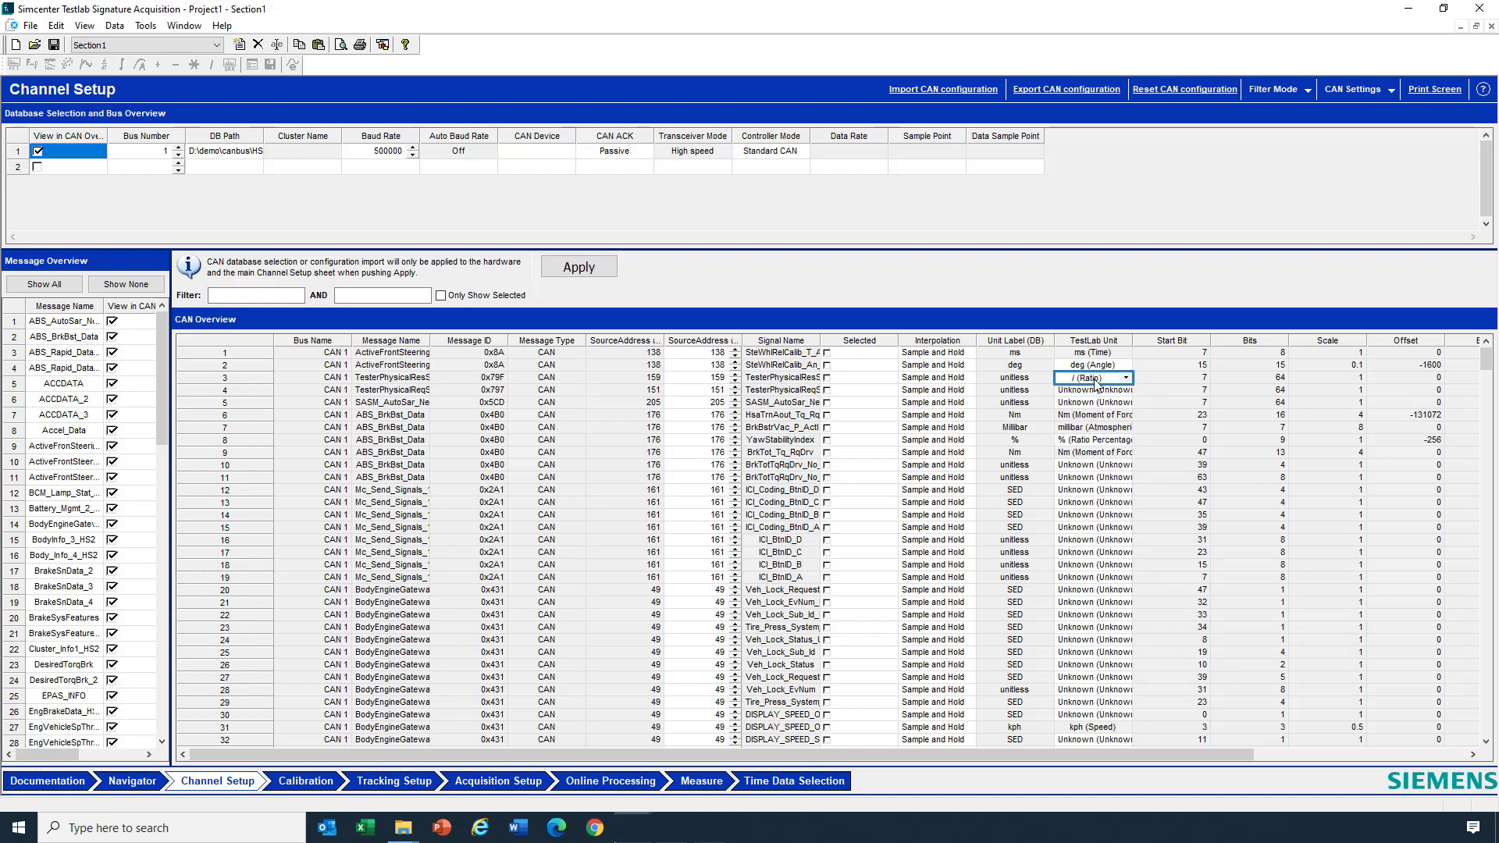
{"action": "mouse_move", "coordinate": [1094, 381]}
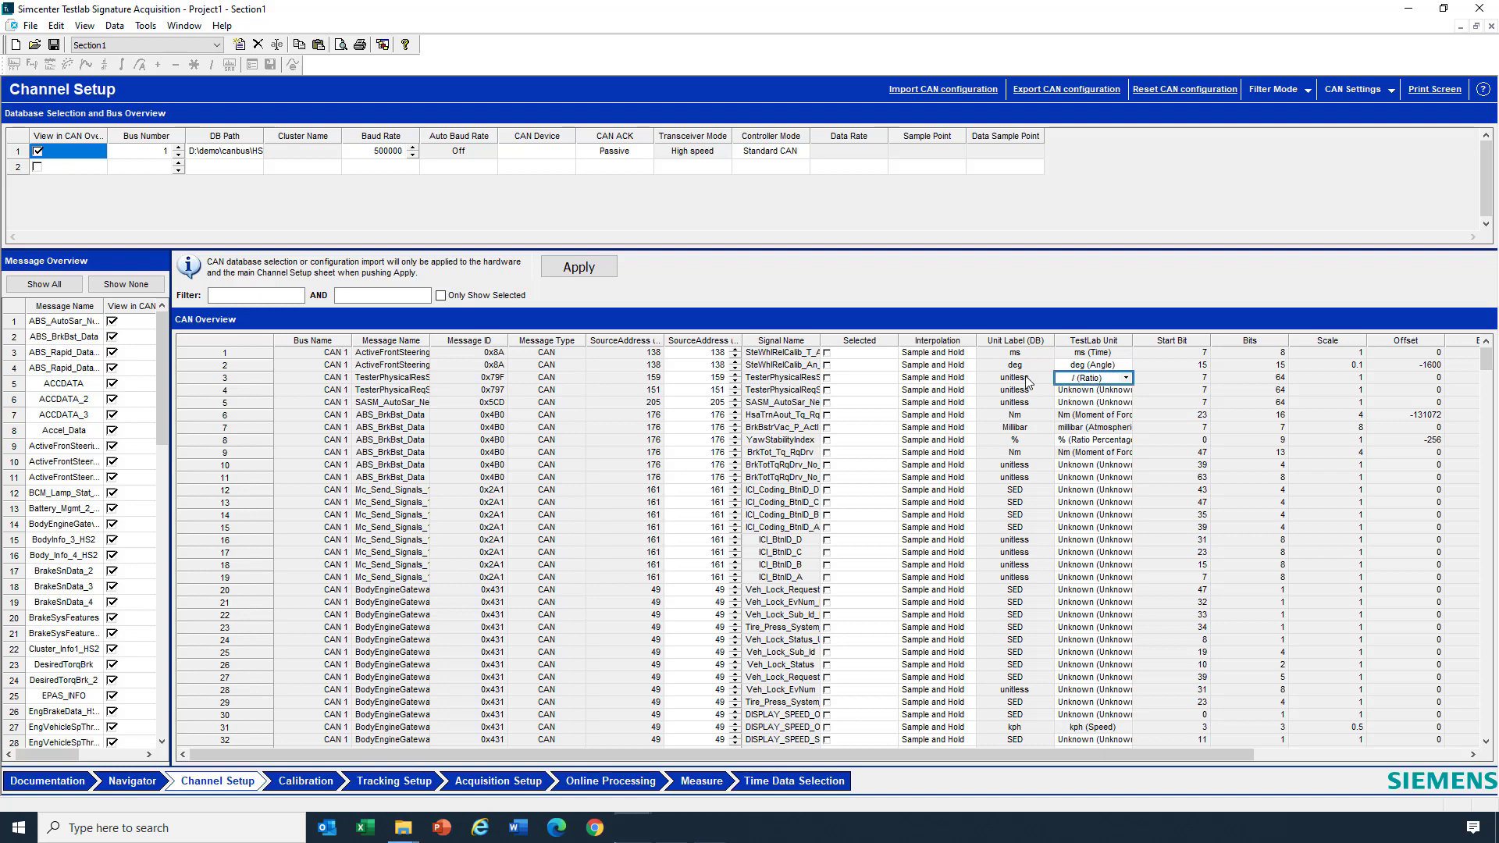
{"action": "left_click", "coordinate": [1014, 377]}
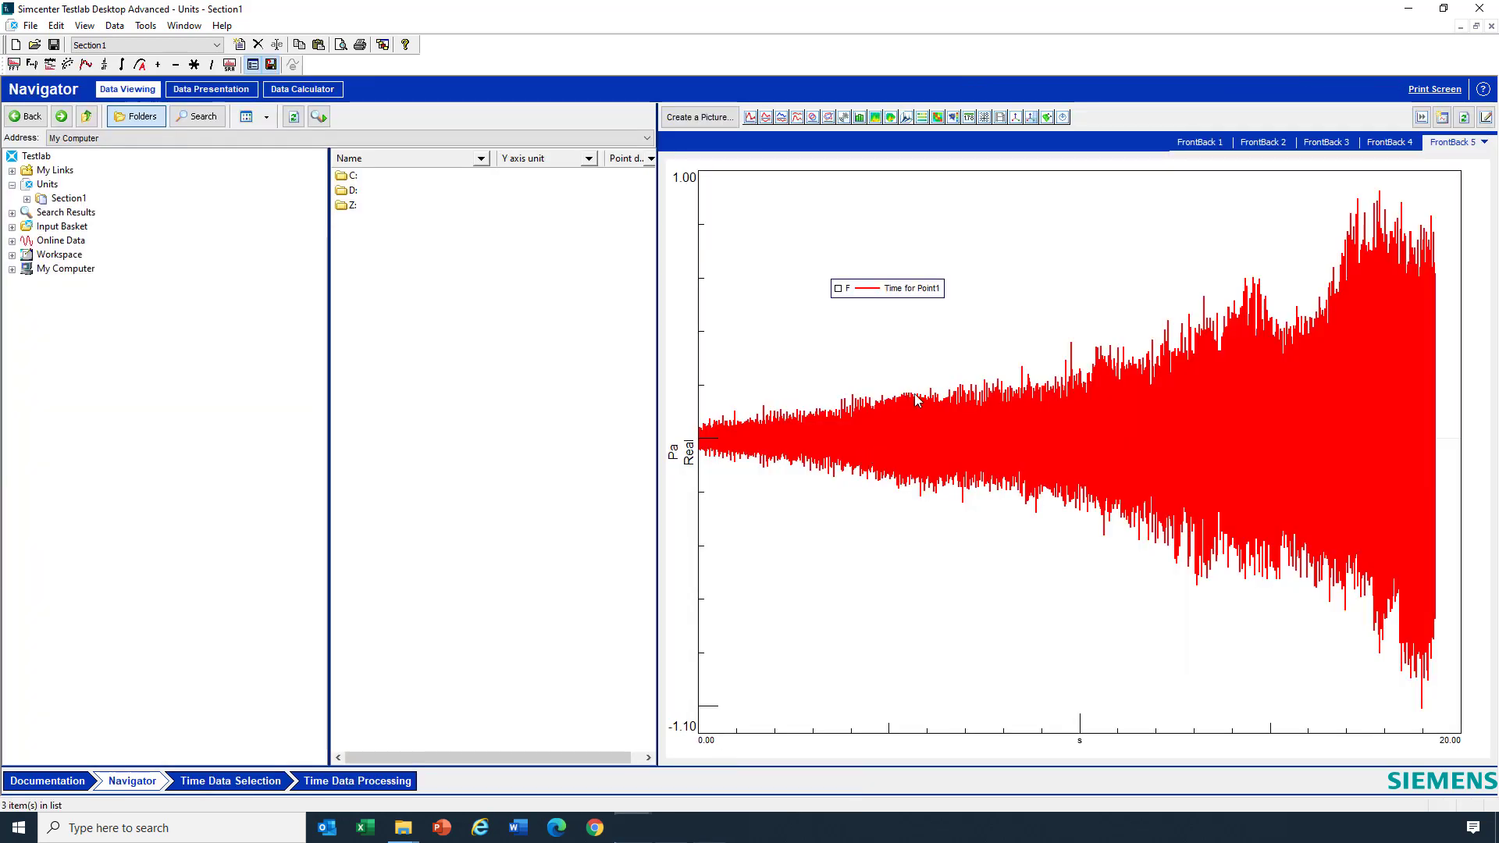
Show the FrontBack 1 AutoPower Acceleration spectrum with its Y axis in in/s^2.
{"action": "left_click", "coordinate": [1200, 142]}
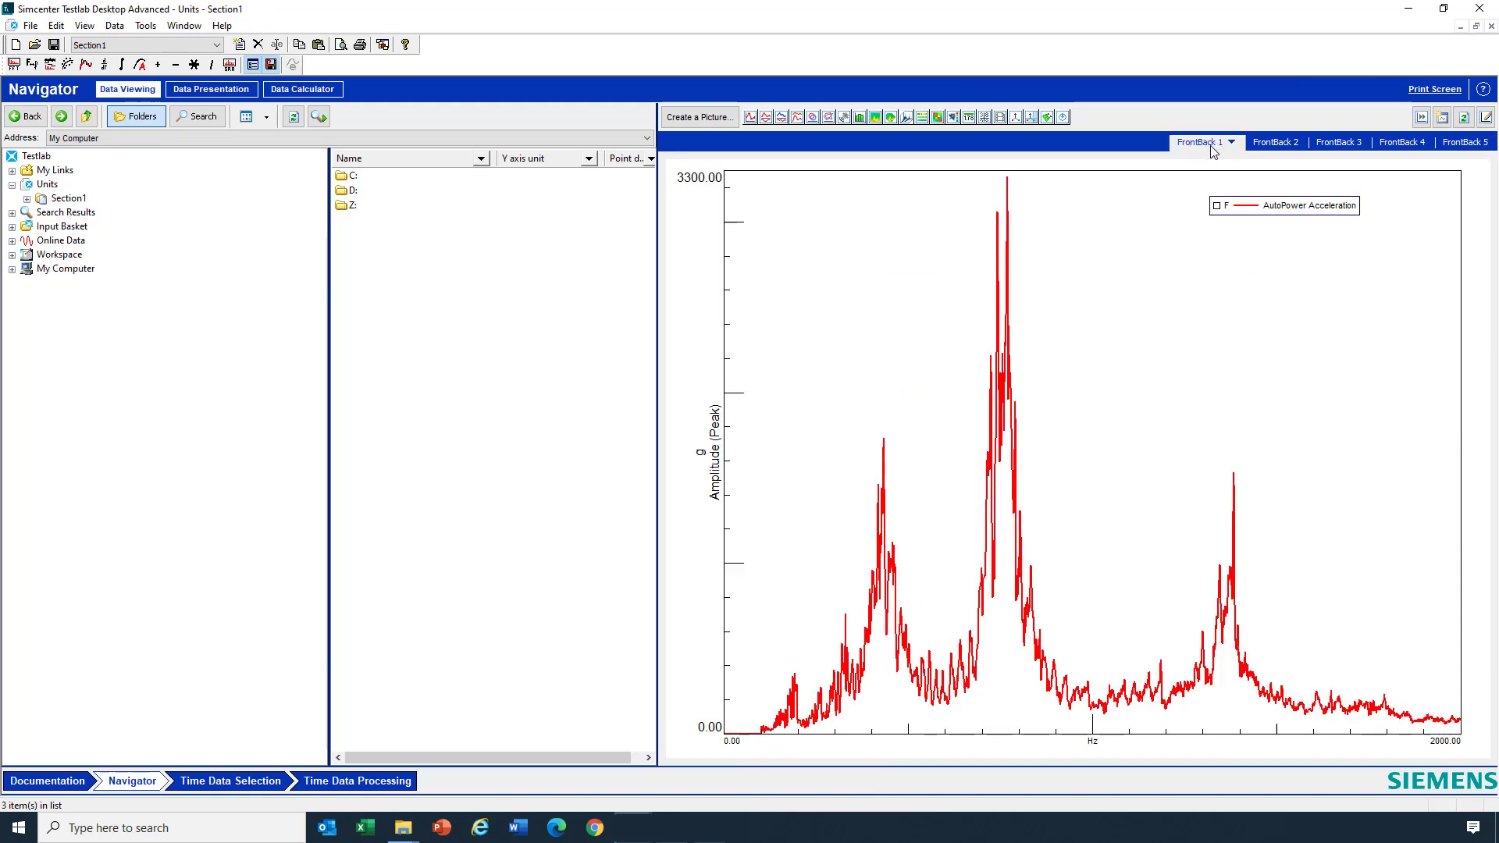
{"action": "mouse_move", "coordinate": [684, 479]}
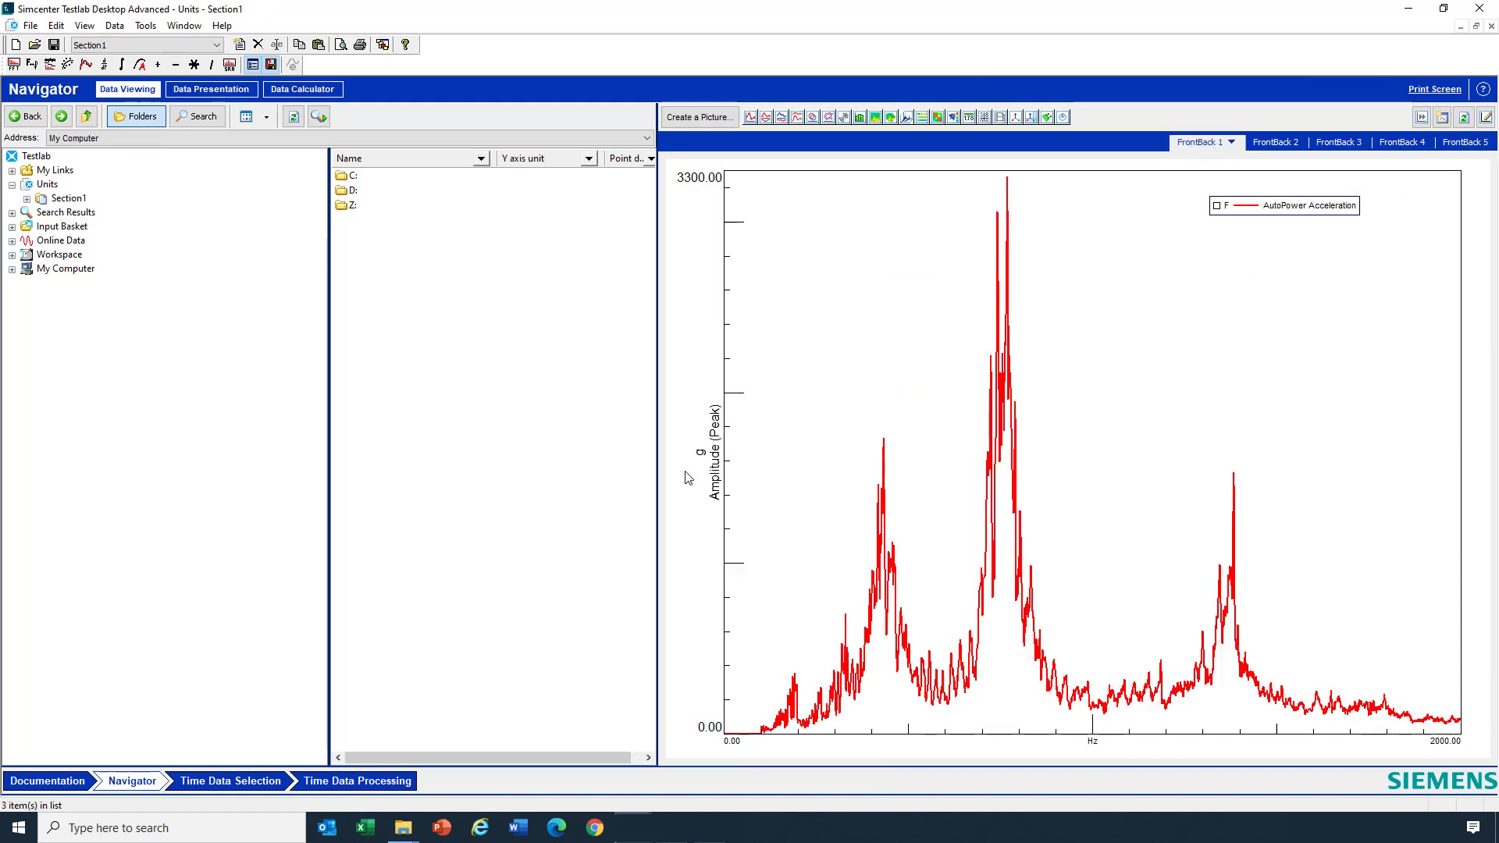
{"action": "right_click", "coordinate": [708, 451]}
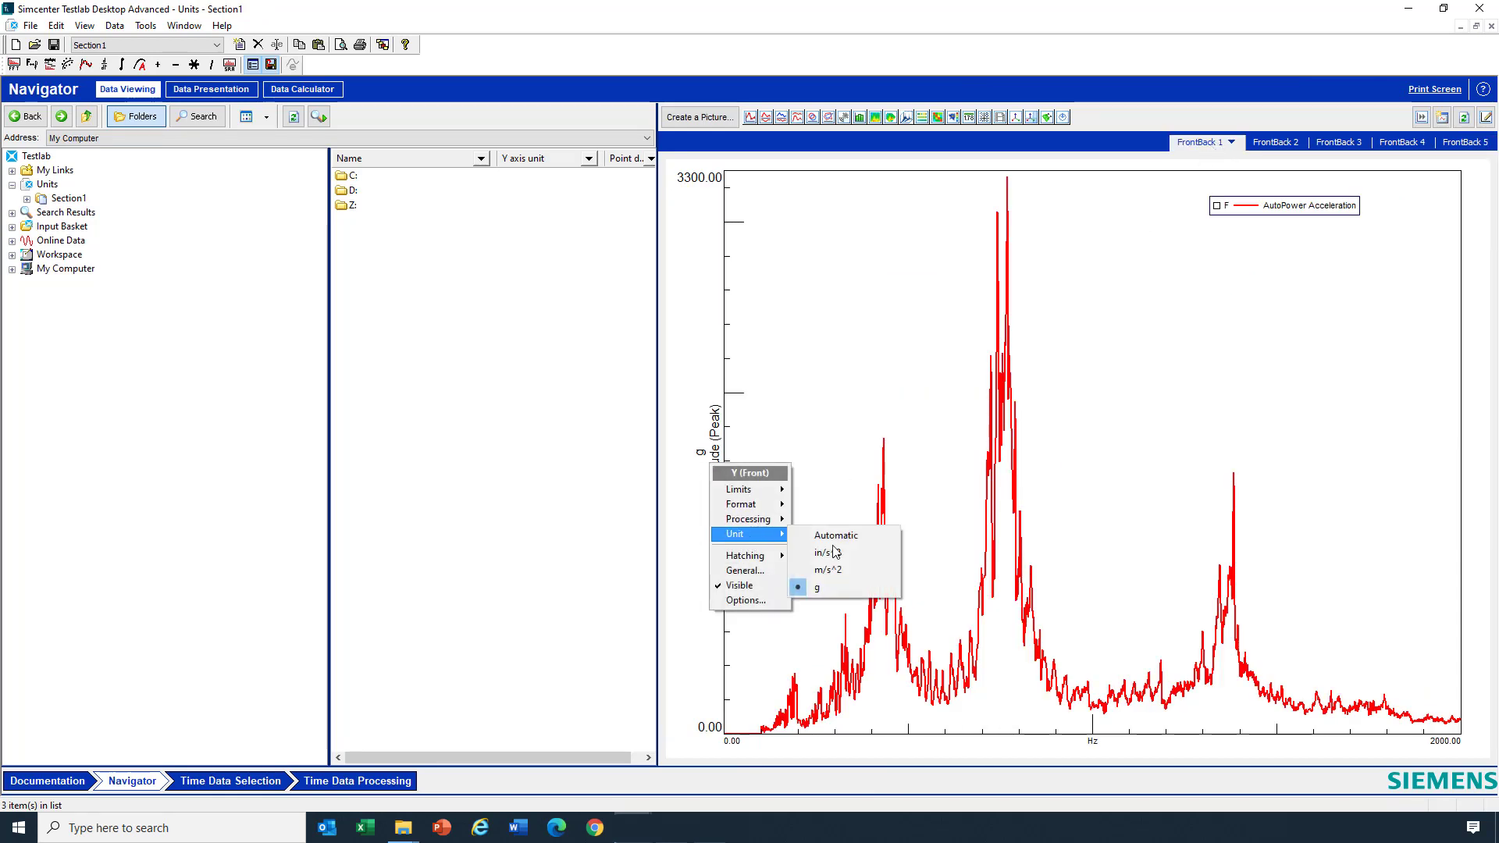
{"action": "left_click", "coordinate": [828, 570]}
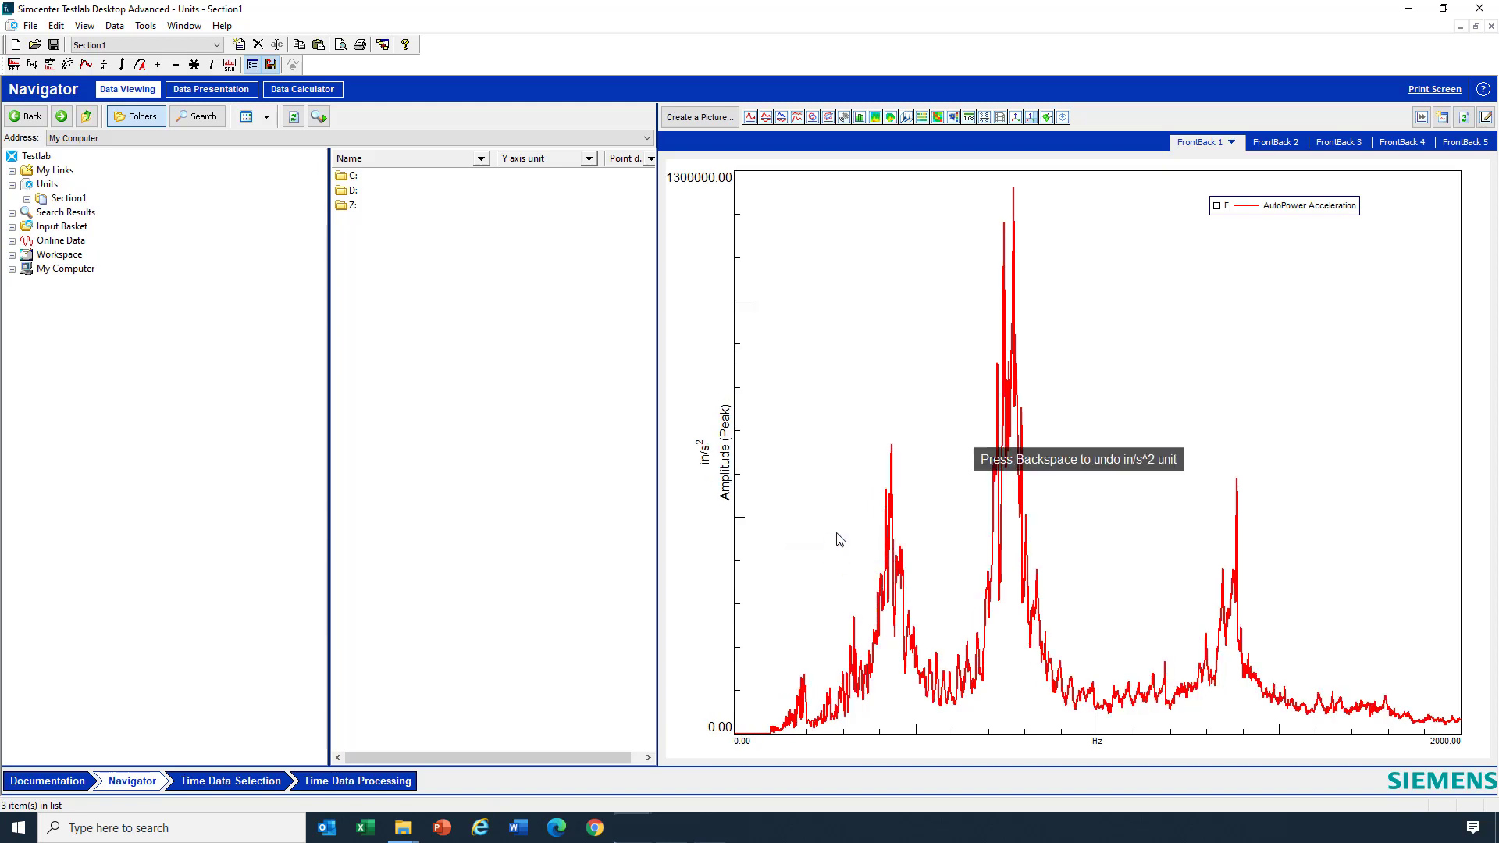